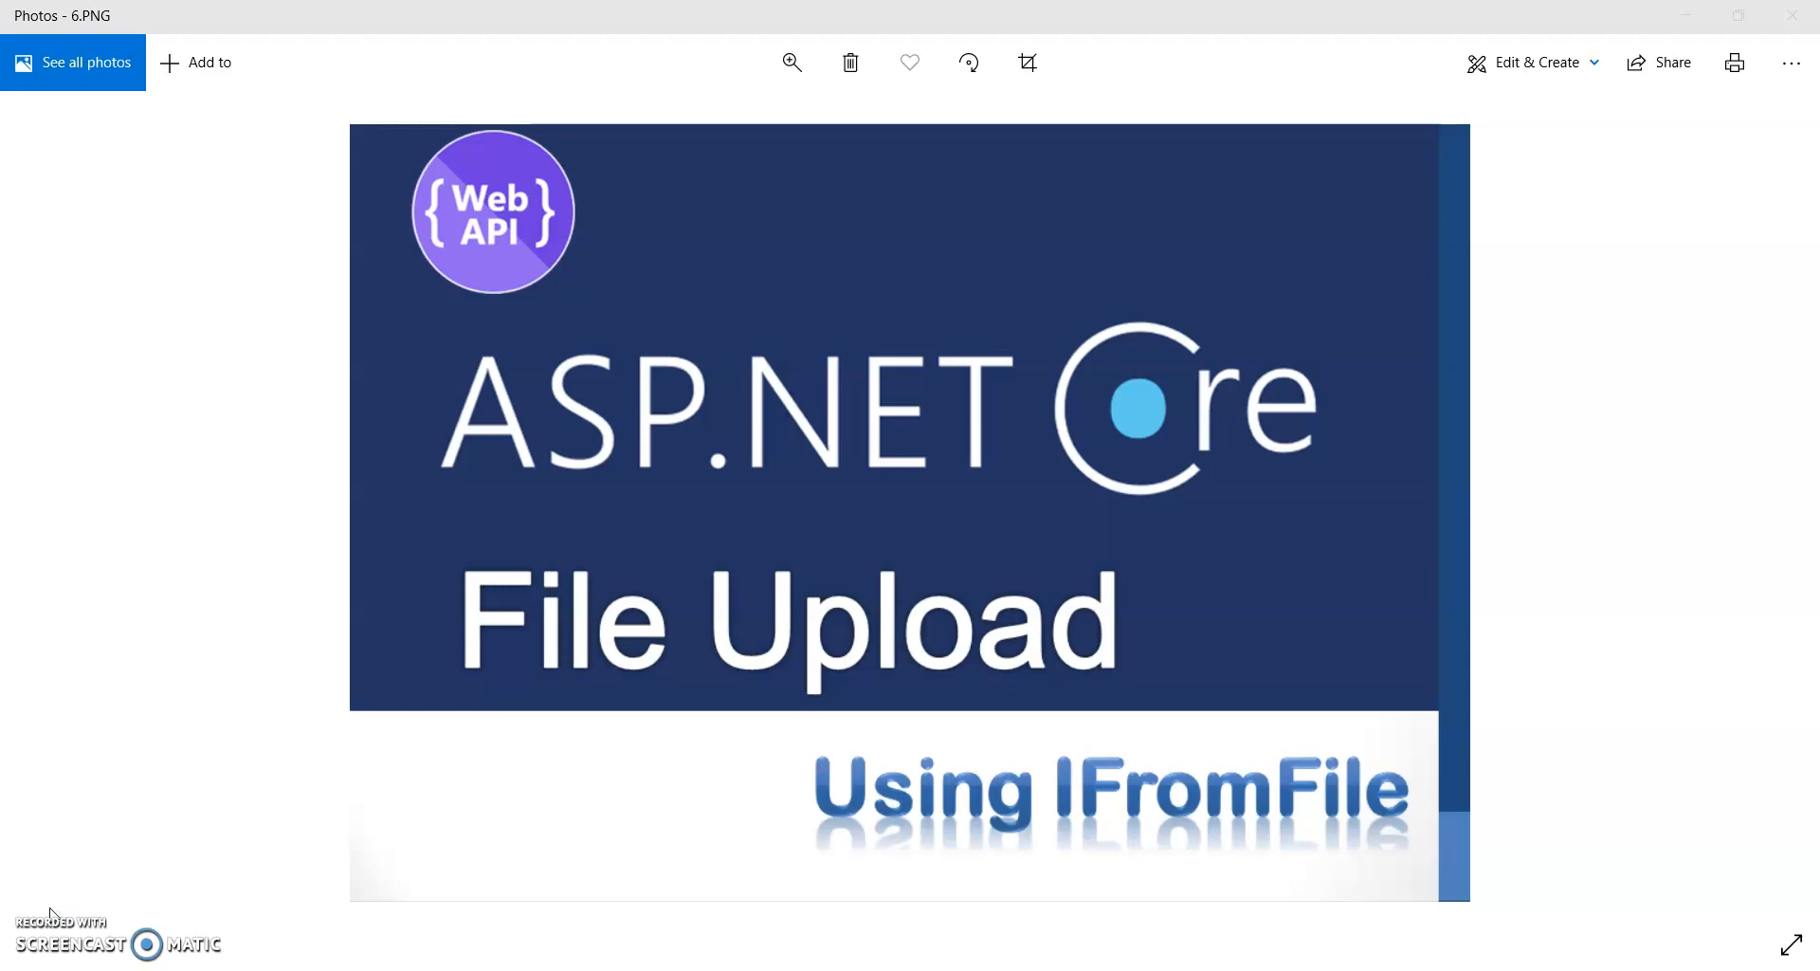
pyautogui.moveTo(684, 709)
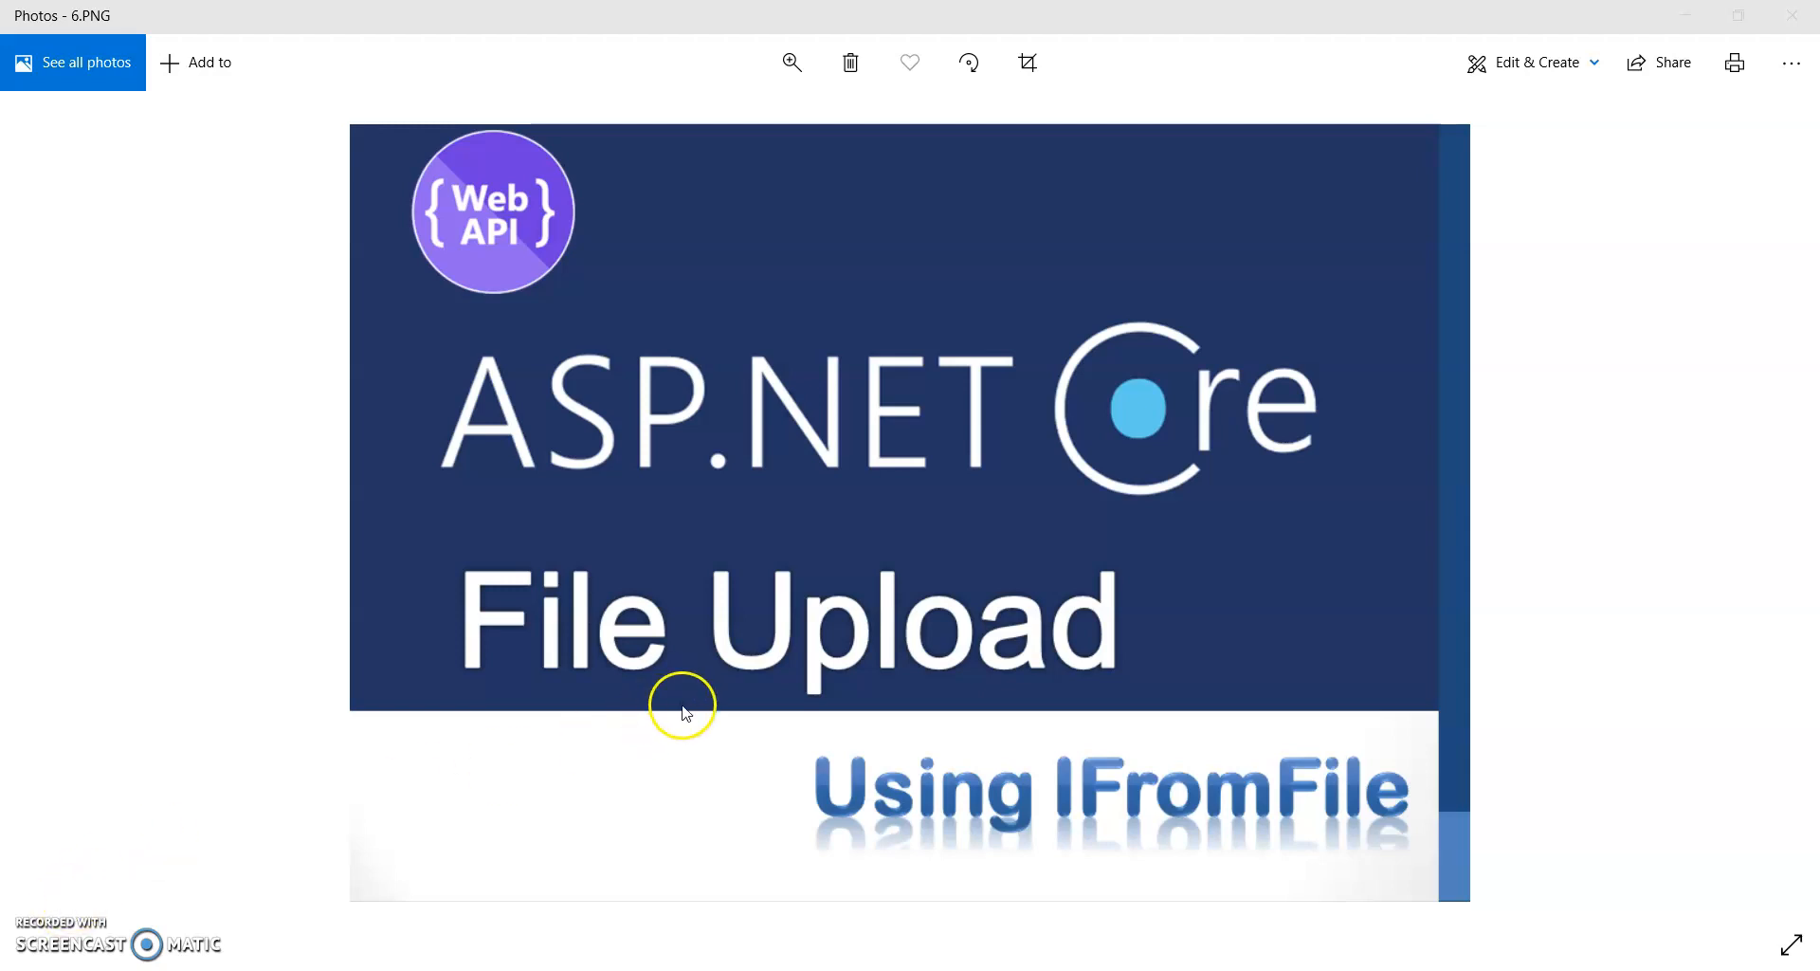
pyautogui.moveTo(1139, 457)
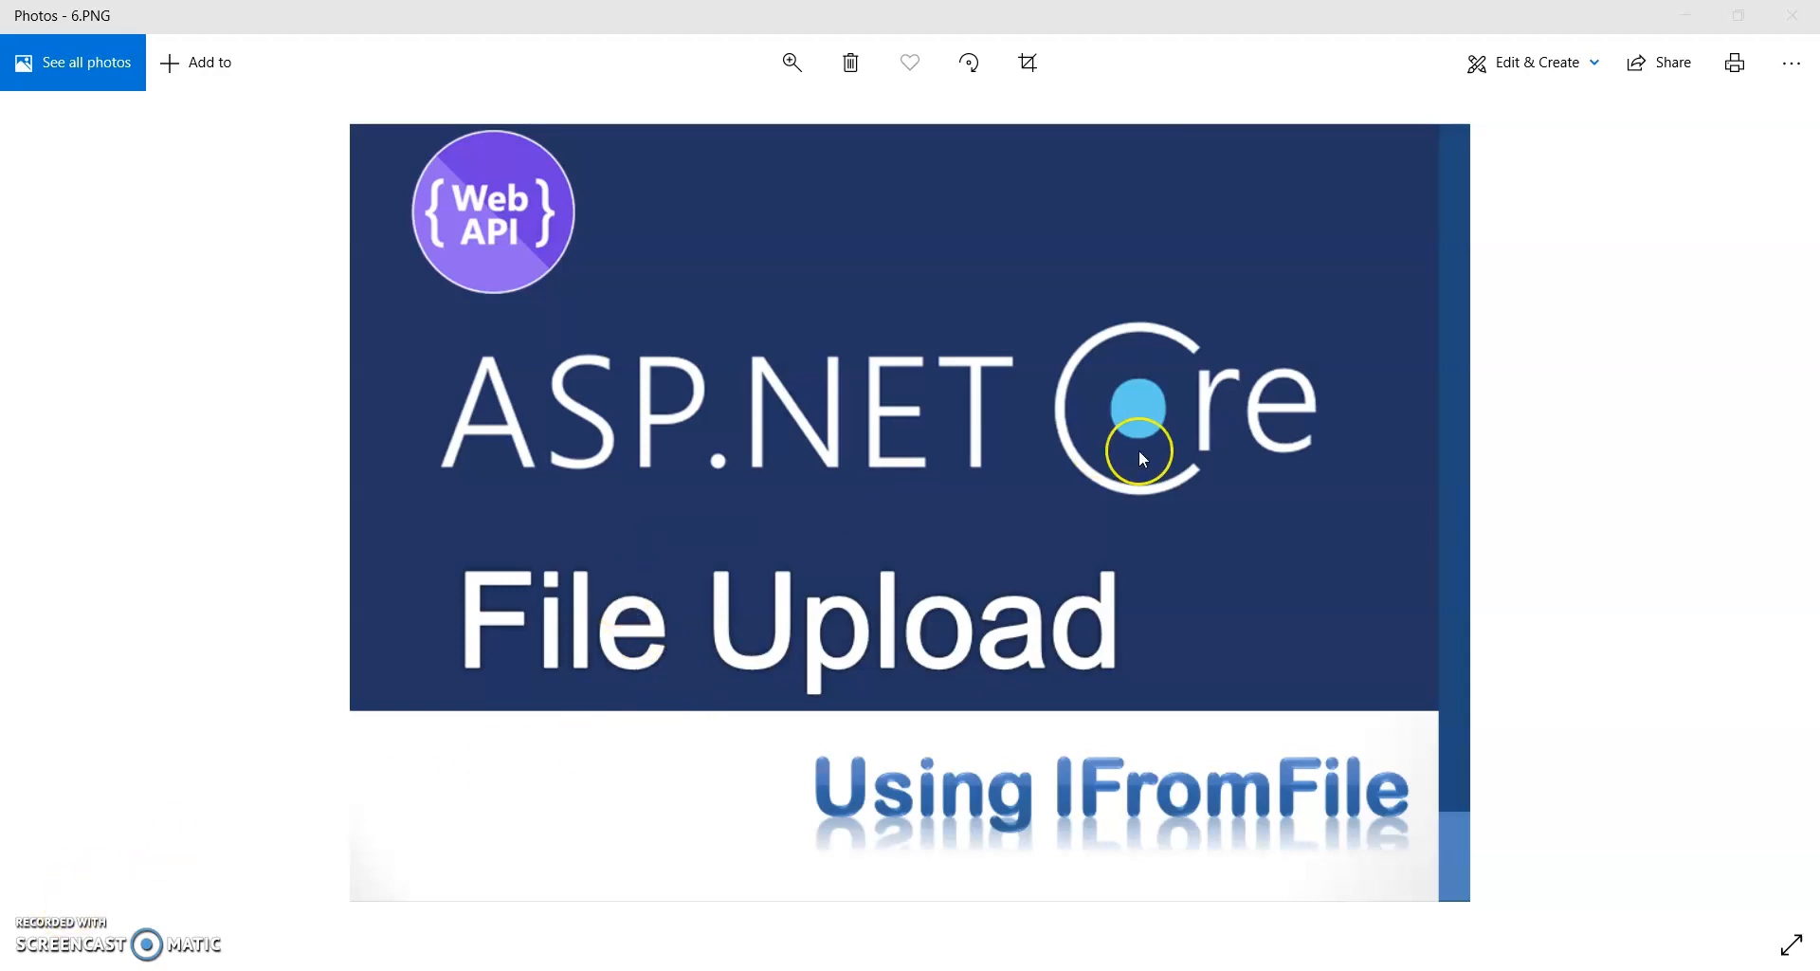
pyautogui.moveTo(1141, 457)
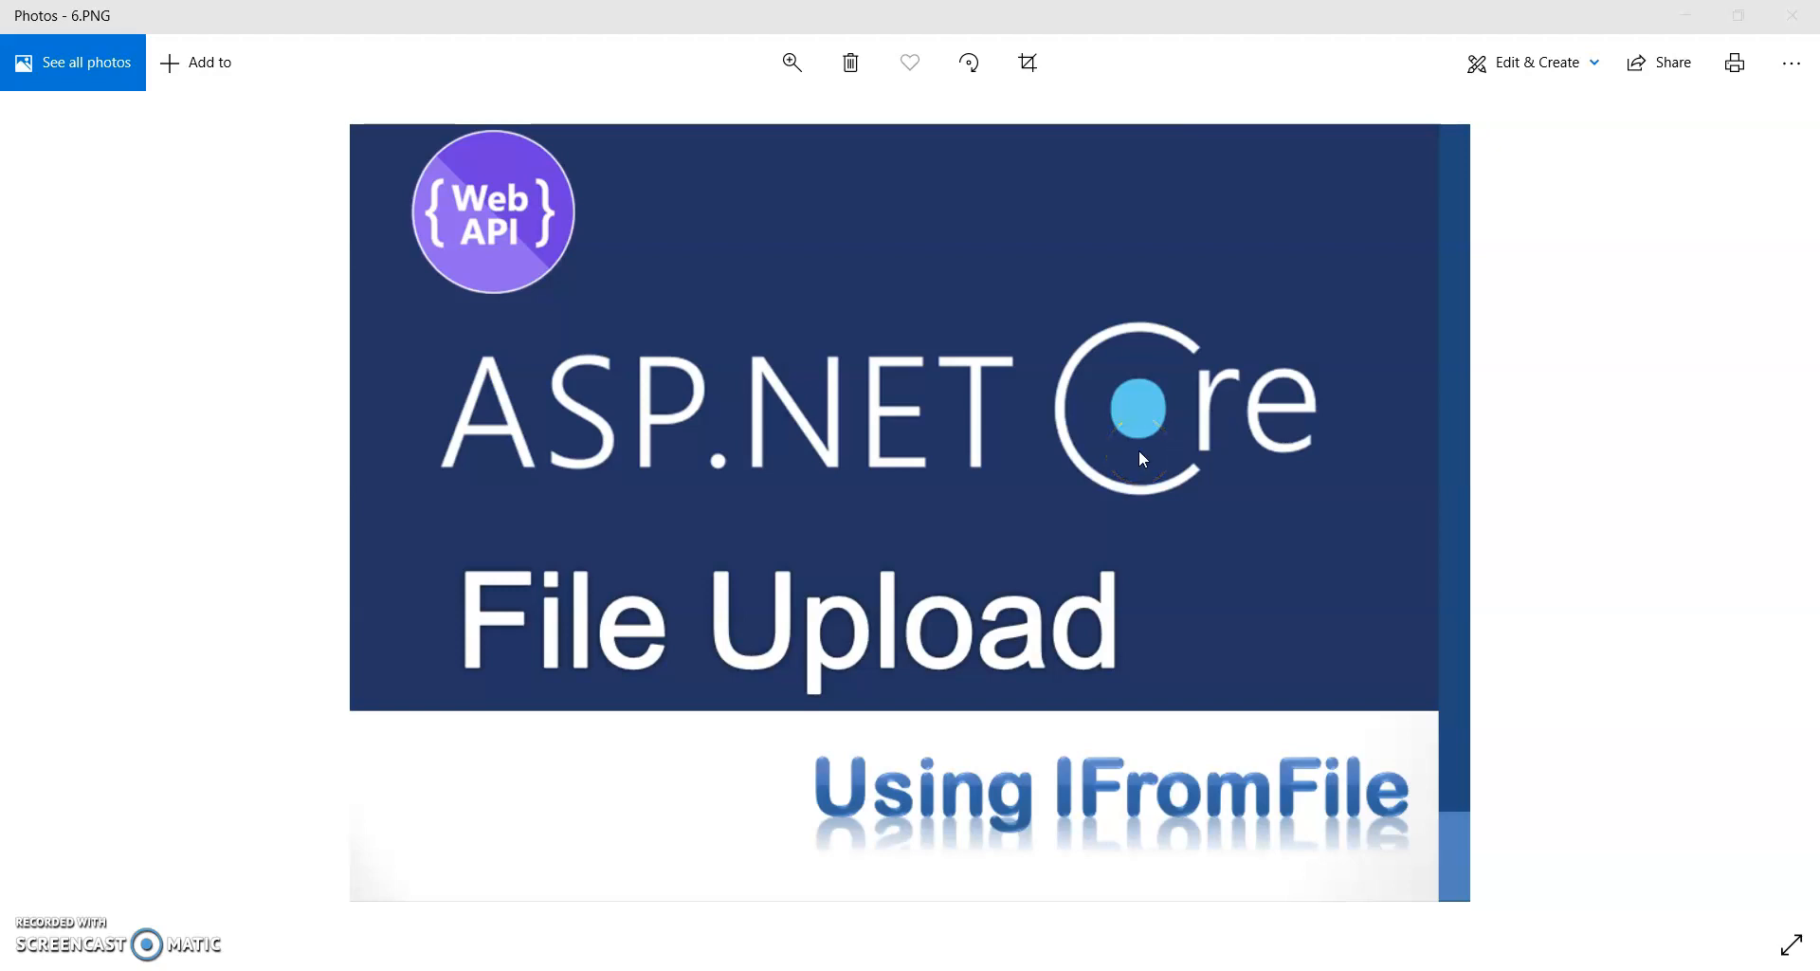
pyautogui.moveTo(591, 540)
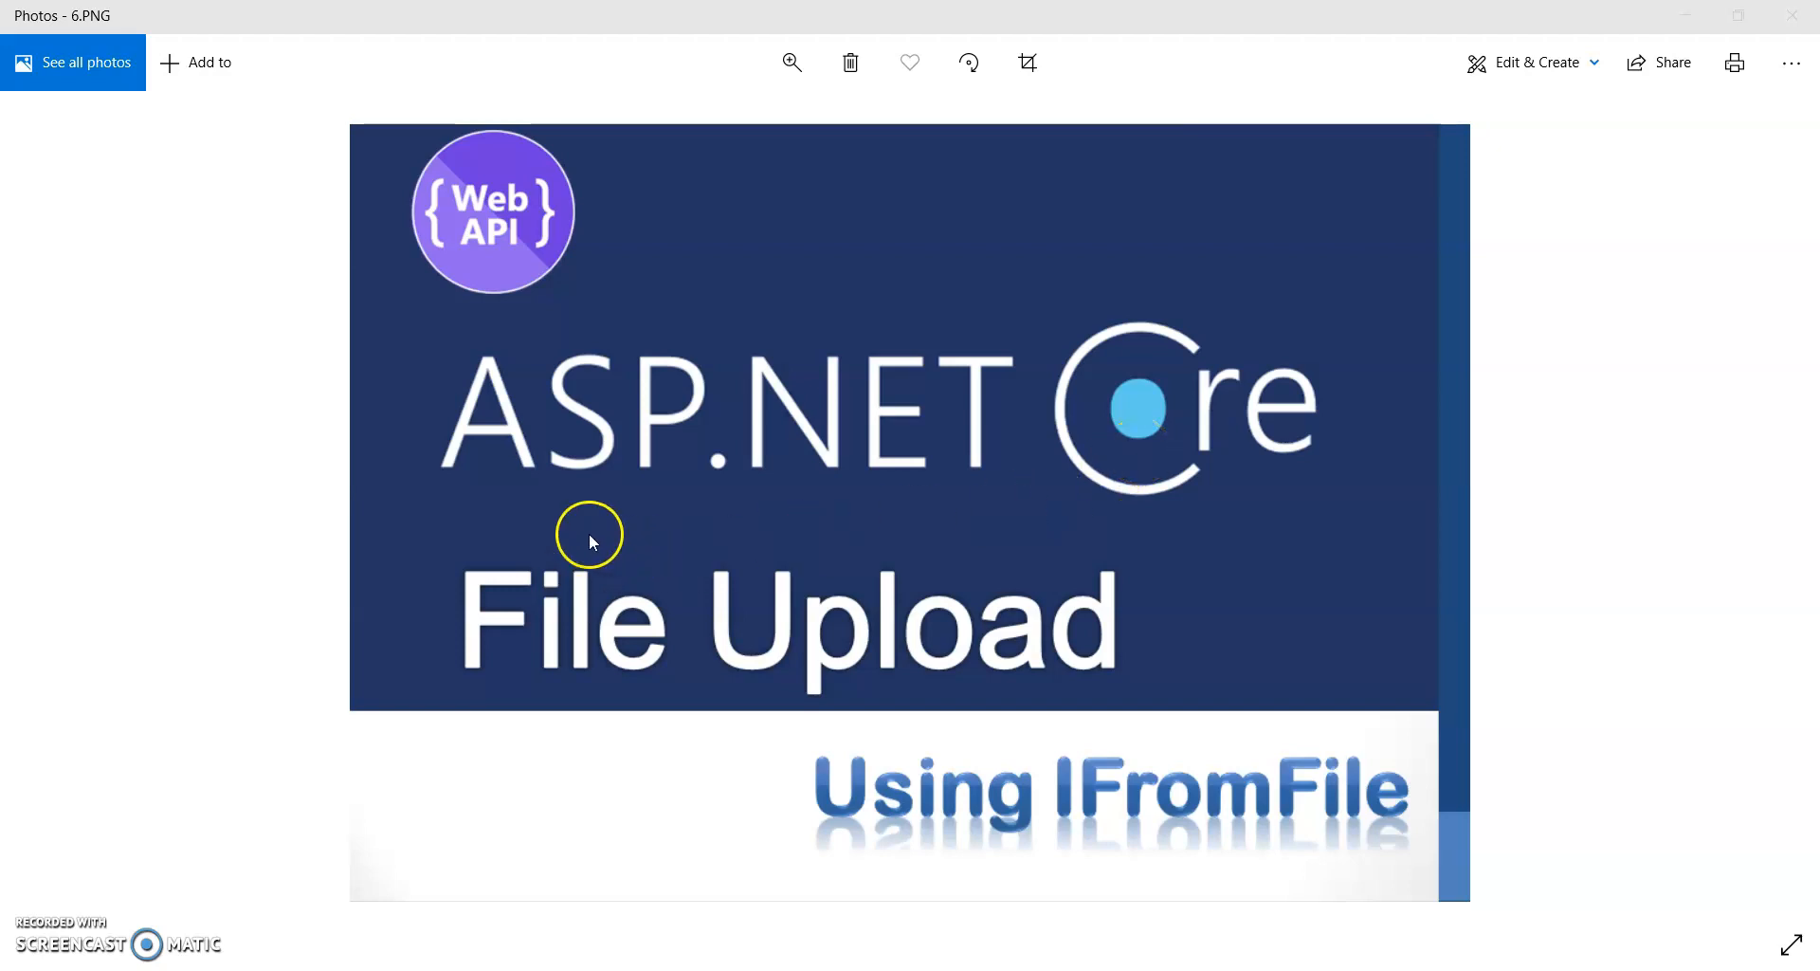
pyautogui.moveTo(834, 461)
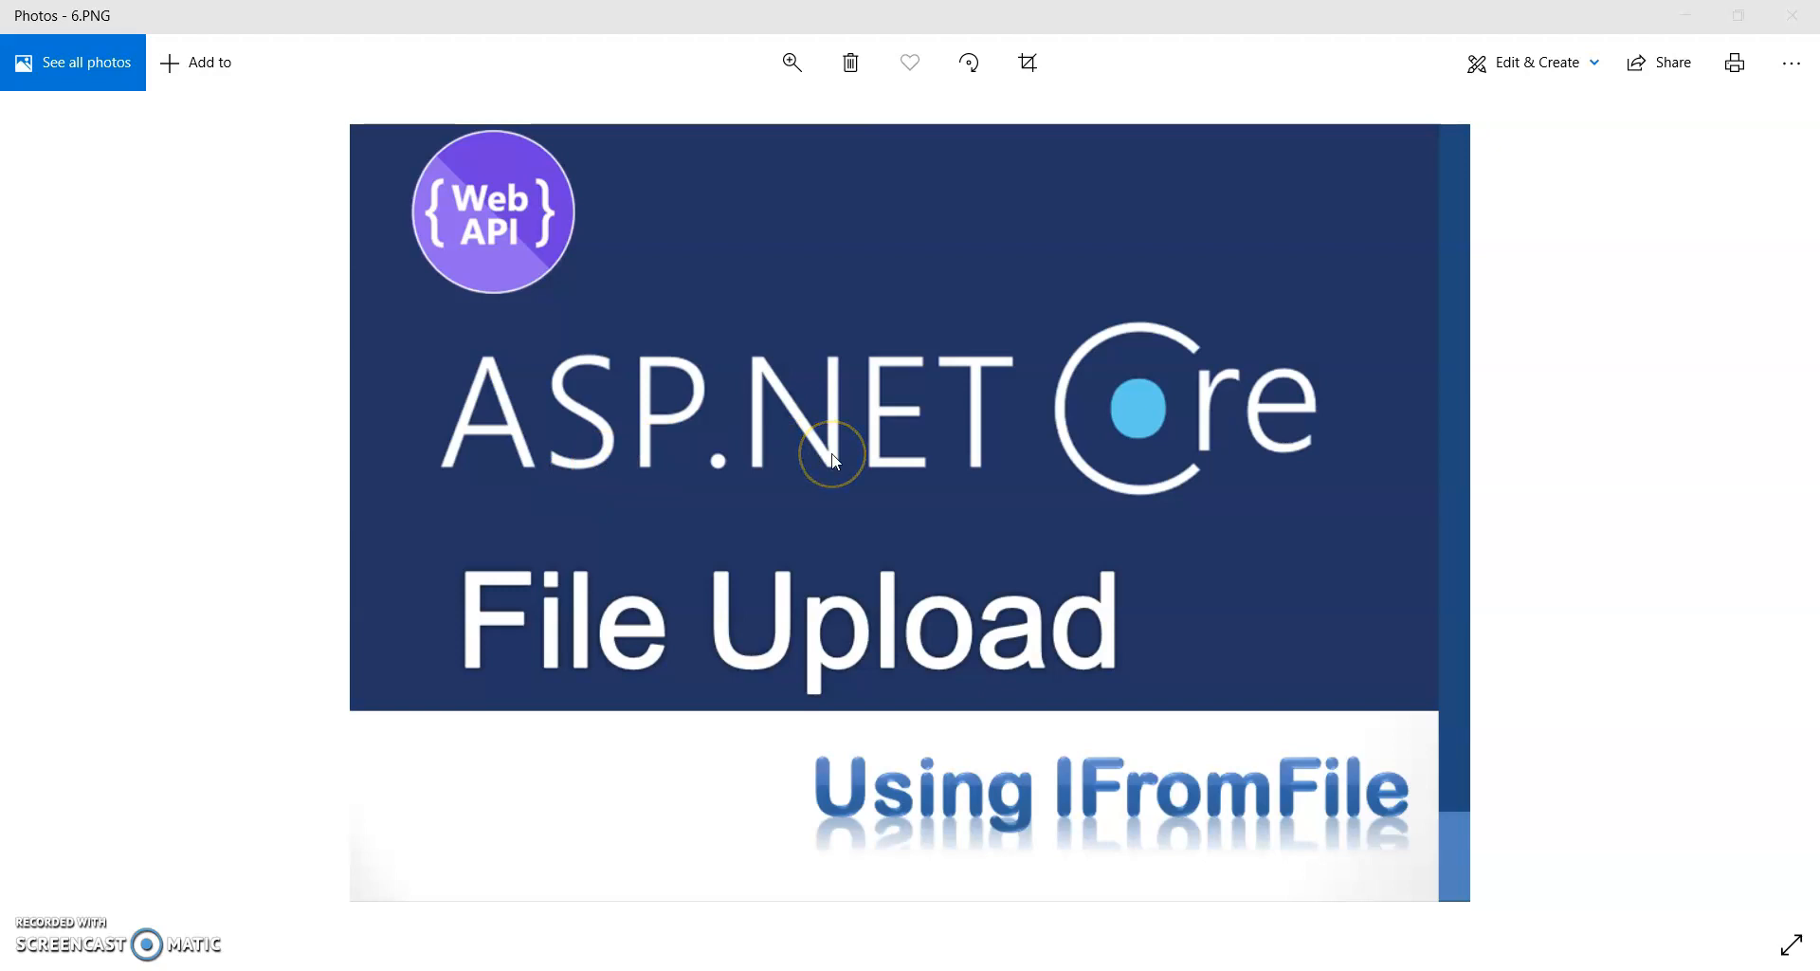
pyautogui.moveTo(658, 578)
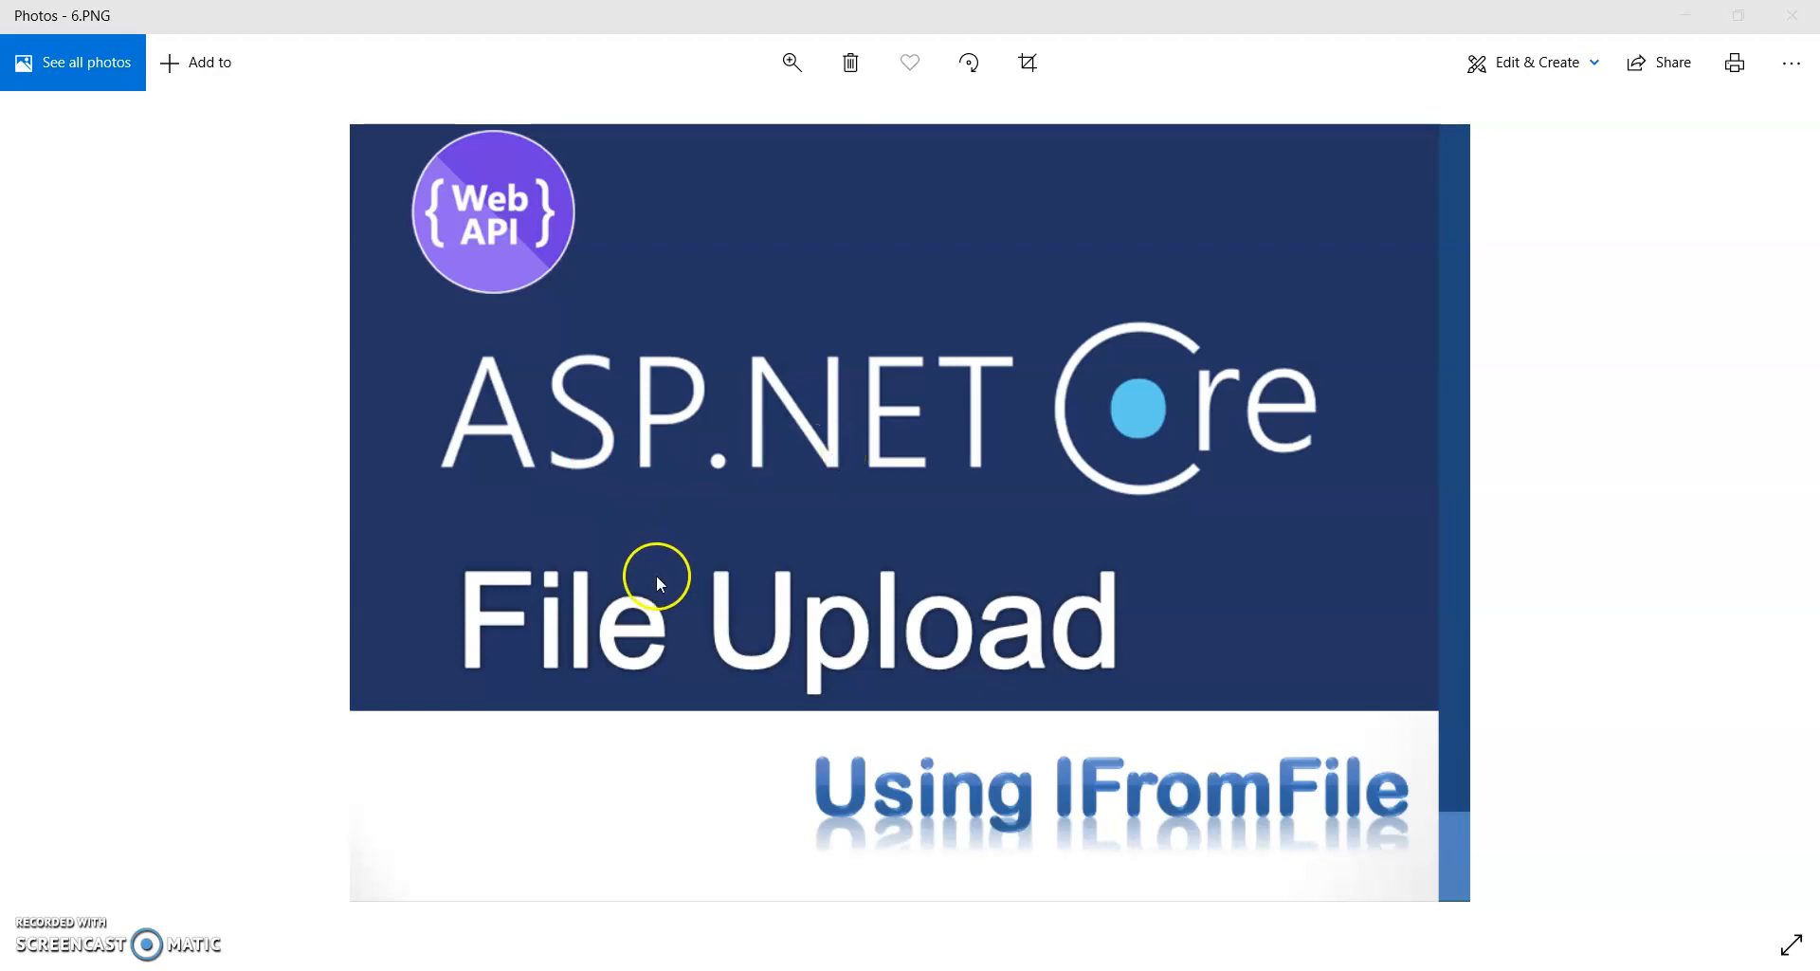
pyautogui.moveTo(1331, 242)
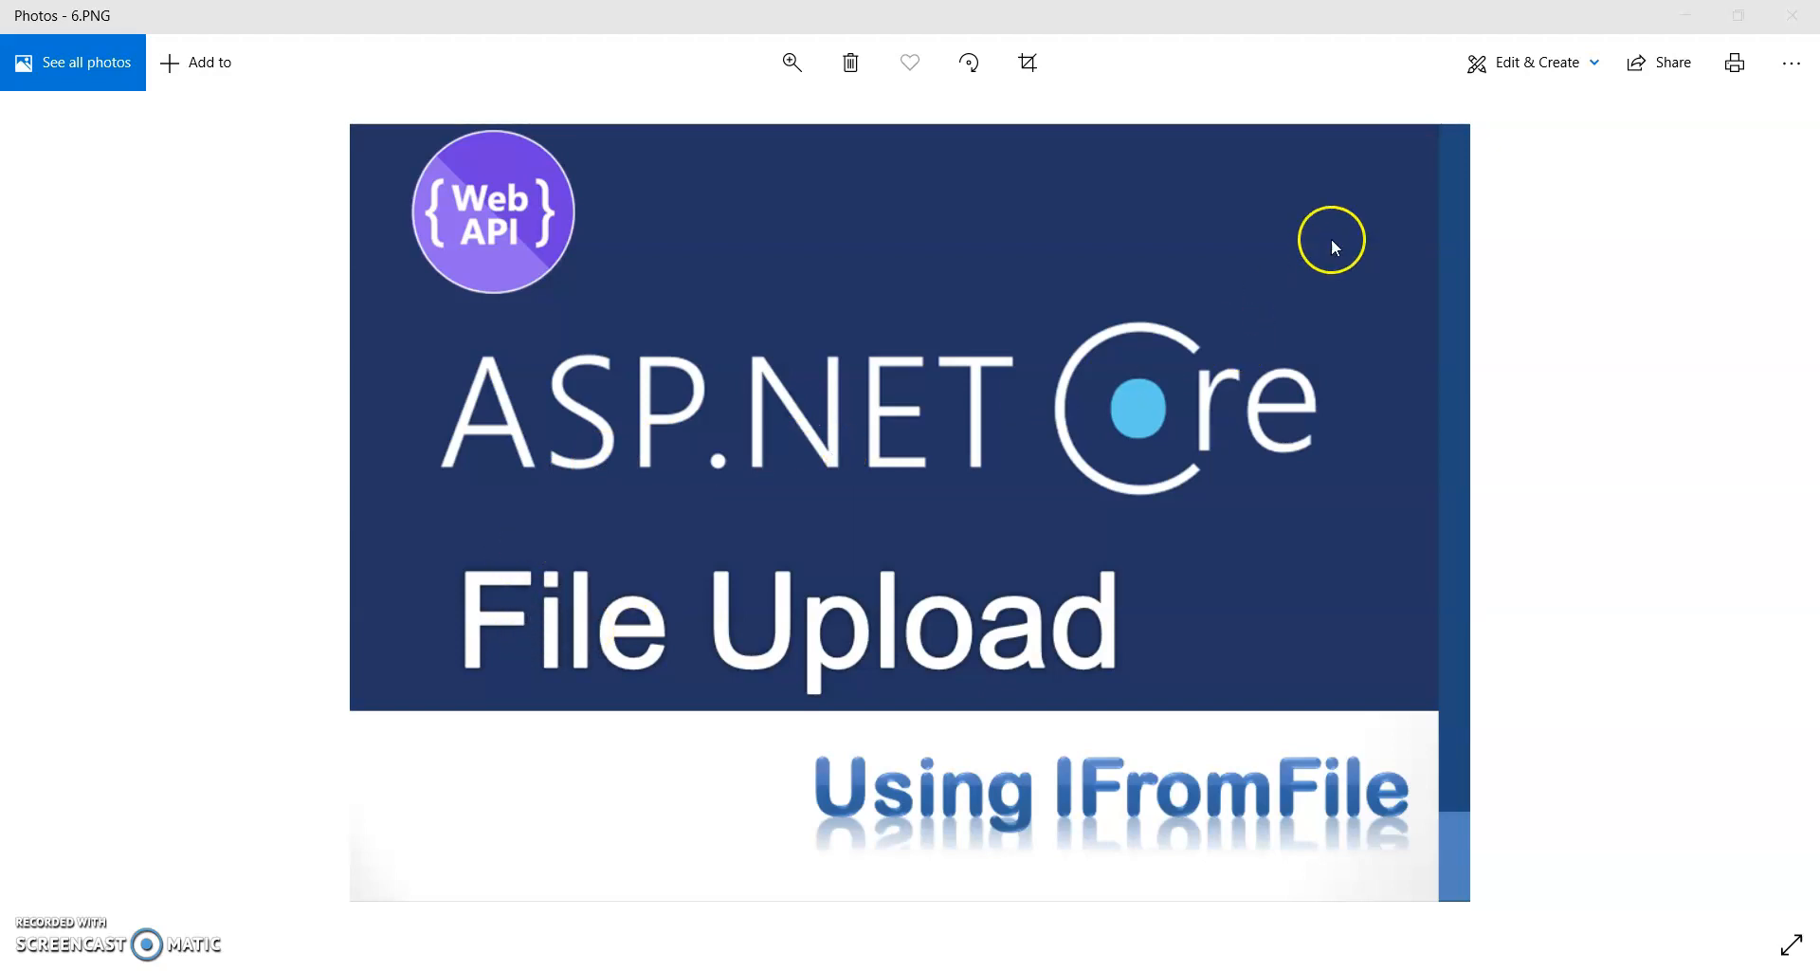
pyautogui.moveTo(1418, 163)
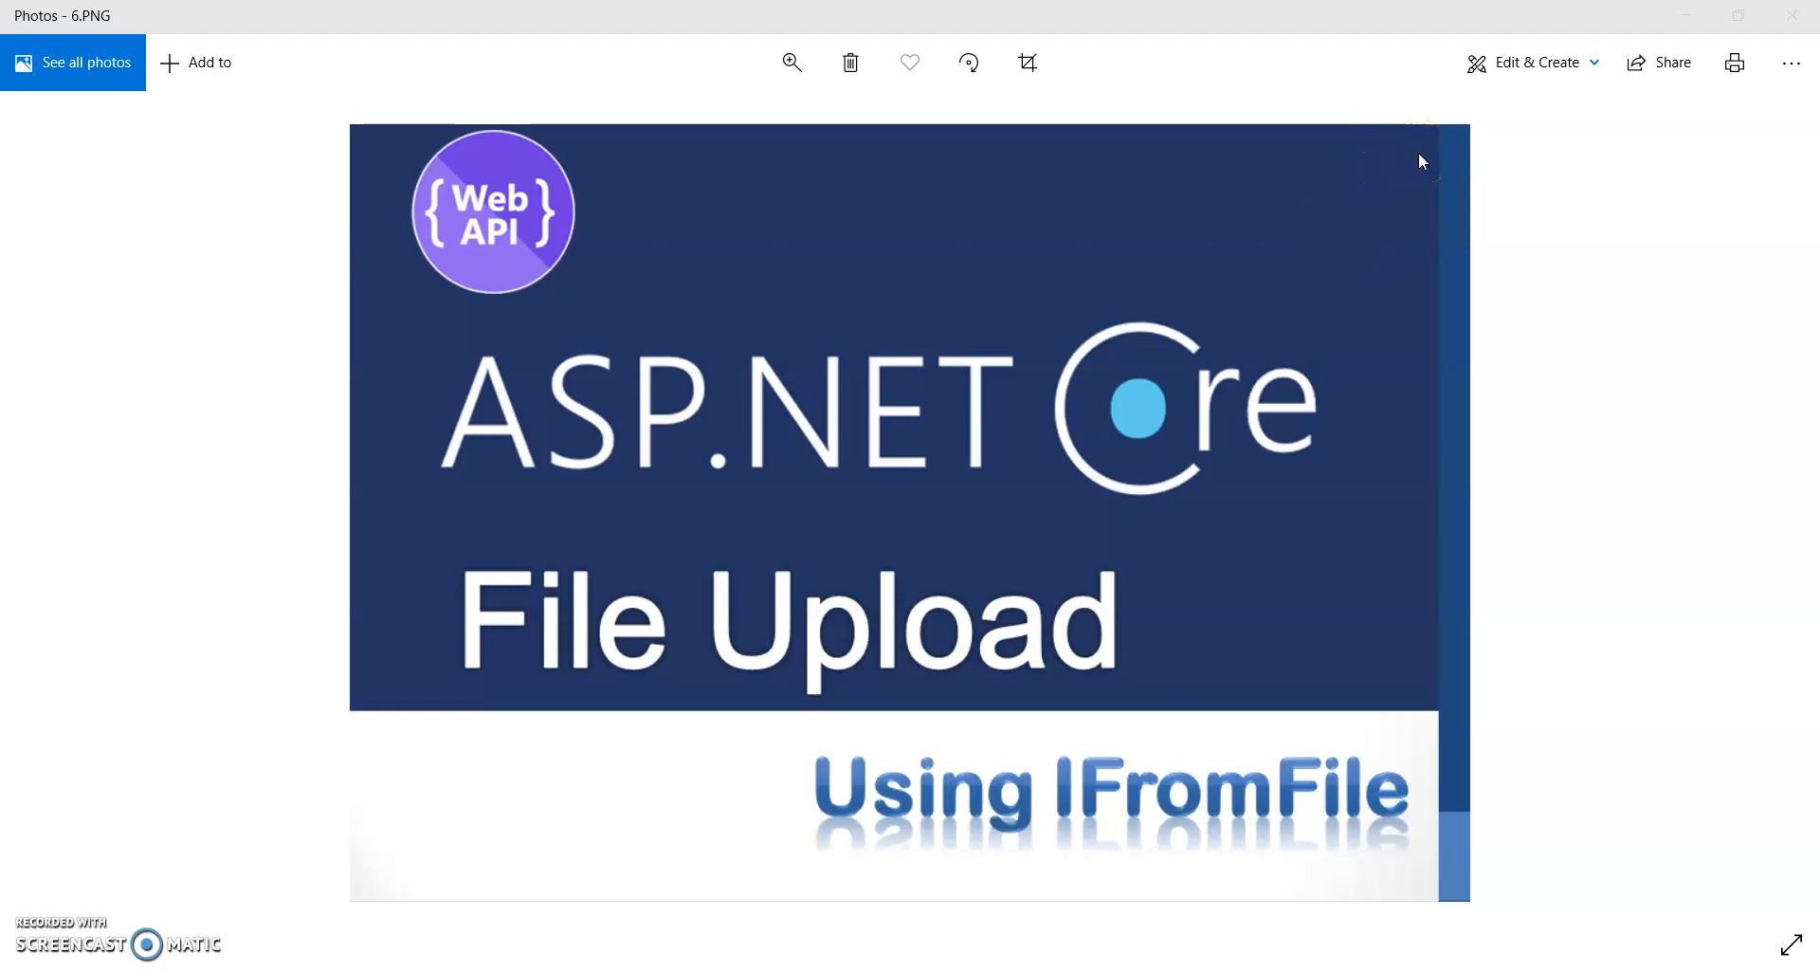
pyautogui.moveTo(863, 474)
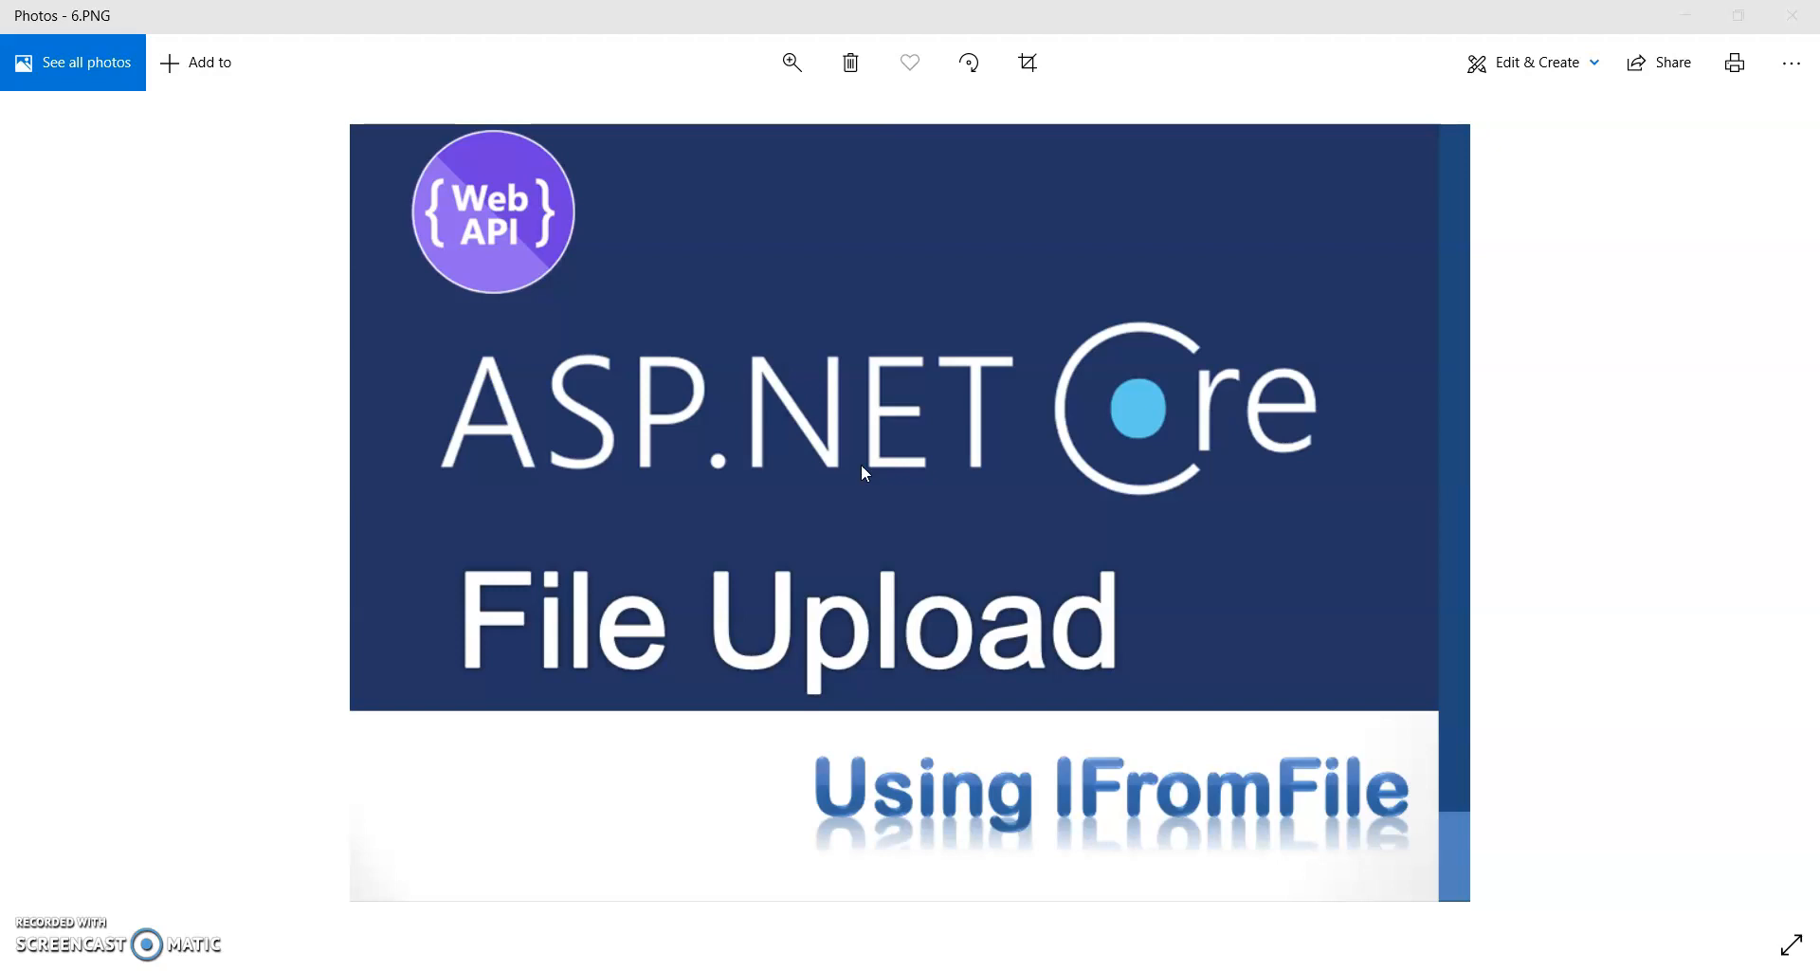
pyautogui.moveTo(914, 580)
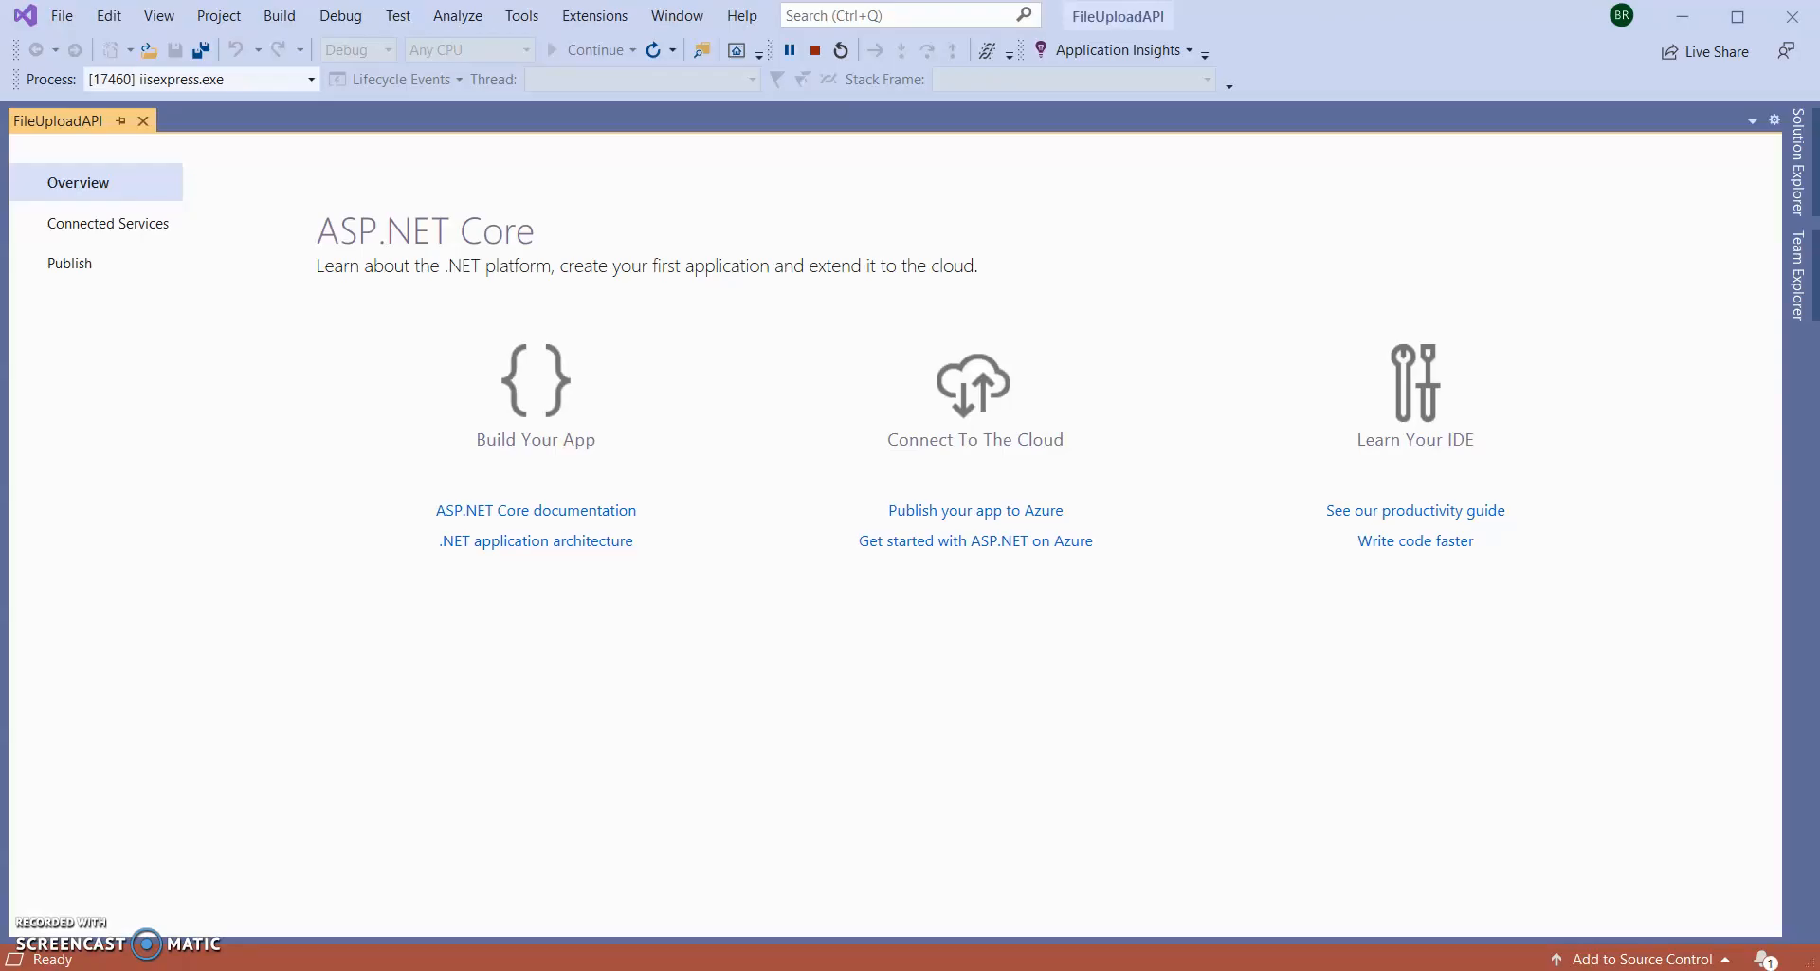
pyautogui.moveTo(1448, 262)
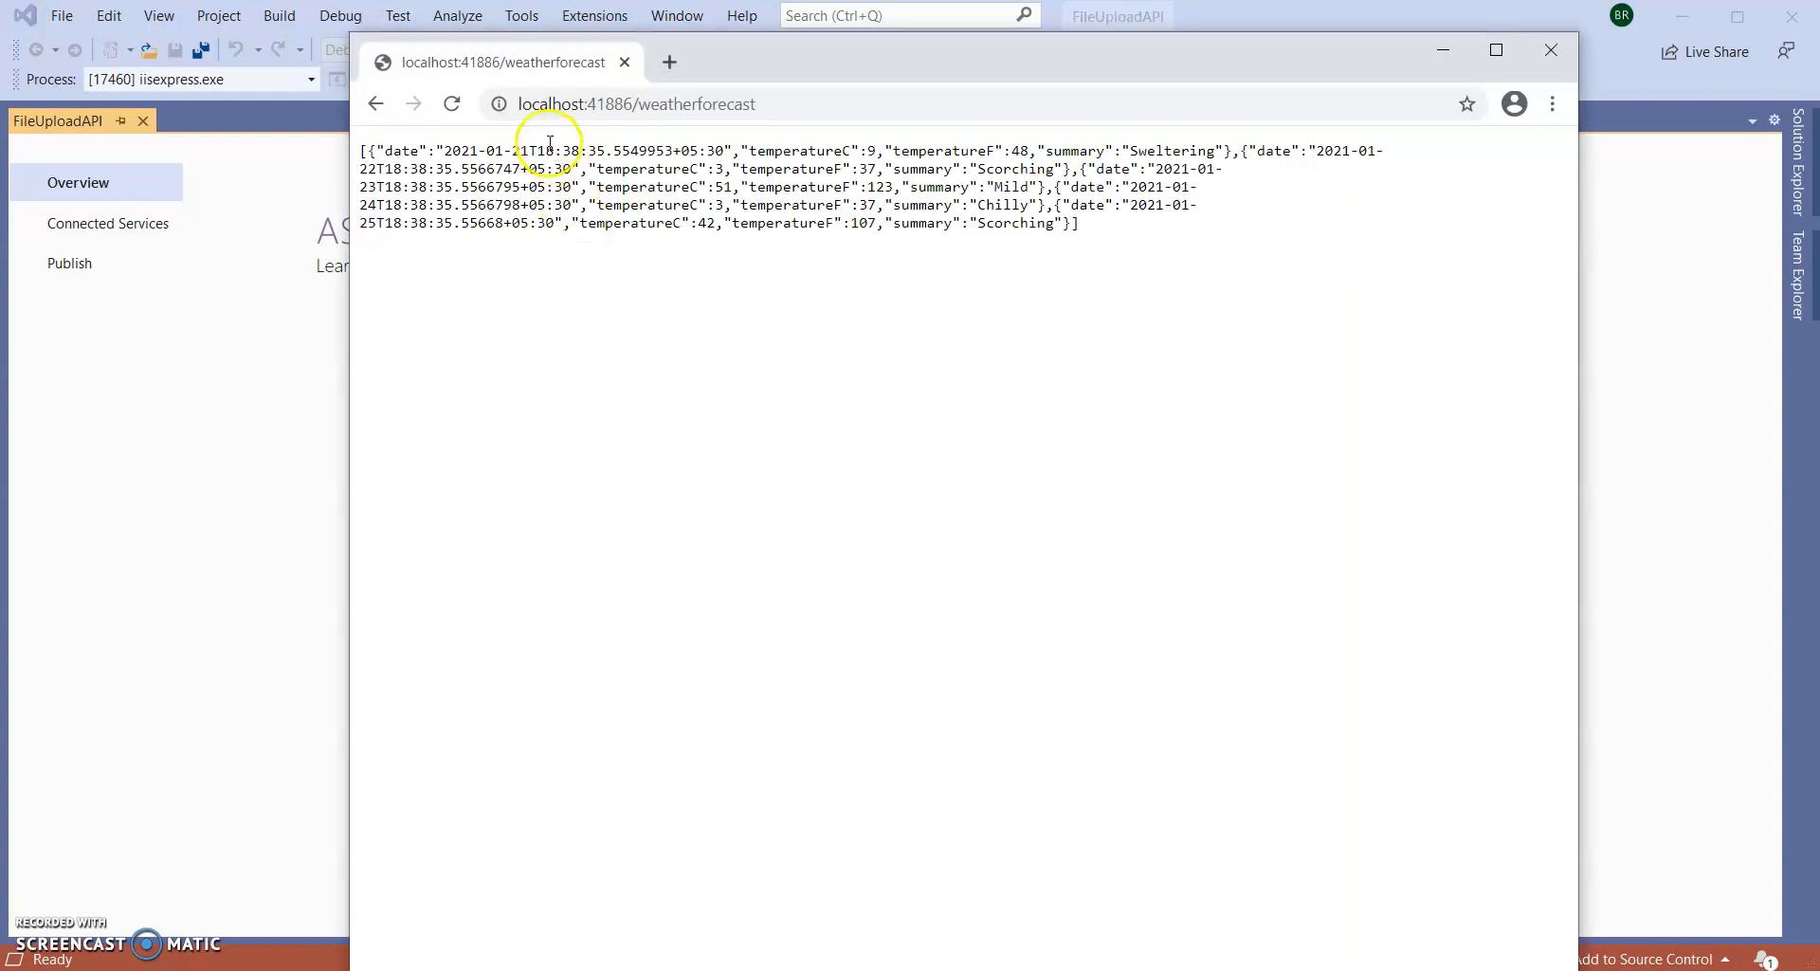
# - Highlight part of the /weatherforecast JSON output in the browser, then deselect it
pyautogui.moveTo(426, 169); pyautogui.dragTo(1206, 209)
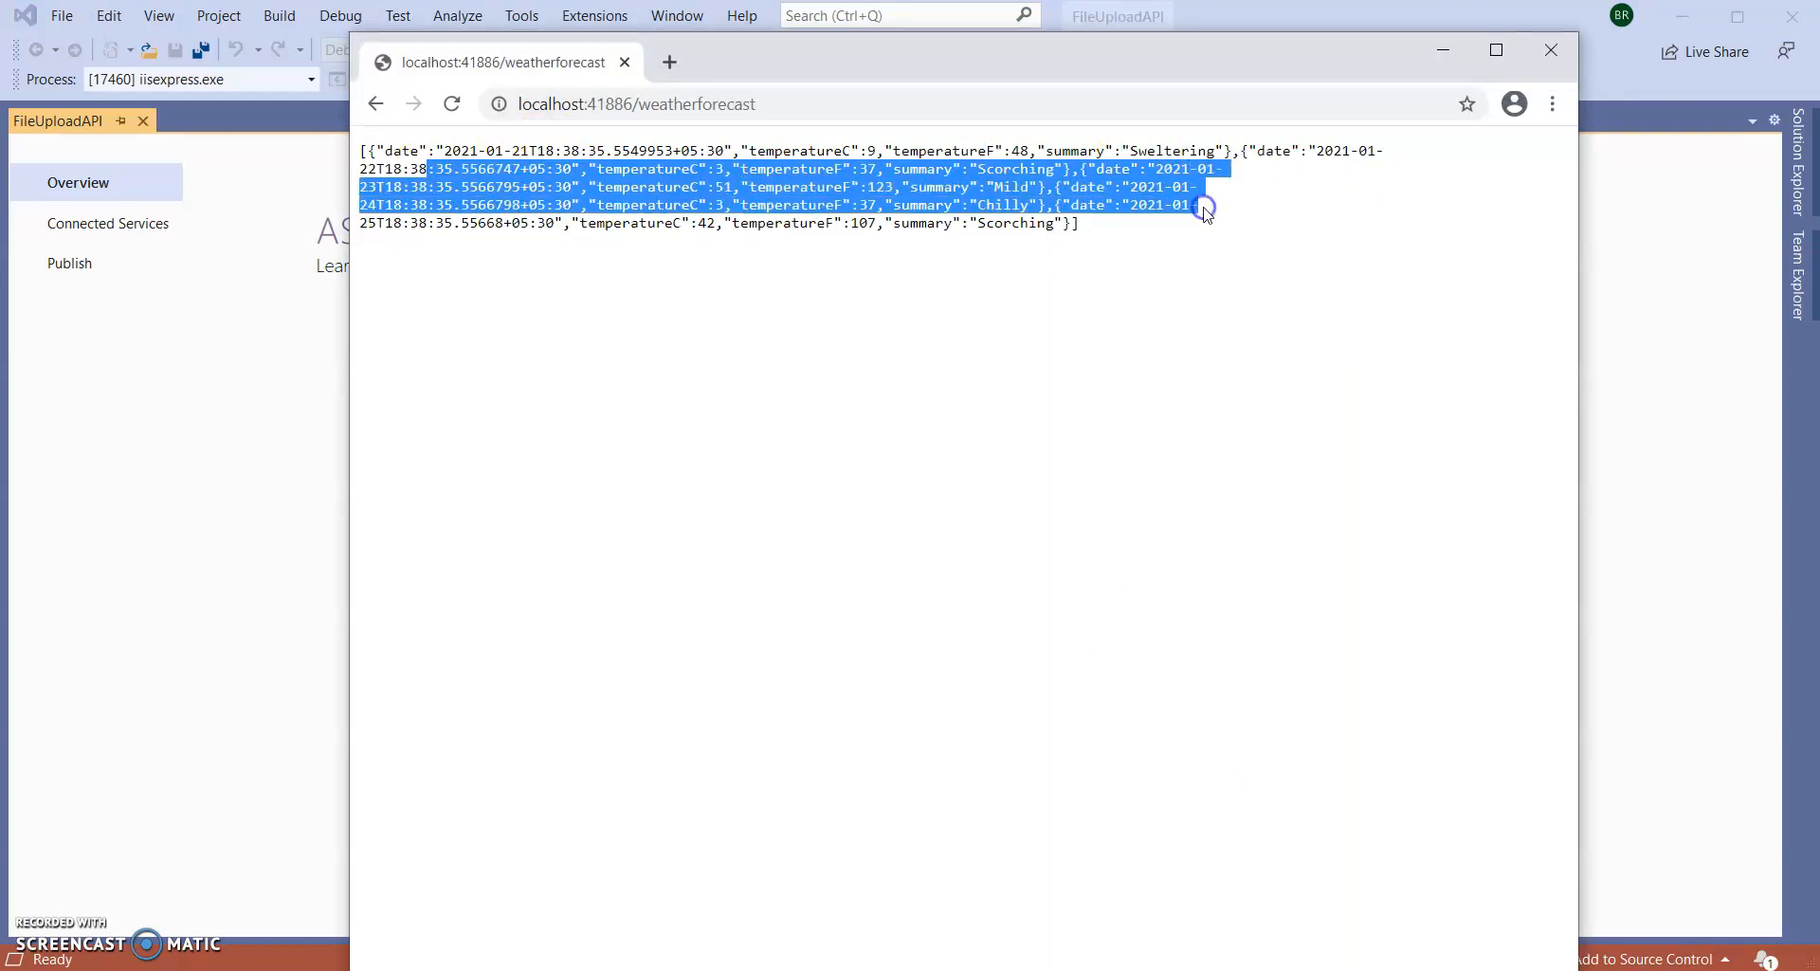
pyautogui.click(1152, 504)
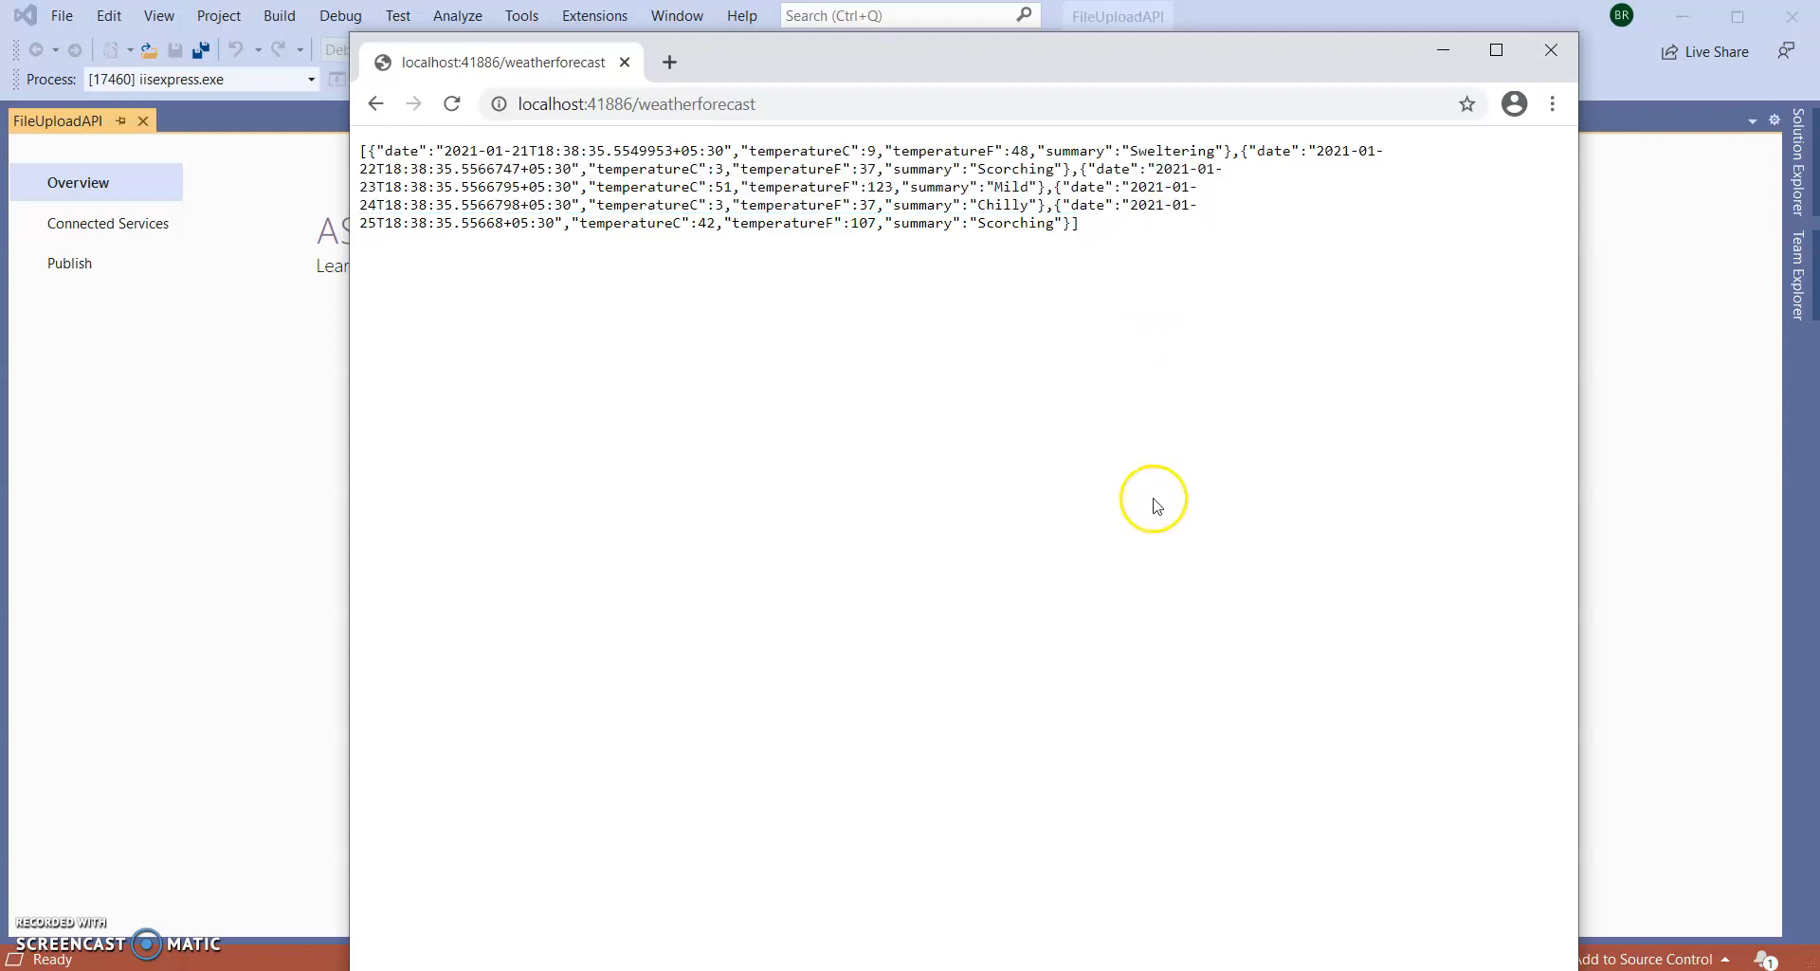
pyautogui.moveTo(494, 269)
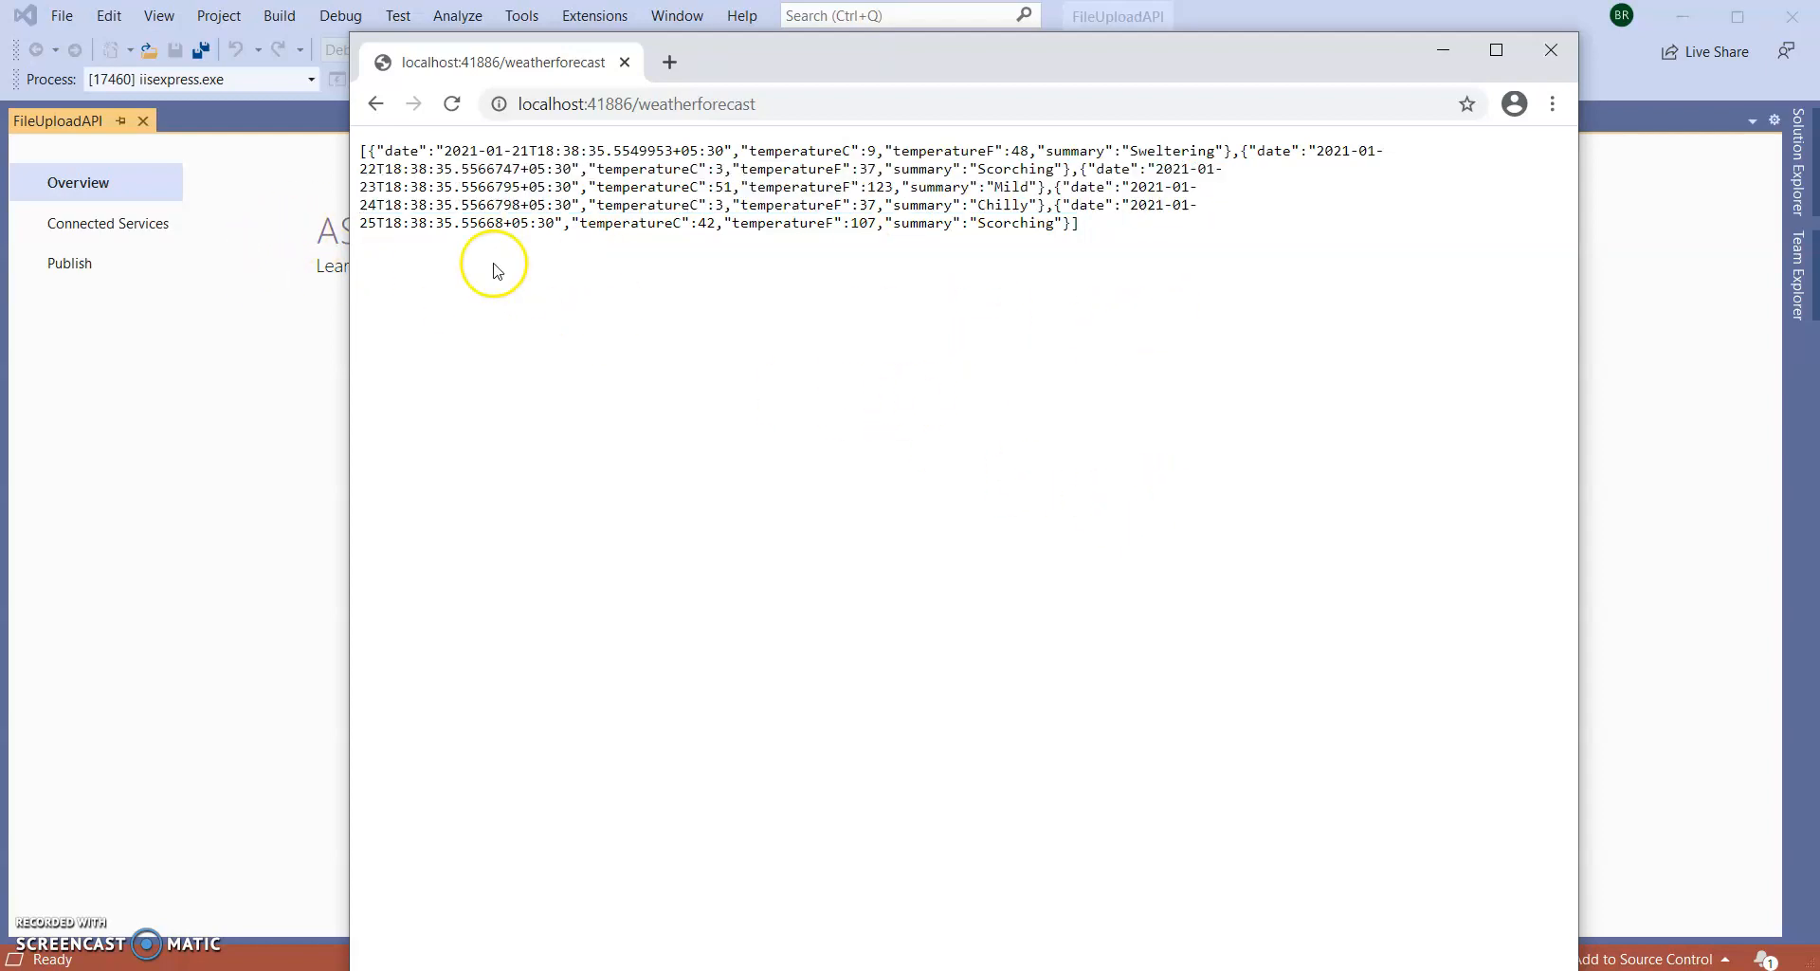
pyautogui.moveTo(1066, 311)
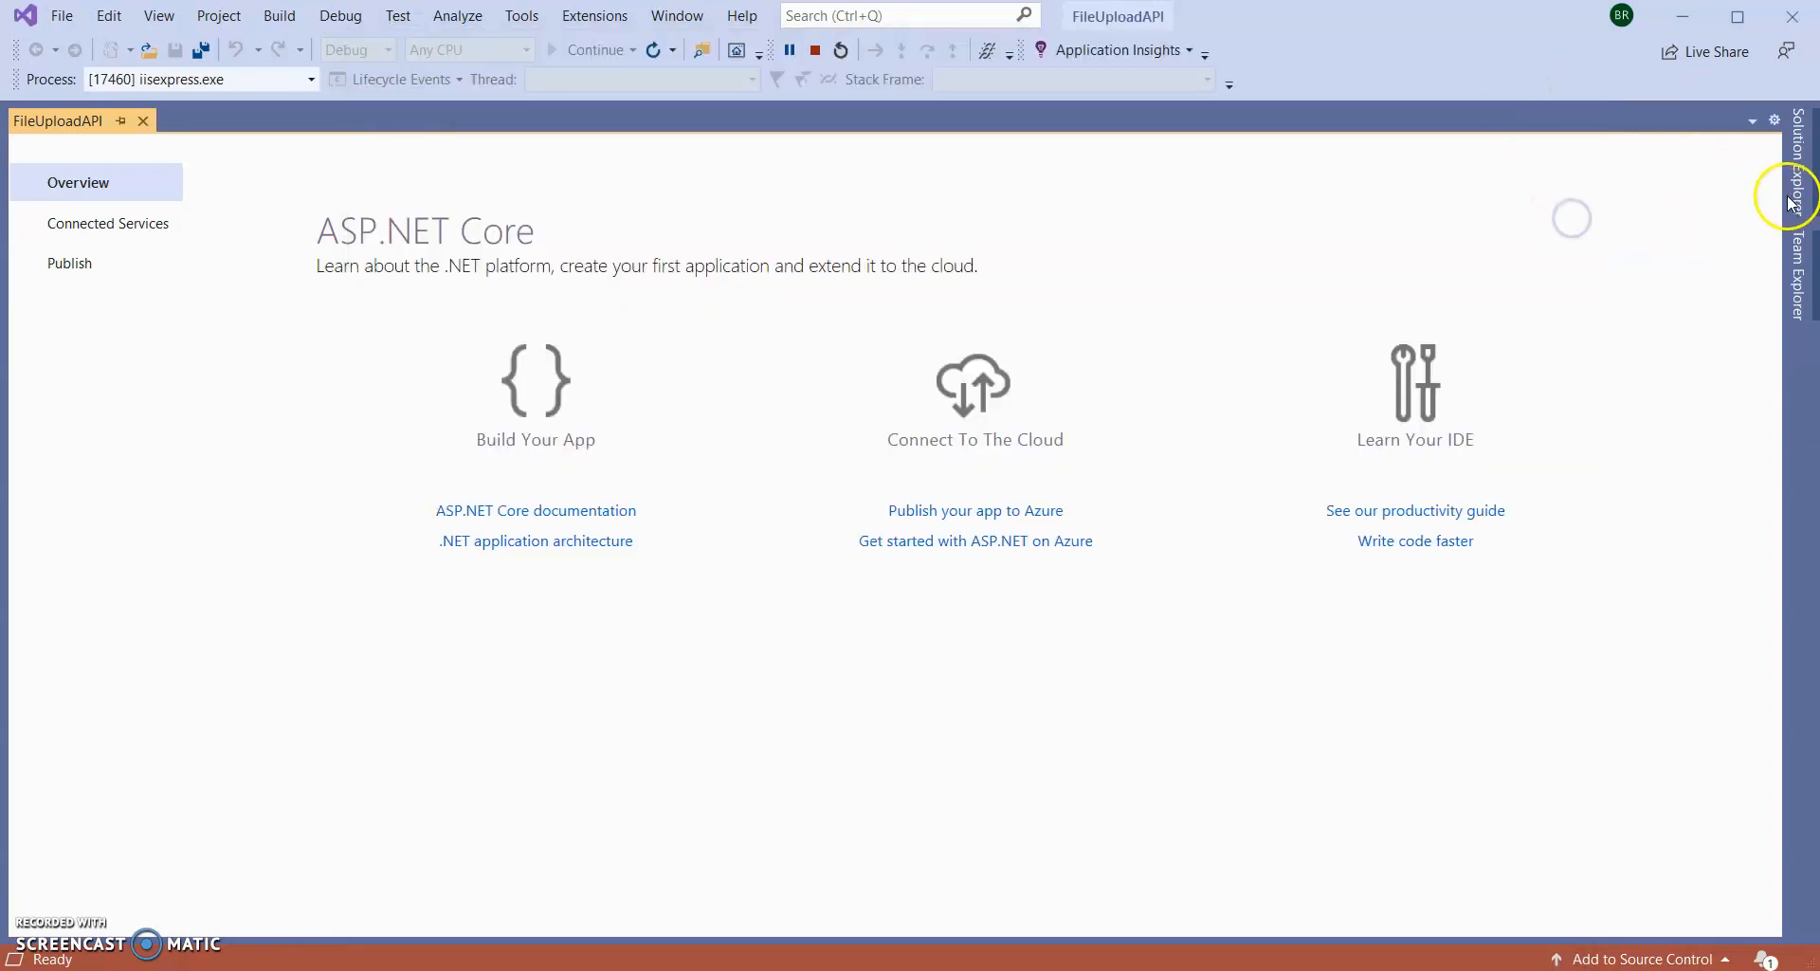
# - Stop debugging FileUploadAPI and select the Controllers folder in Solution Explorer
pyautogui.click(1795, 186)
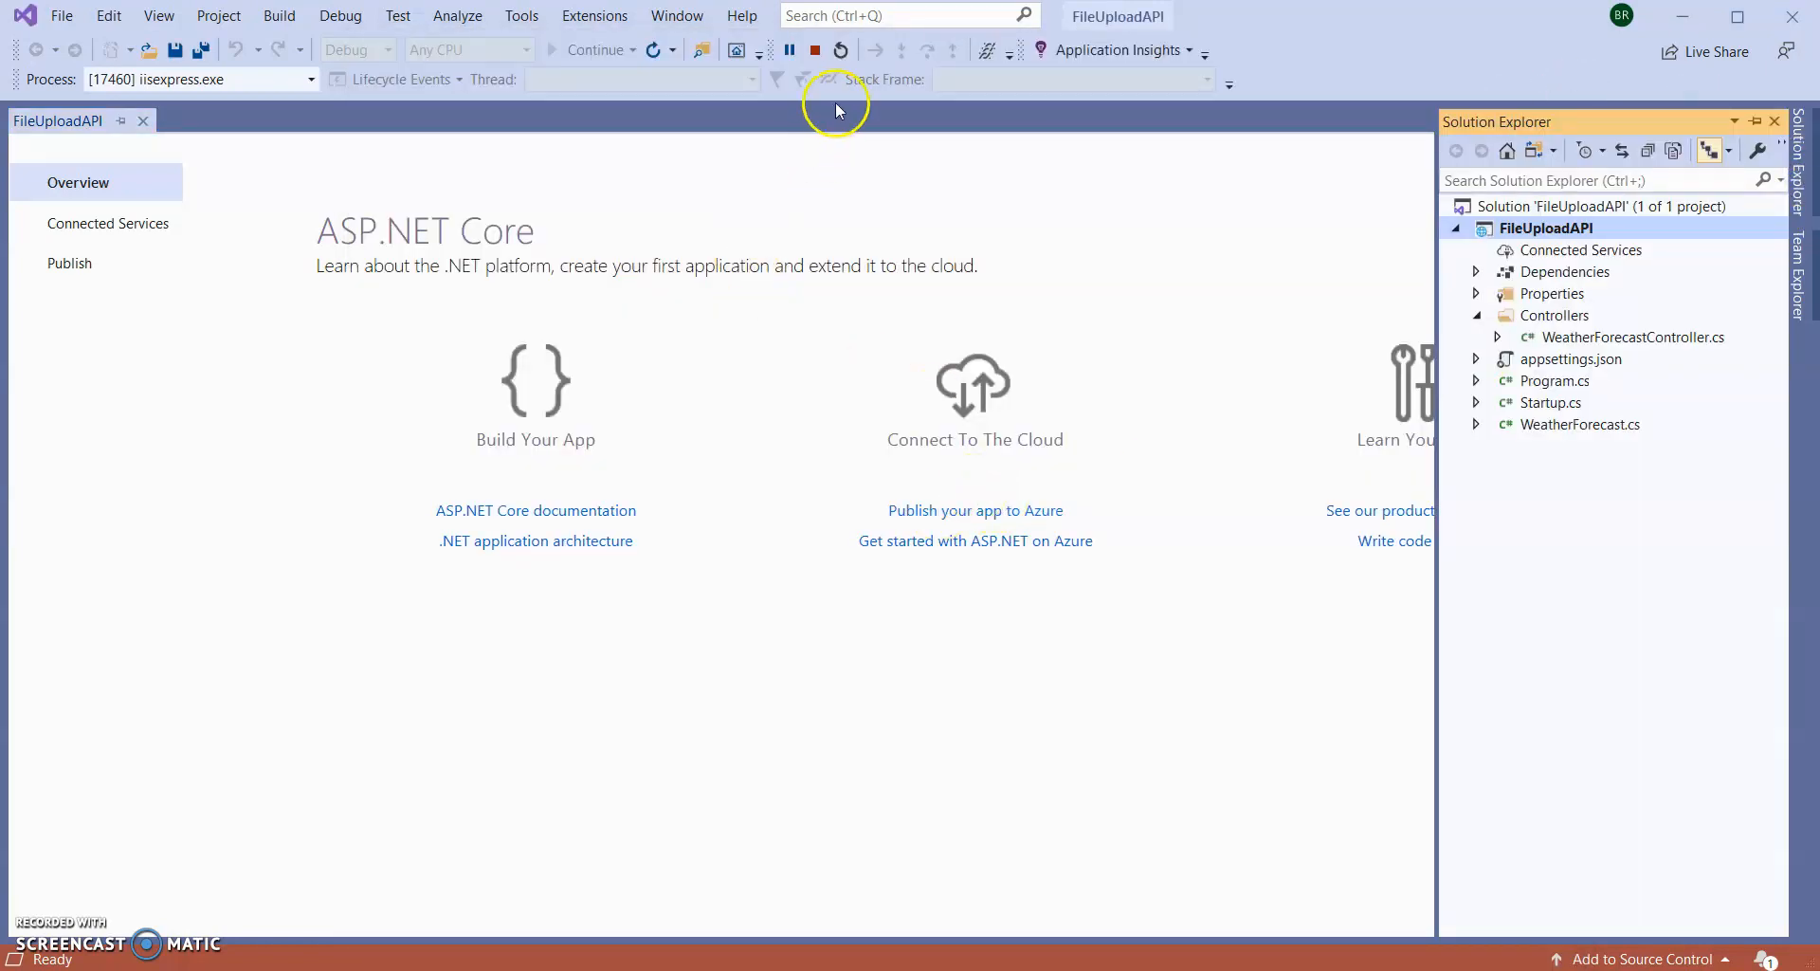
pyautogui.moveTo(813, 49)
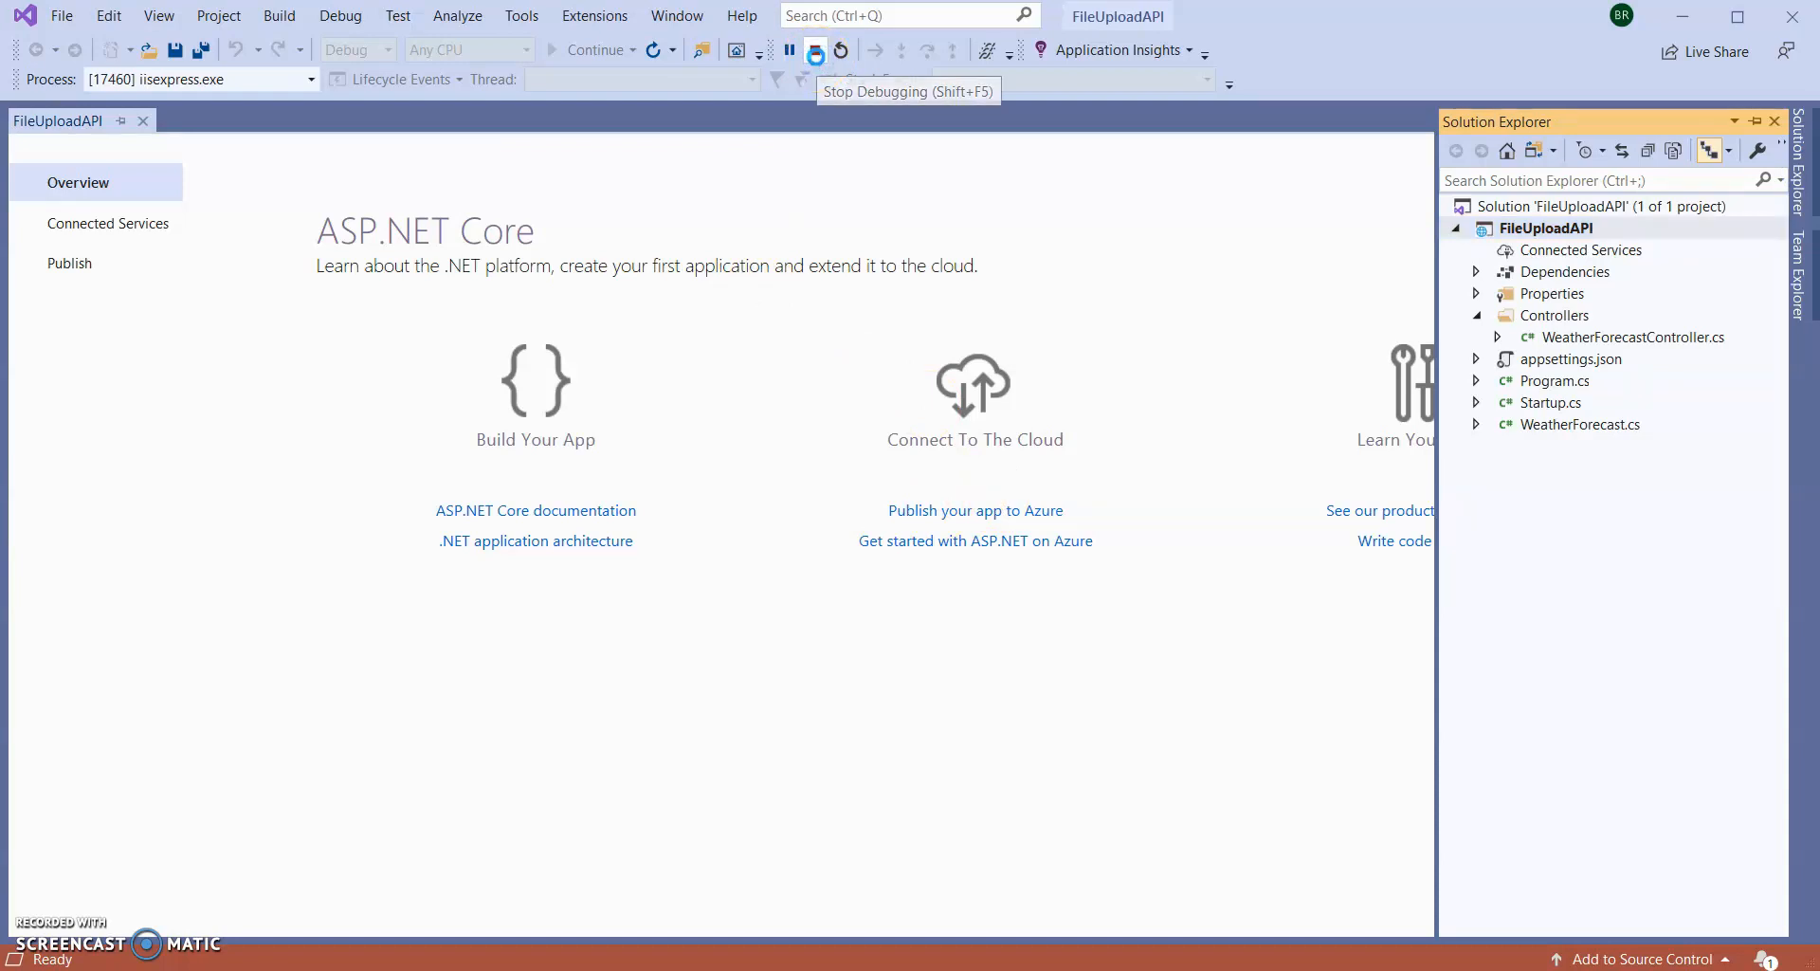
pyautogui.click(815, 50)
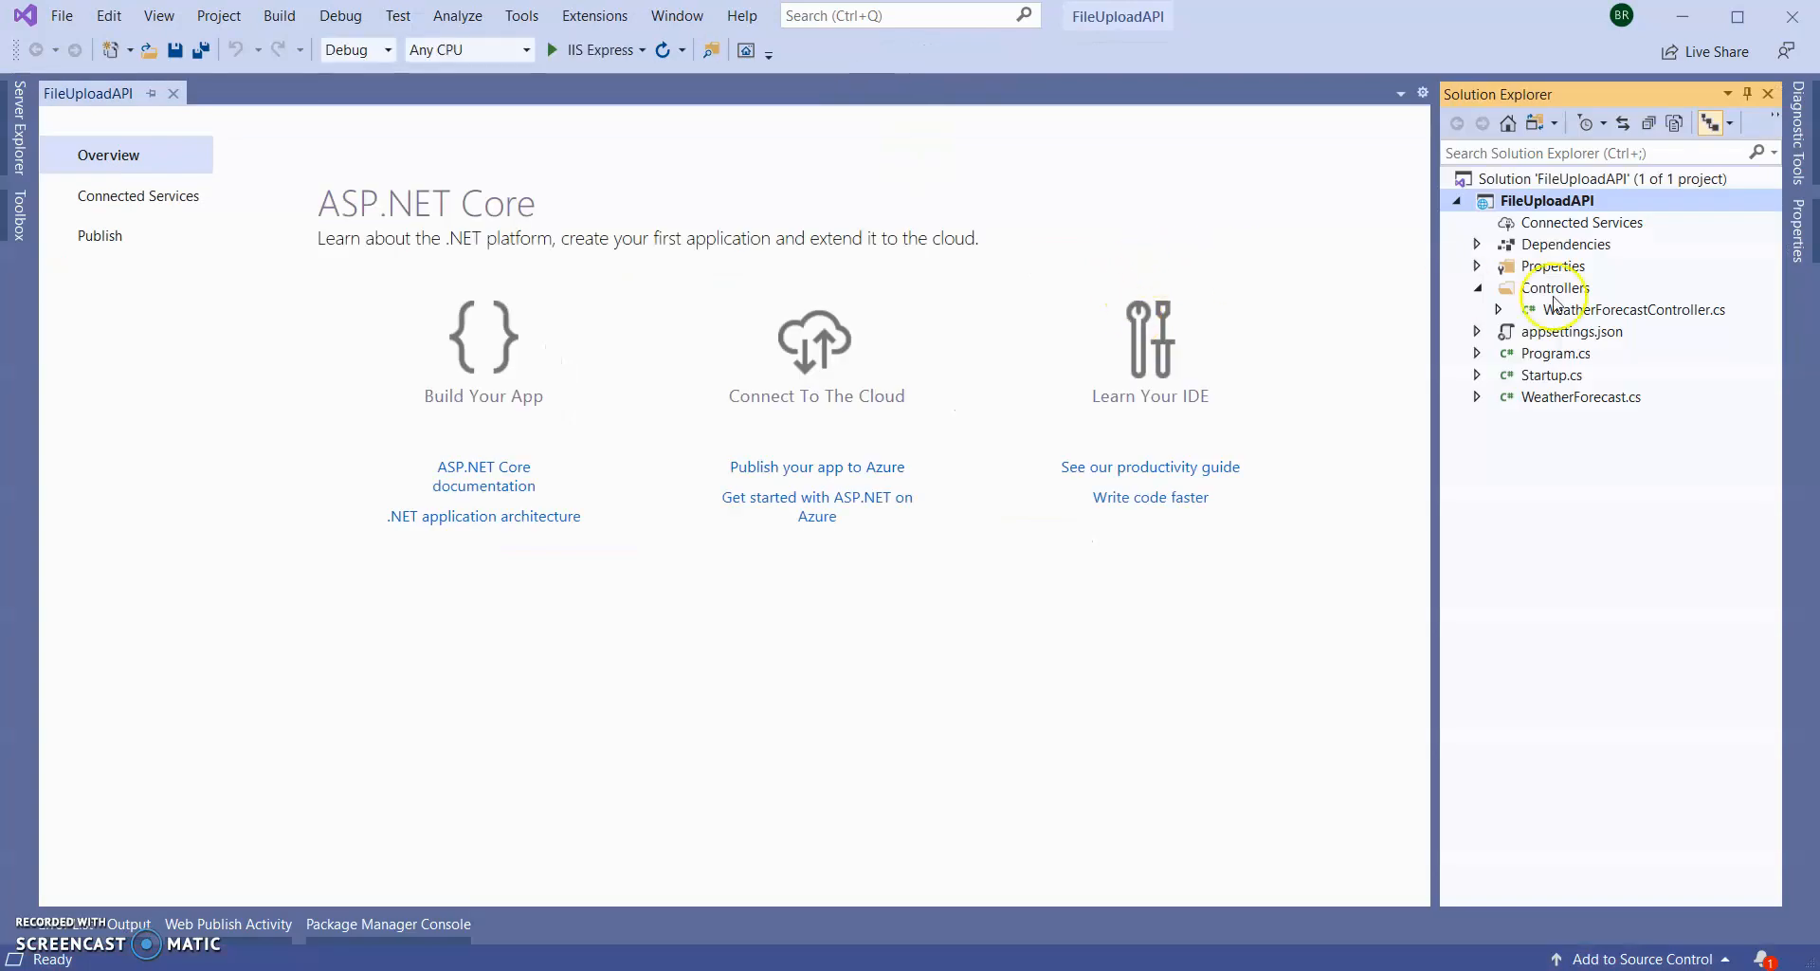
pyautogui.click(1552, 286)
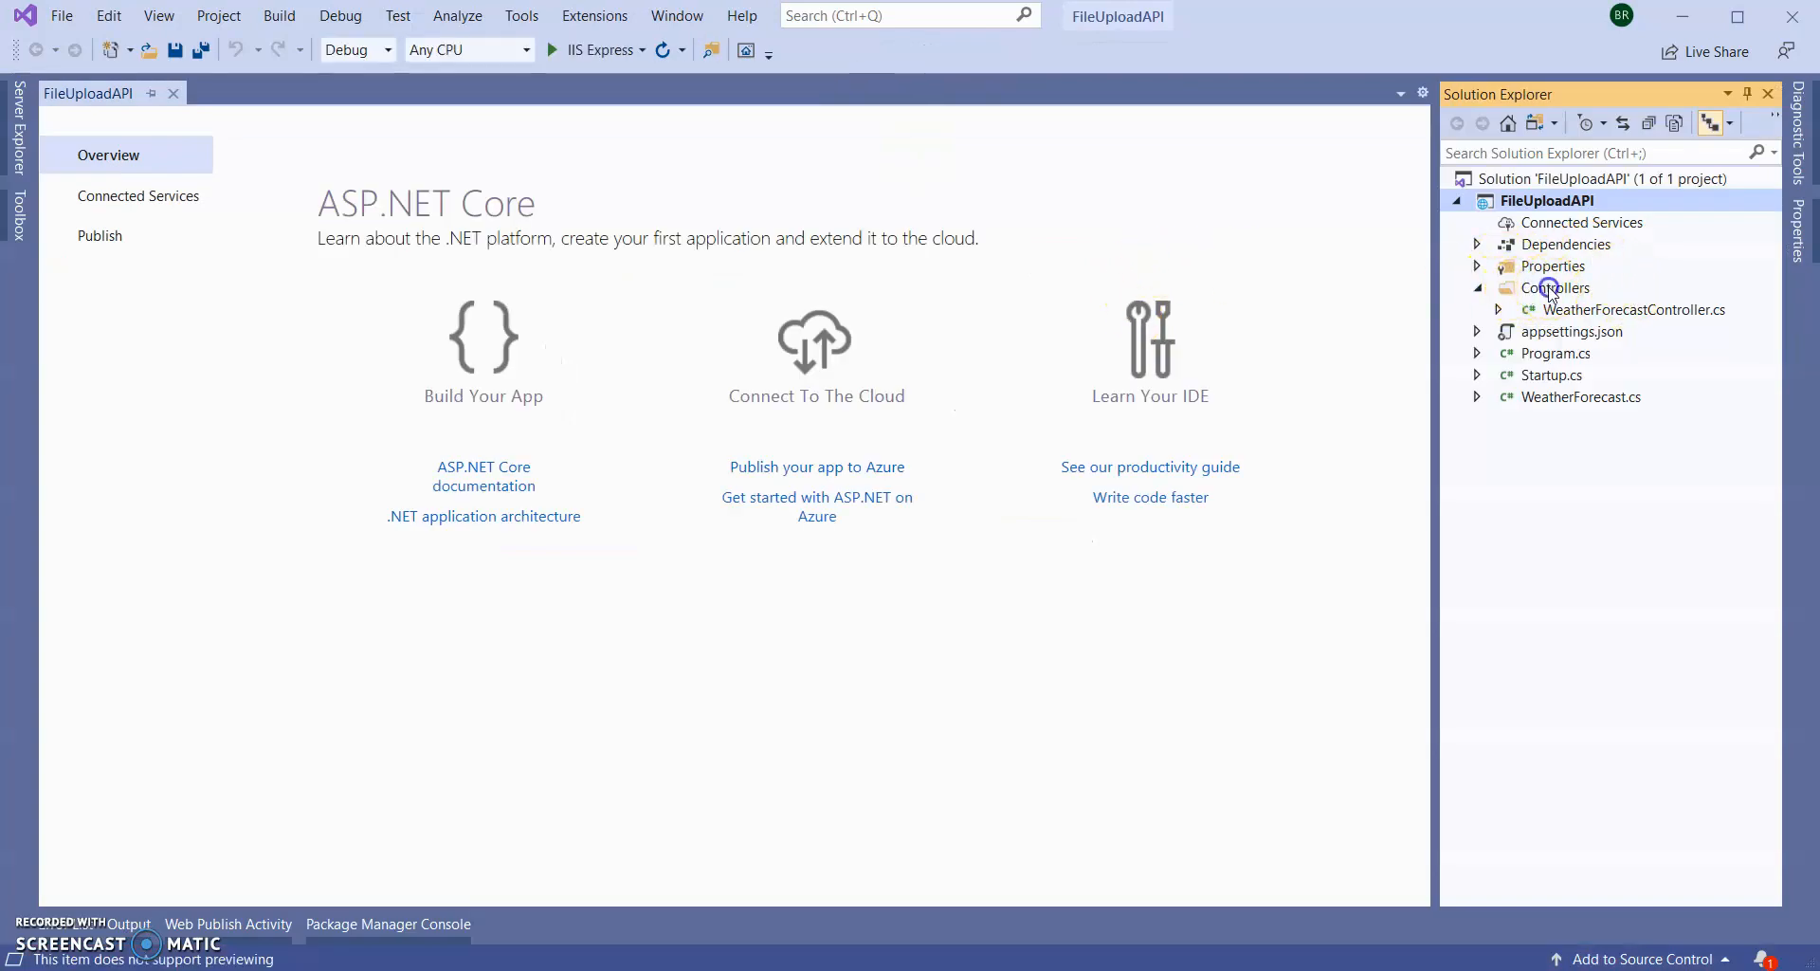
pyautogui.click(1554, 286)
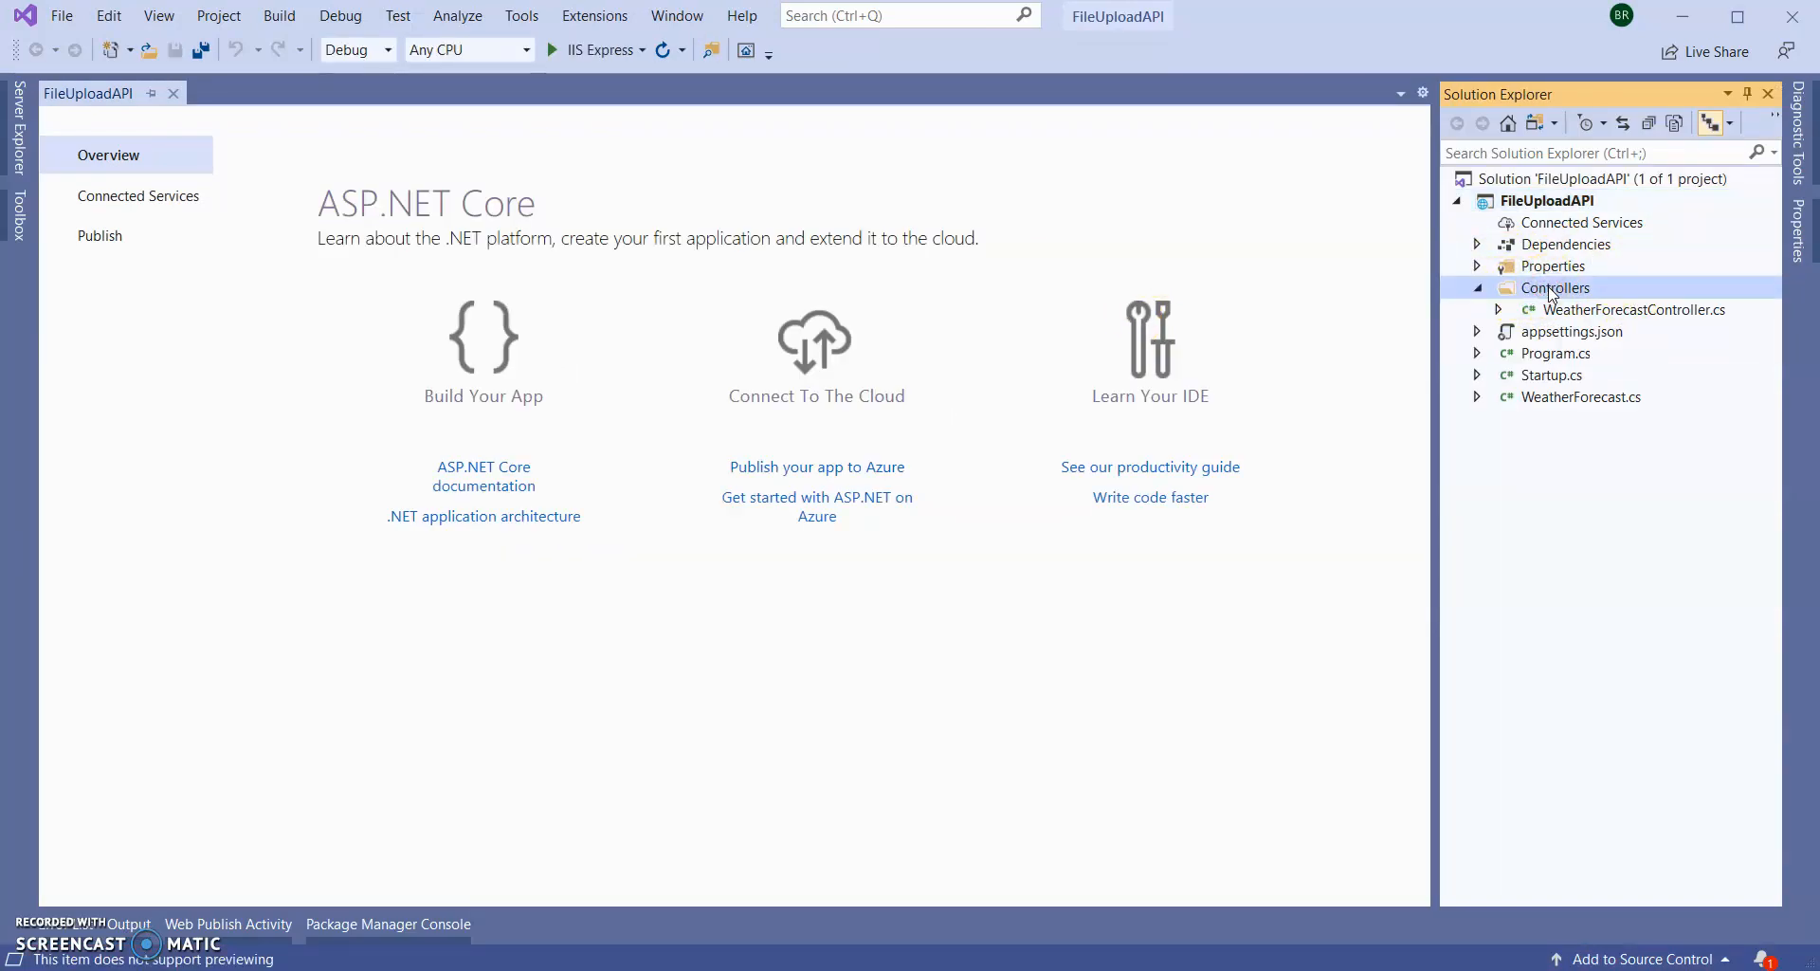
# - Add an API Controller - Empty named TestFileController.cs to the Controllers folder
pyautogui.rightClick(1555, 286)
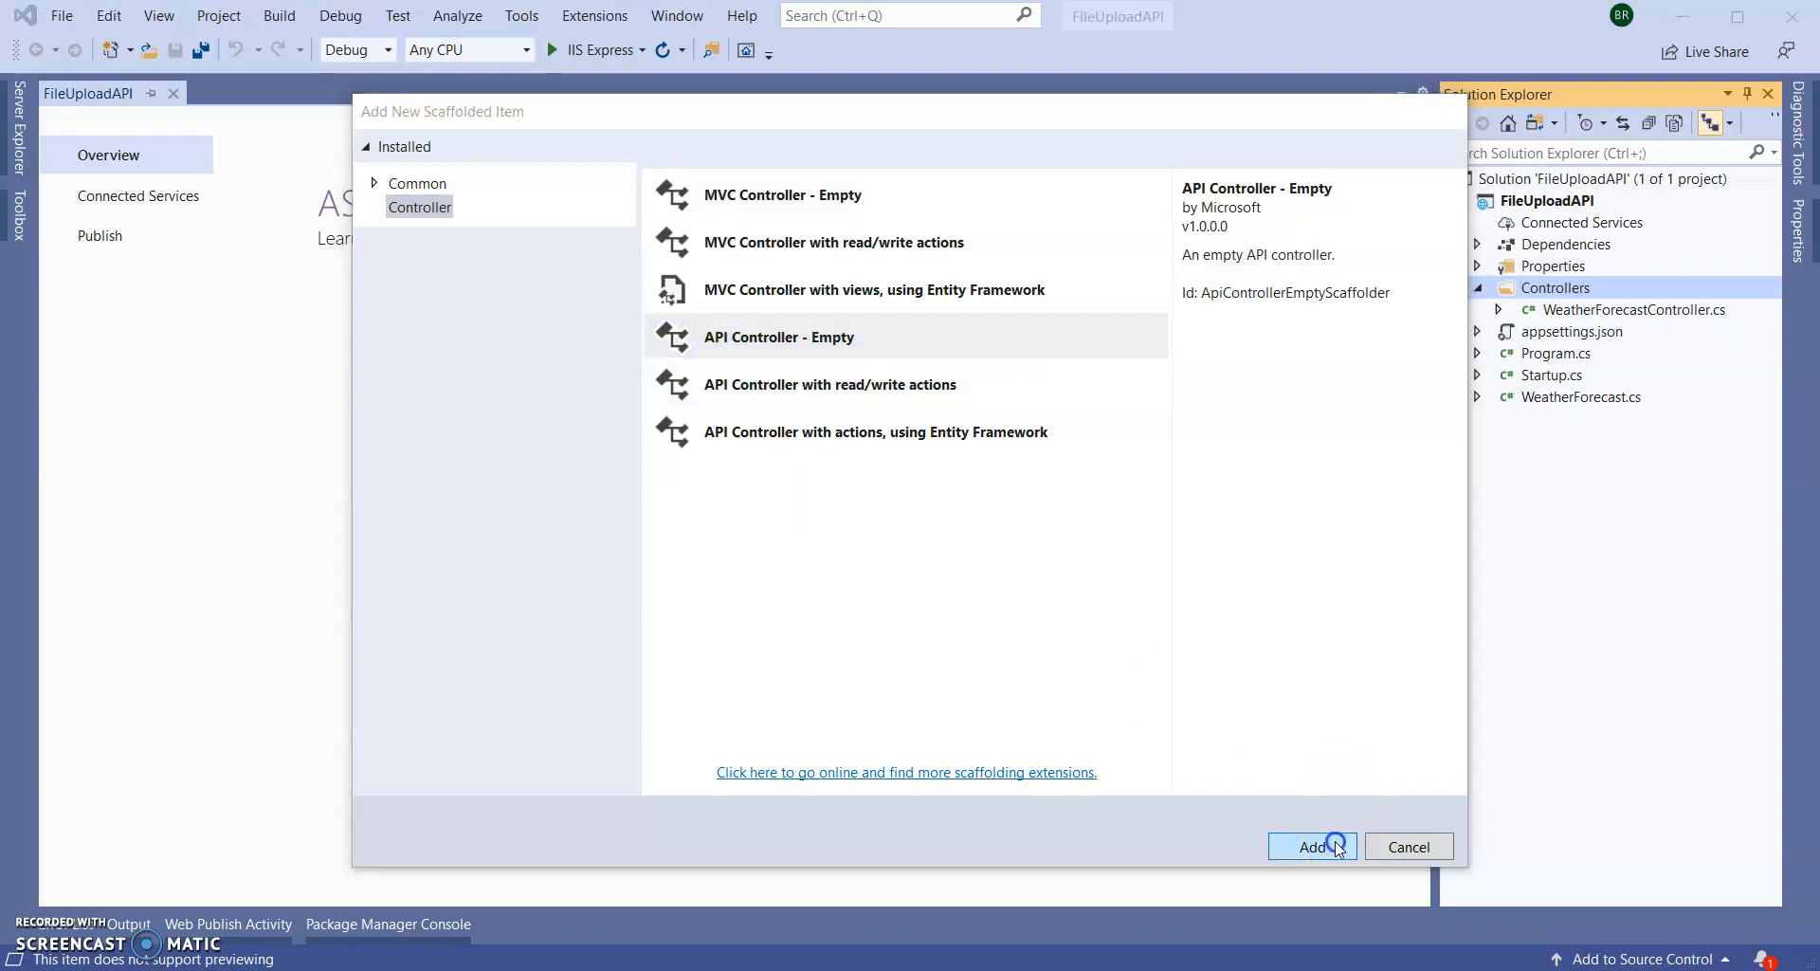
pyautogui.click(1312, 845)
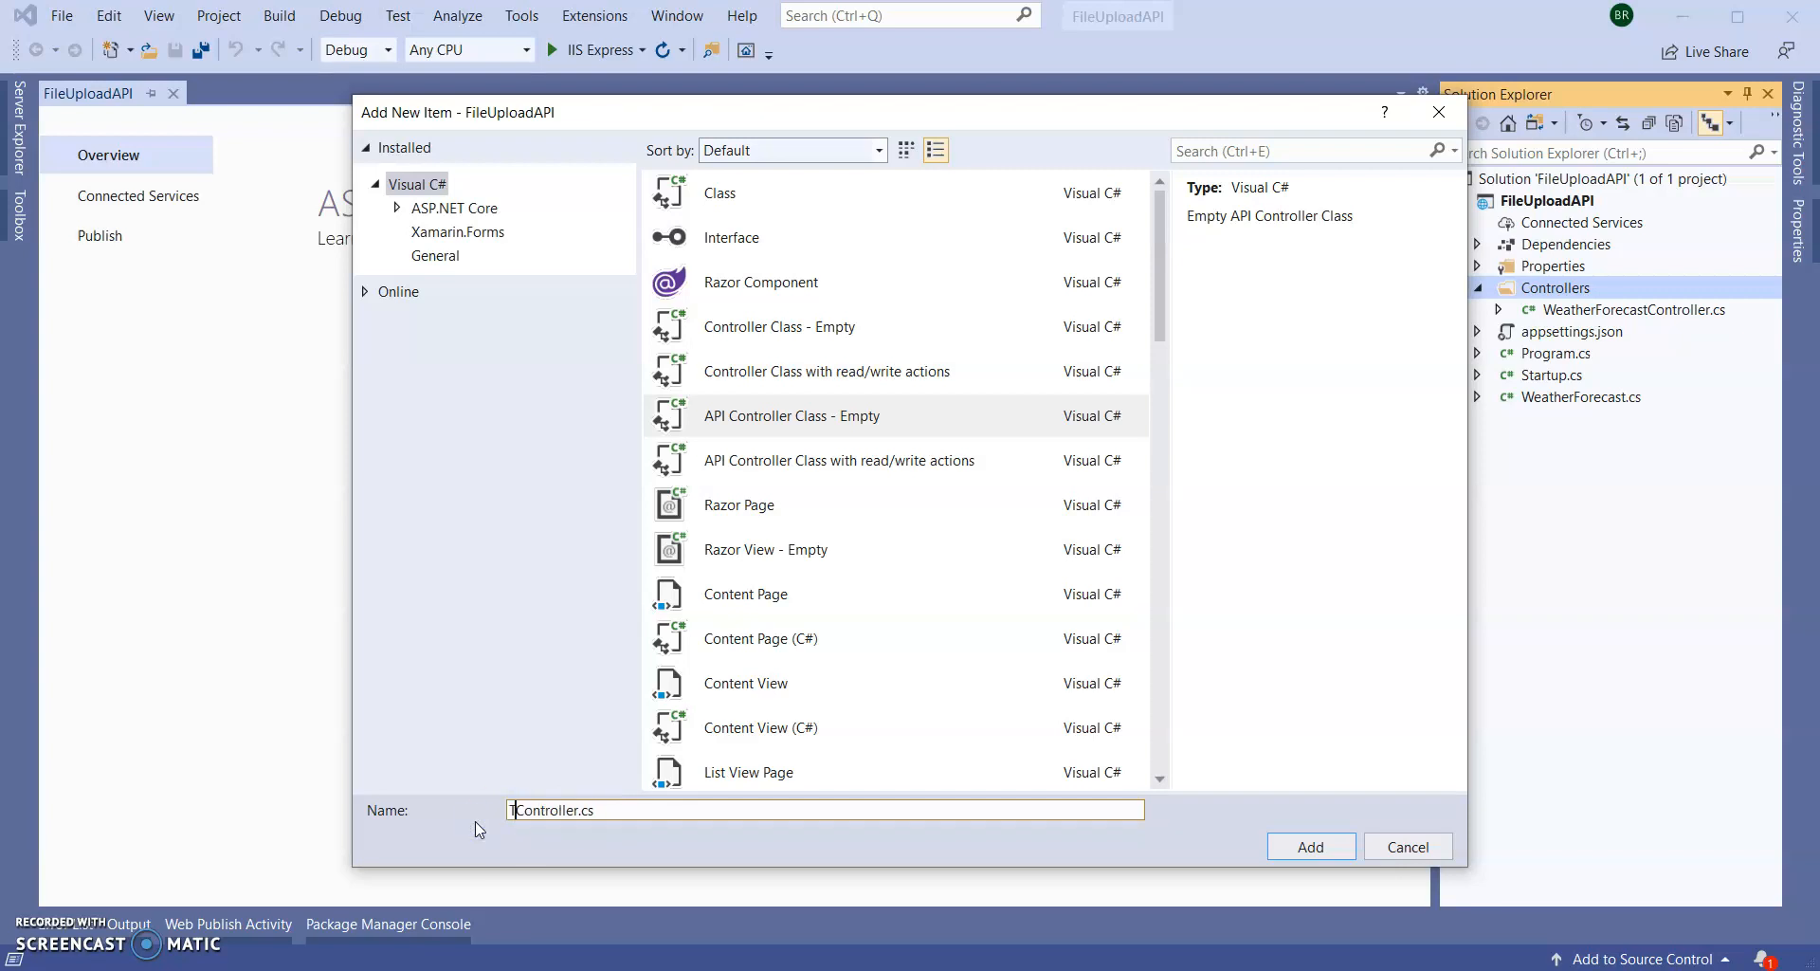
pyautogui.write('TestFile')
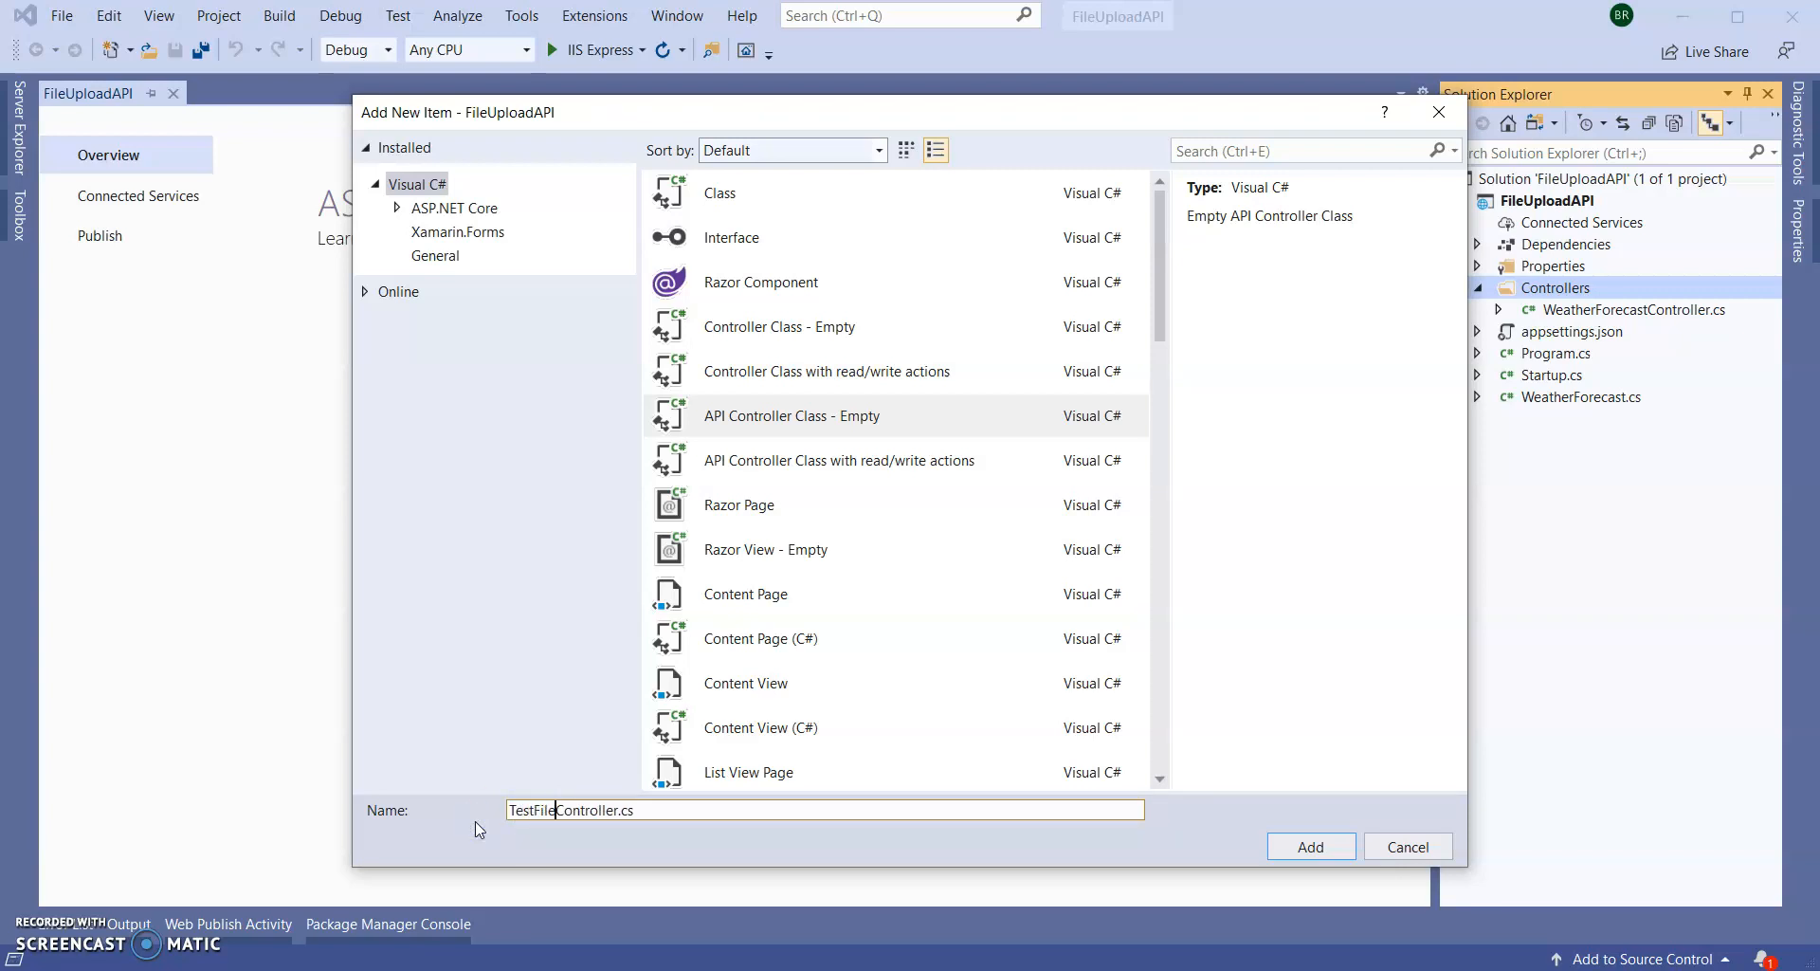
pyautogui.moveTo(1310, 845)
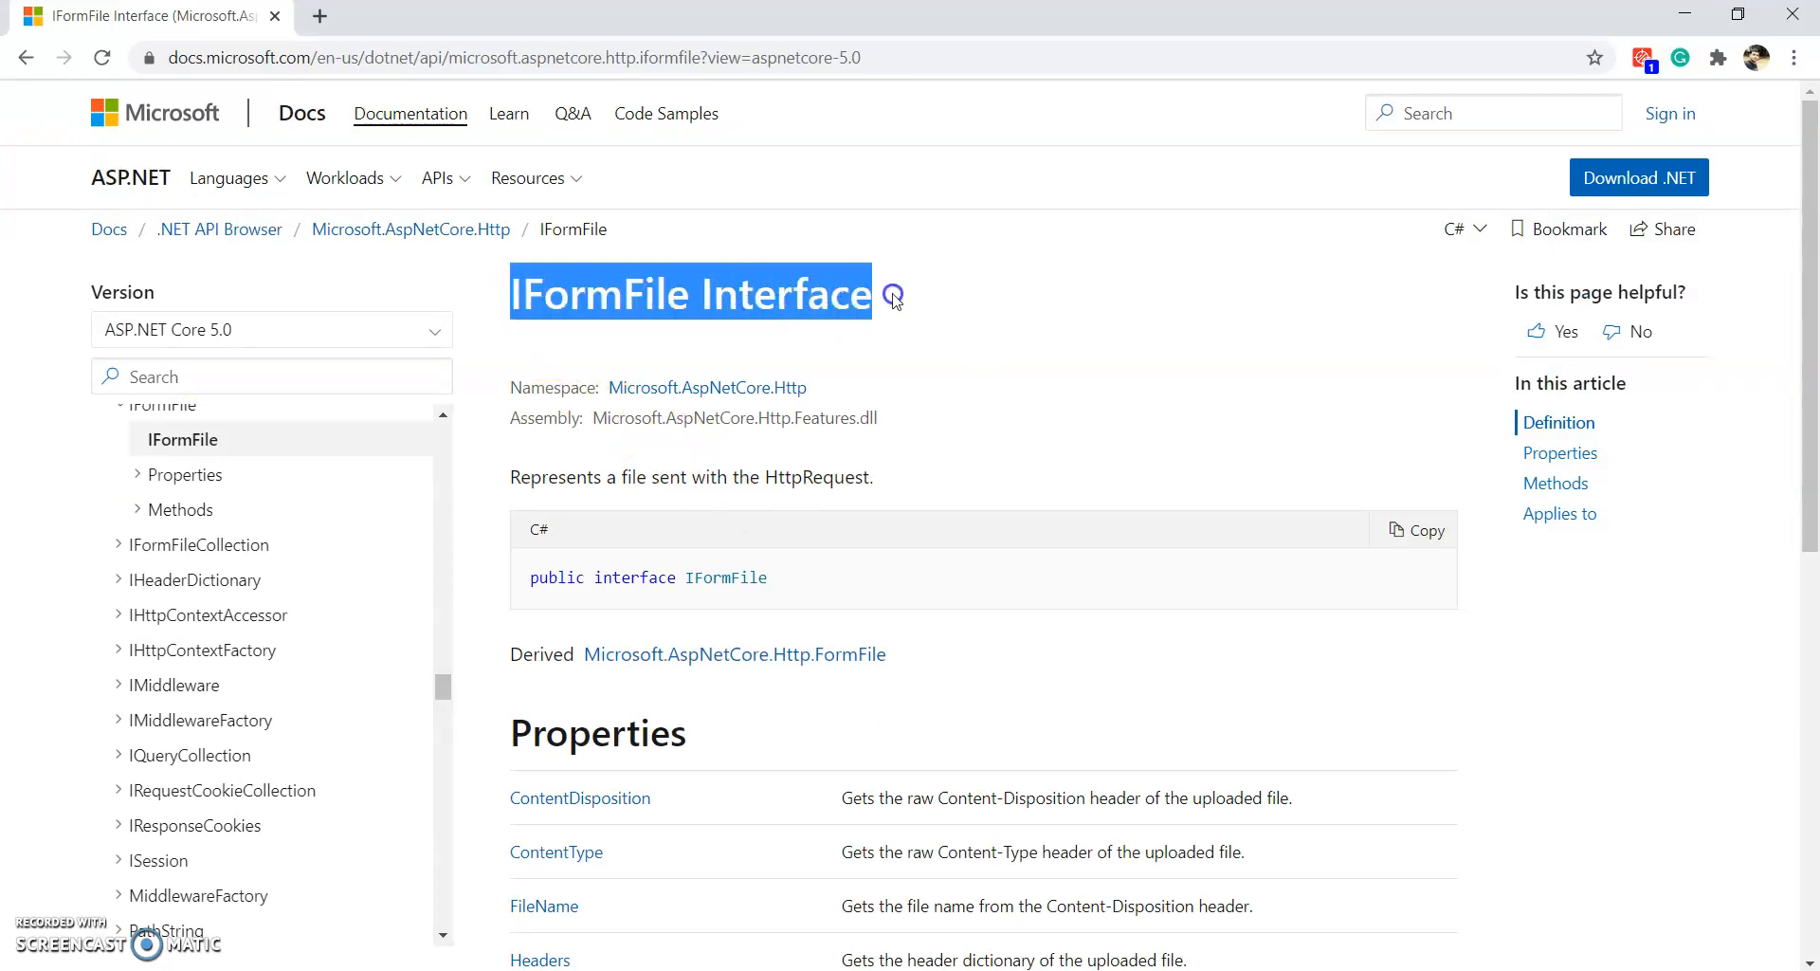
pyautogui.moveTo(734, 482)
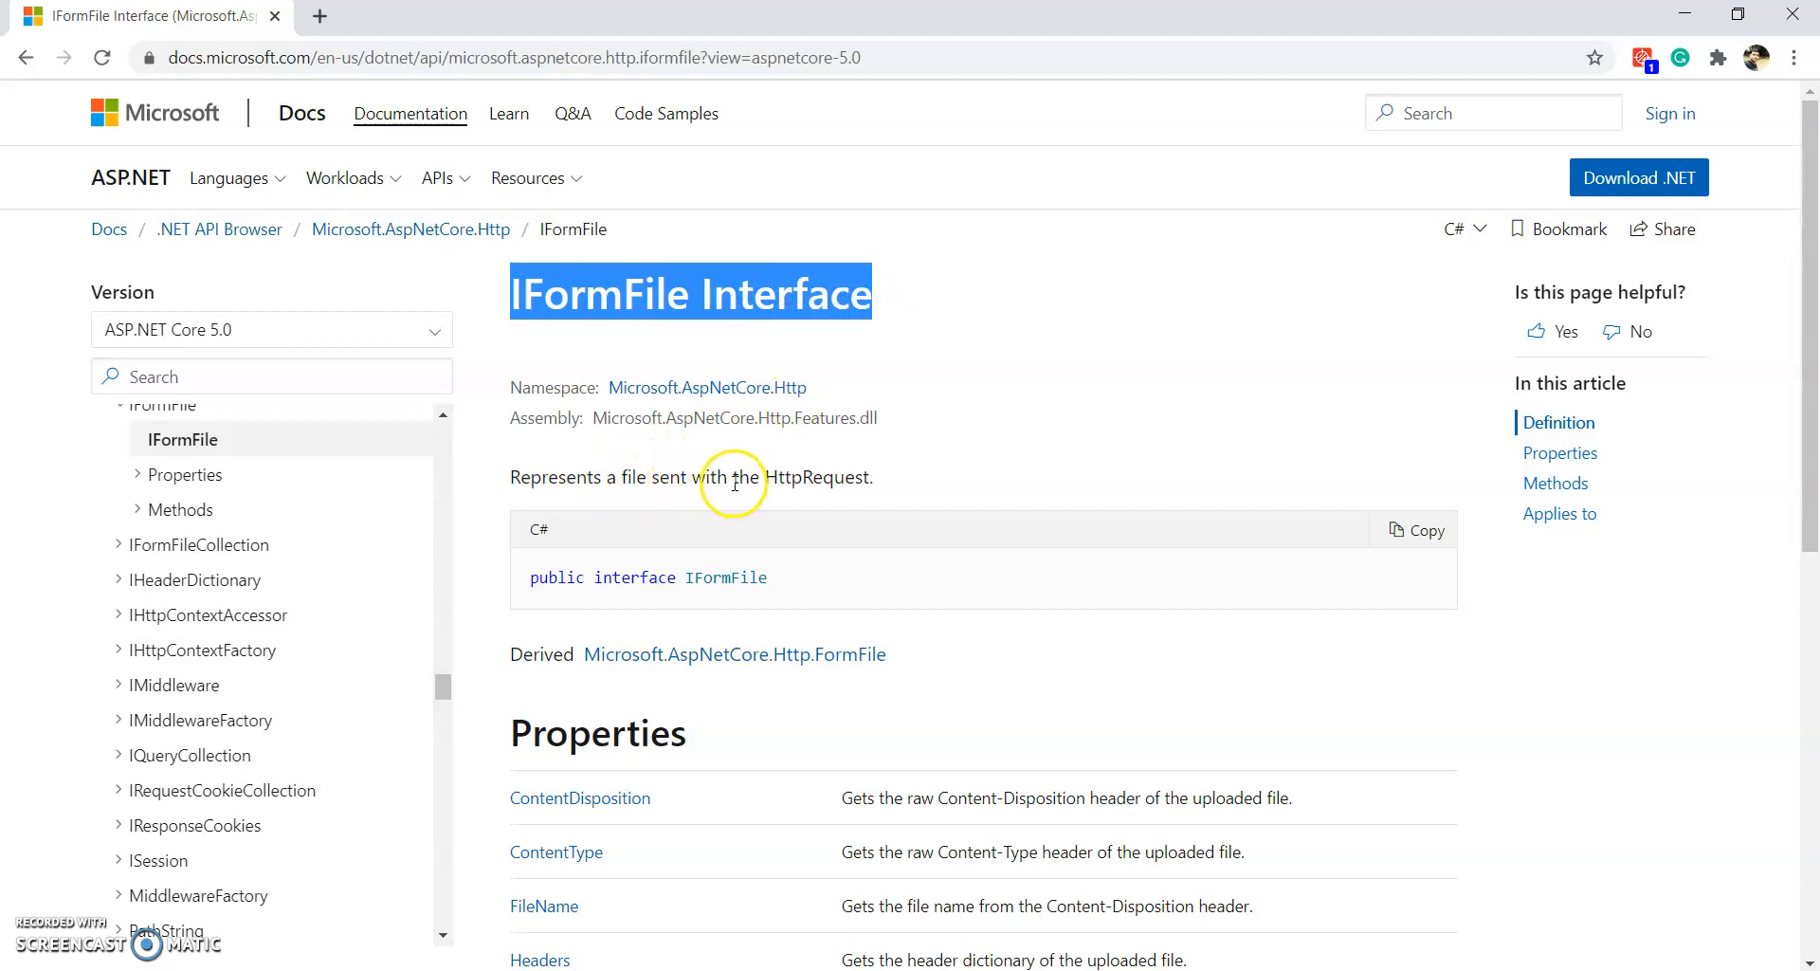
pyautogui.moveTo(768, 474)
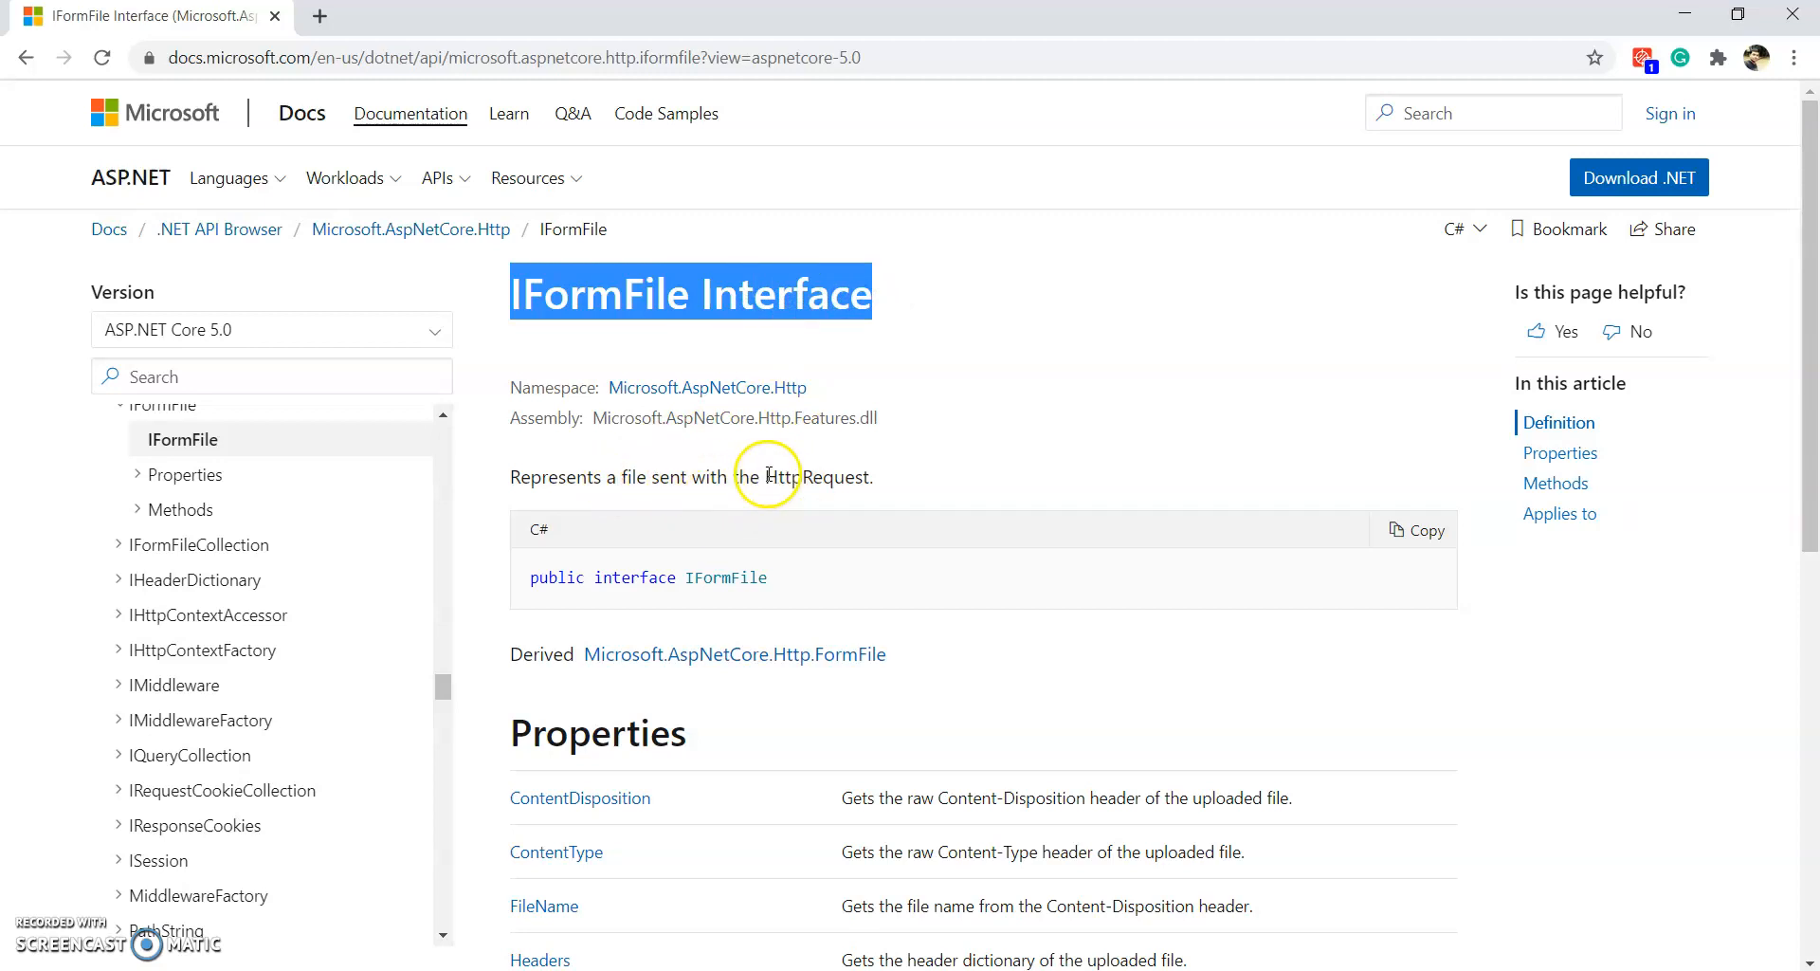
# - Scroll through the Properties and Methods of the IFormFile Interface docs page
pyautogui.scroll(-3)
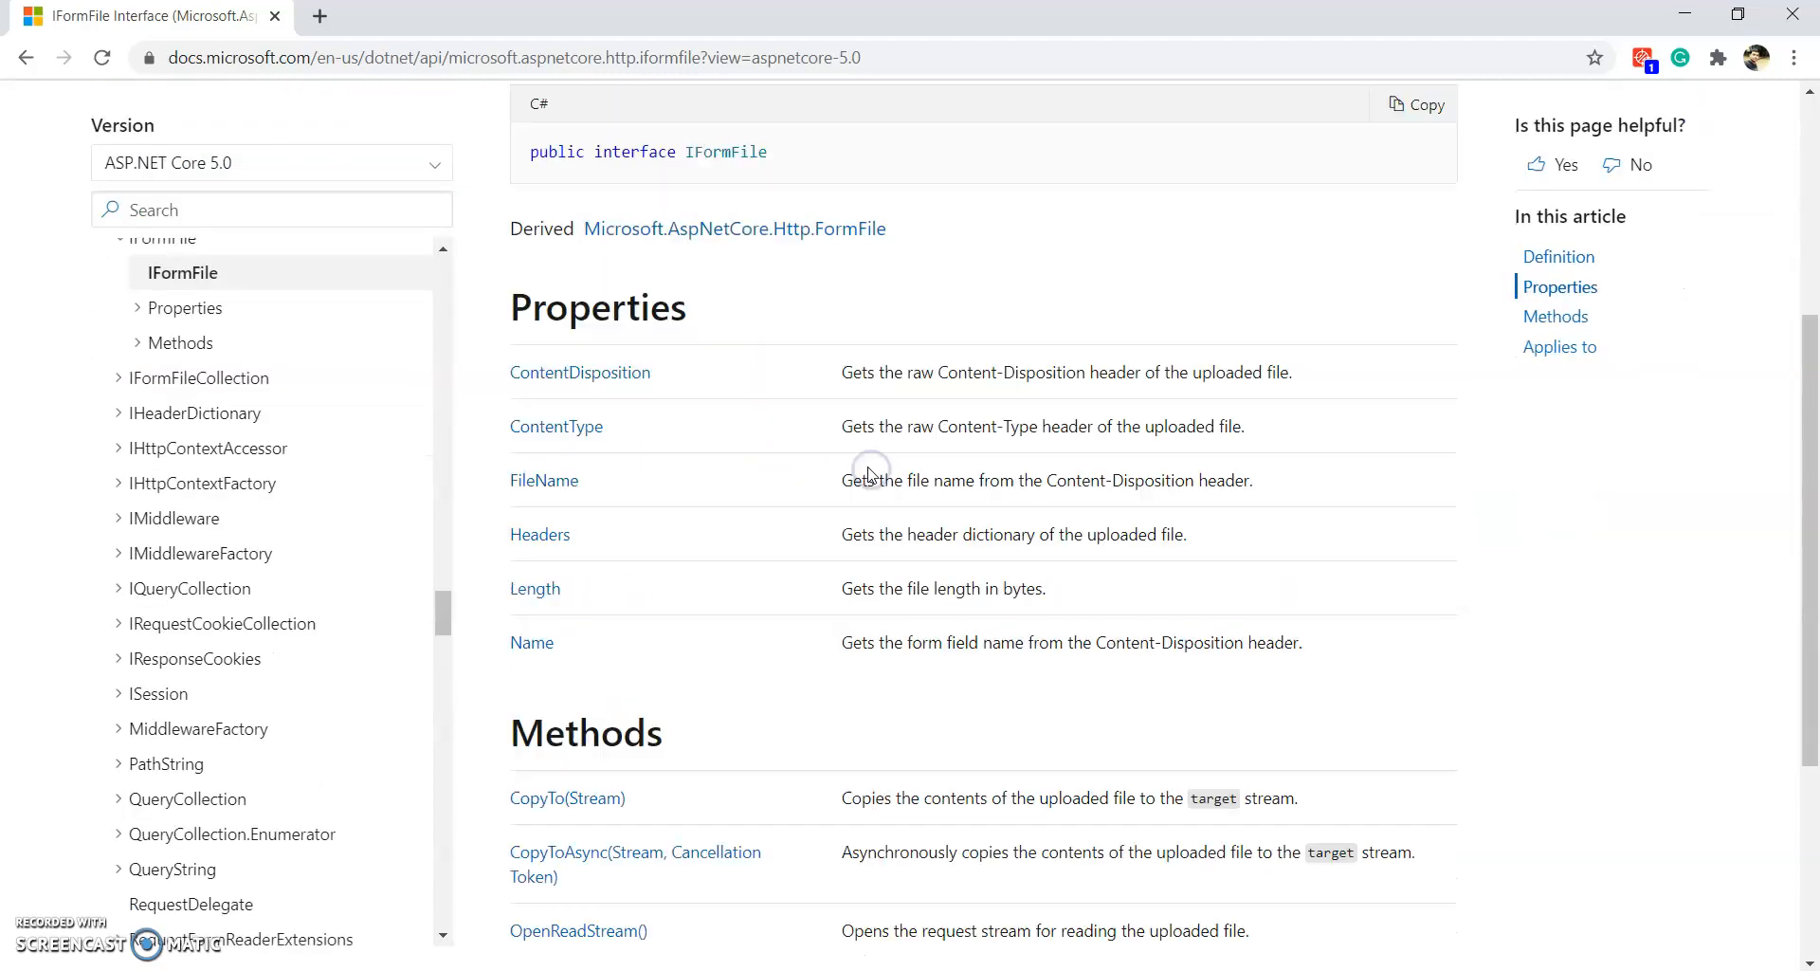
pyautogui.scroll(3)
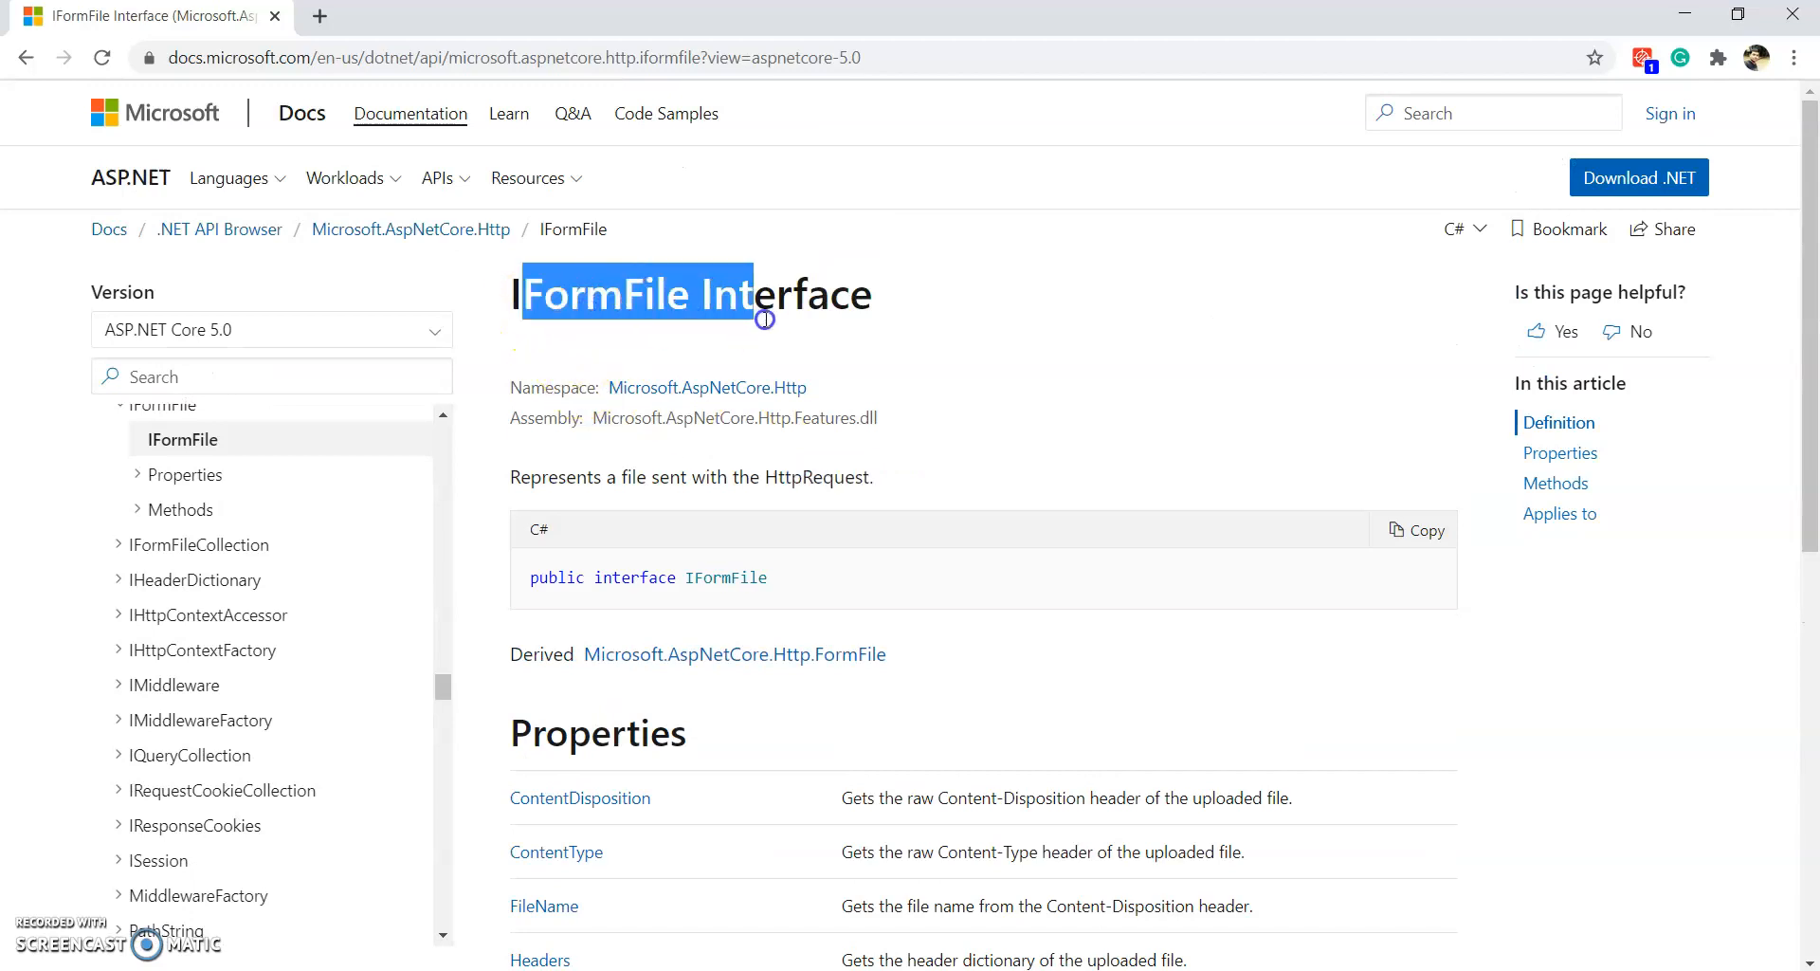
pyautogui.moveTo(1073, 946)
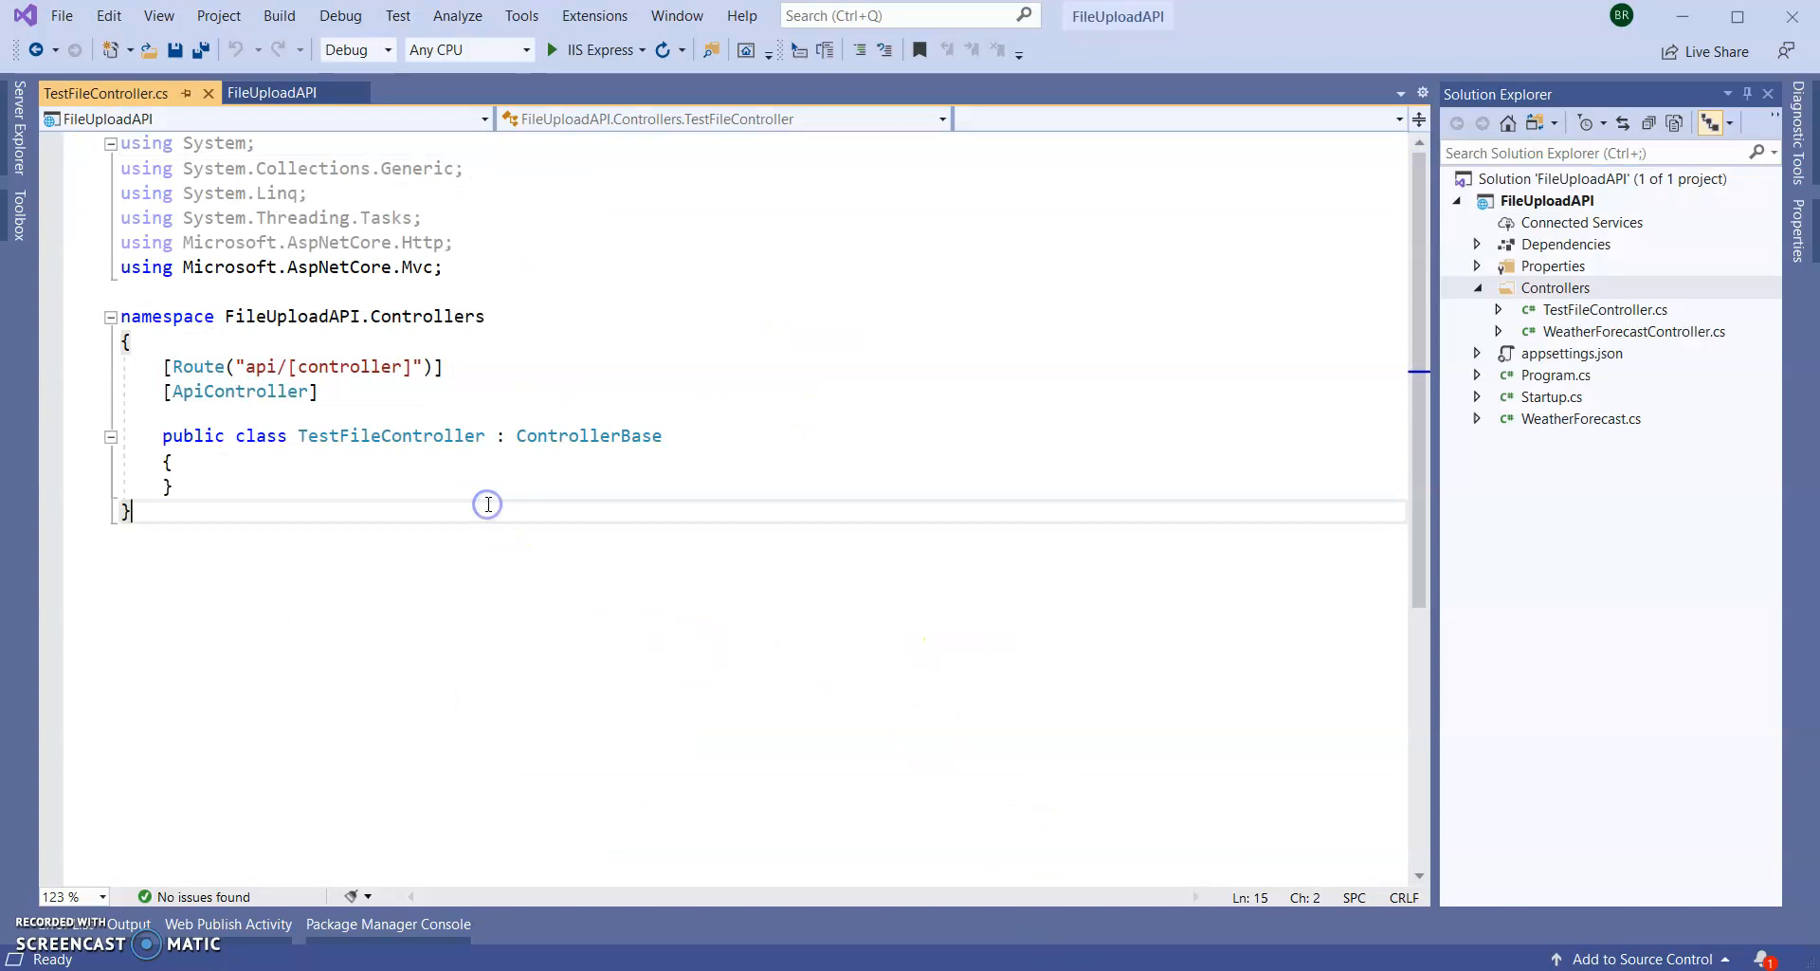
pyautogui.moveTo(1723, 125)
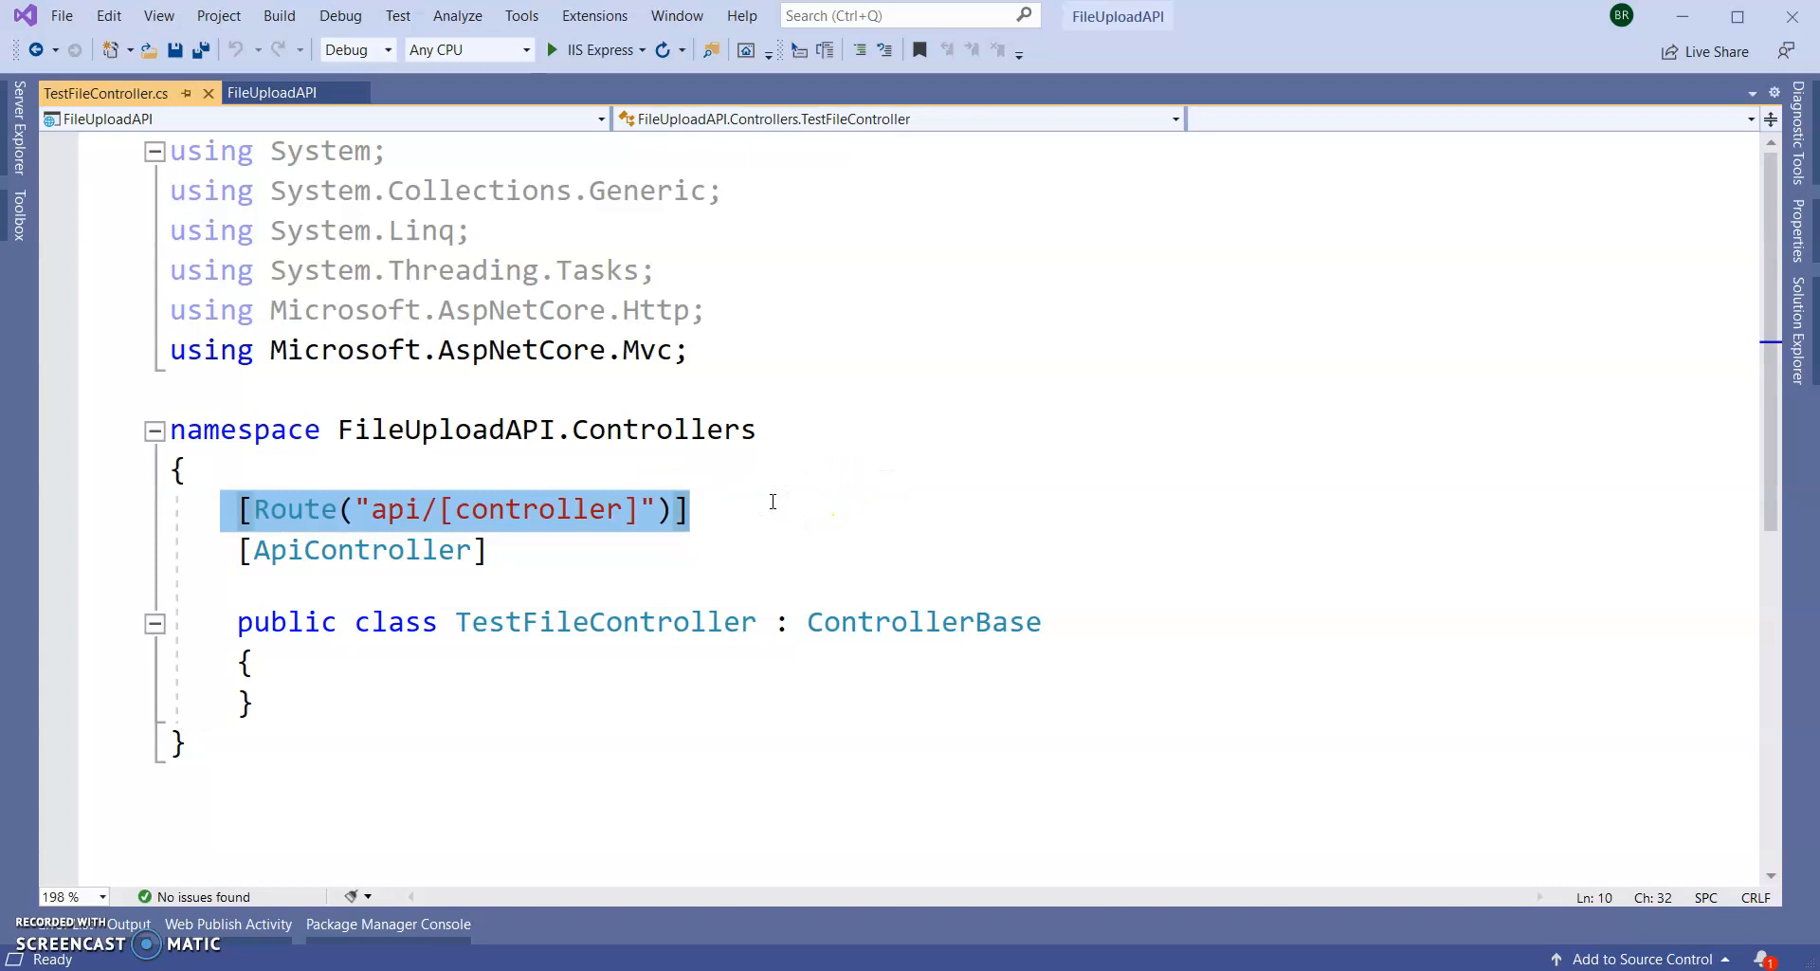
# - Remove the [Route("api/[controller]")] attribute and collapse the Controllers folder in Solution Explorer
pyautogui.press('Delete')
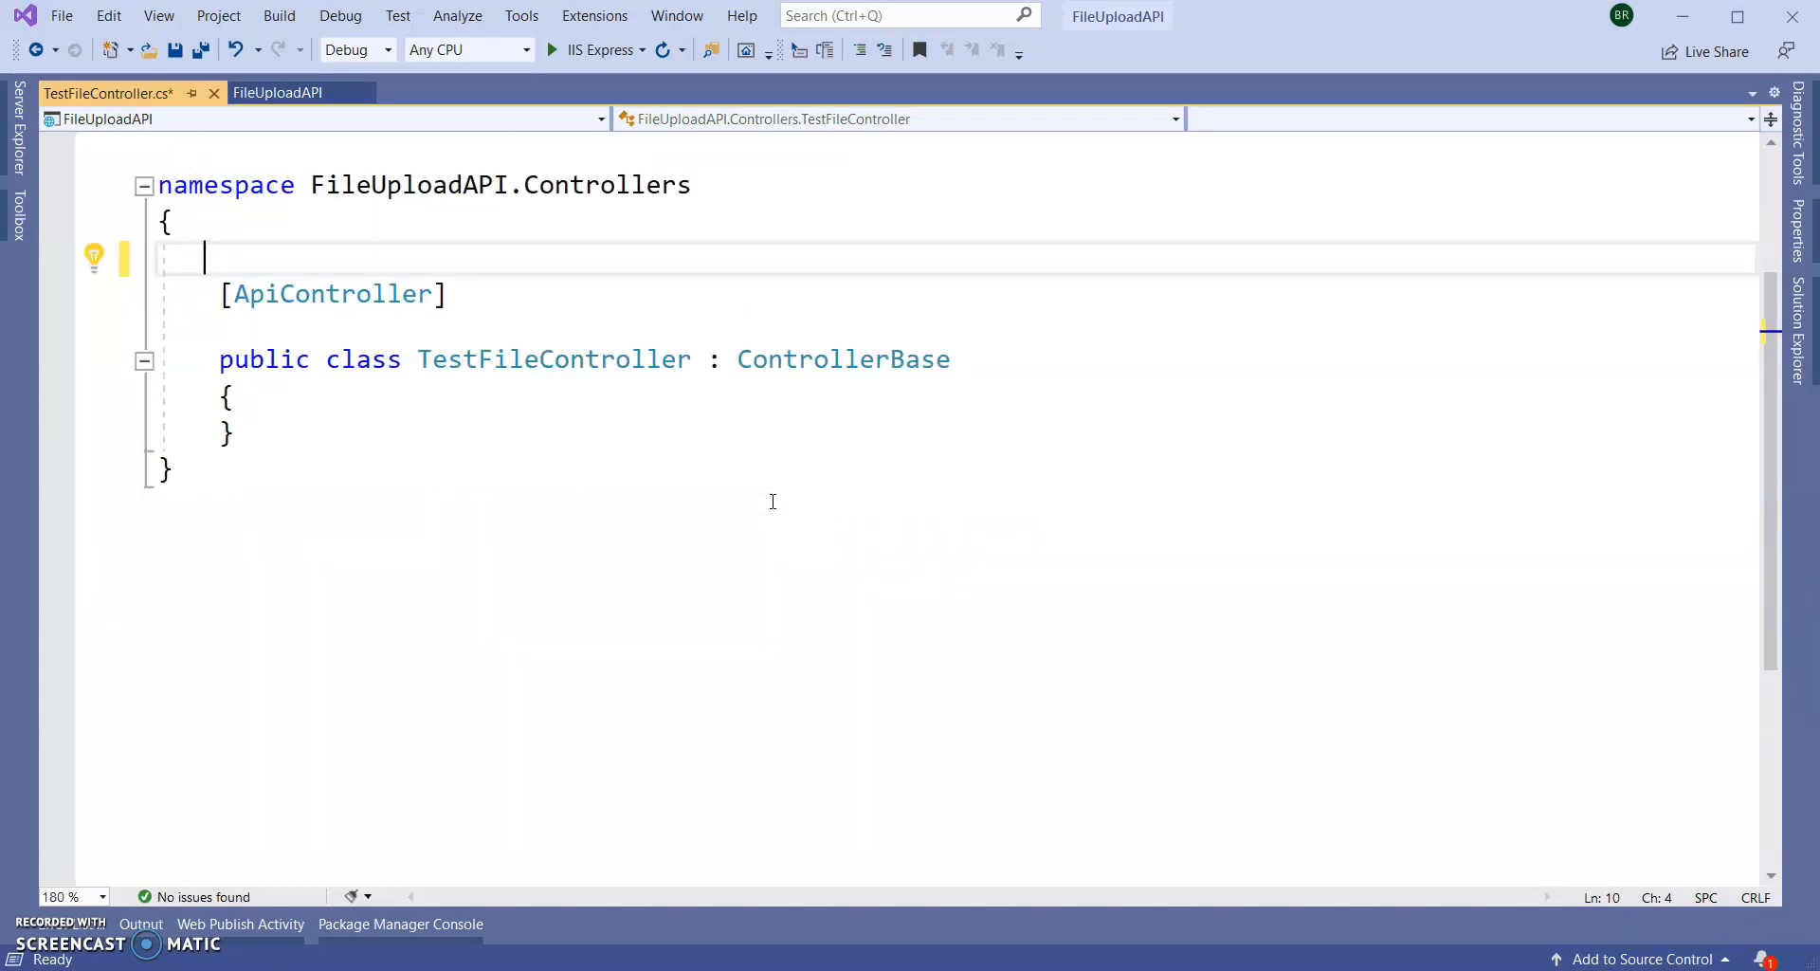
pyautogui.moveTo(1706, 354)
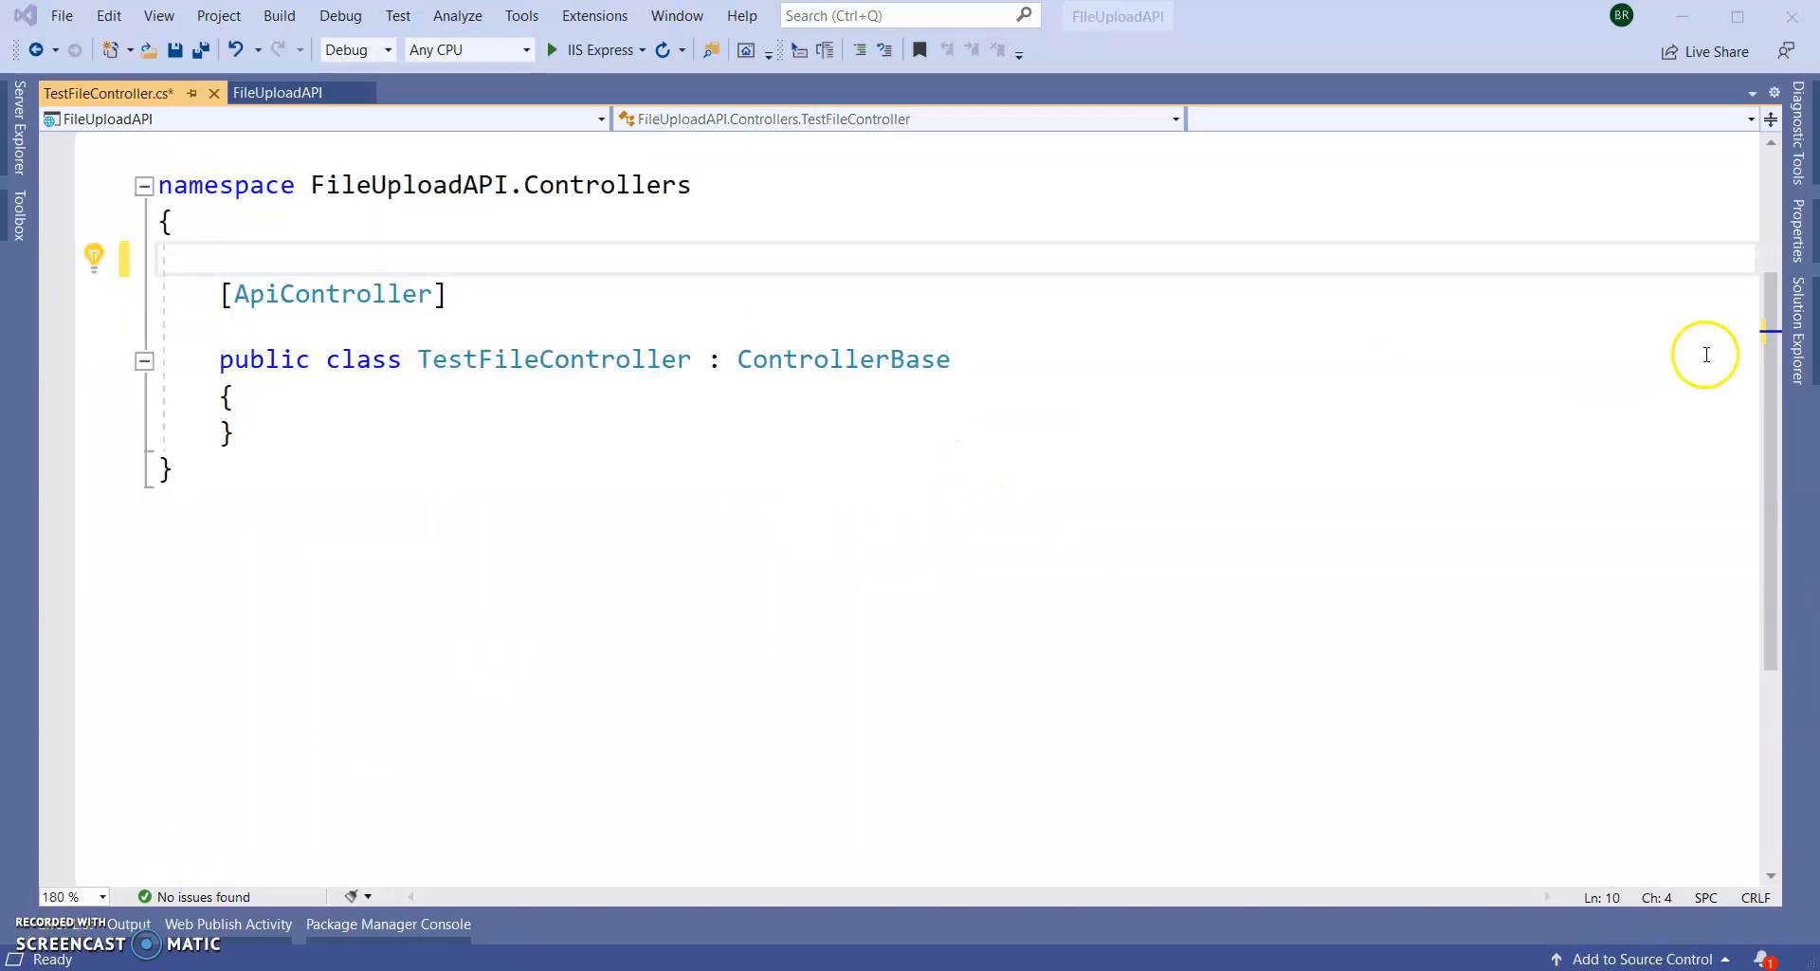
pyautogui.click(1777, 324)
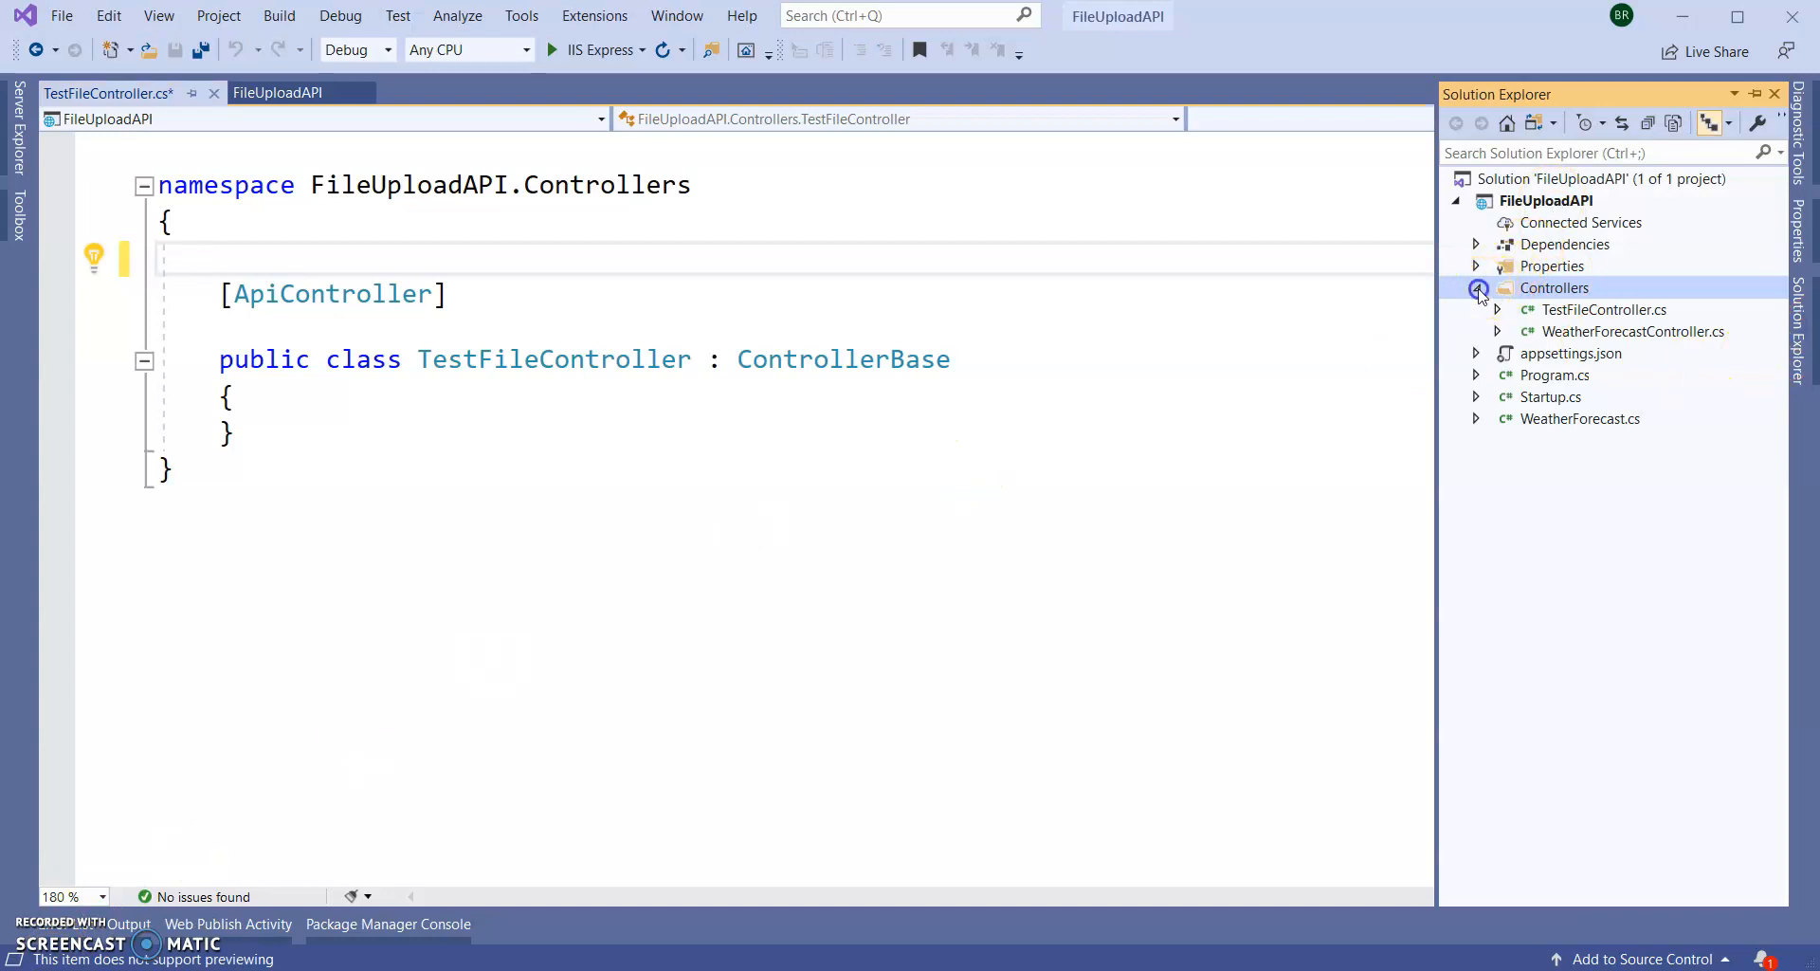
pyautogui.click(1475, 286)
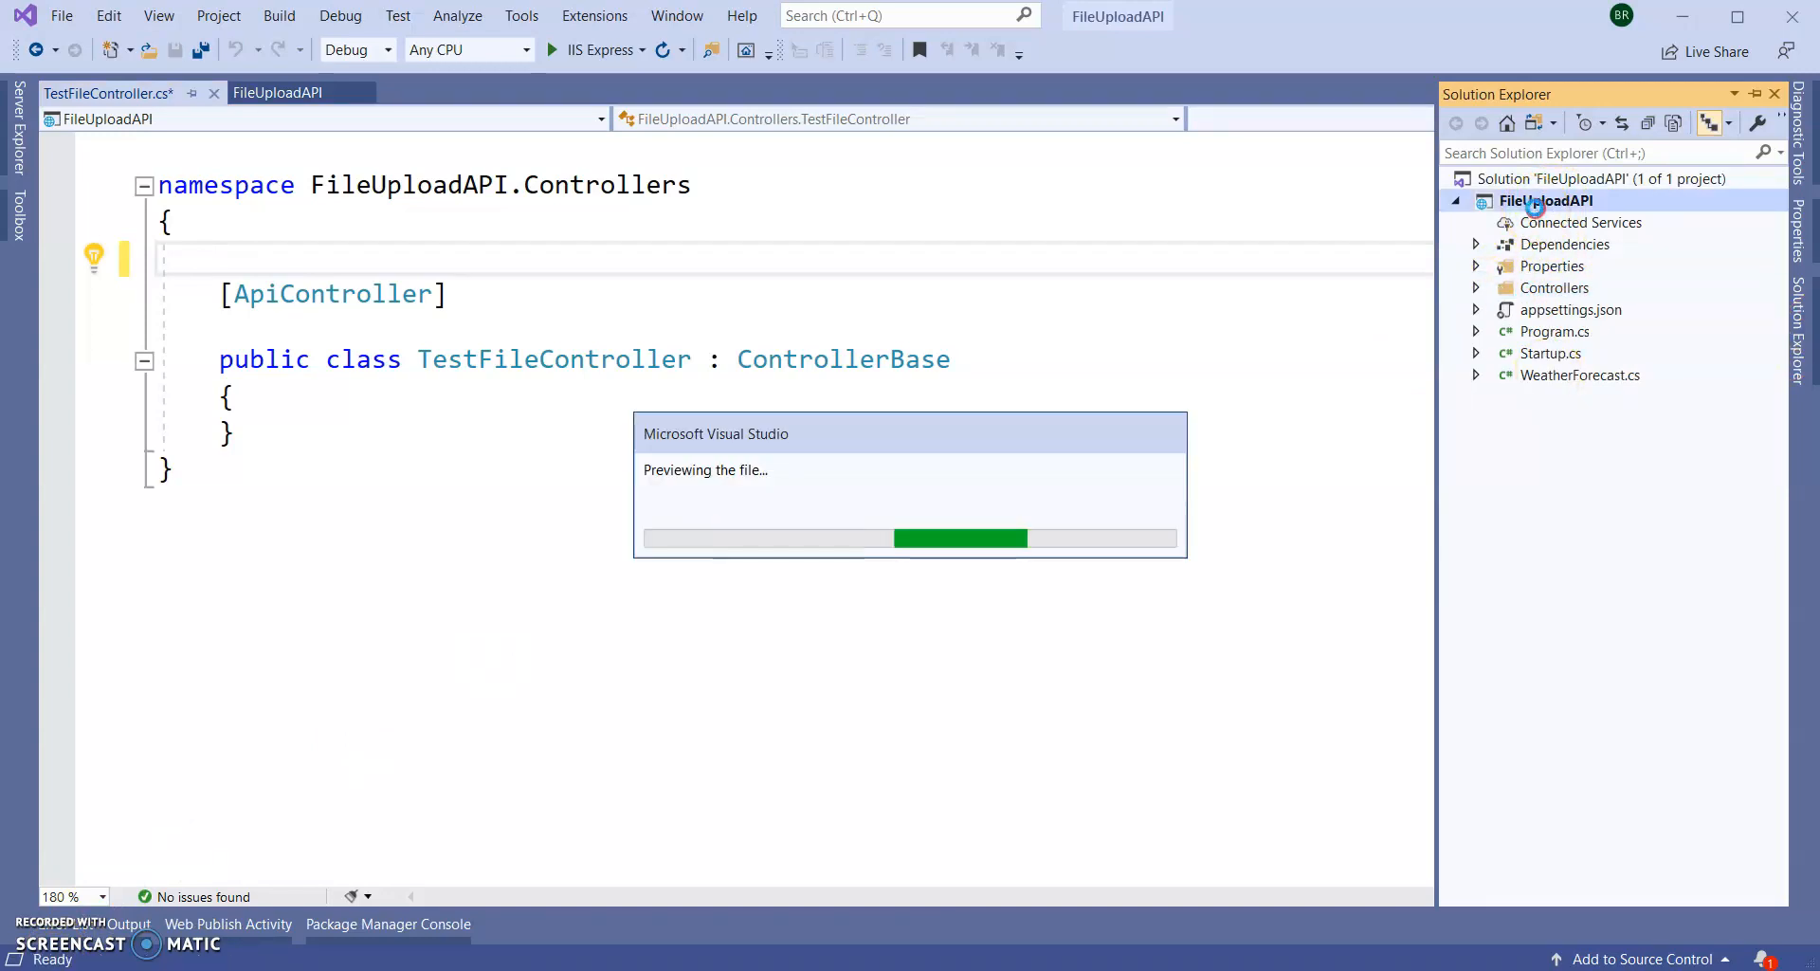
# - Create an Upload folder in the FileUploadAPI project and a files subfolder inside it
pyautogui.rightClick(1545, 199)
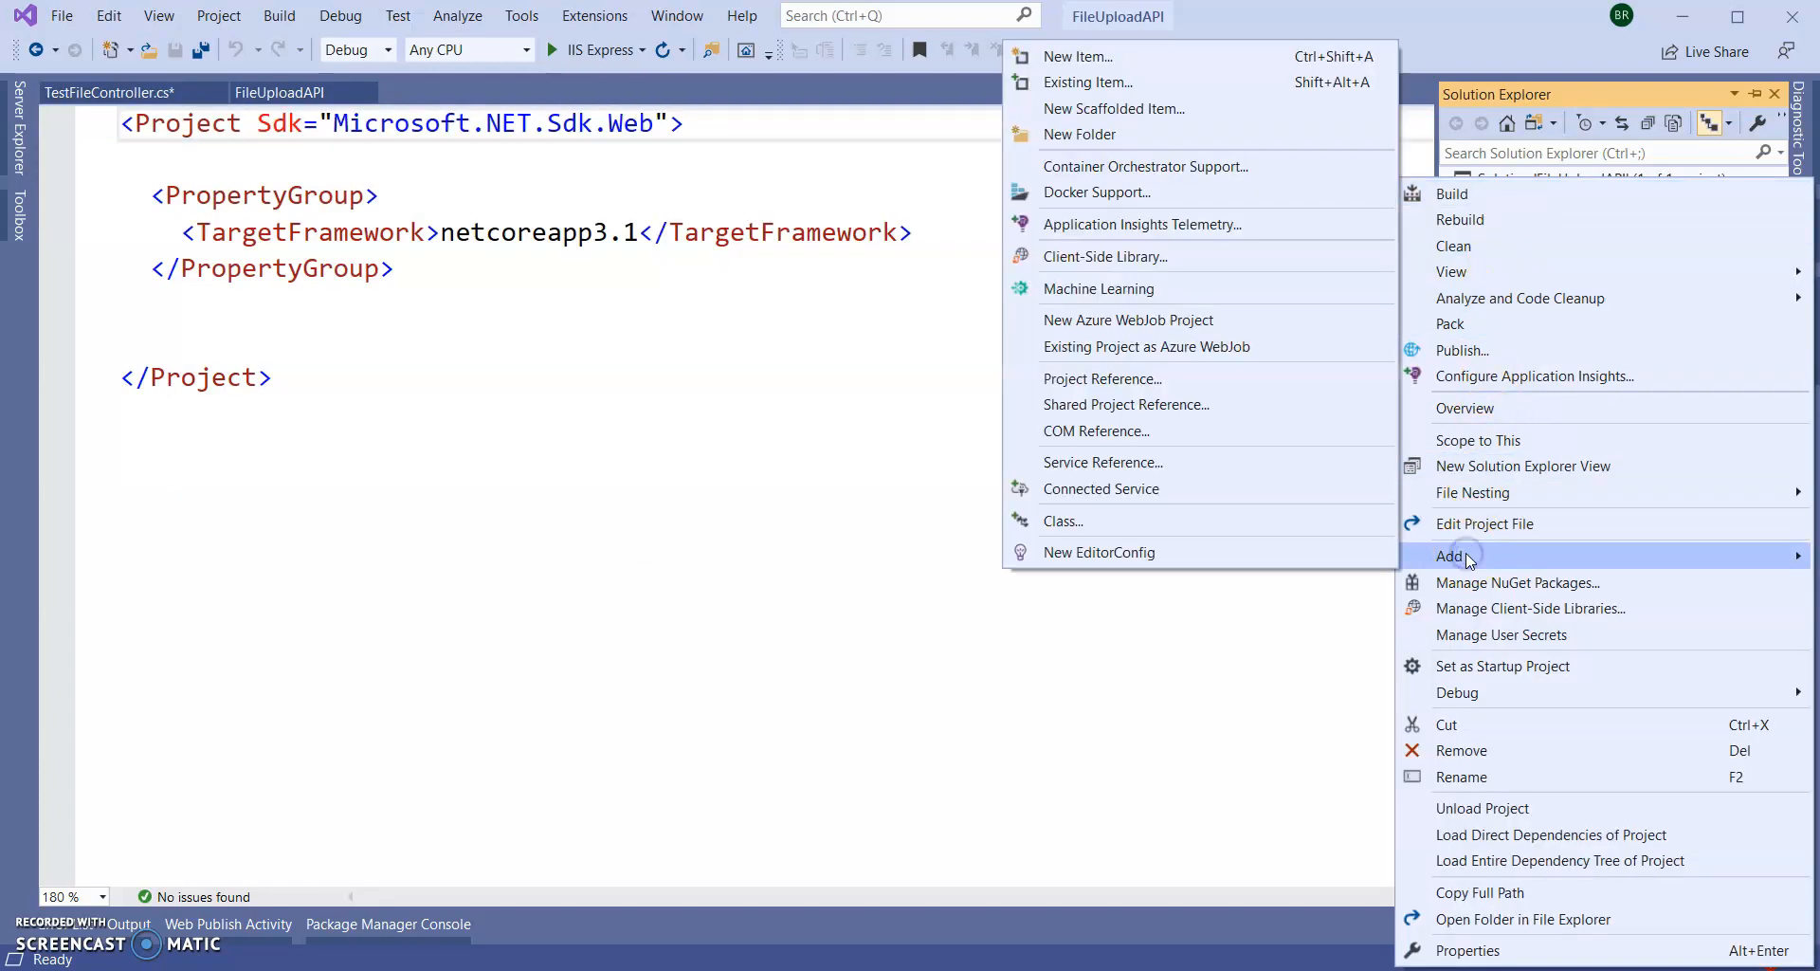
pyautogui.click(1079, 133)
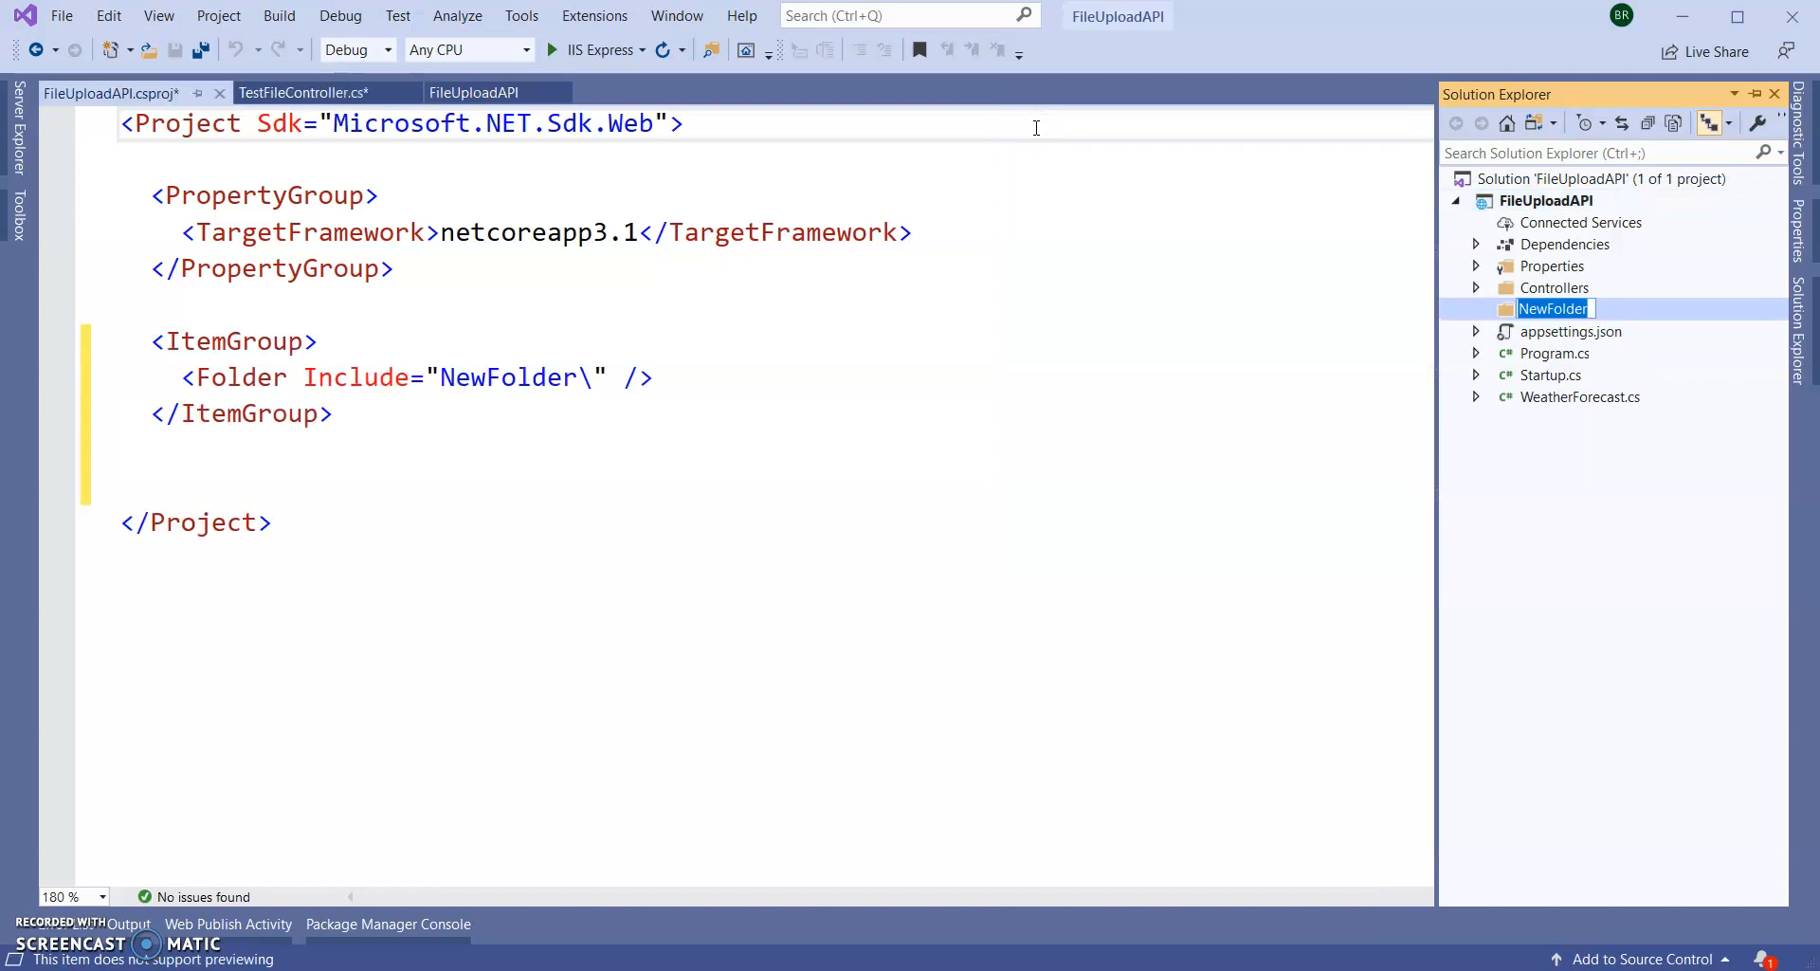
pyautogui.write('Upload')
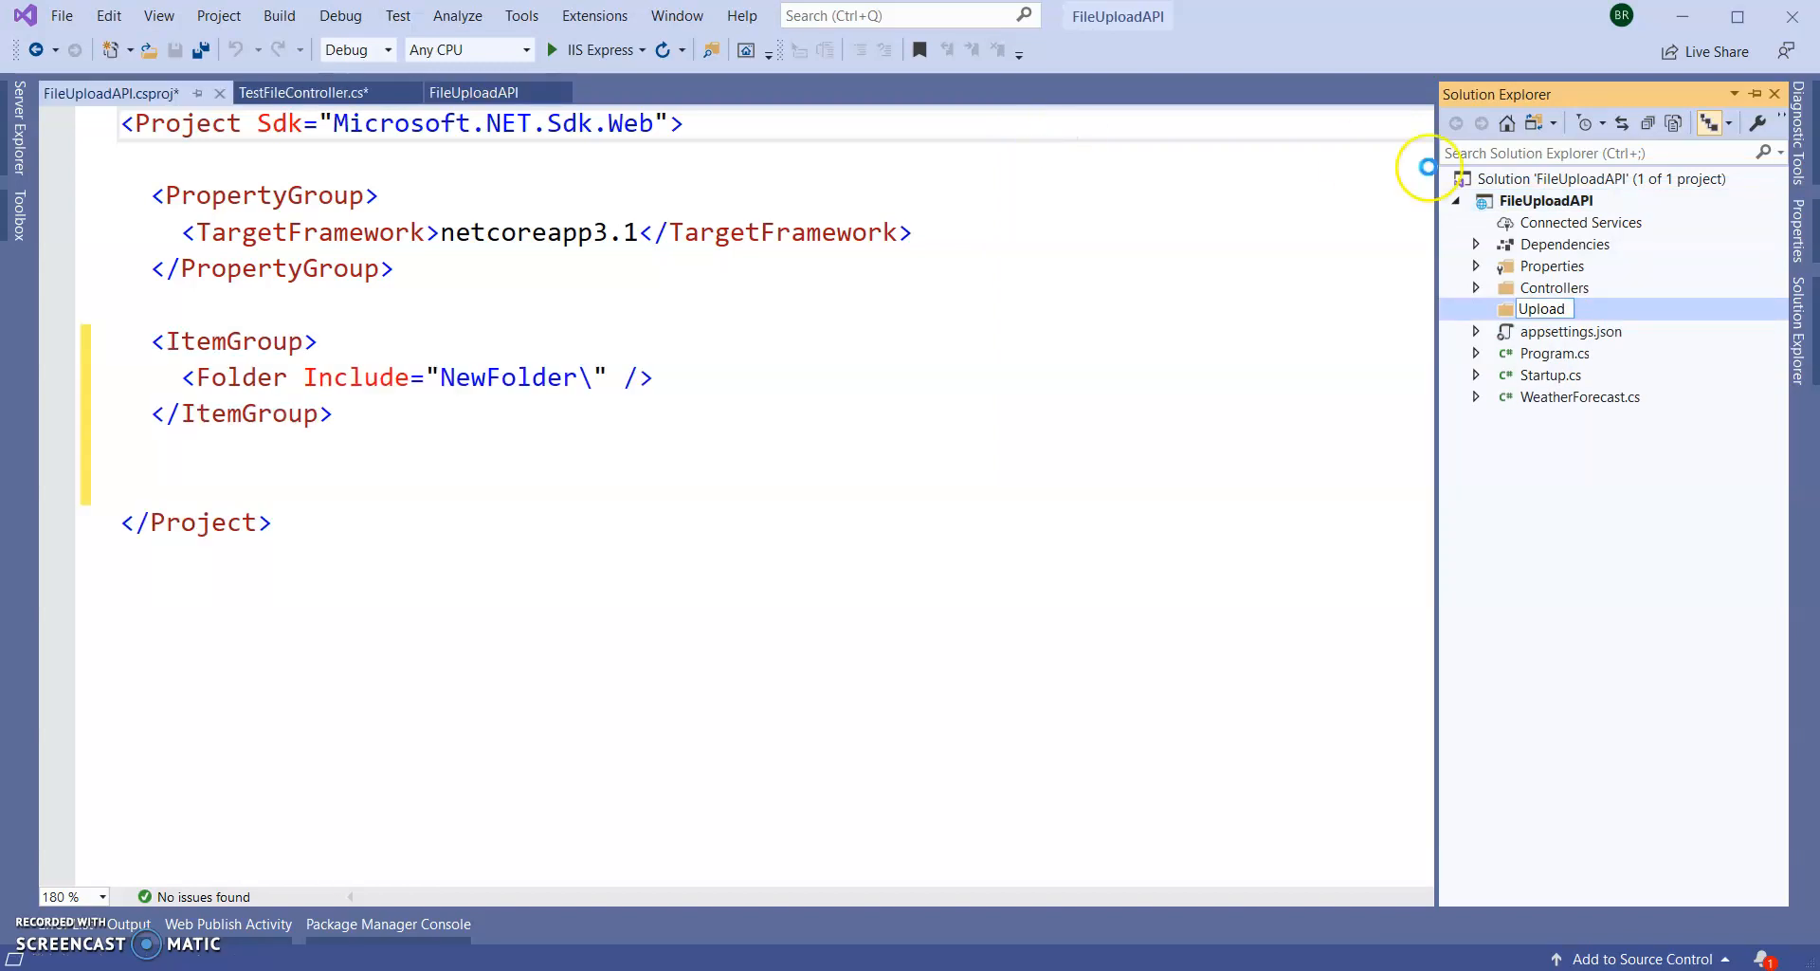
pyautogui.rightClick(1540, 307)
pyautogui.write('files')
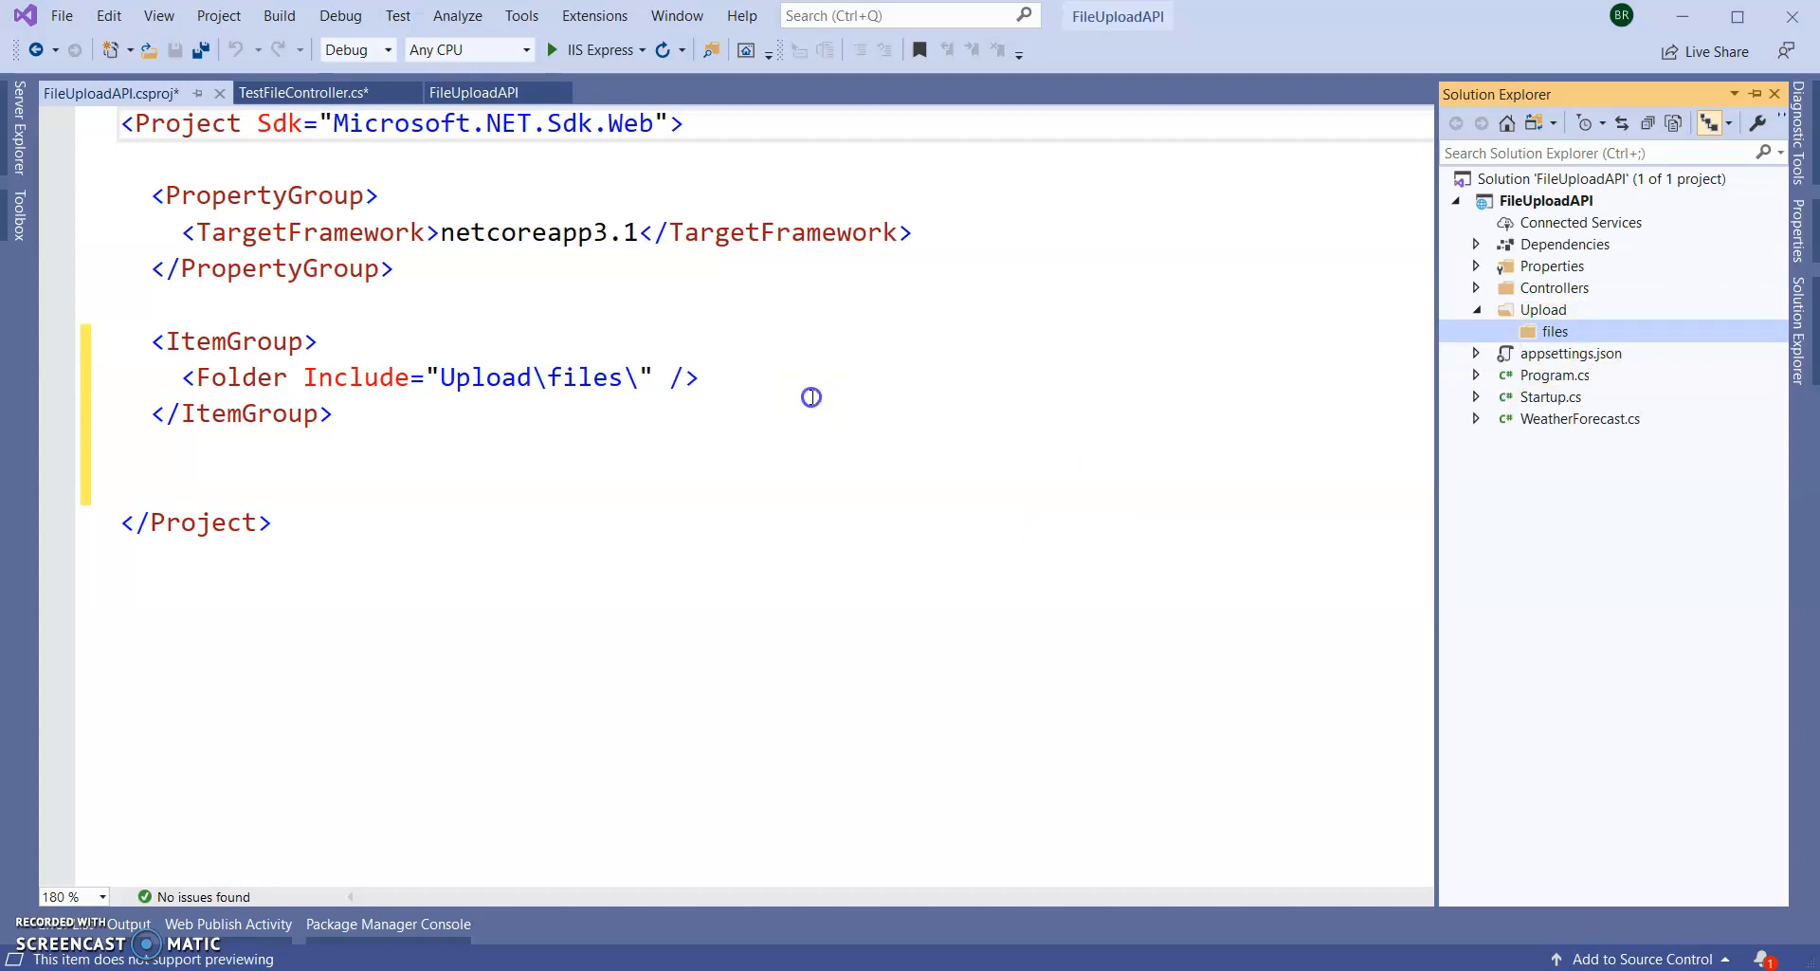
# - Save the project and close the .csproj tab, returning to TestFileController.cs
pyautogui.click(199, 50)
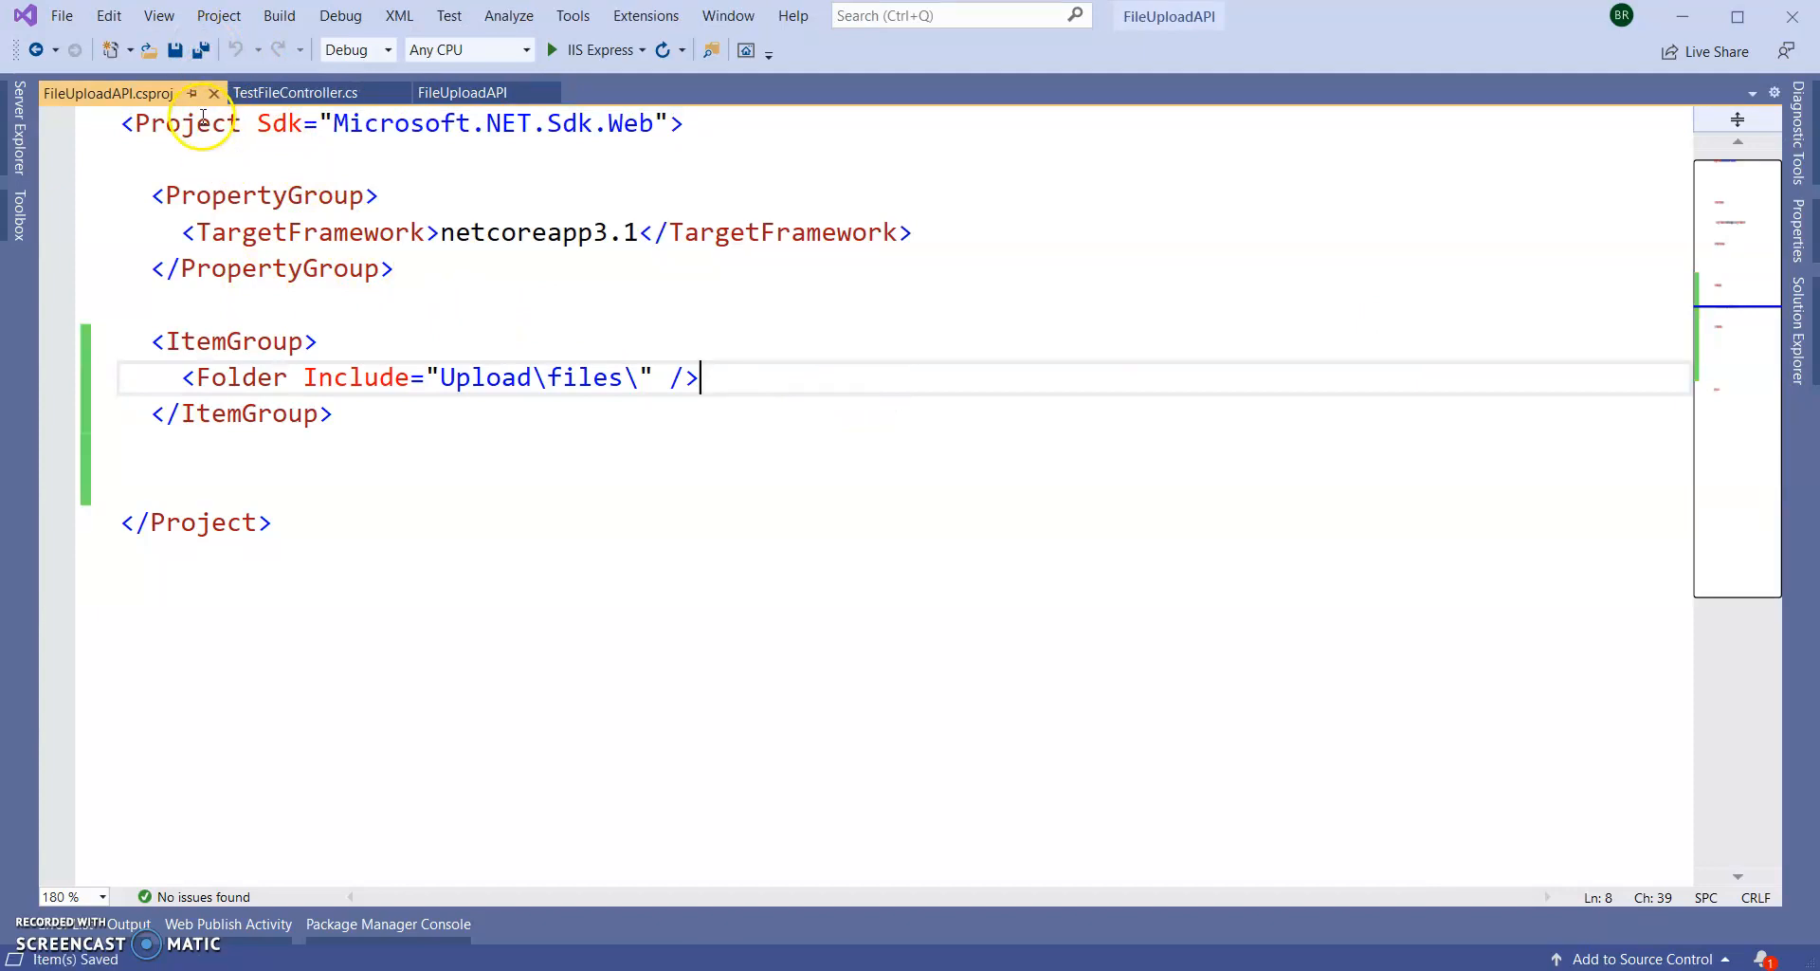
pyautogui.click(296, 93)
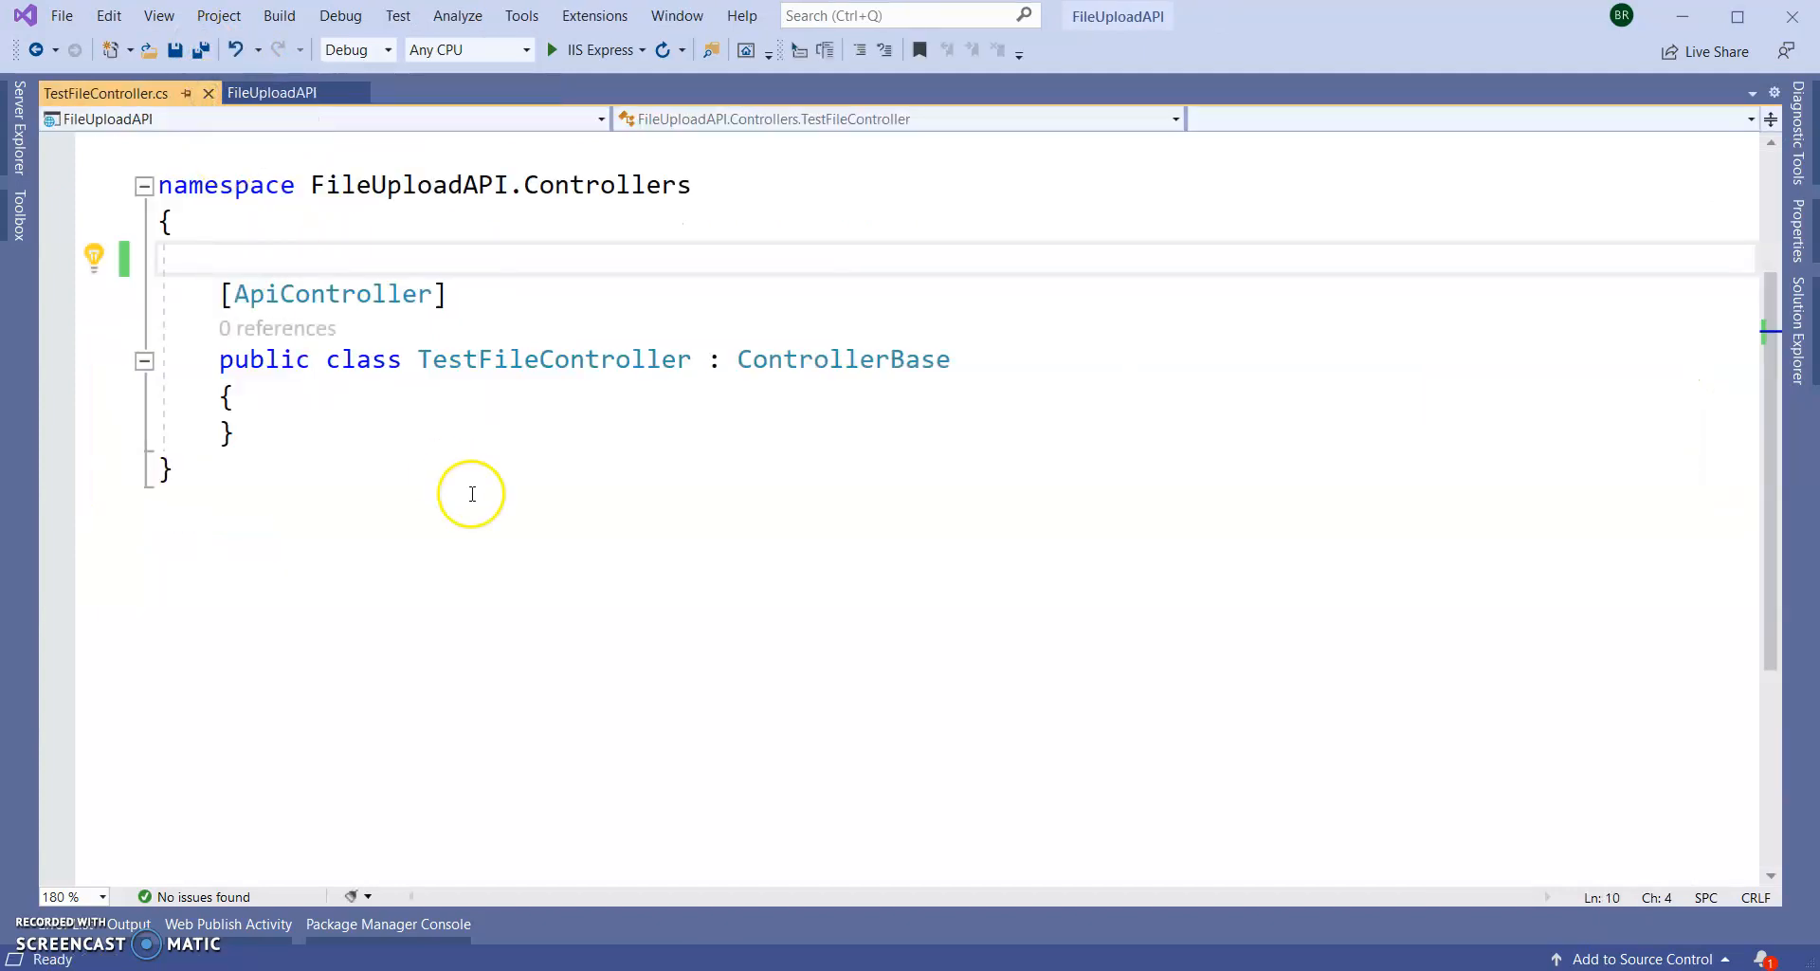
pyautogui.press('enter')
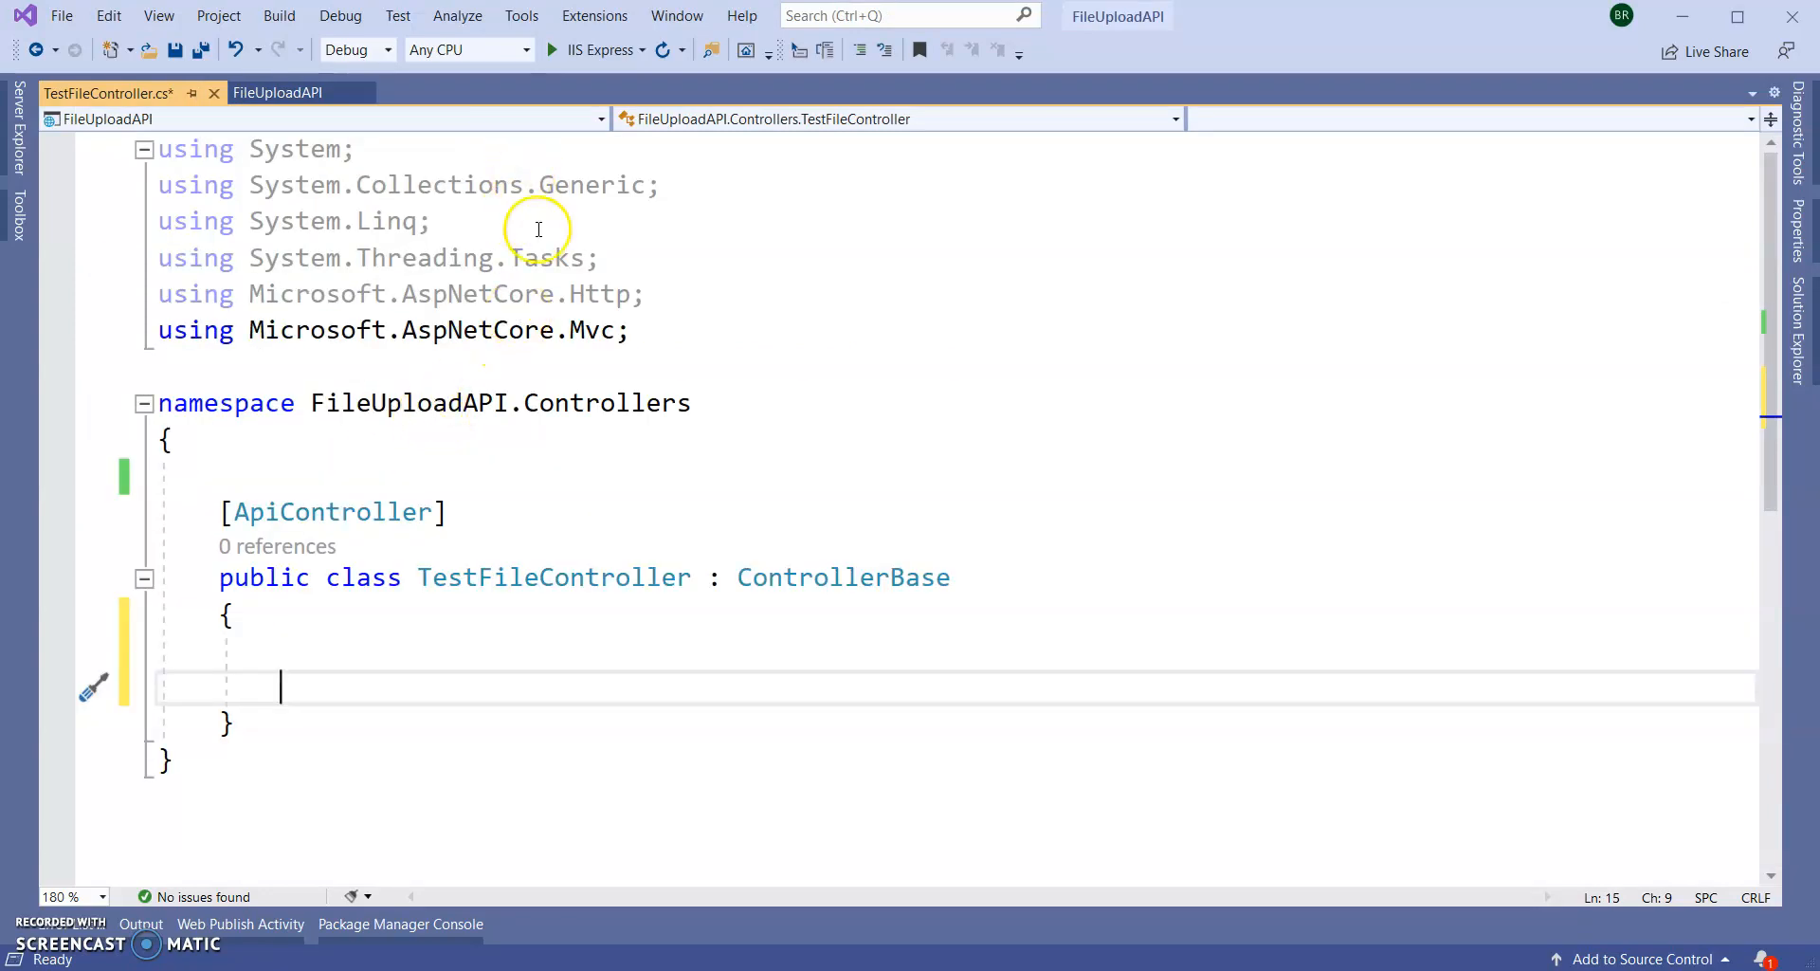
# - Add using System.IO; below the existing using directives in TestFileController.cs
pyautogui.click(659, 330)
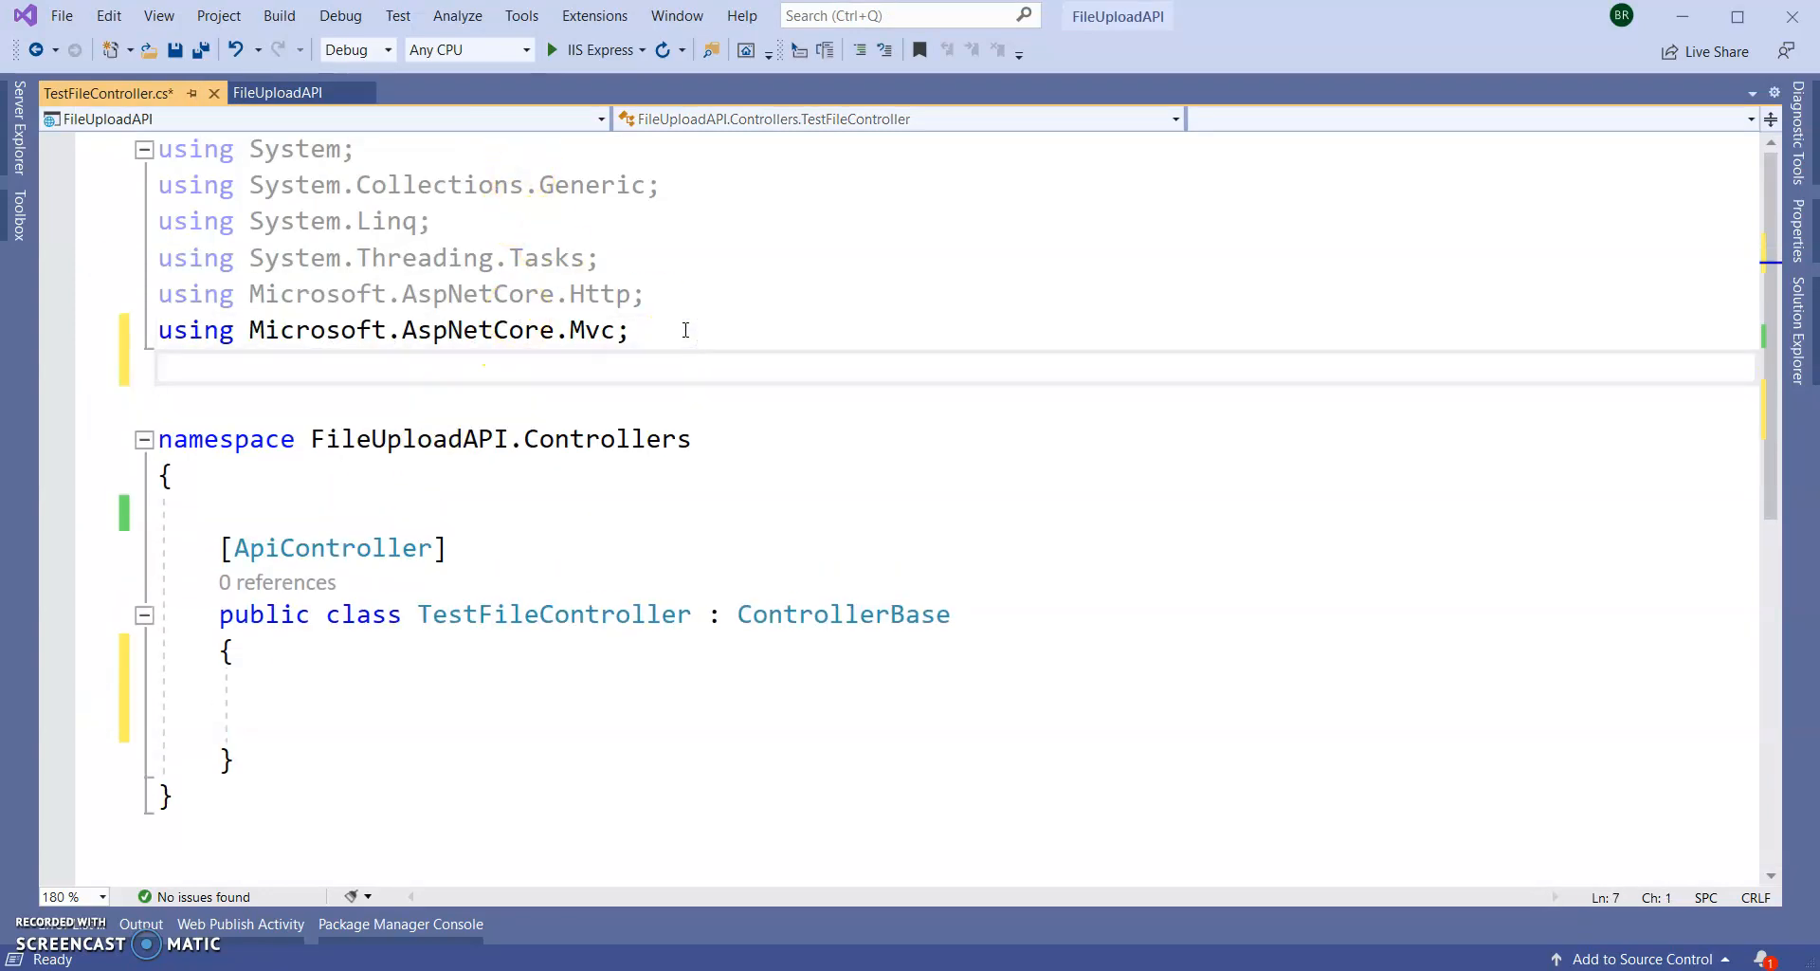
pyautogui.write('usi')
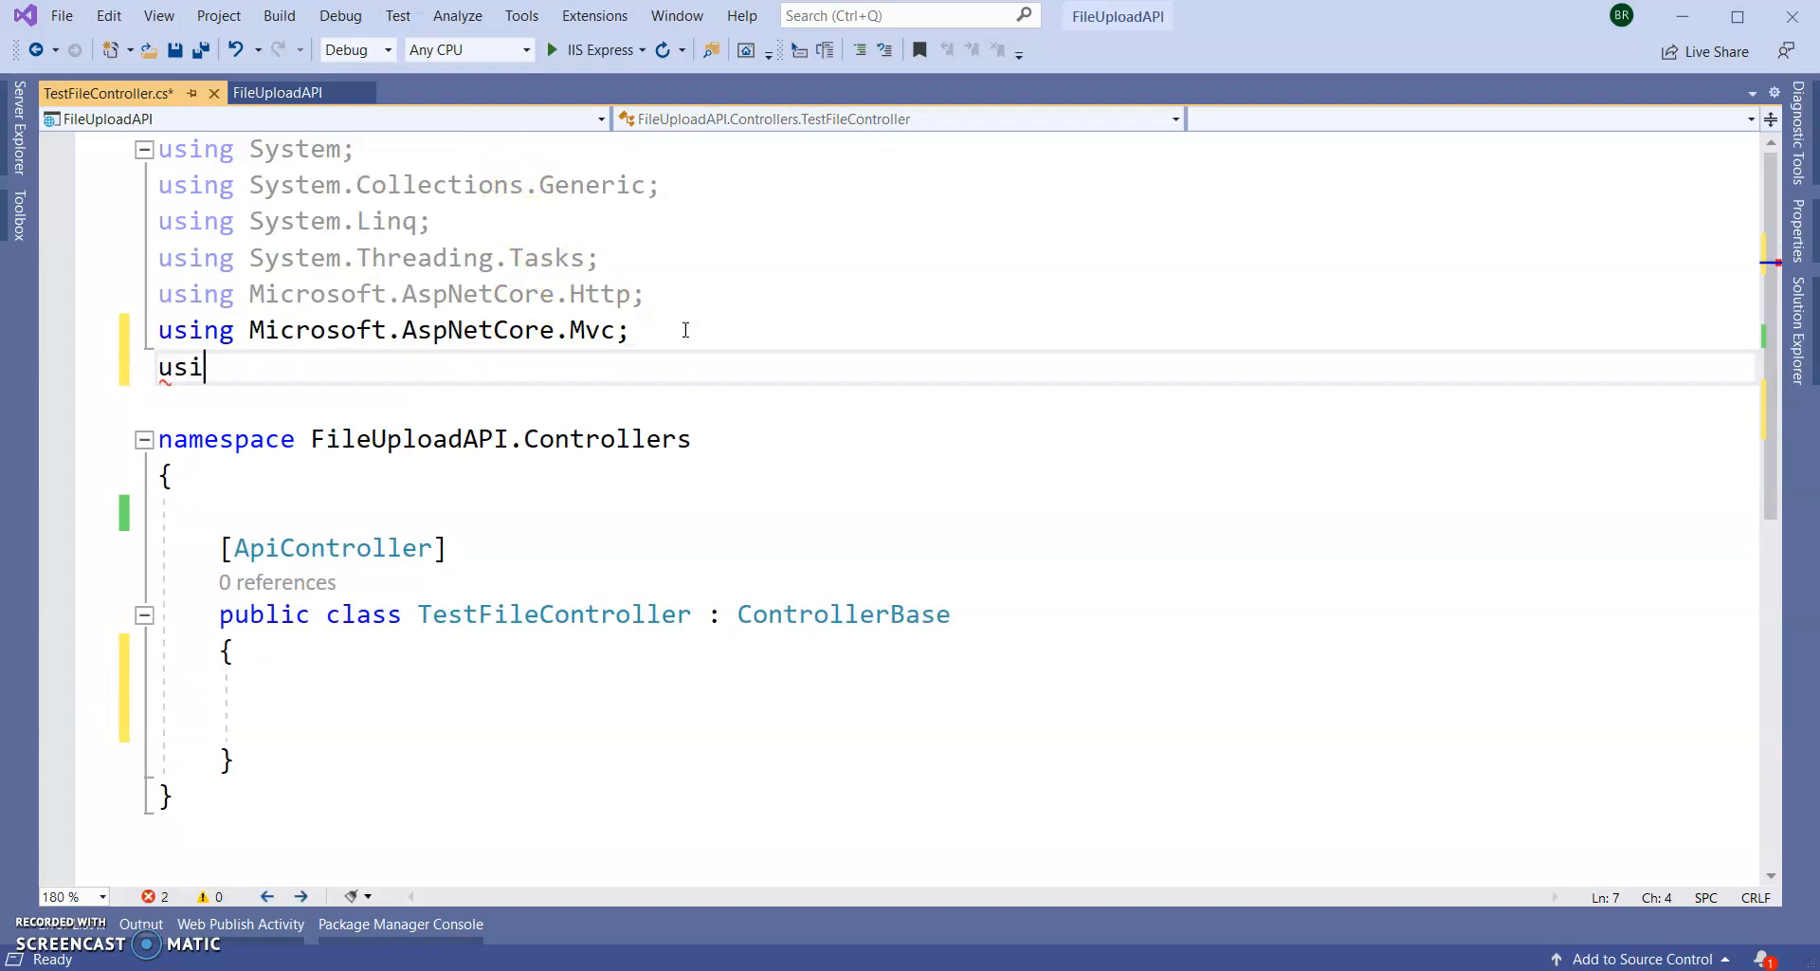
pyautogui.write('ng')
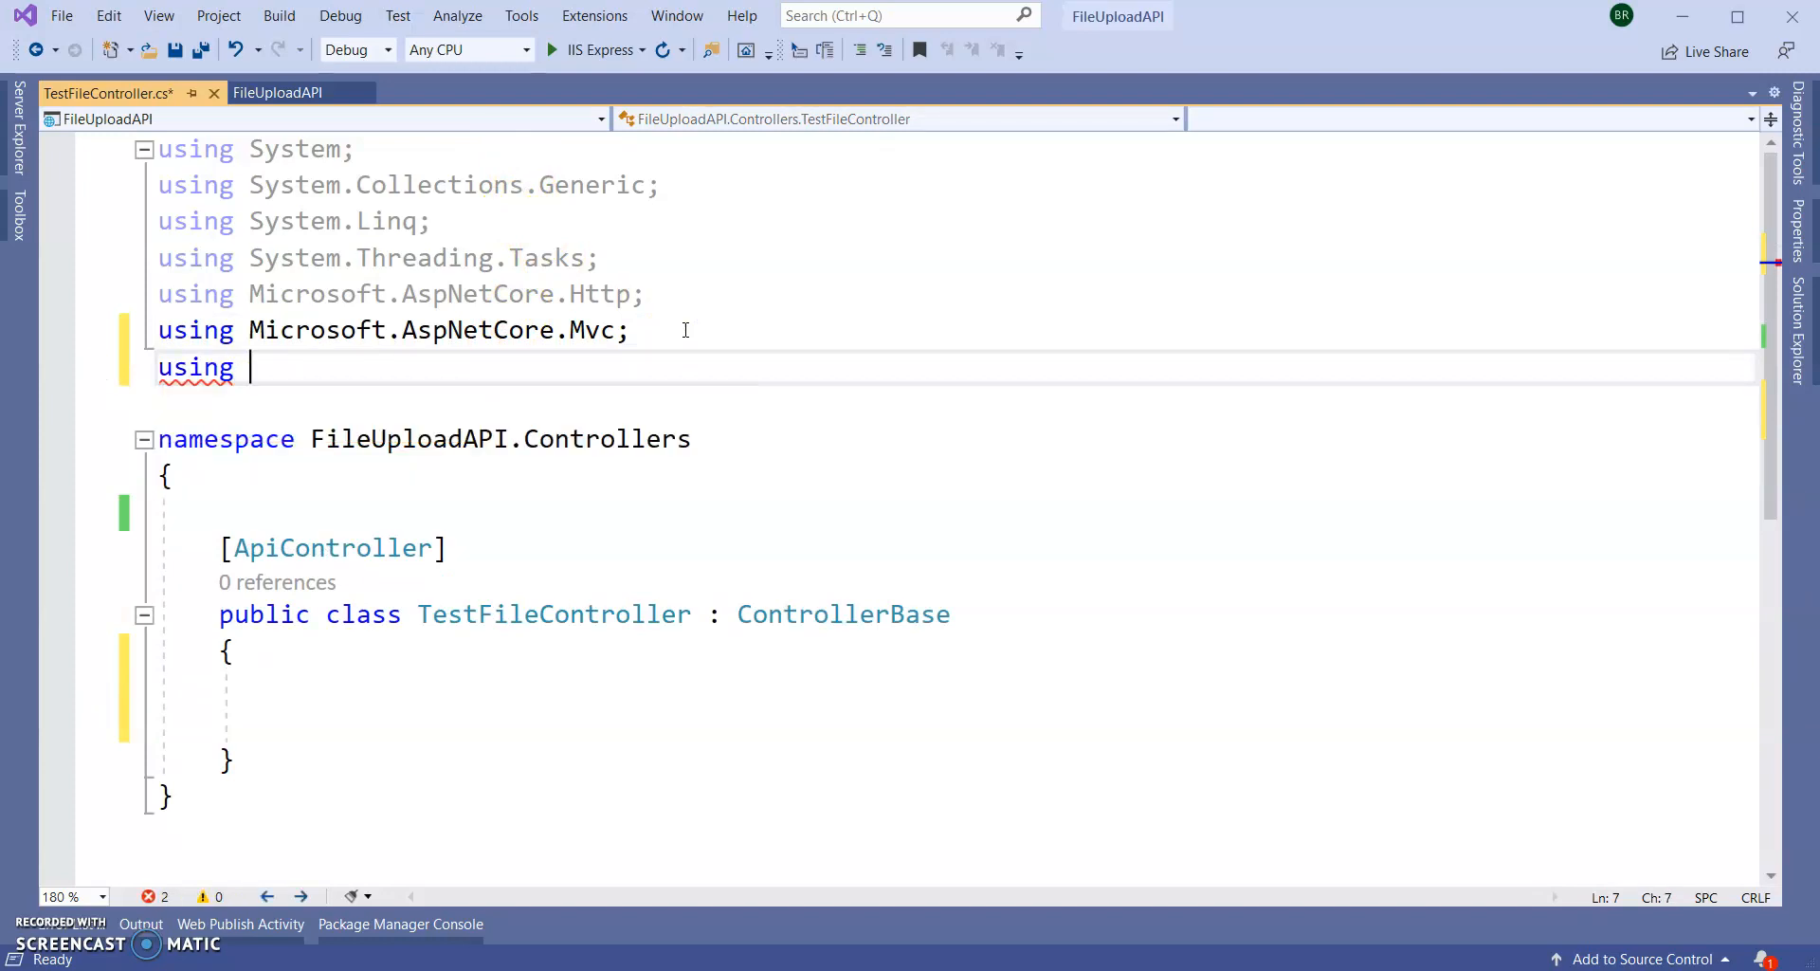
pyautogui.write('System.io')
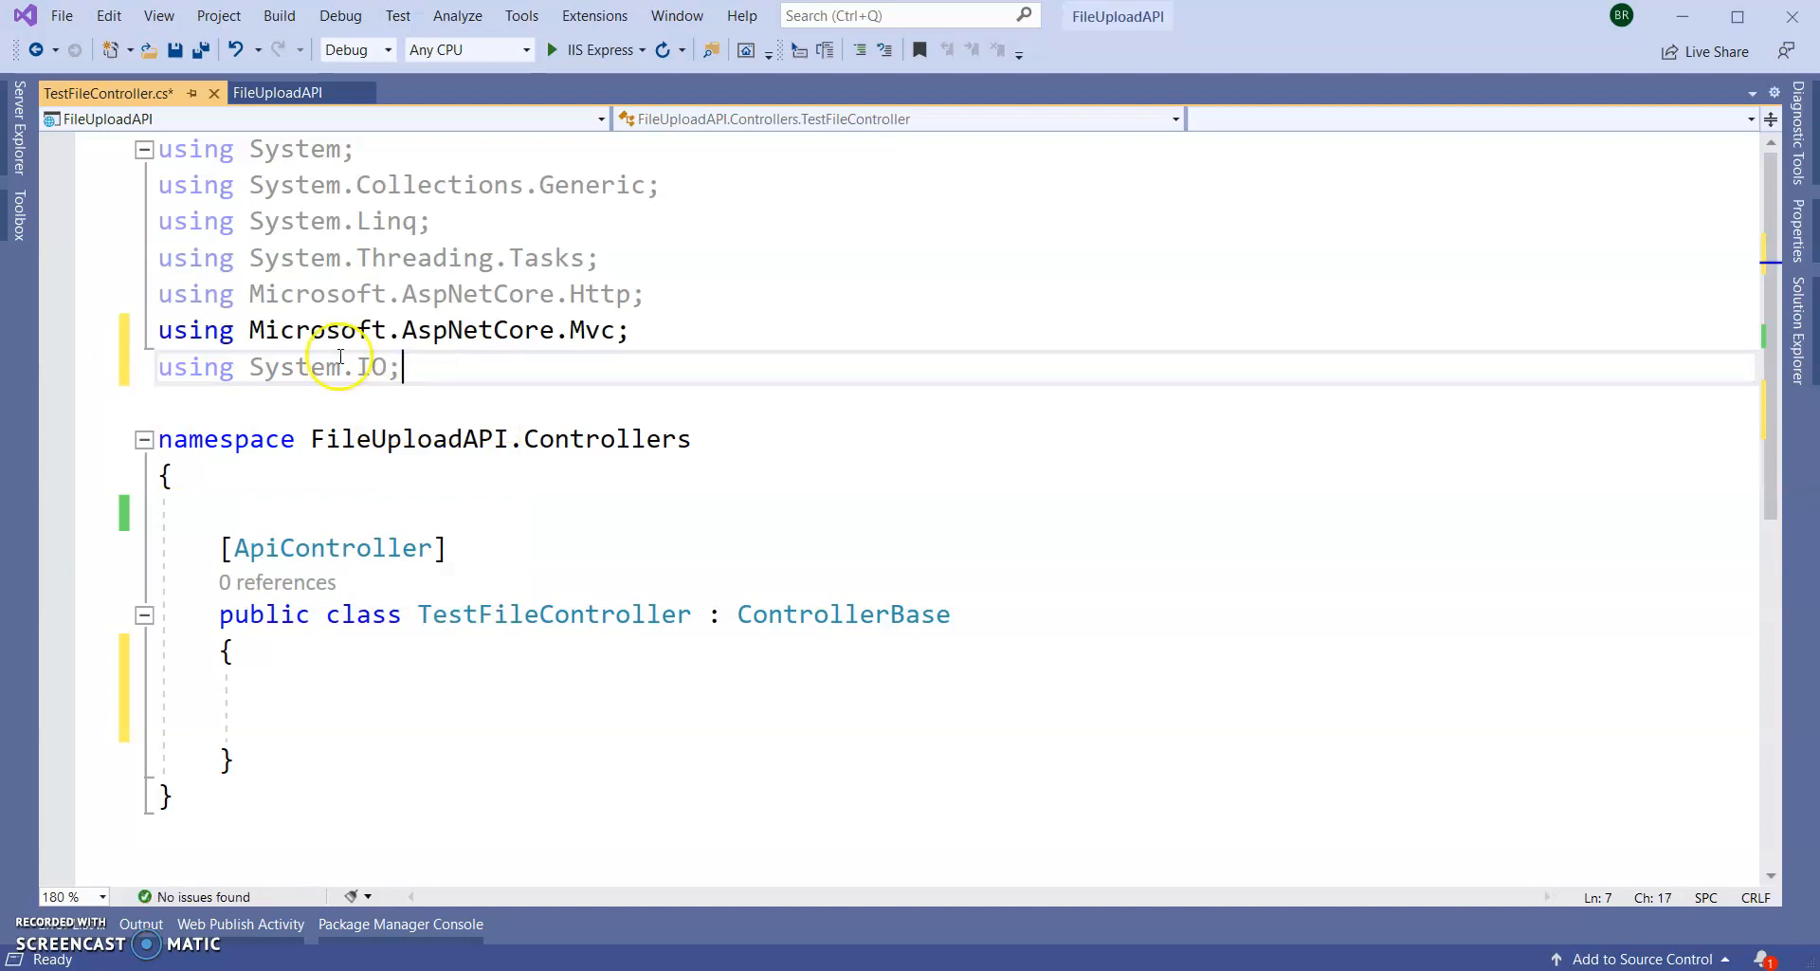
pyautogui.doubleClick(296, 368)
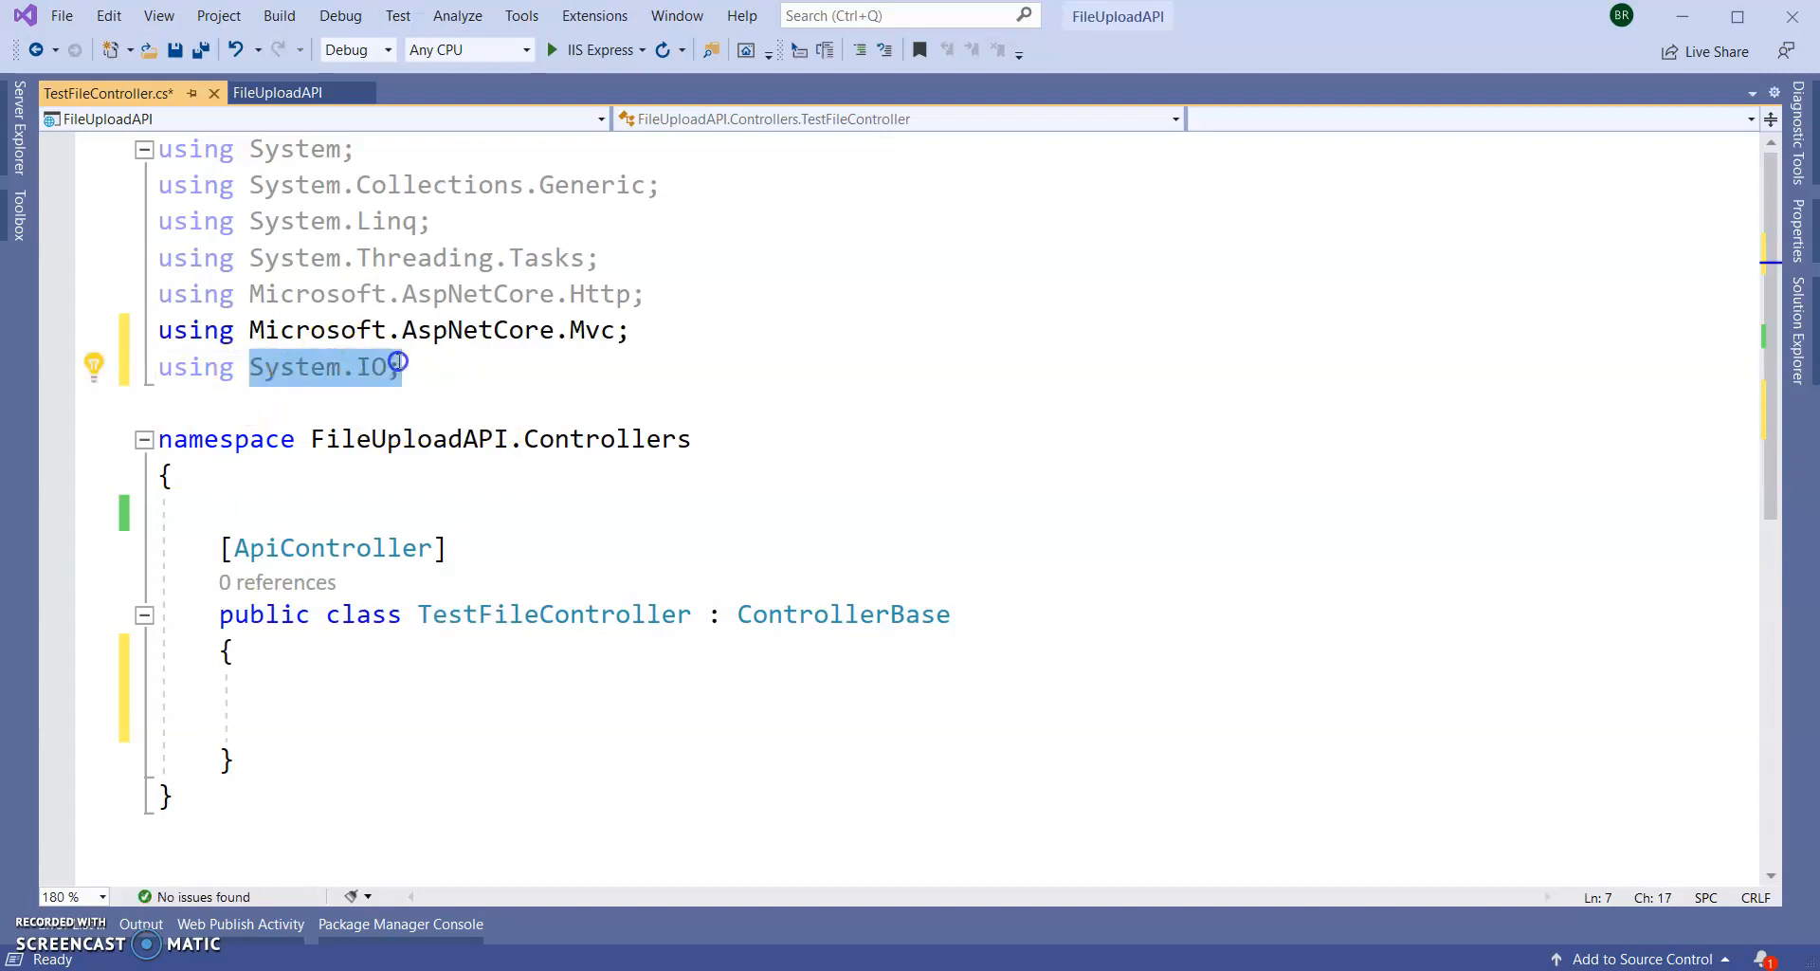
pyautogui.write(';')
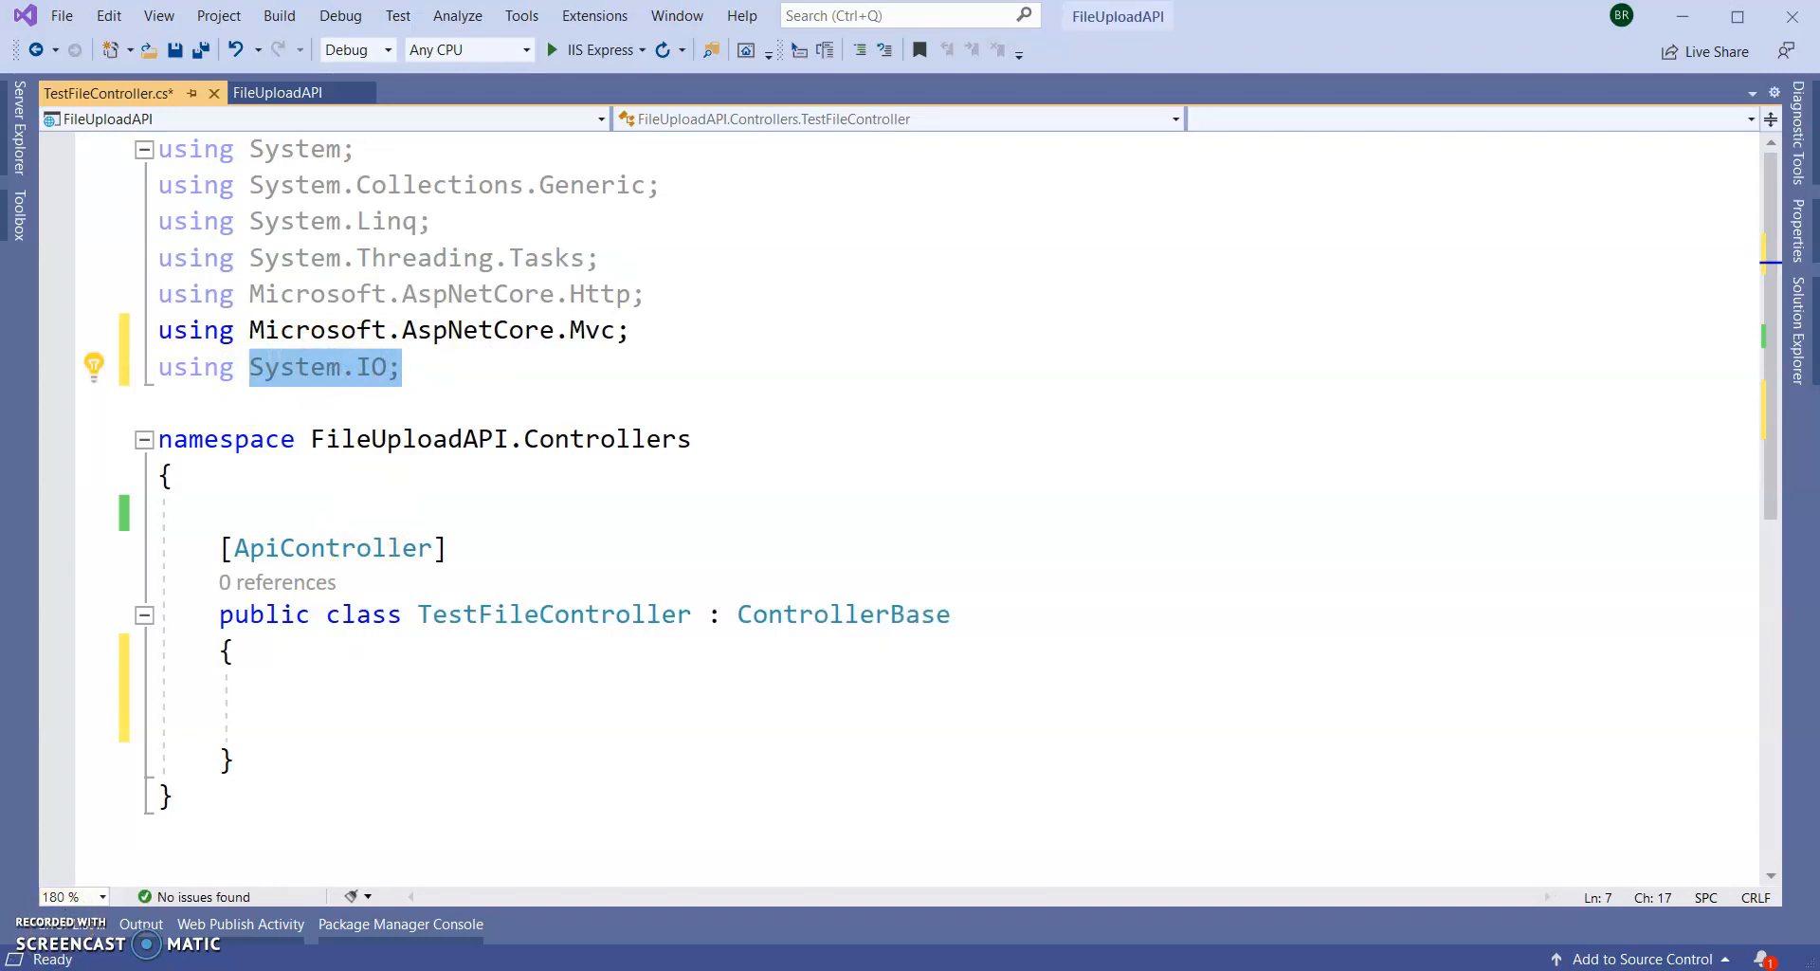
pyautogui.click(301, 724)
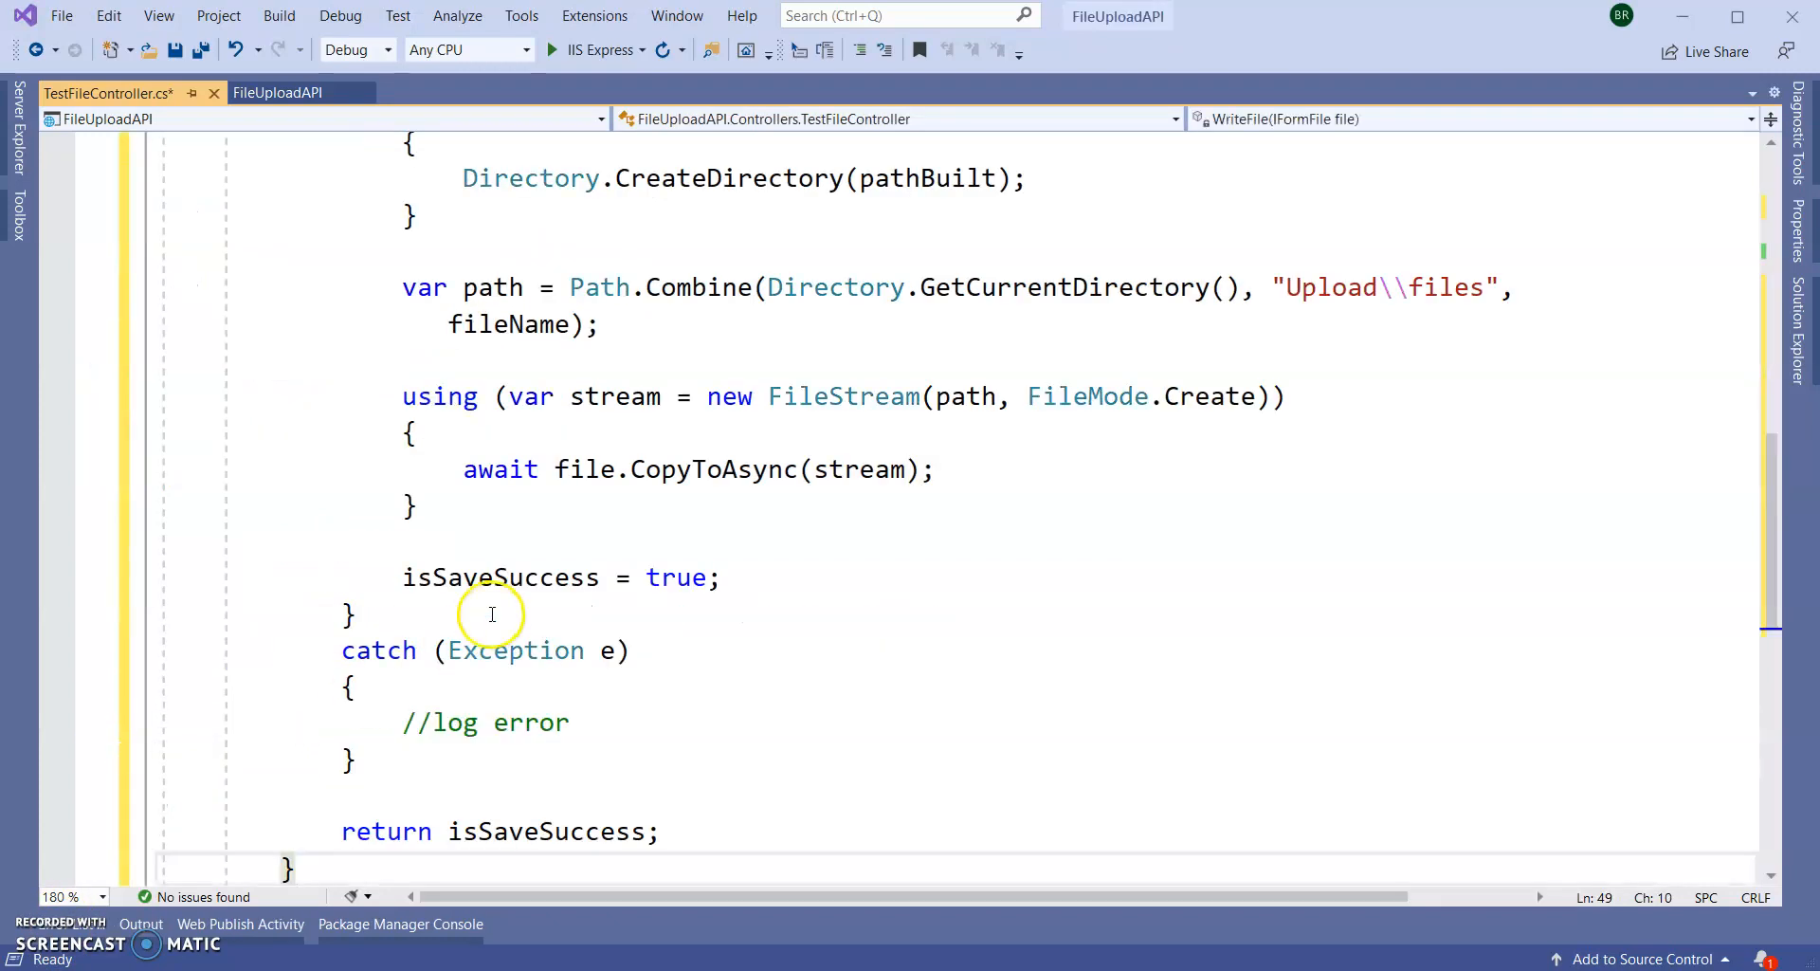
# - Review the WriteFile(IFormFile) method's timestamp file name and Upload\files path
pyautogui.scroll(3)
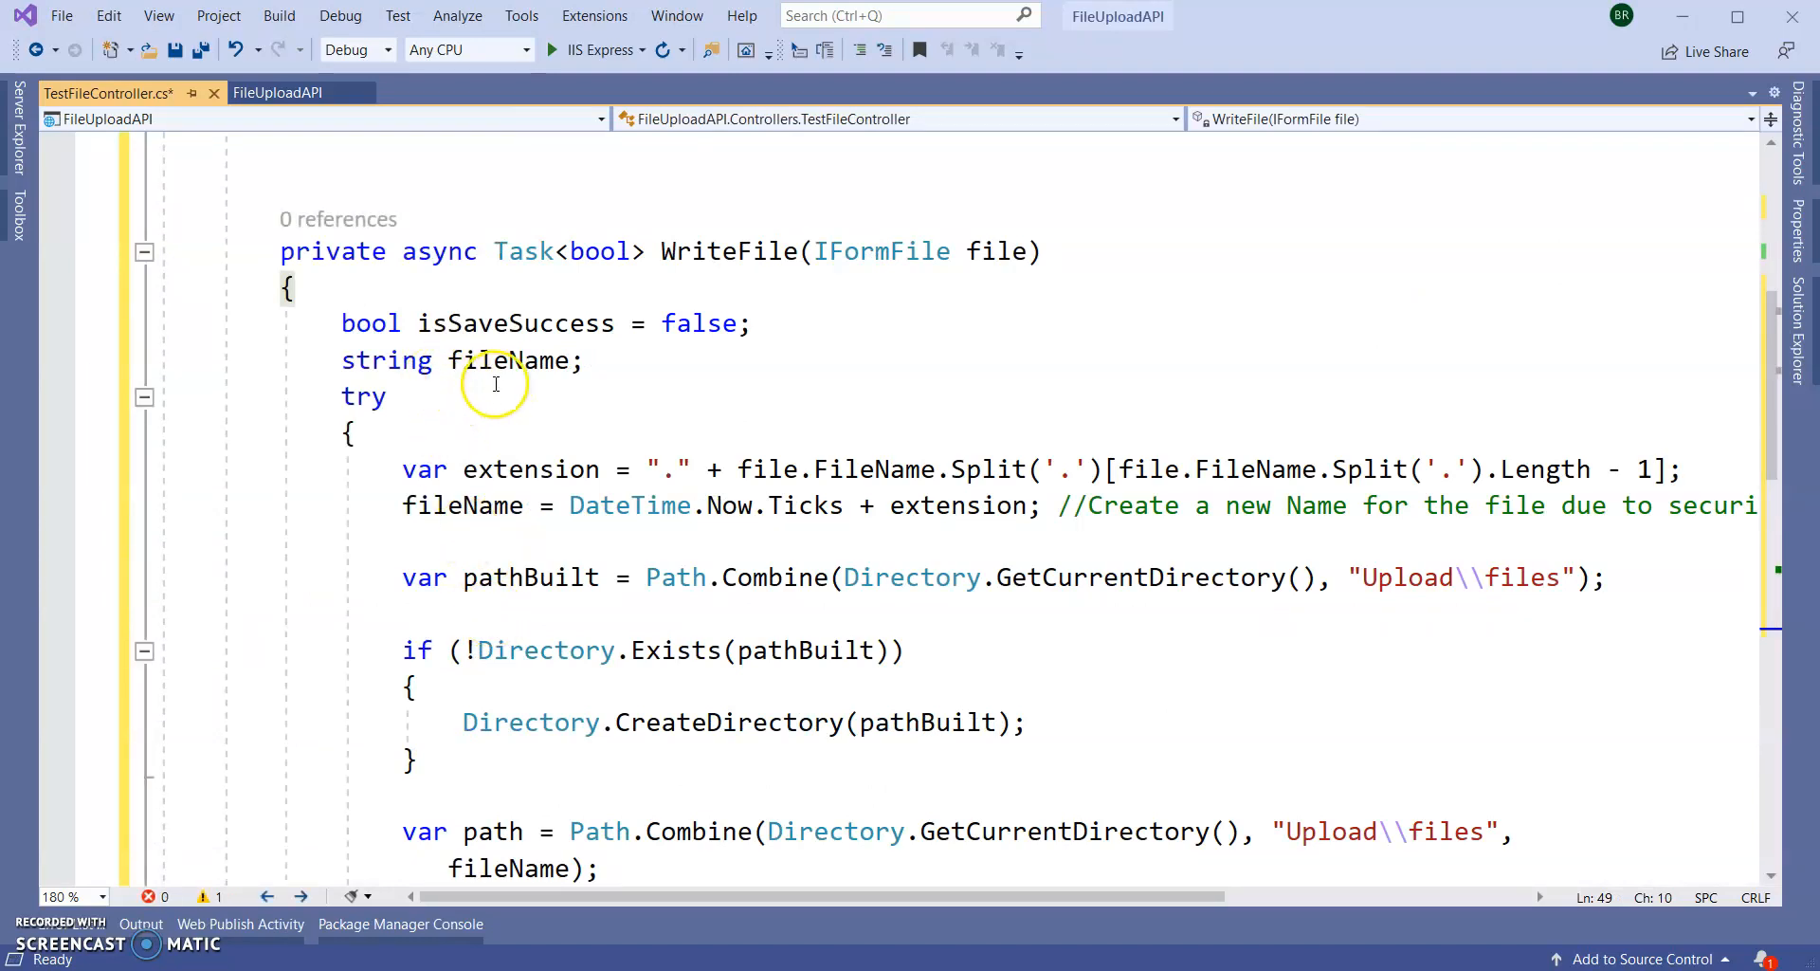
pyautogui.click(732, 251)
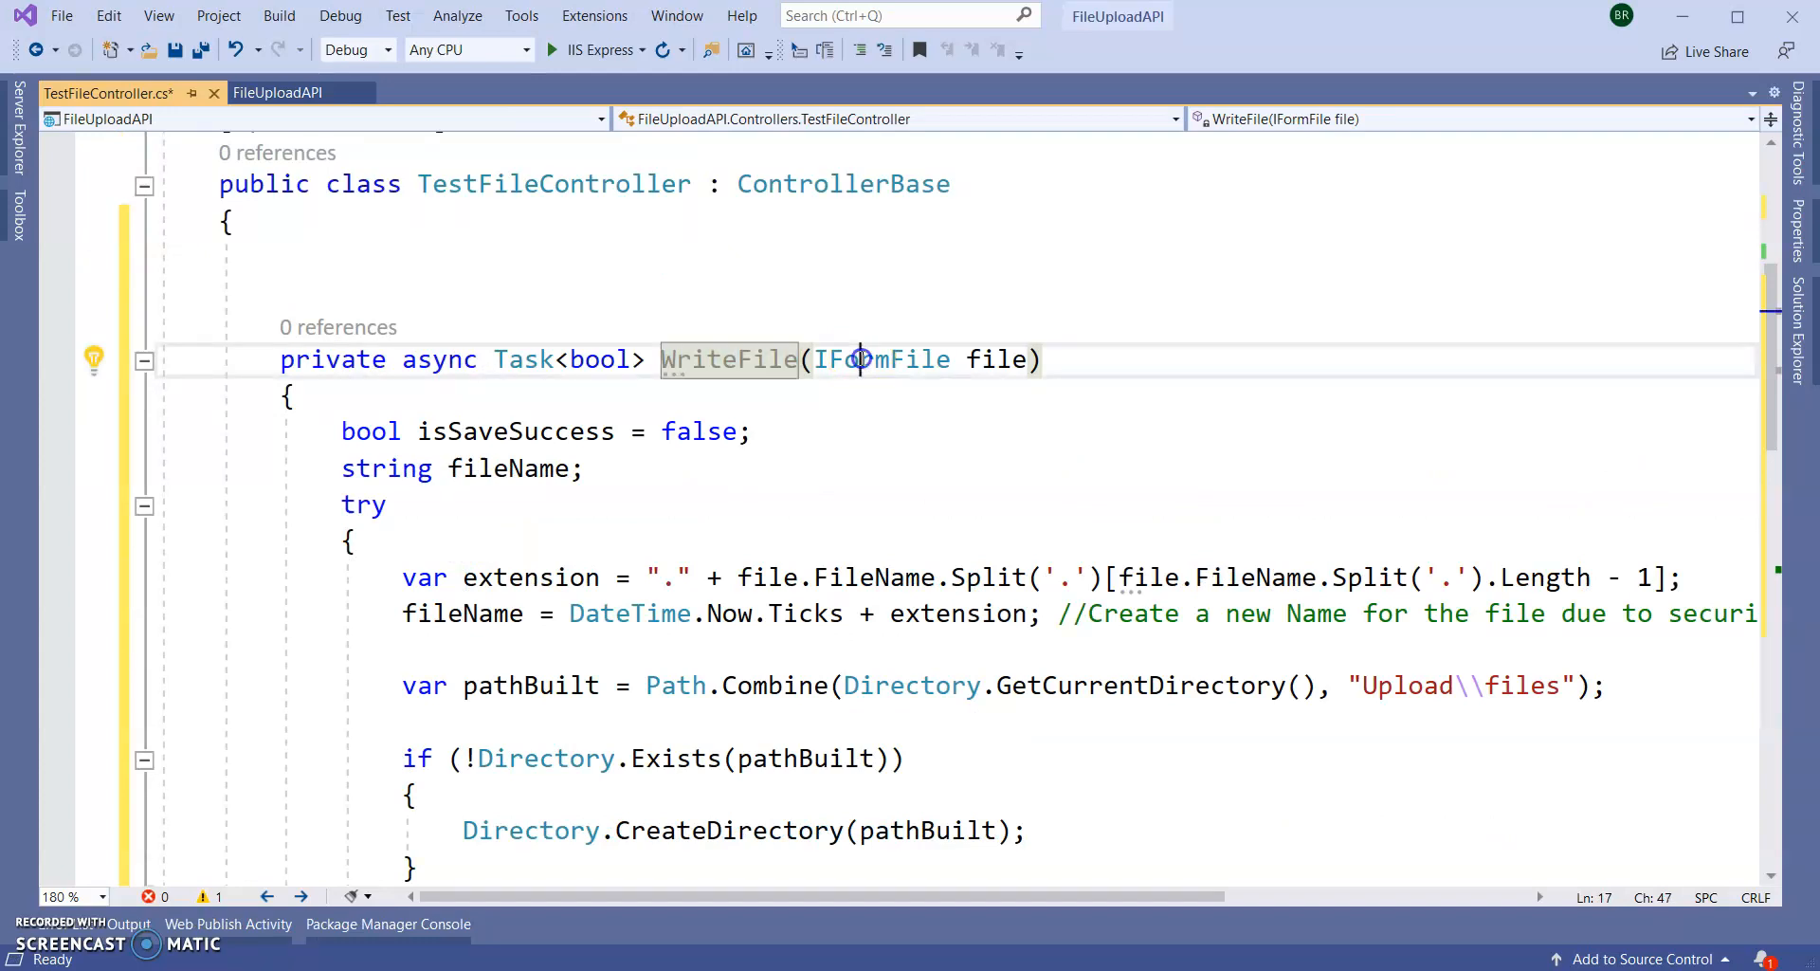
pyautogui.moveTo(992, 358)
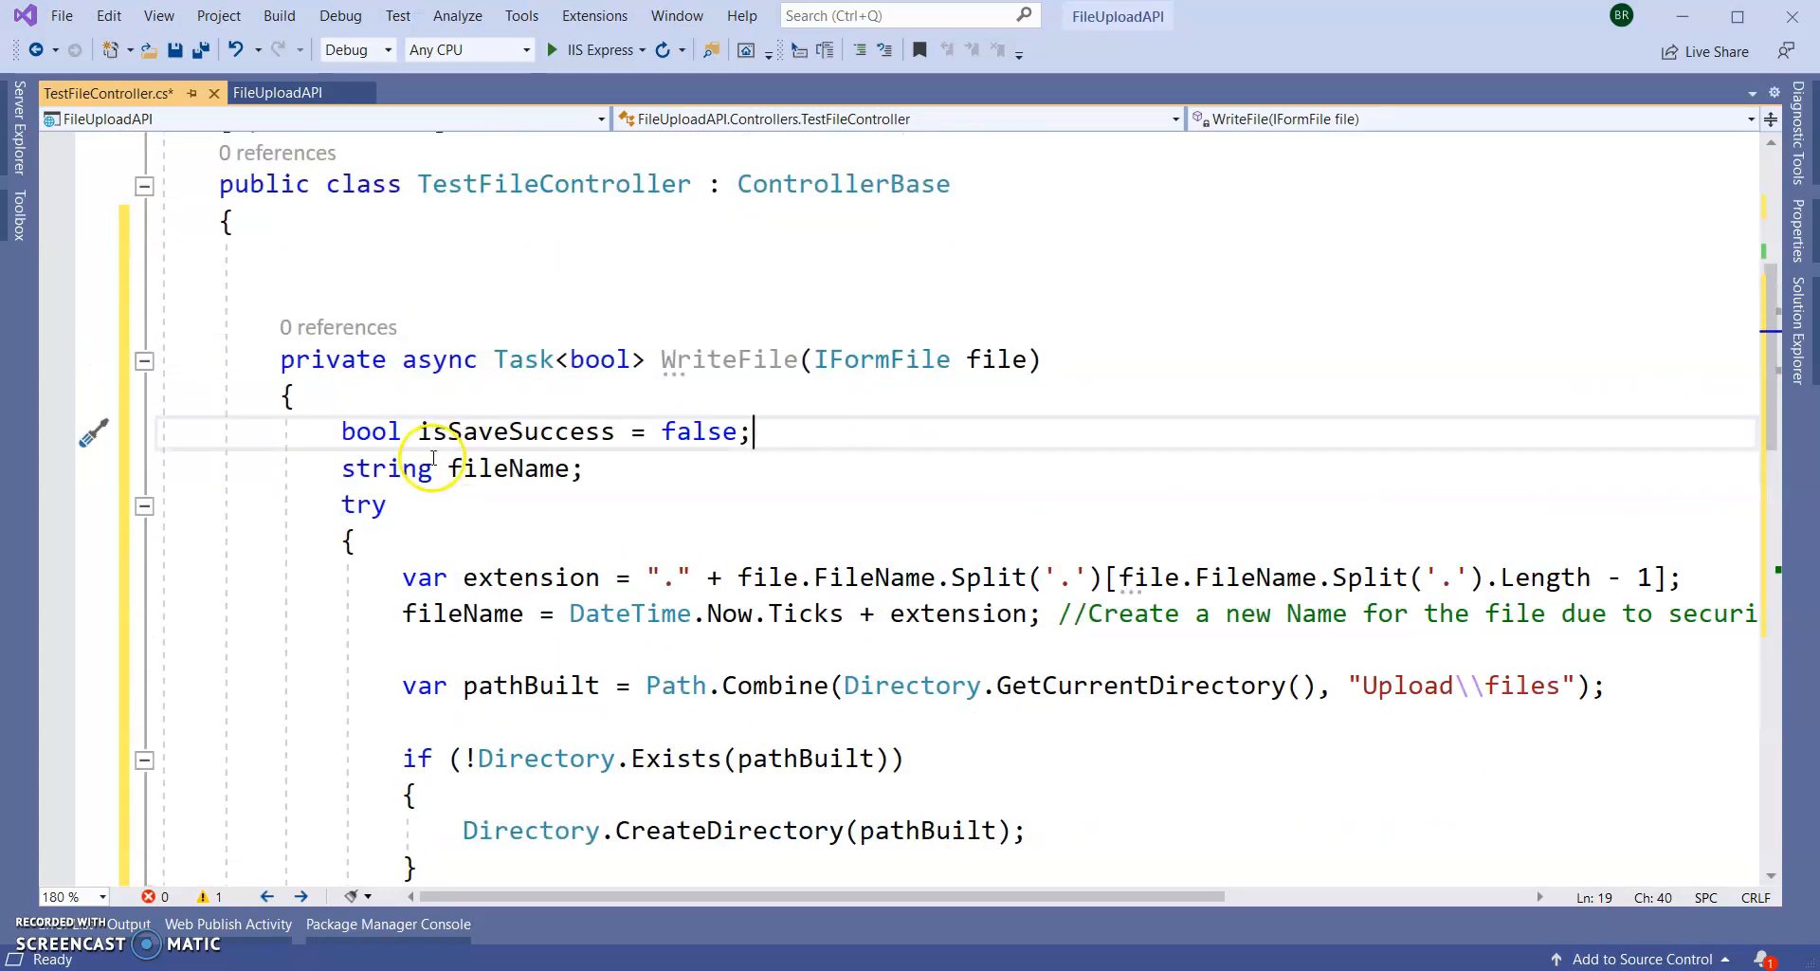
pyautogui.scroll(-3)
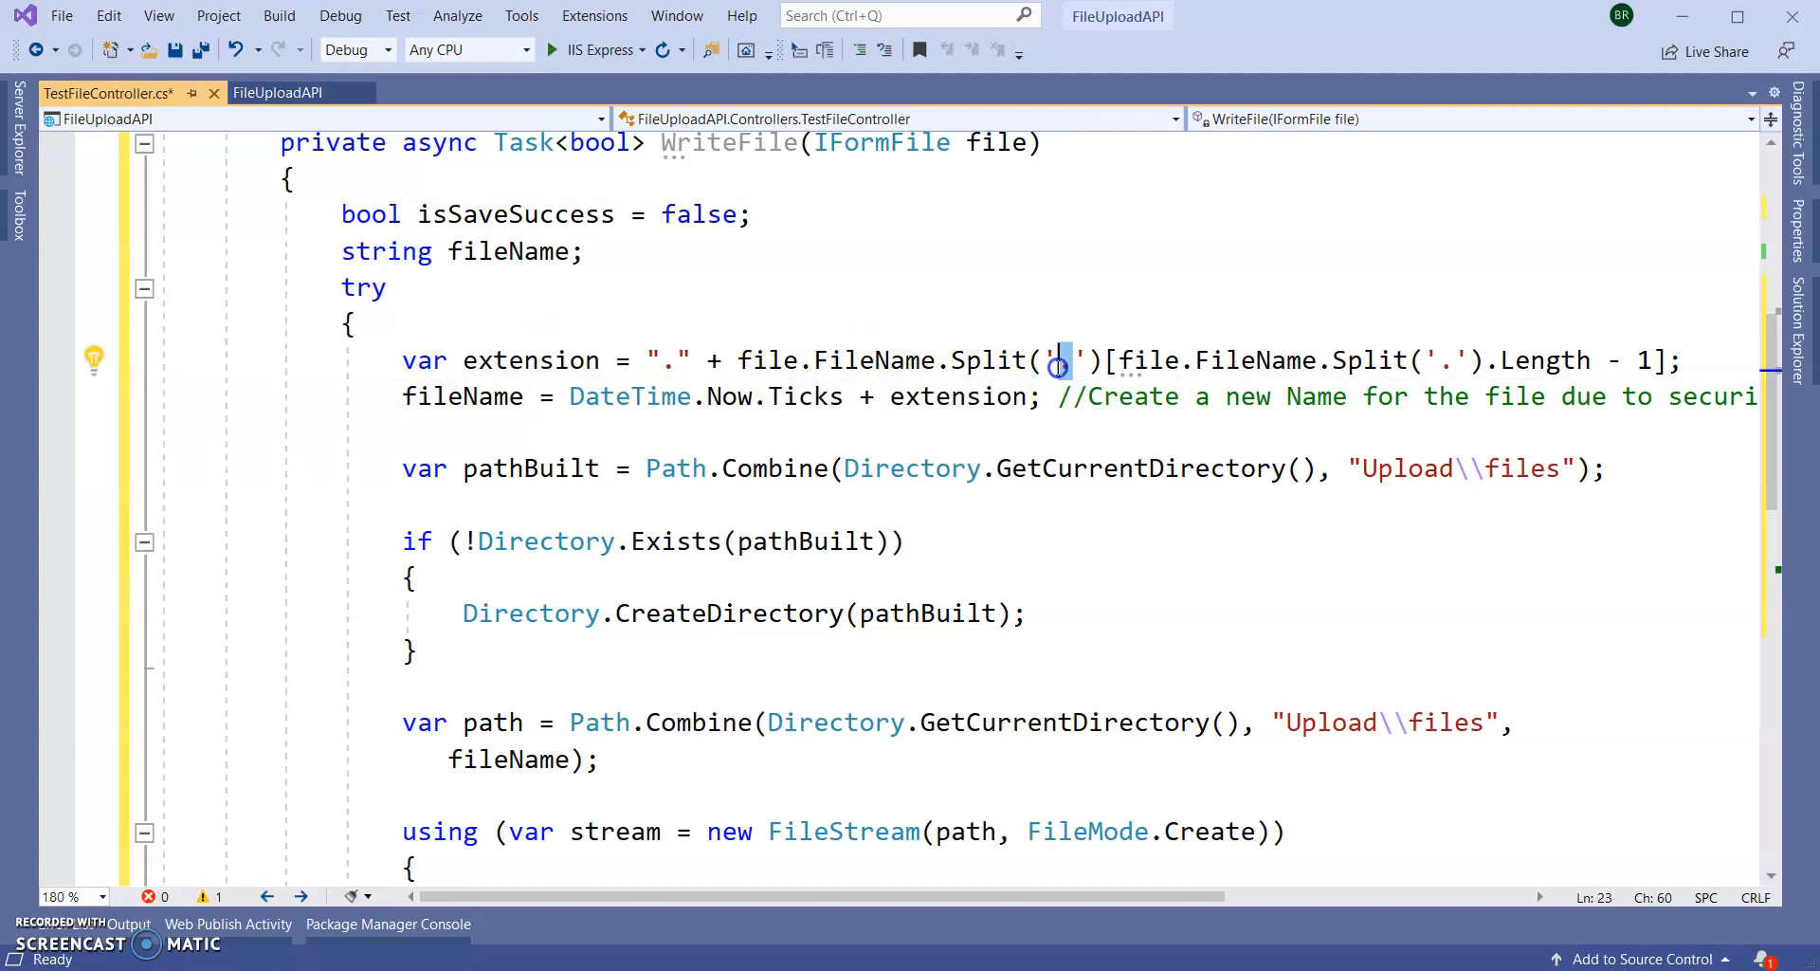
pyautogui.scroll(-3)
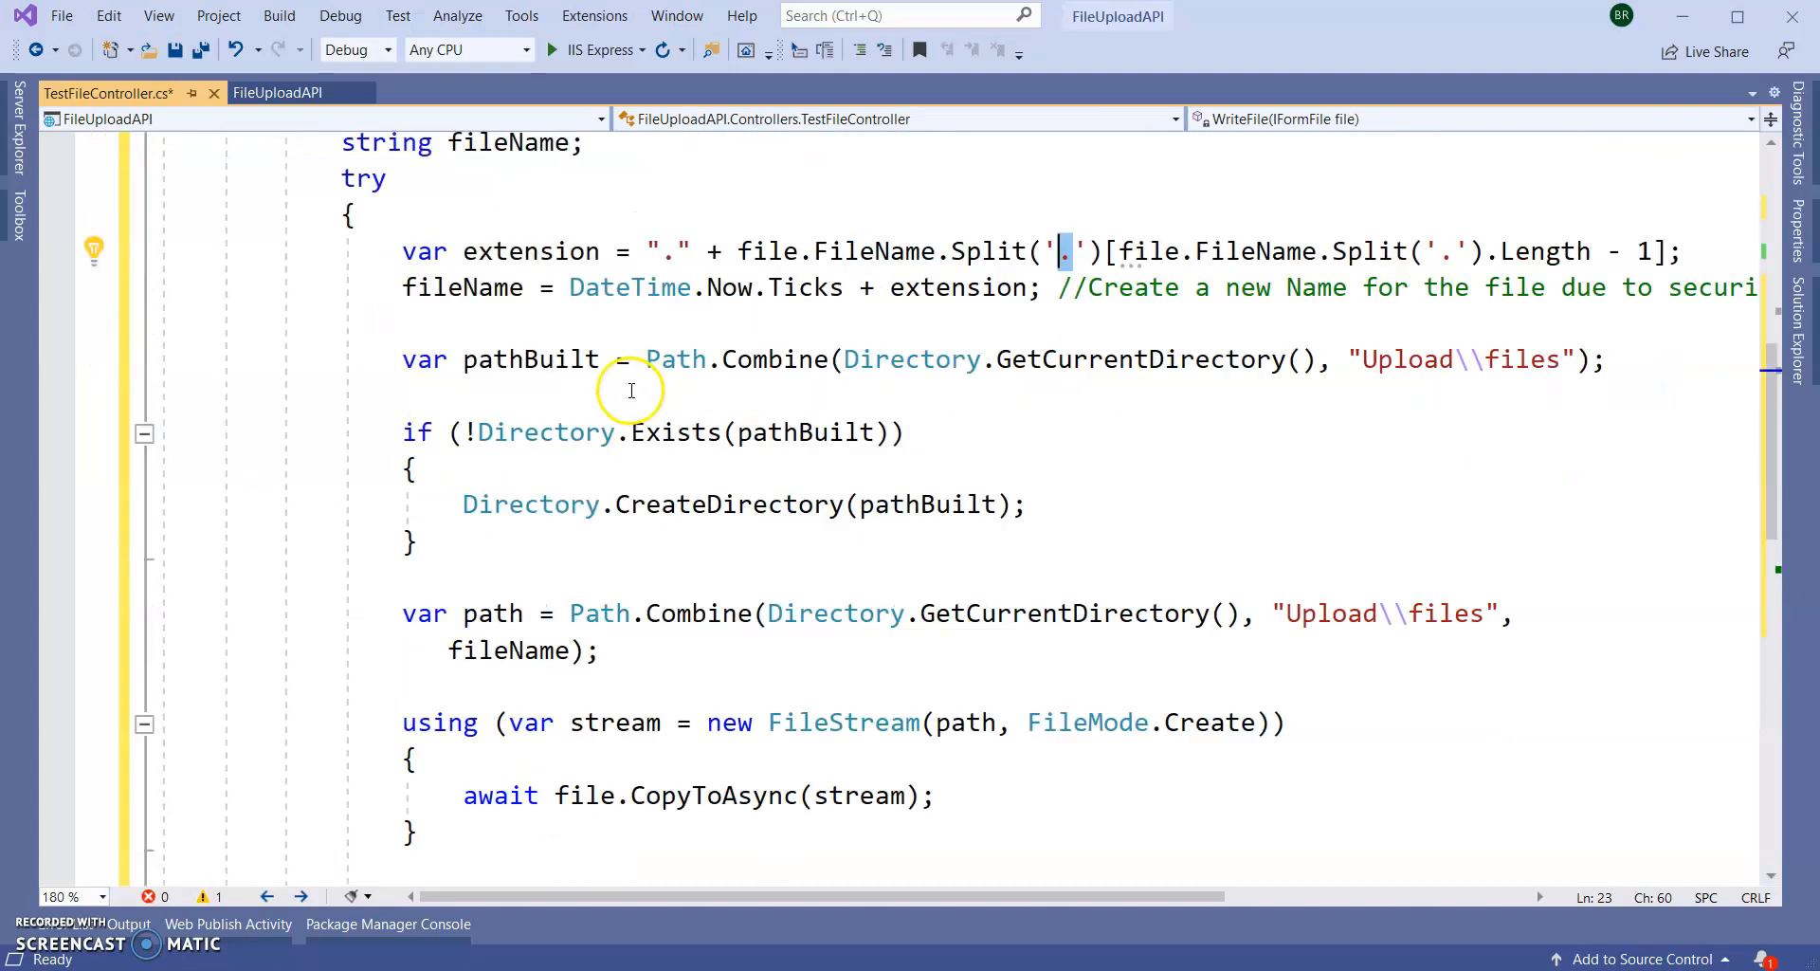
pyautogui.doubleClick(531, 468)
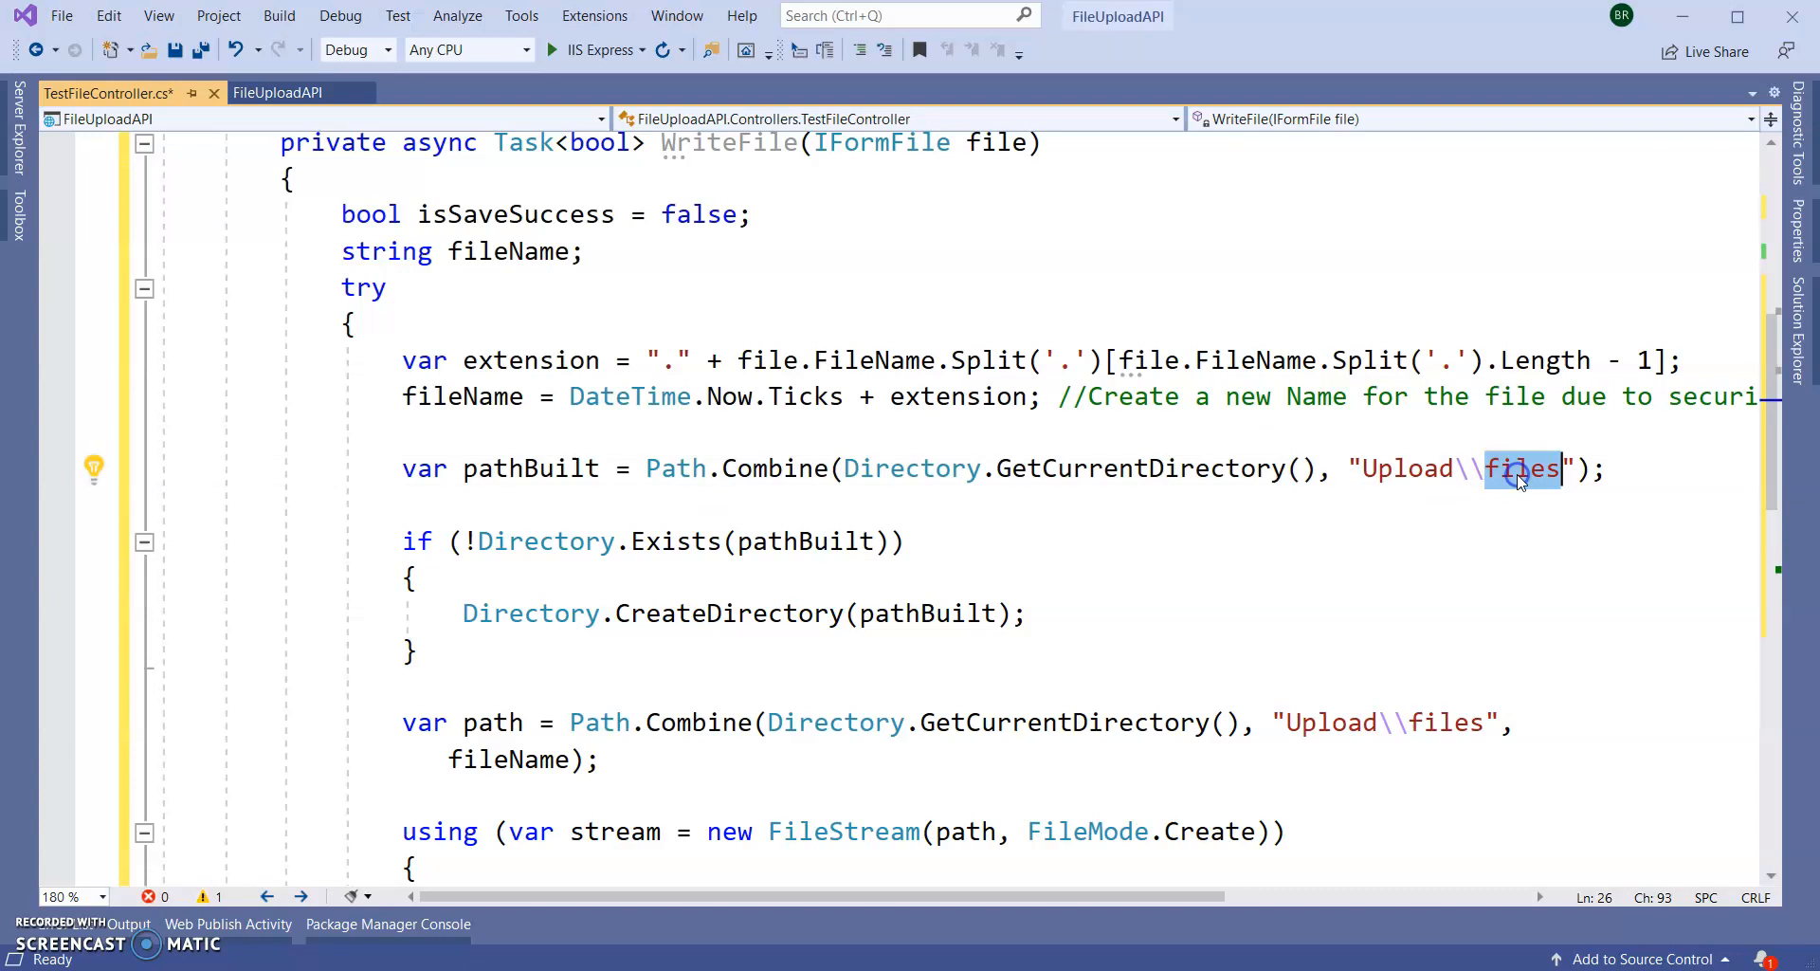
# - Review the directory-creation block and the file stream copy in WriteFile
pyautogui.scroll(-3)
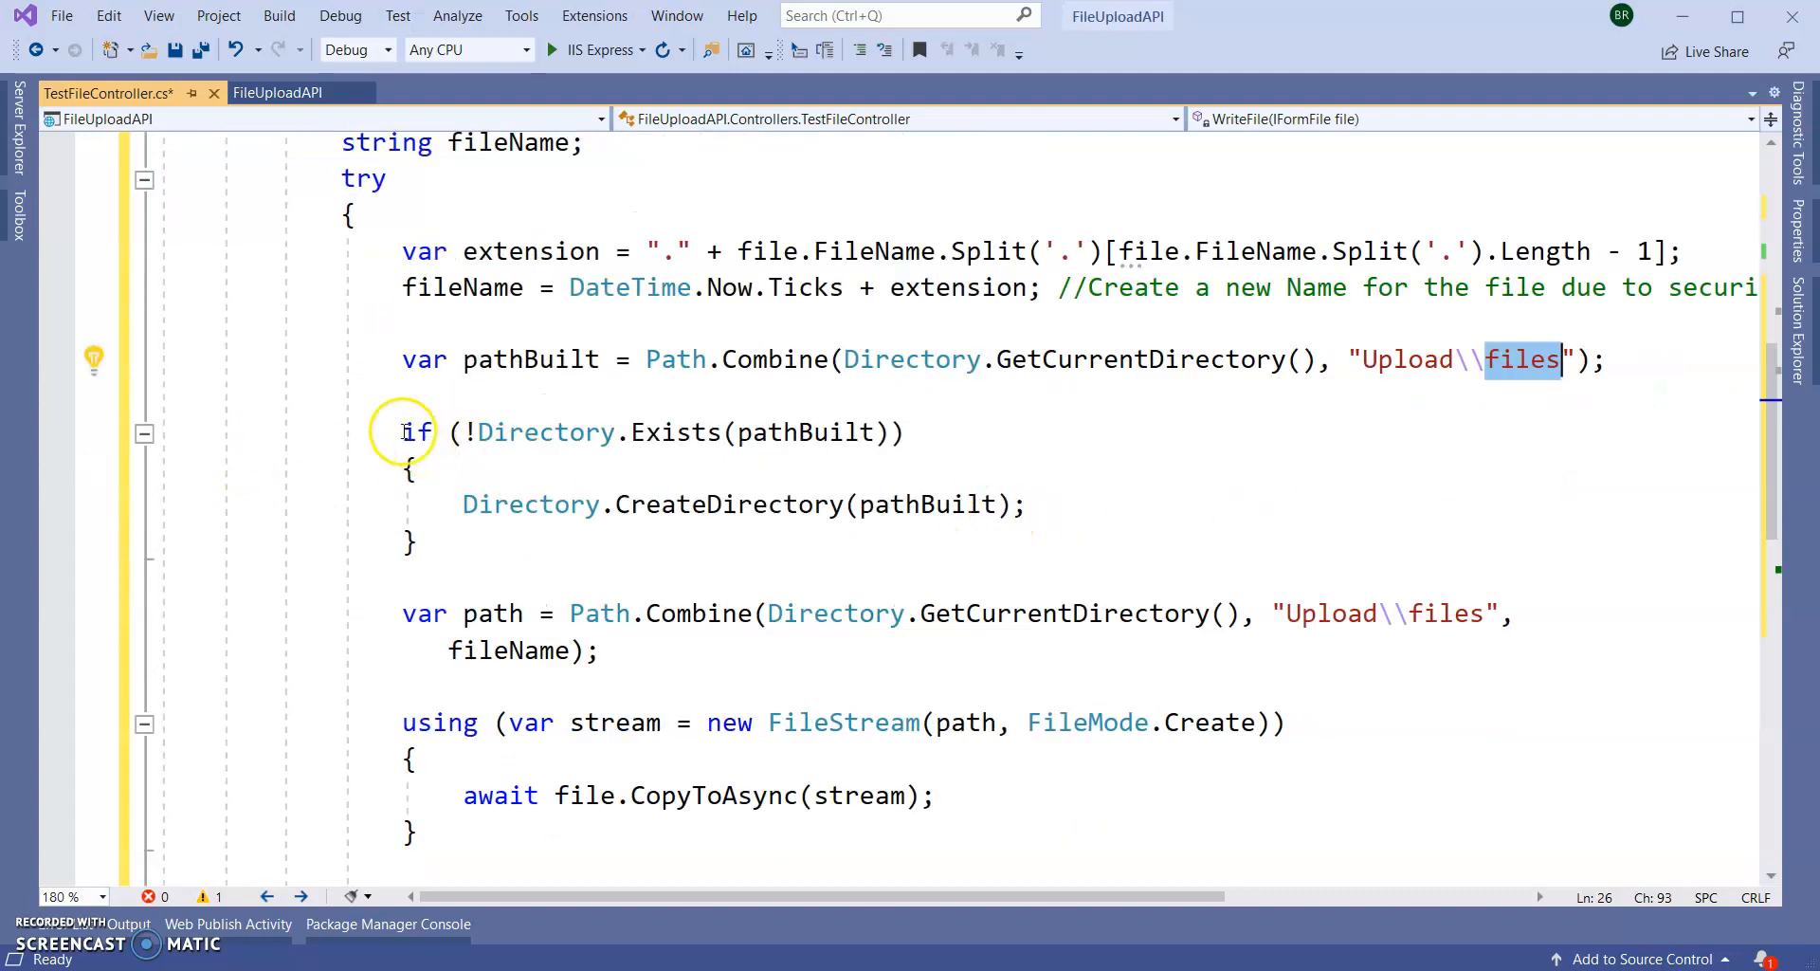
pyautogui.moveTo(402, 432); pyautogui.dragTo(415, 542)
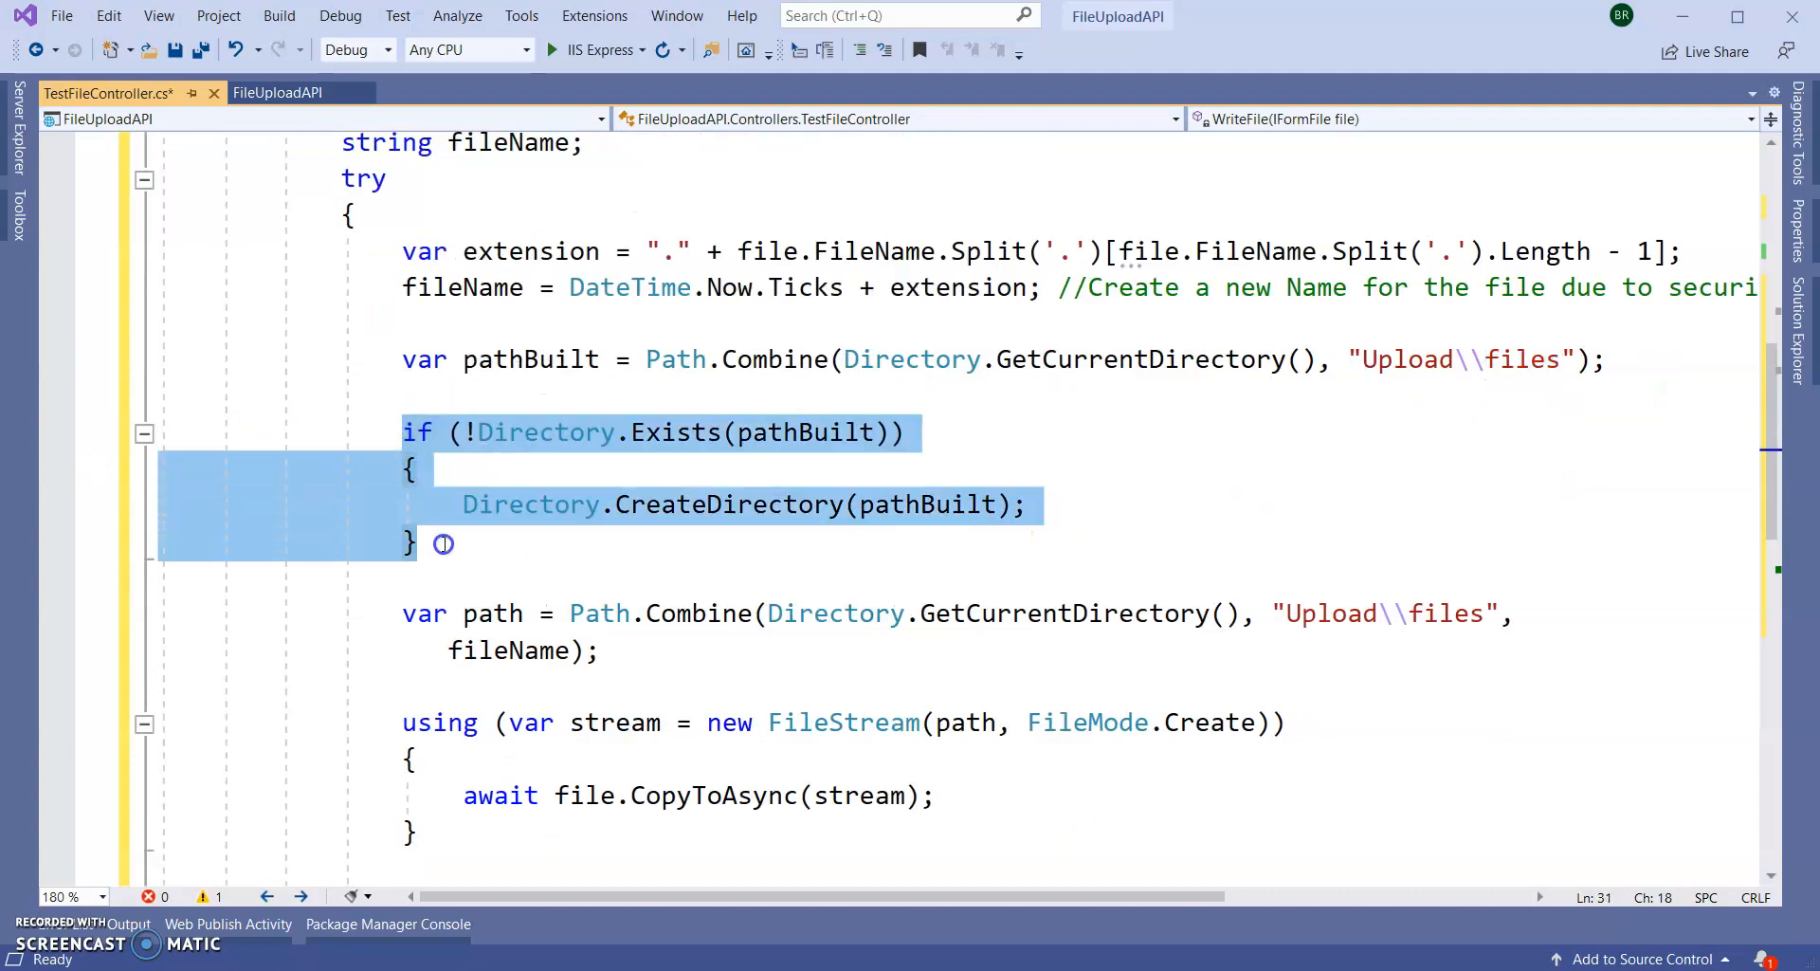
pyautogui.click(476, 504)
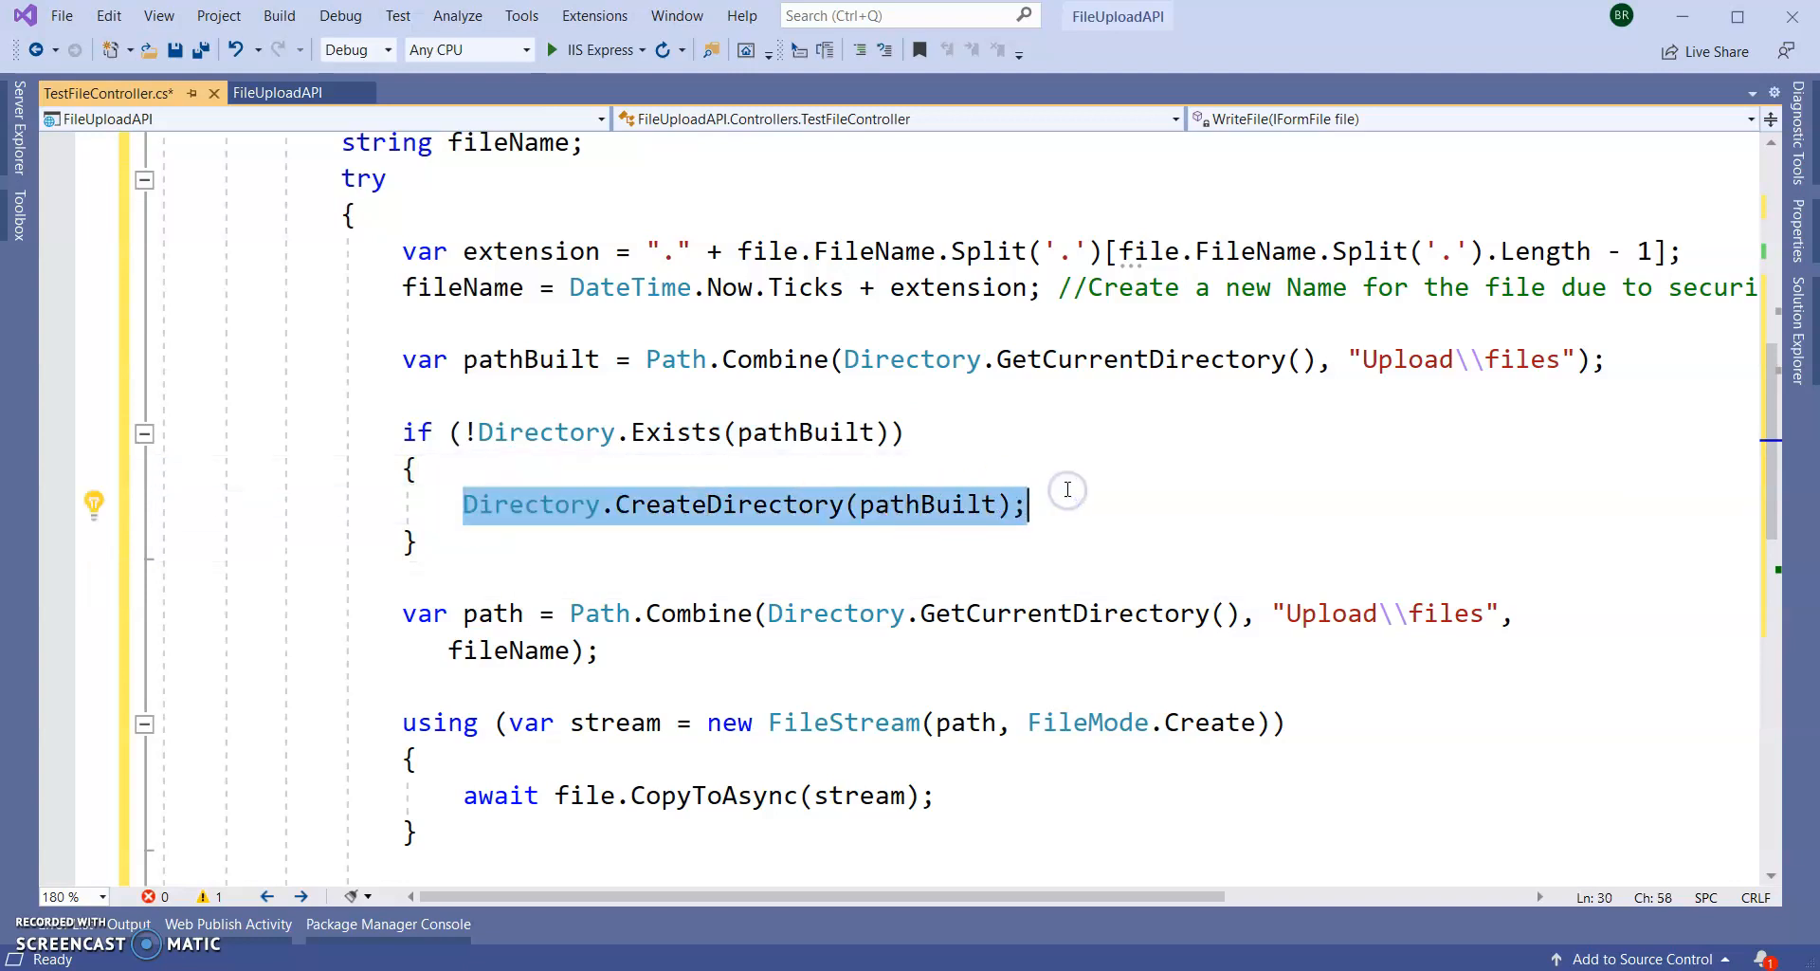
pyautogui.scroll(-3)
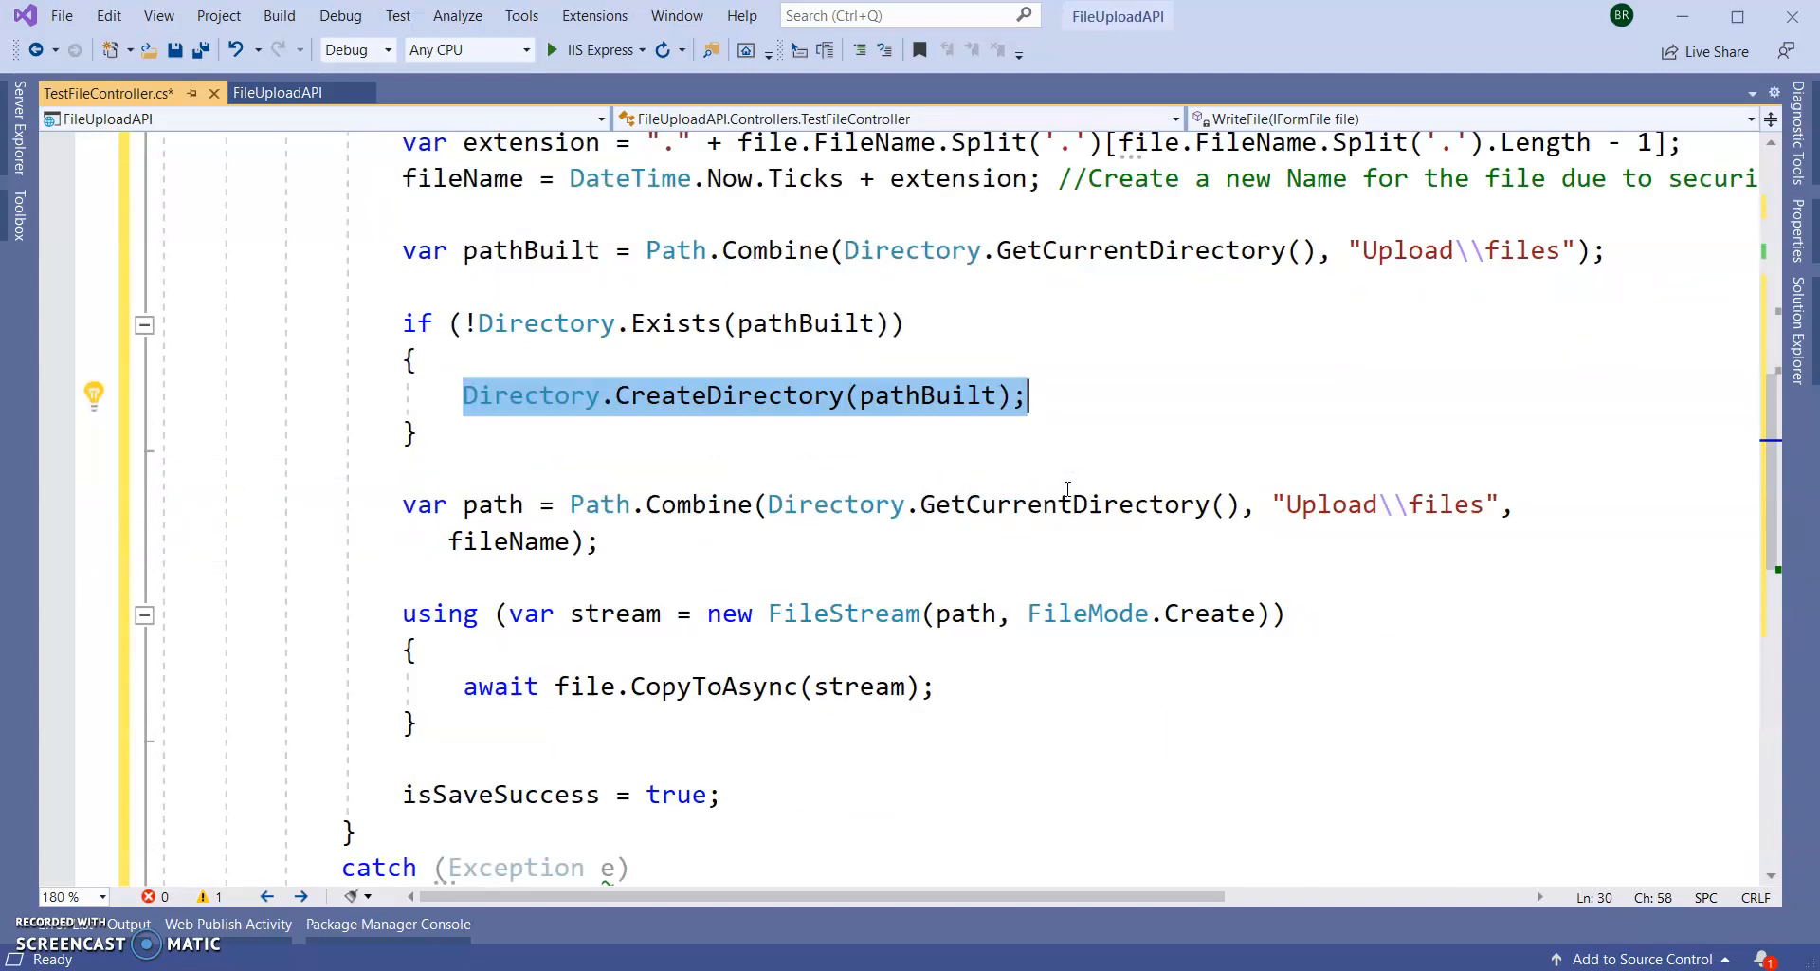
pyautogui.moveTo(437, 612)
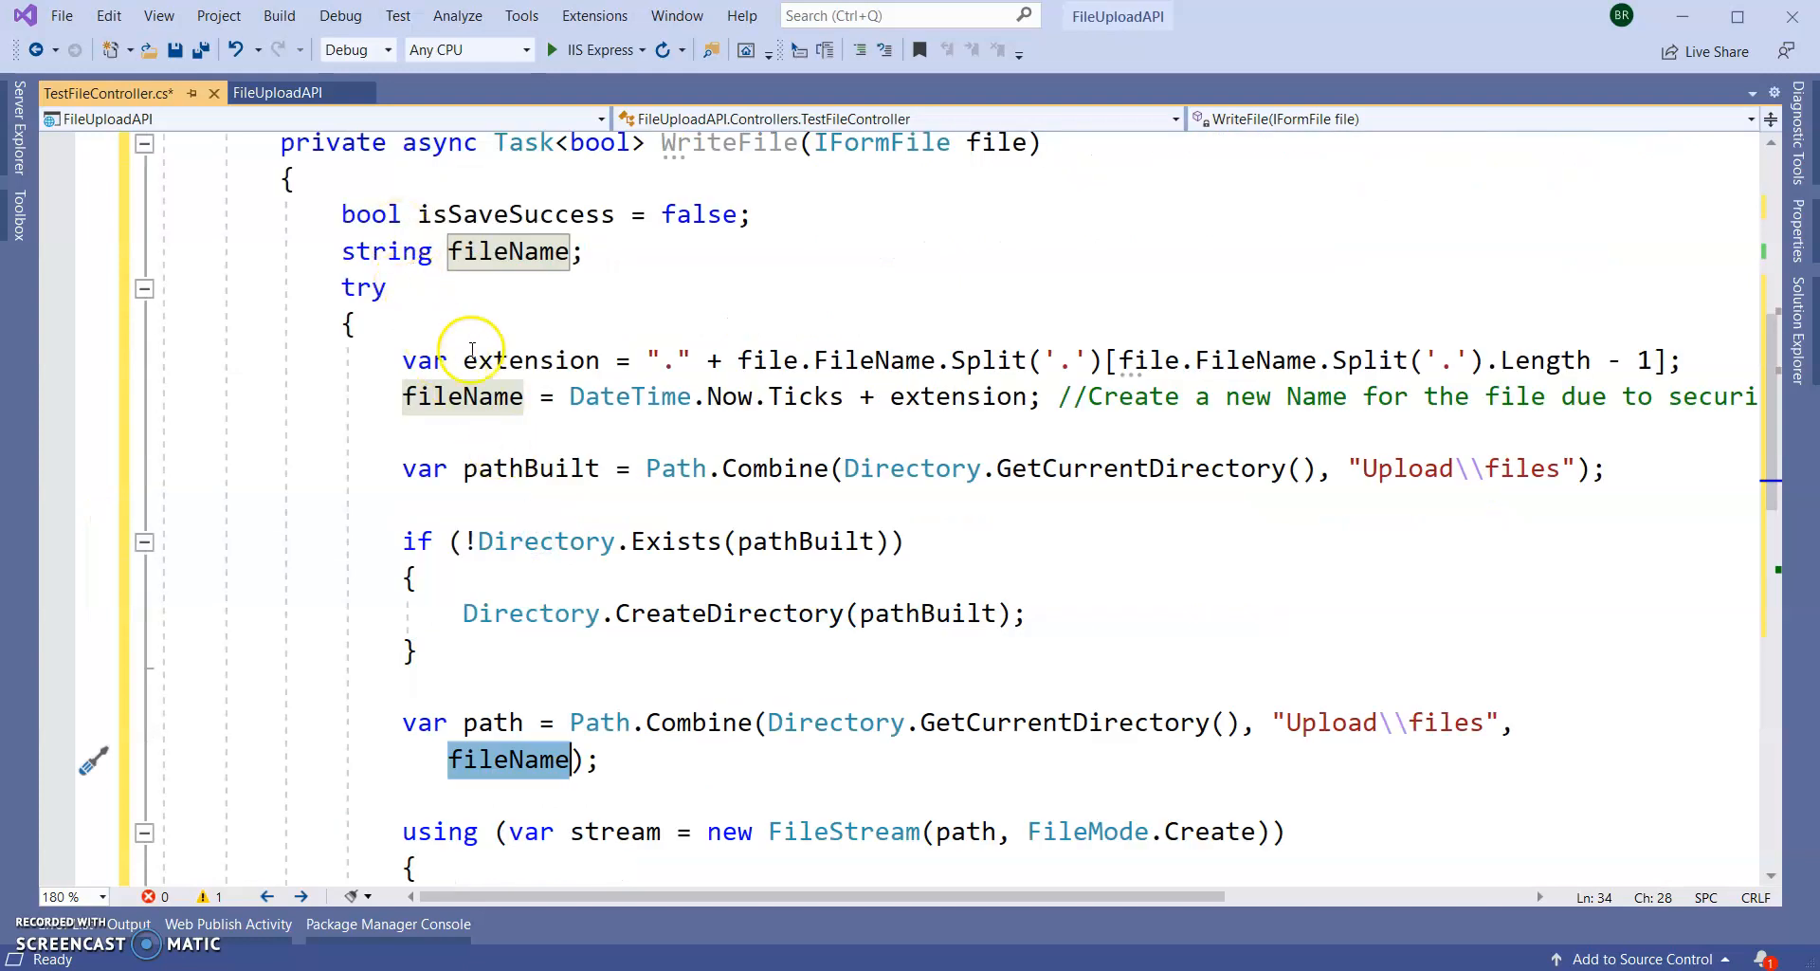
pyautogui.moveTo(540, 432)
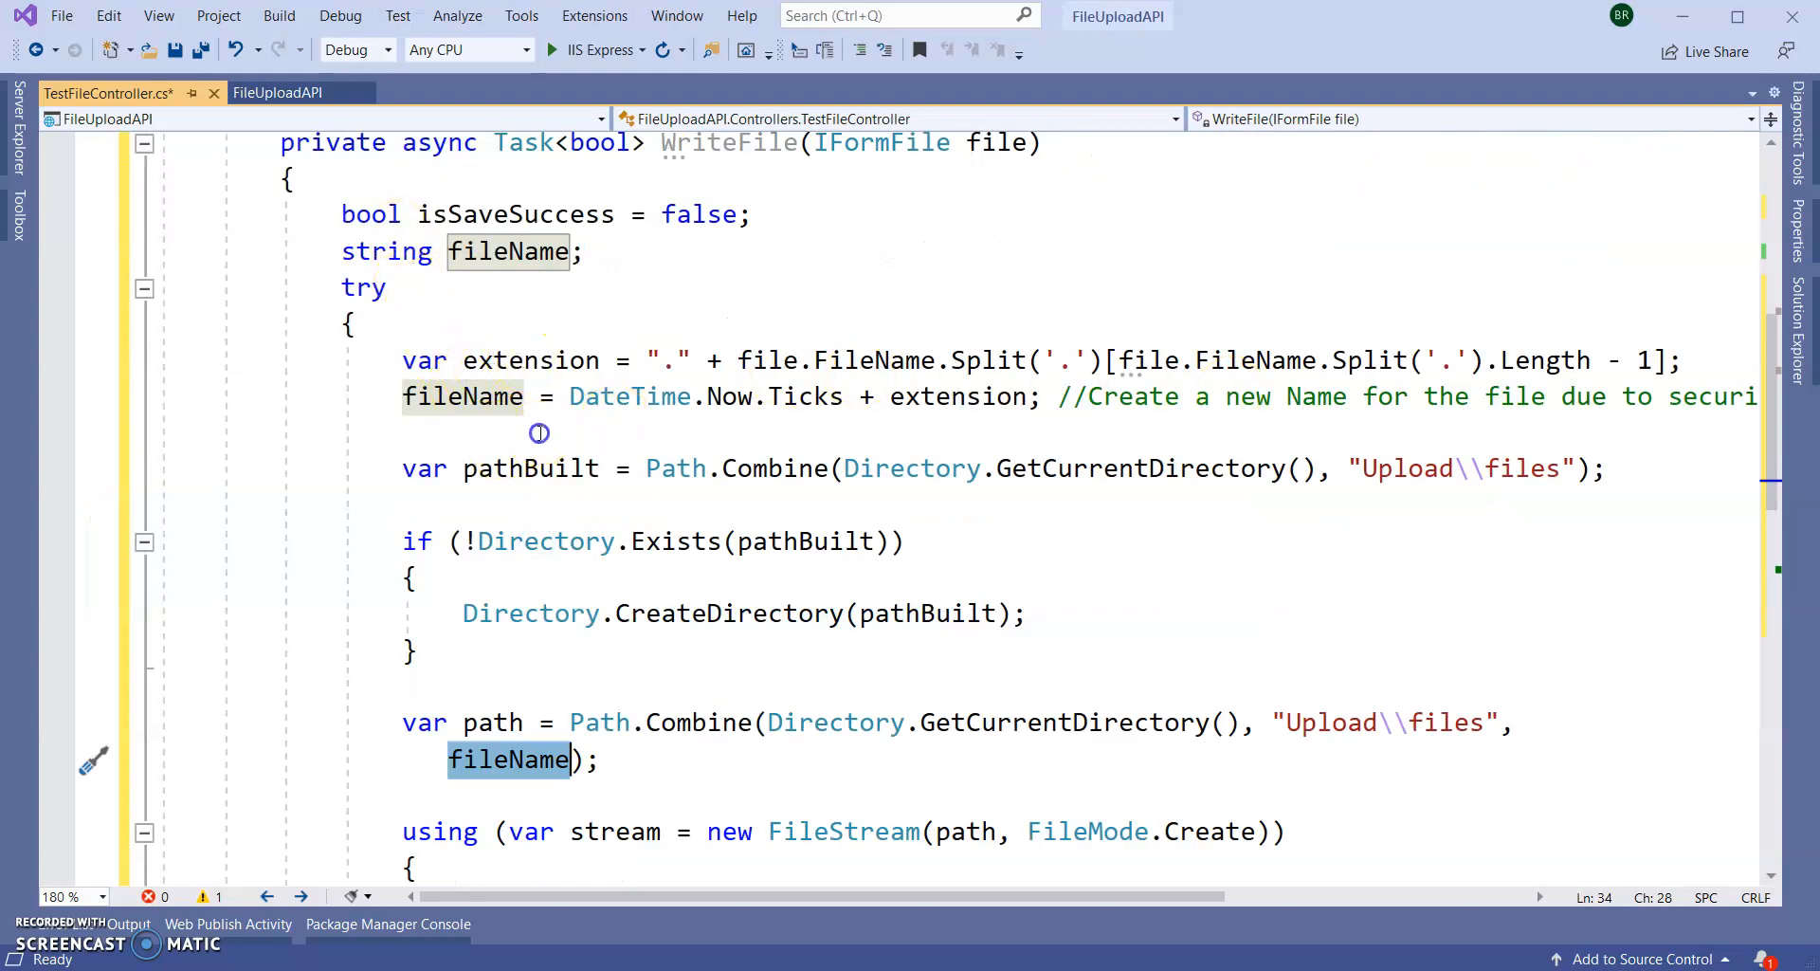
pyautogui.click(770, 396)
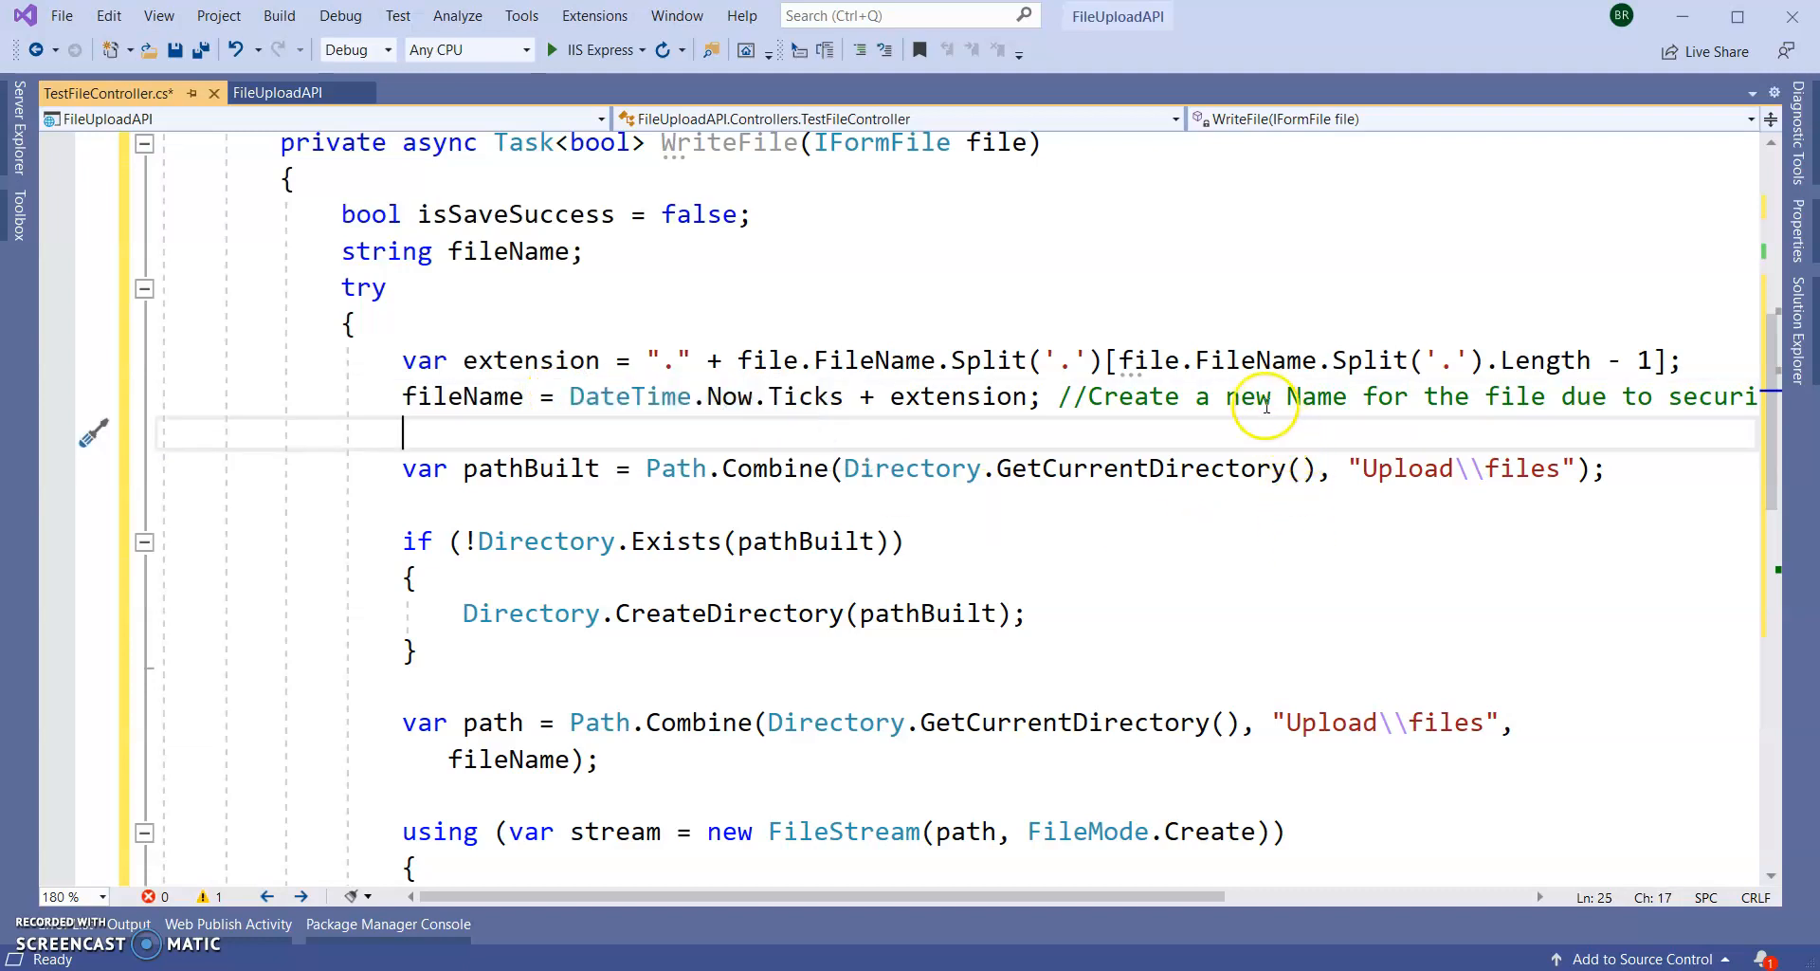
pyautogui.moveTo(1156, 440)
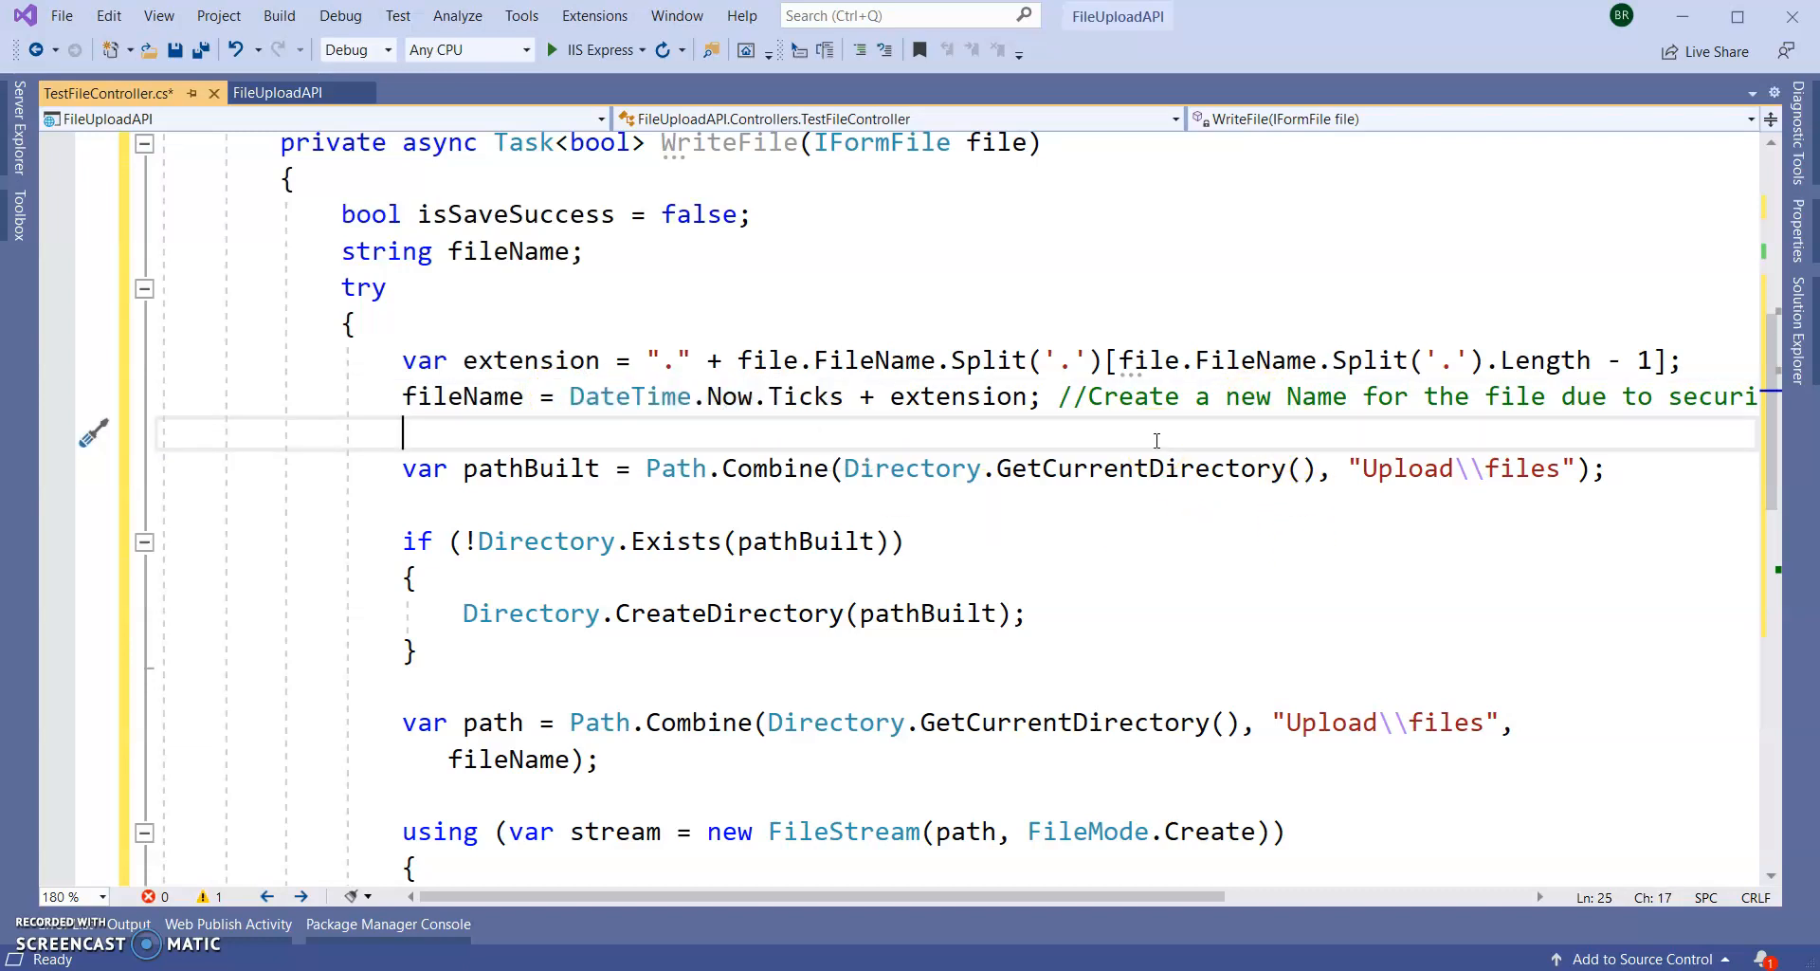
pyautogui.scroll(-3)
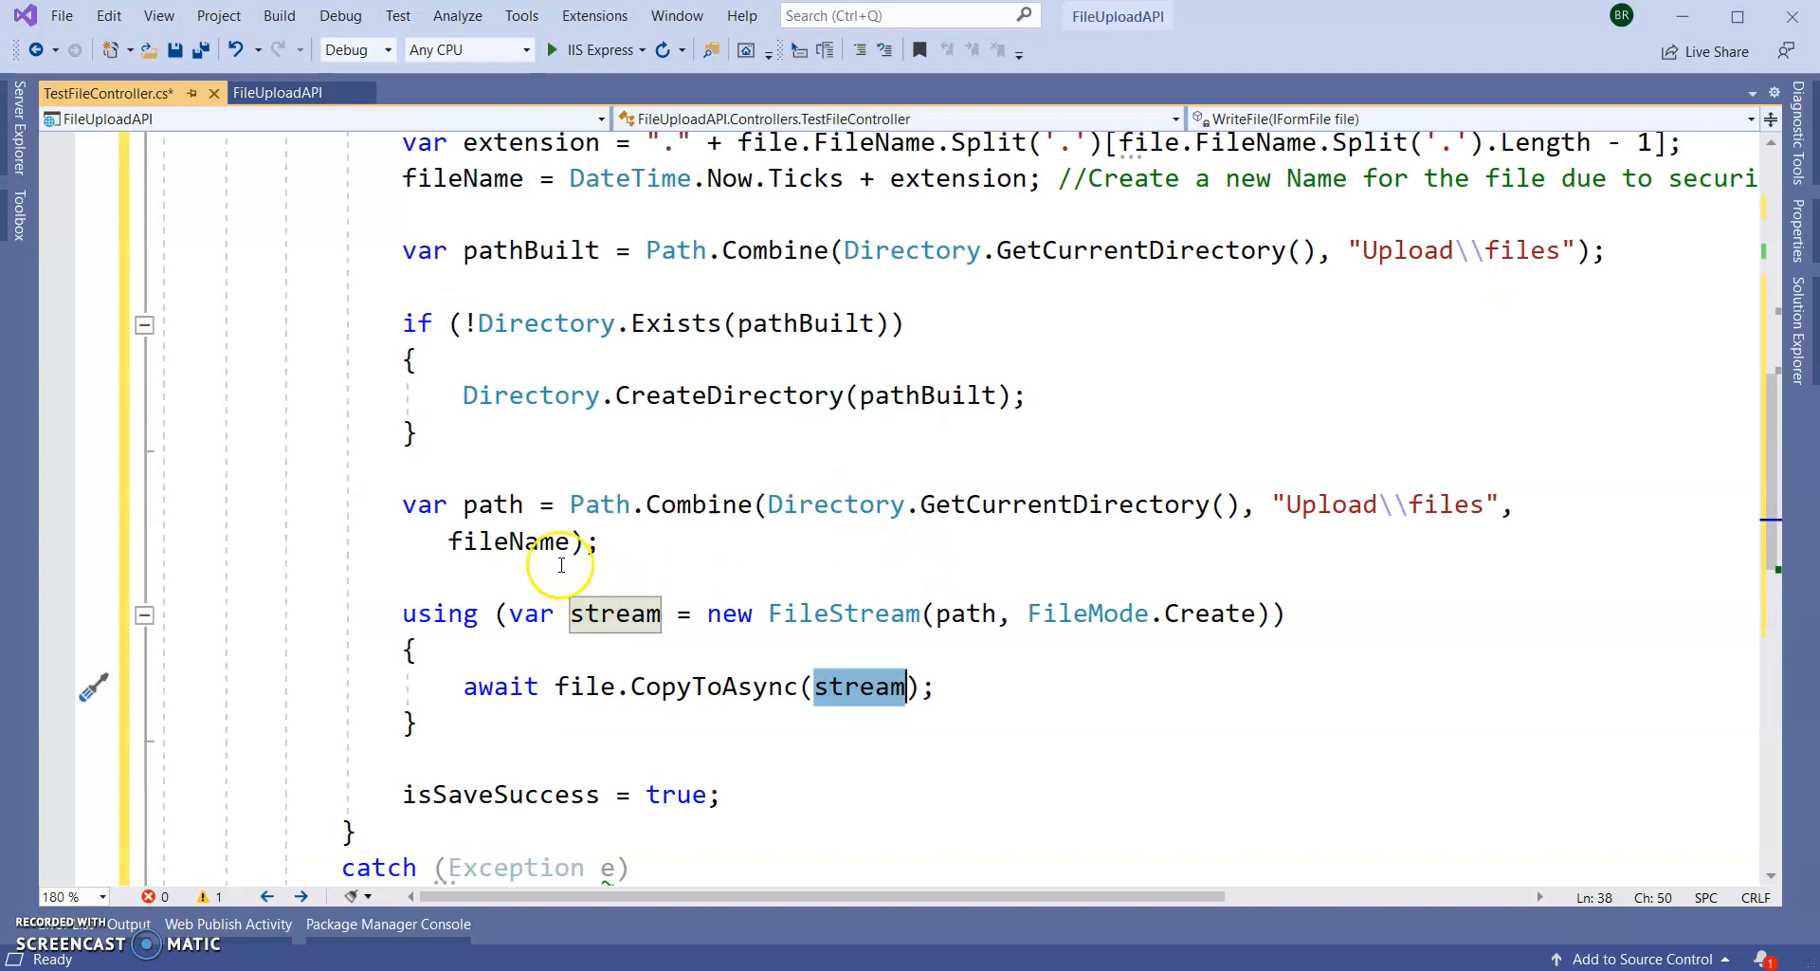
pyautogui.moveTo(1261, 547)
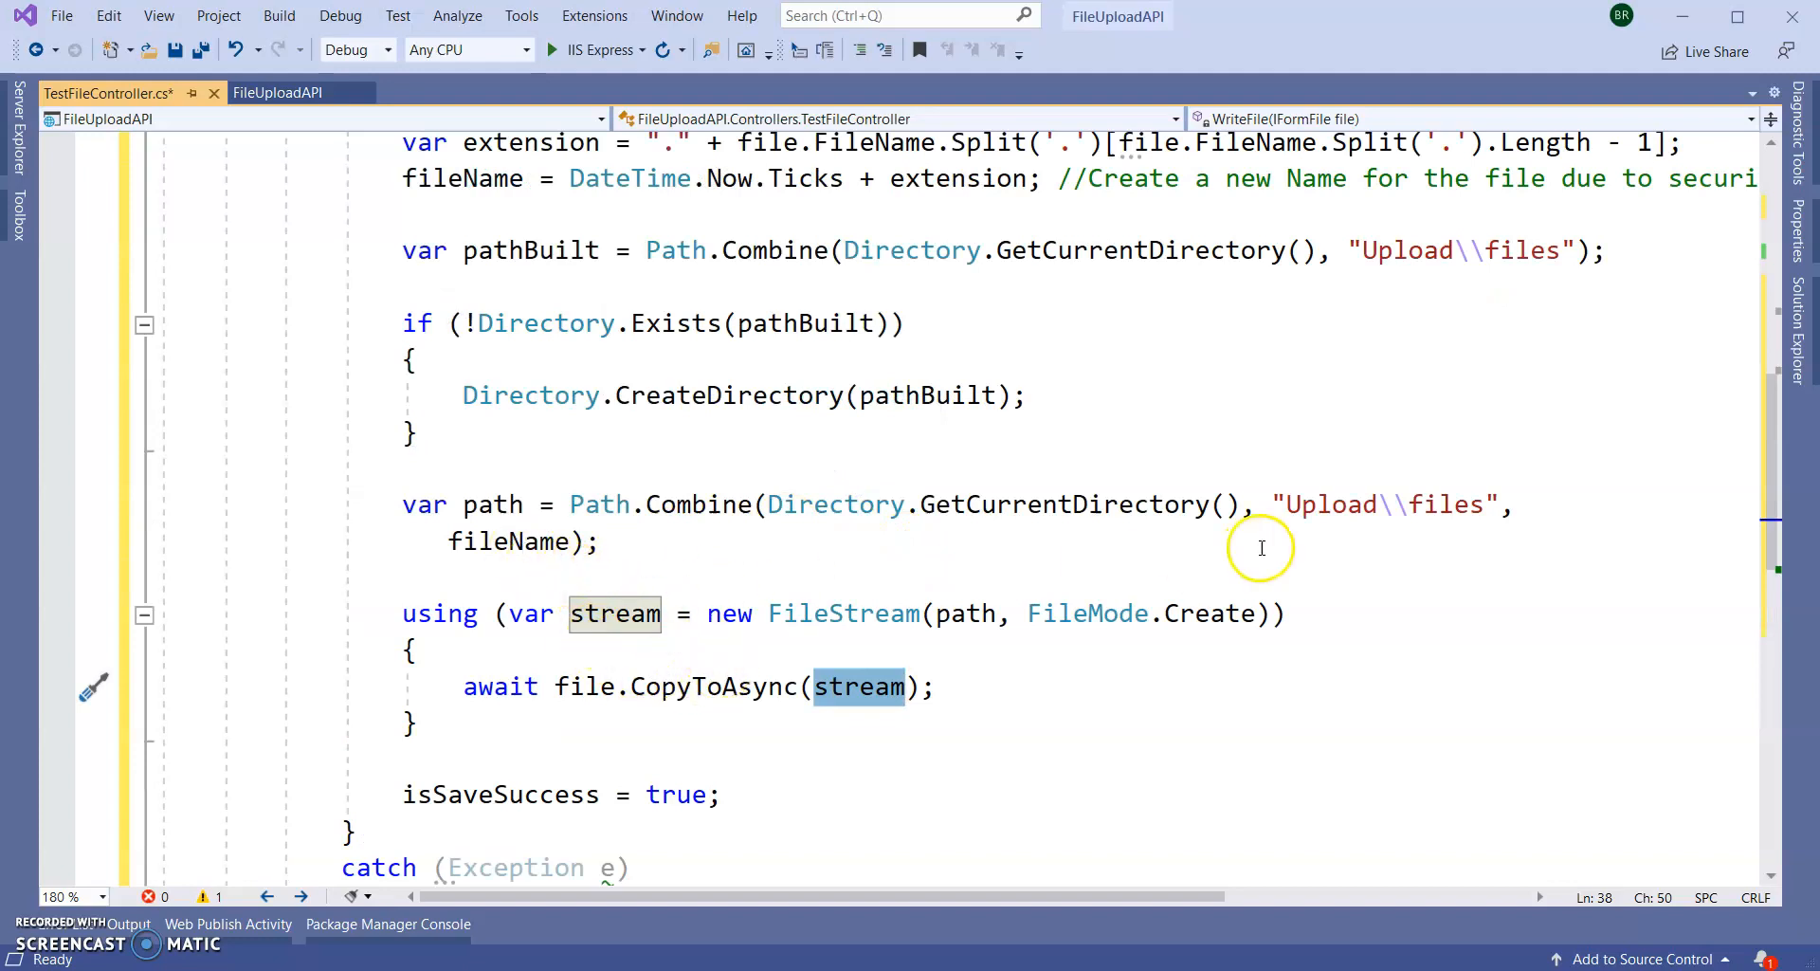
pyautogui.scroll(-3)
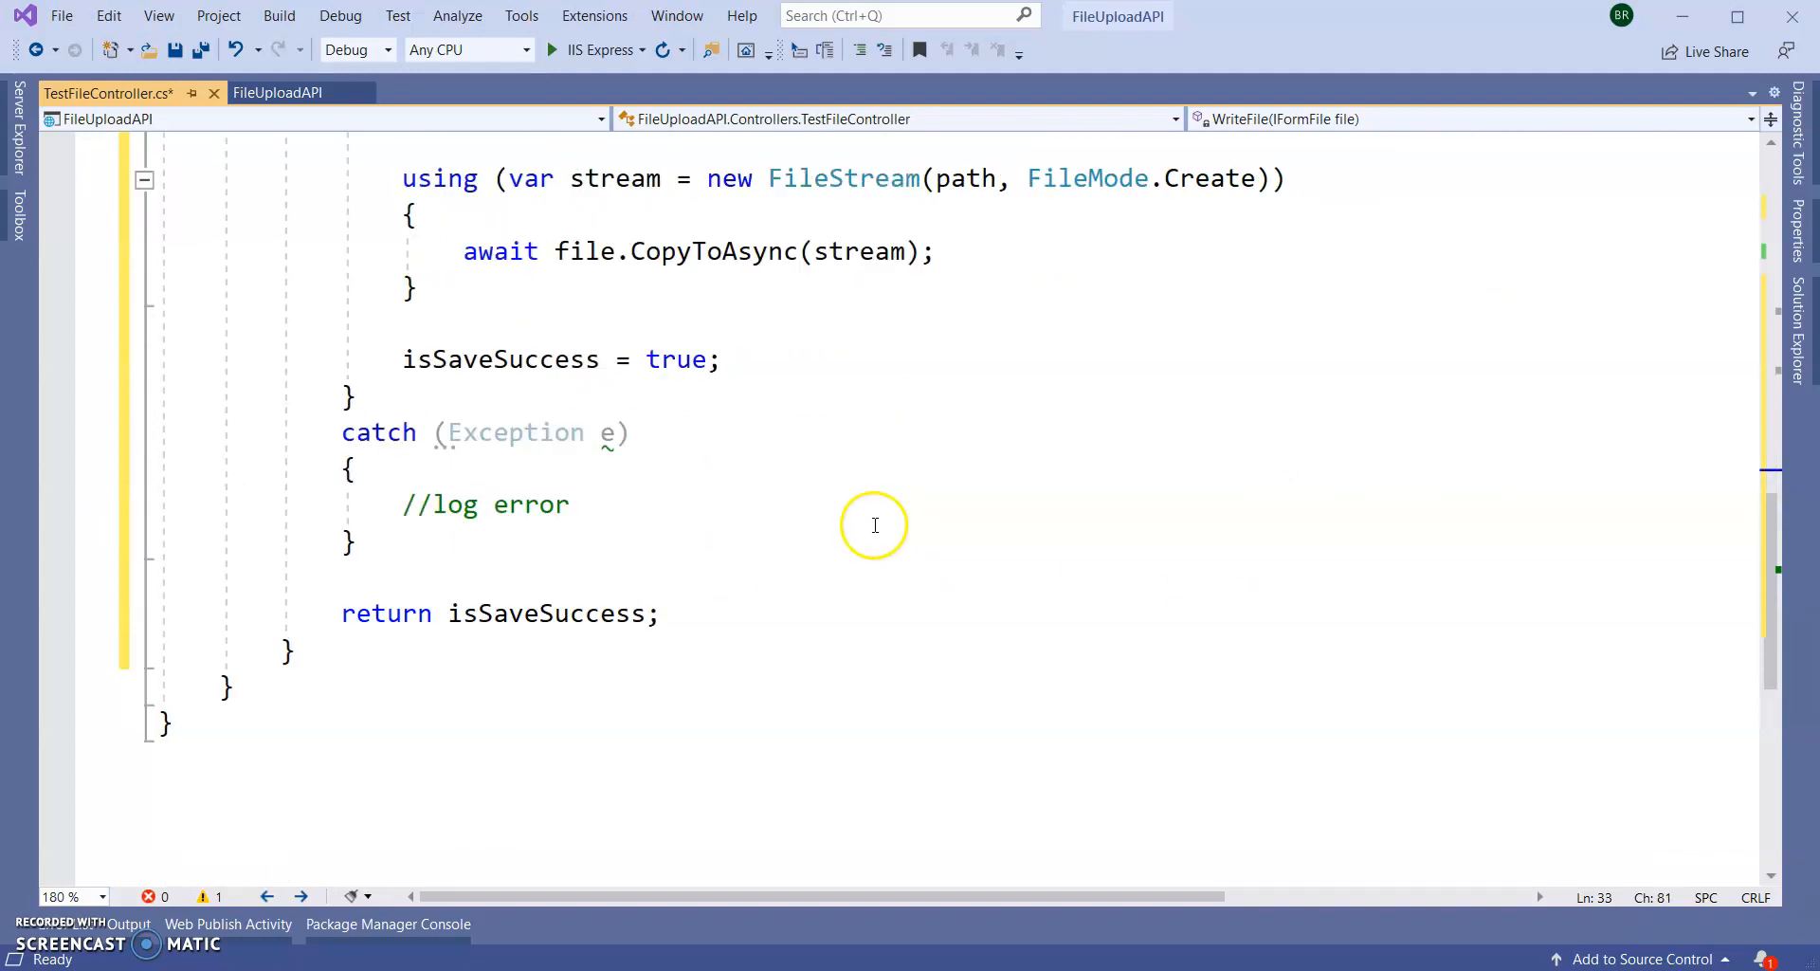
pyautogui.scroll(3)
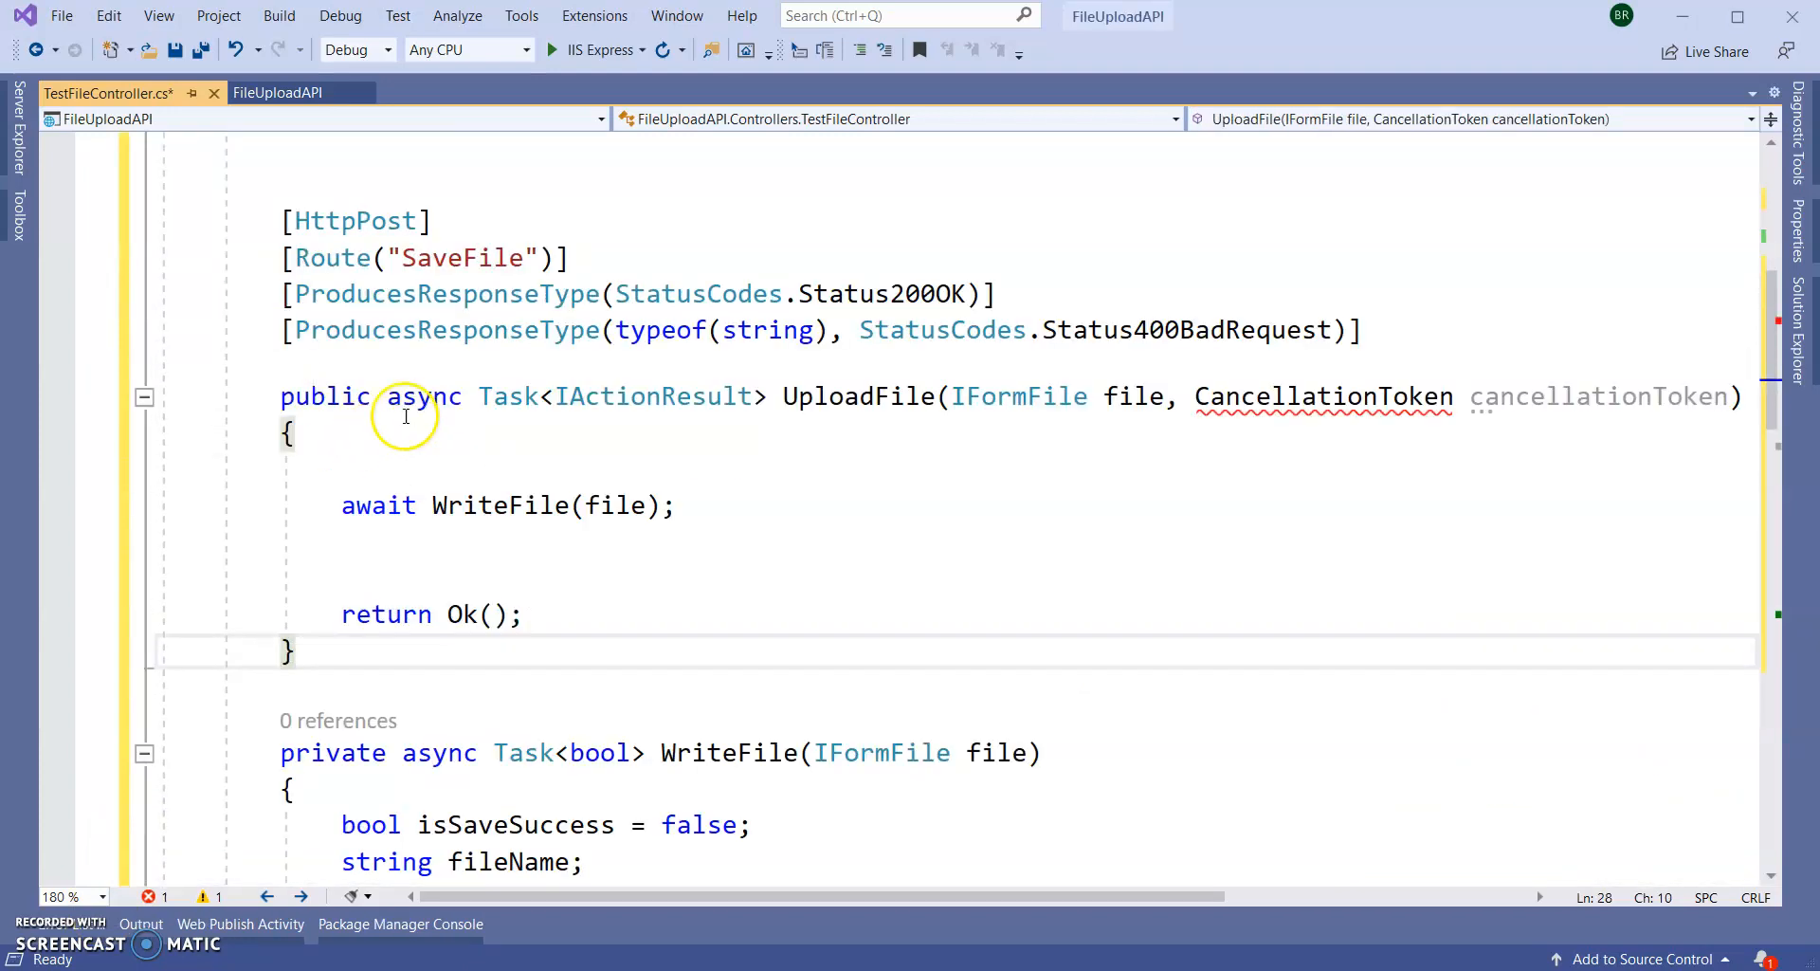
# - Make UploadFile await WriteFile(file) before returning Ok(Status200OK) and save the controller
pyautogui.doubleClick(462, 256)
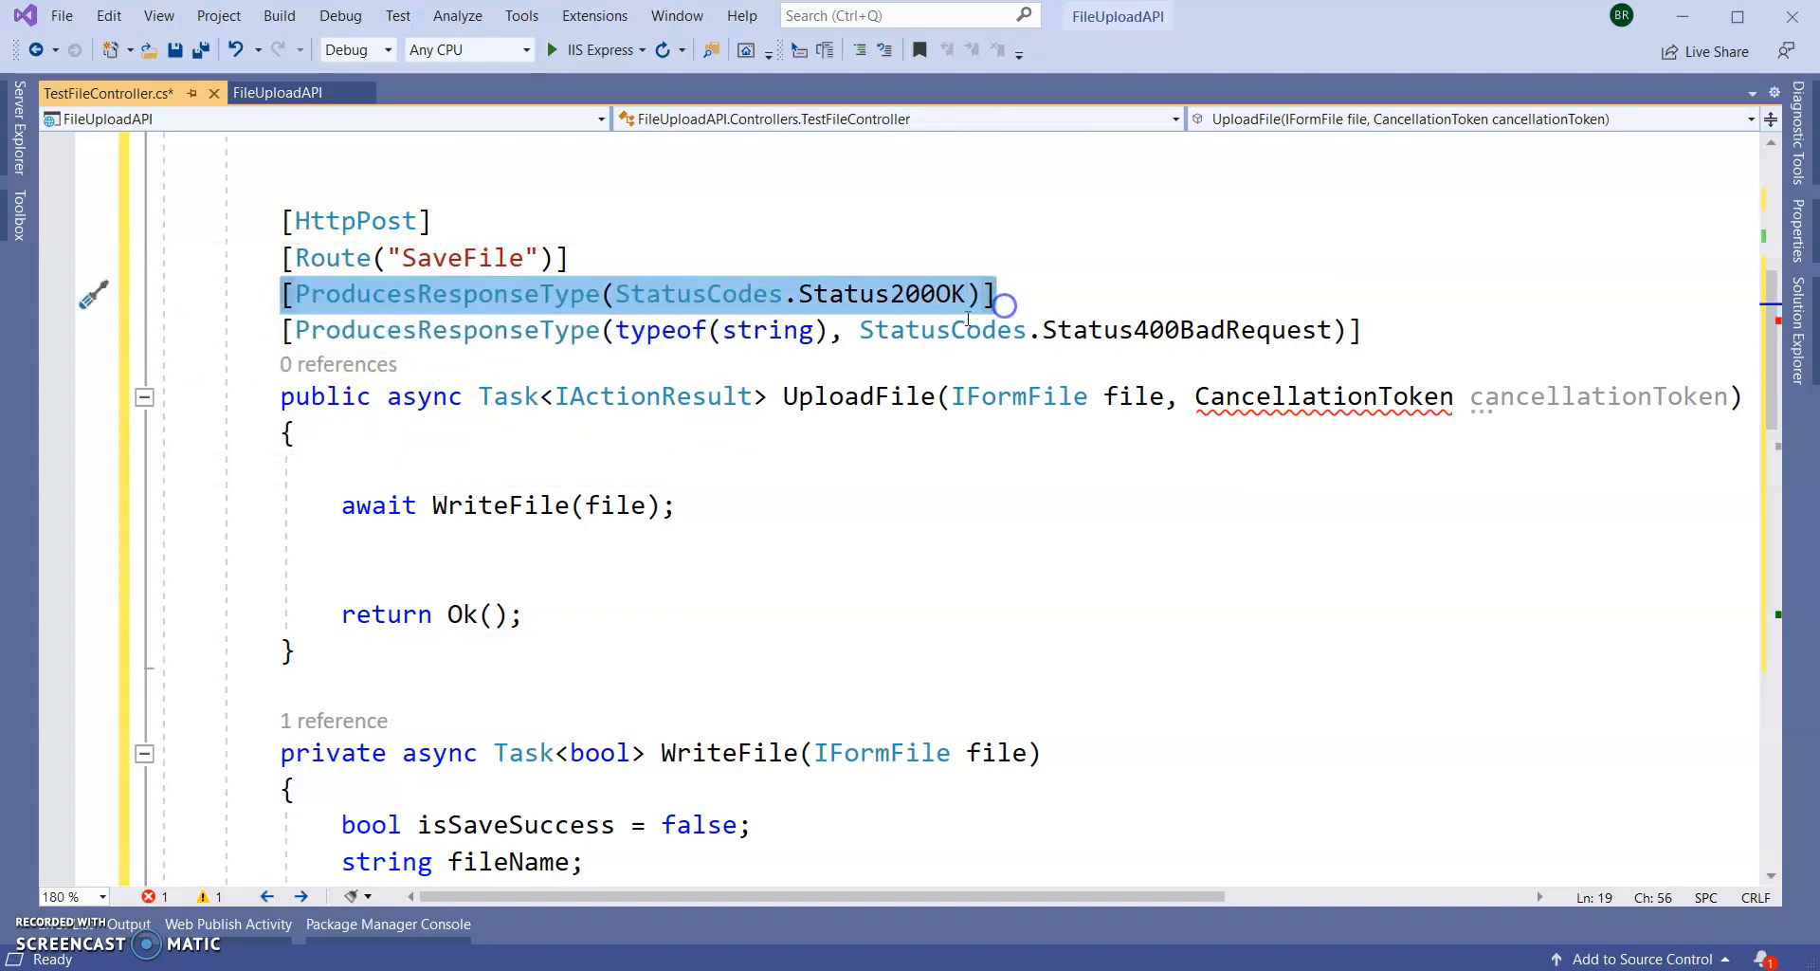
pyautogui.doubleClick(881, 292)
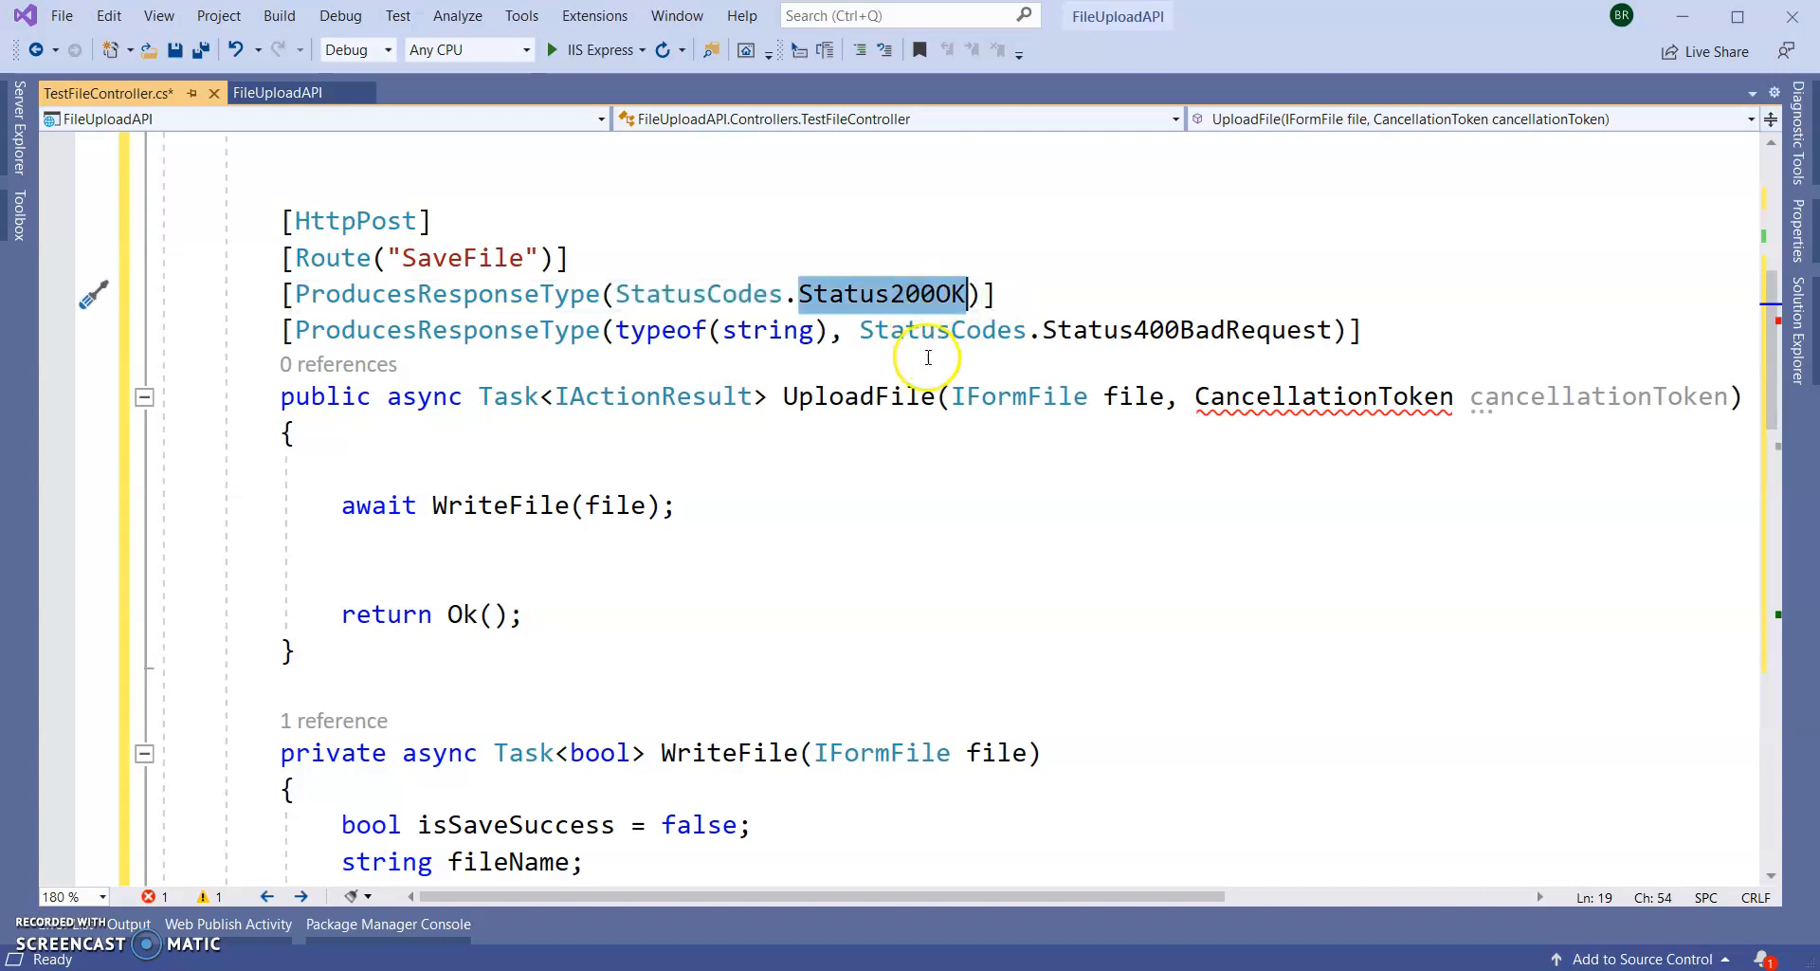
pyautogui.doubleClick(1189, 330)
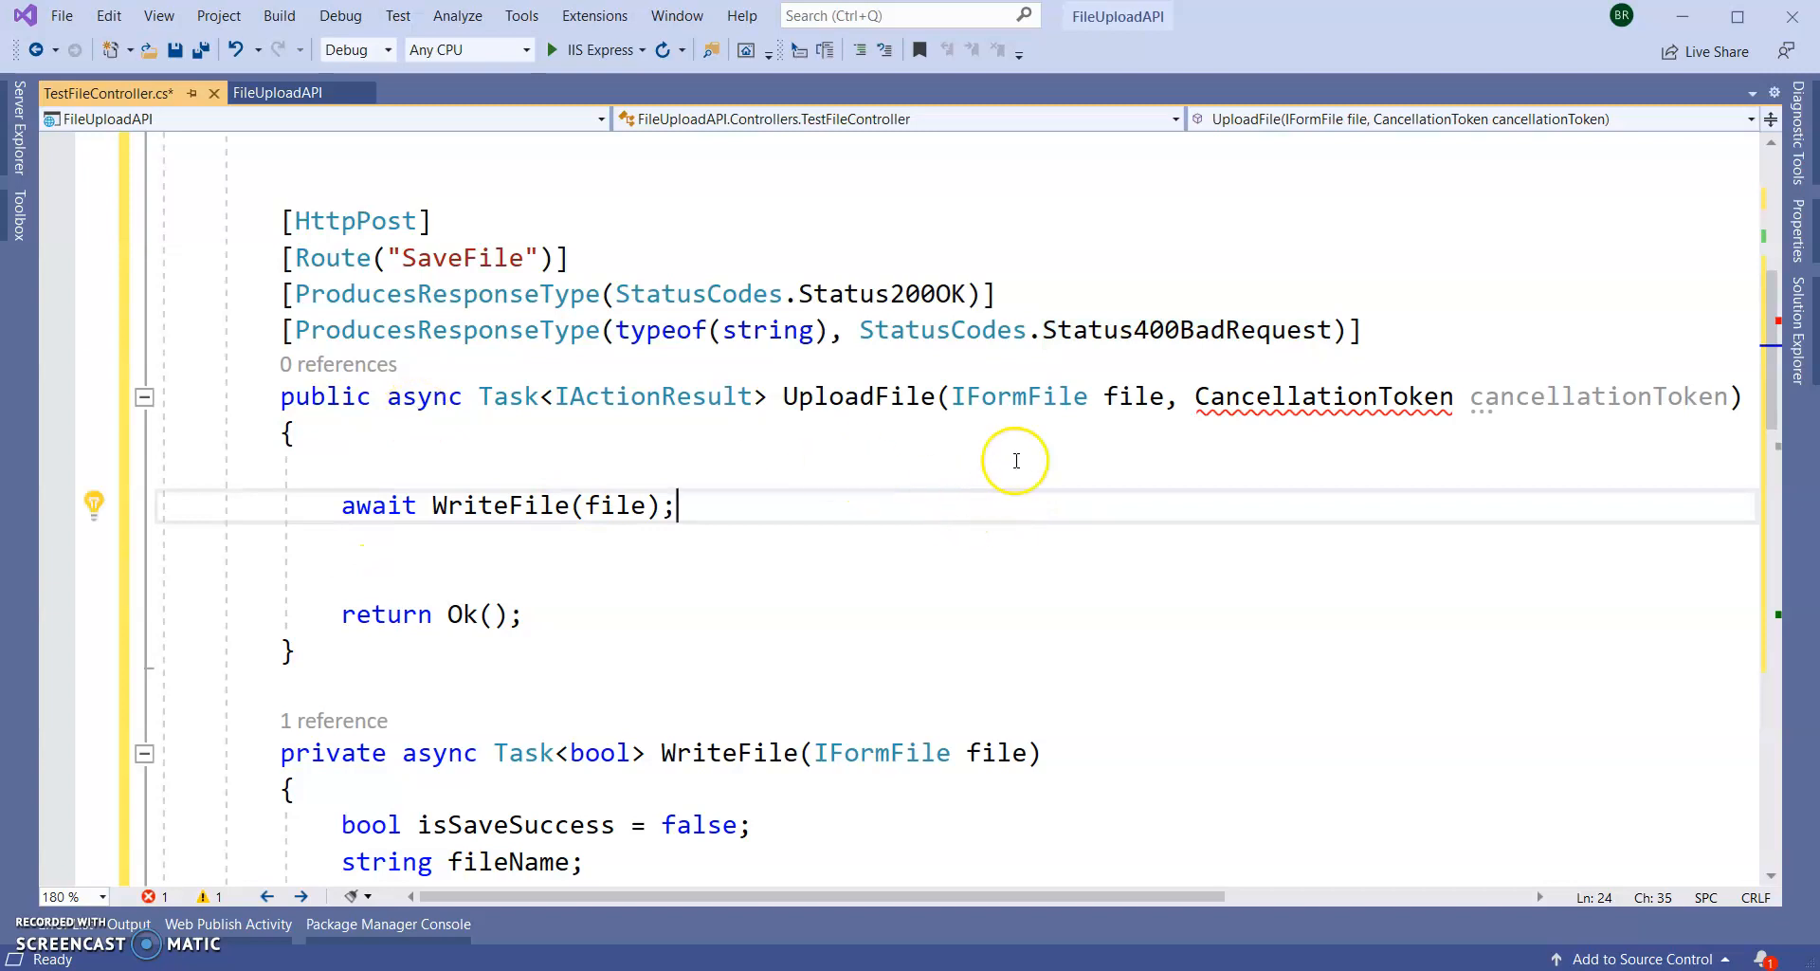
pyautogui.moveTo(978, 481)
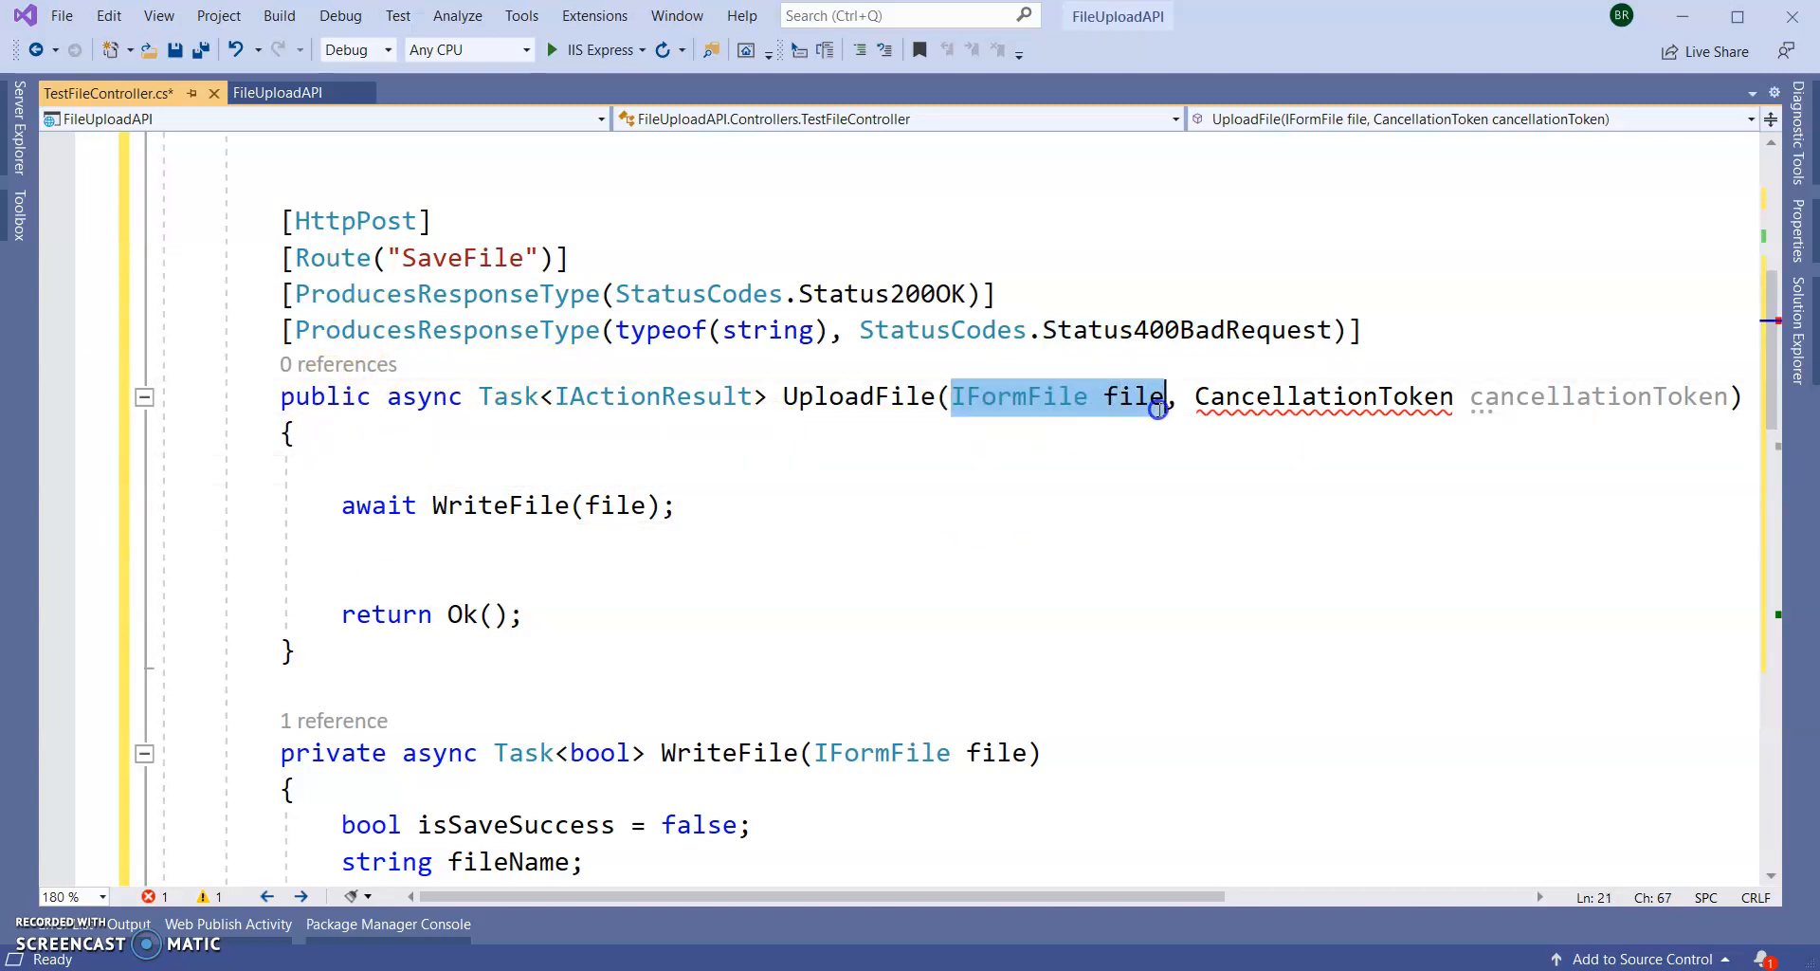
pyautogui.scroll(-3)
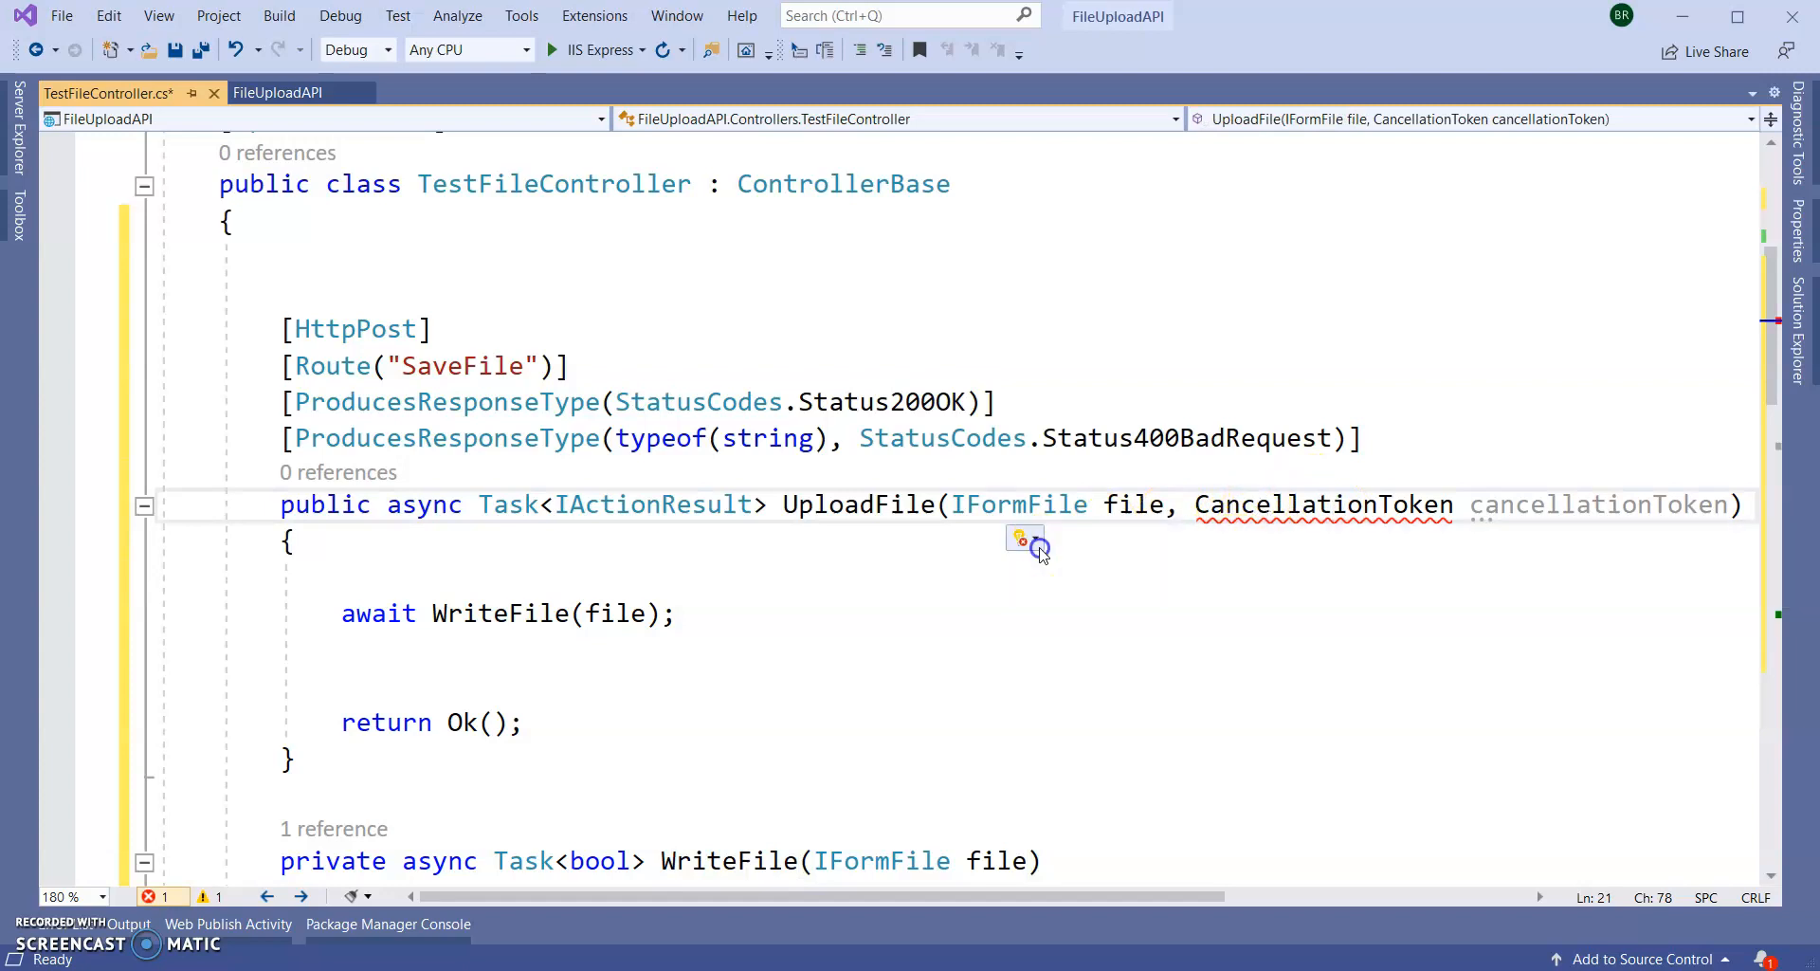
pyautogui.click(1026, 538)
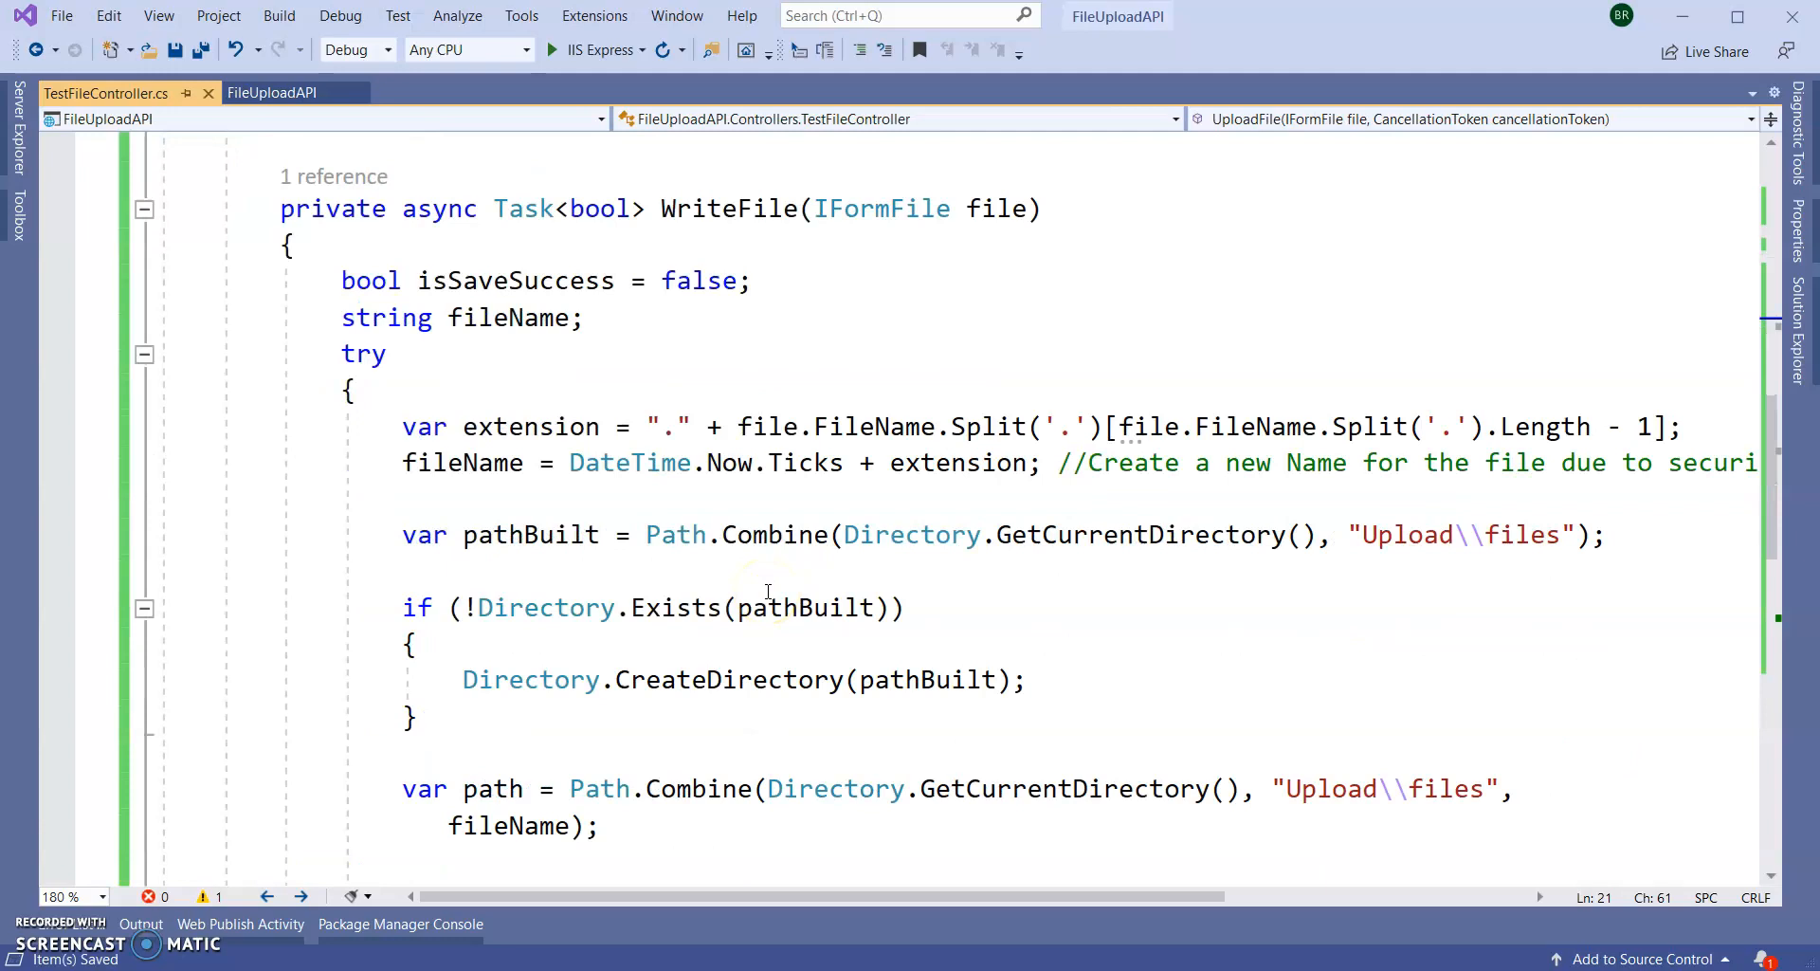
pyautogui.scroll(3)
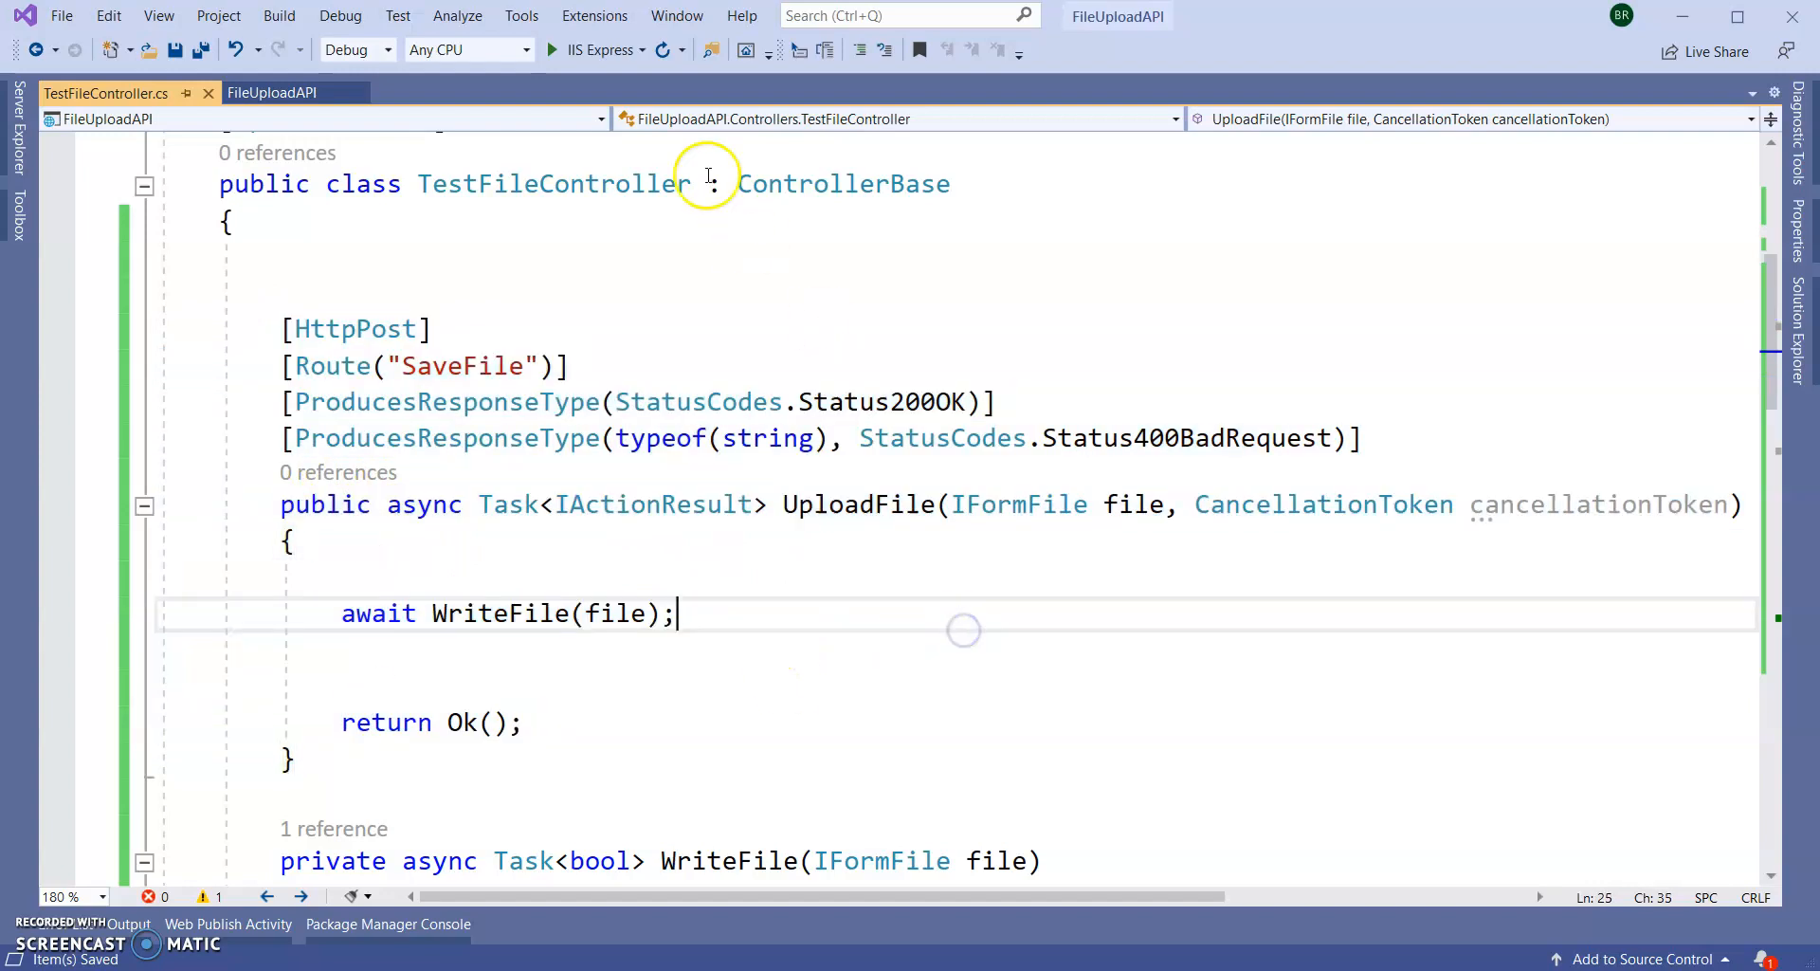
pyautogui.click(555, 49)
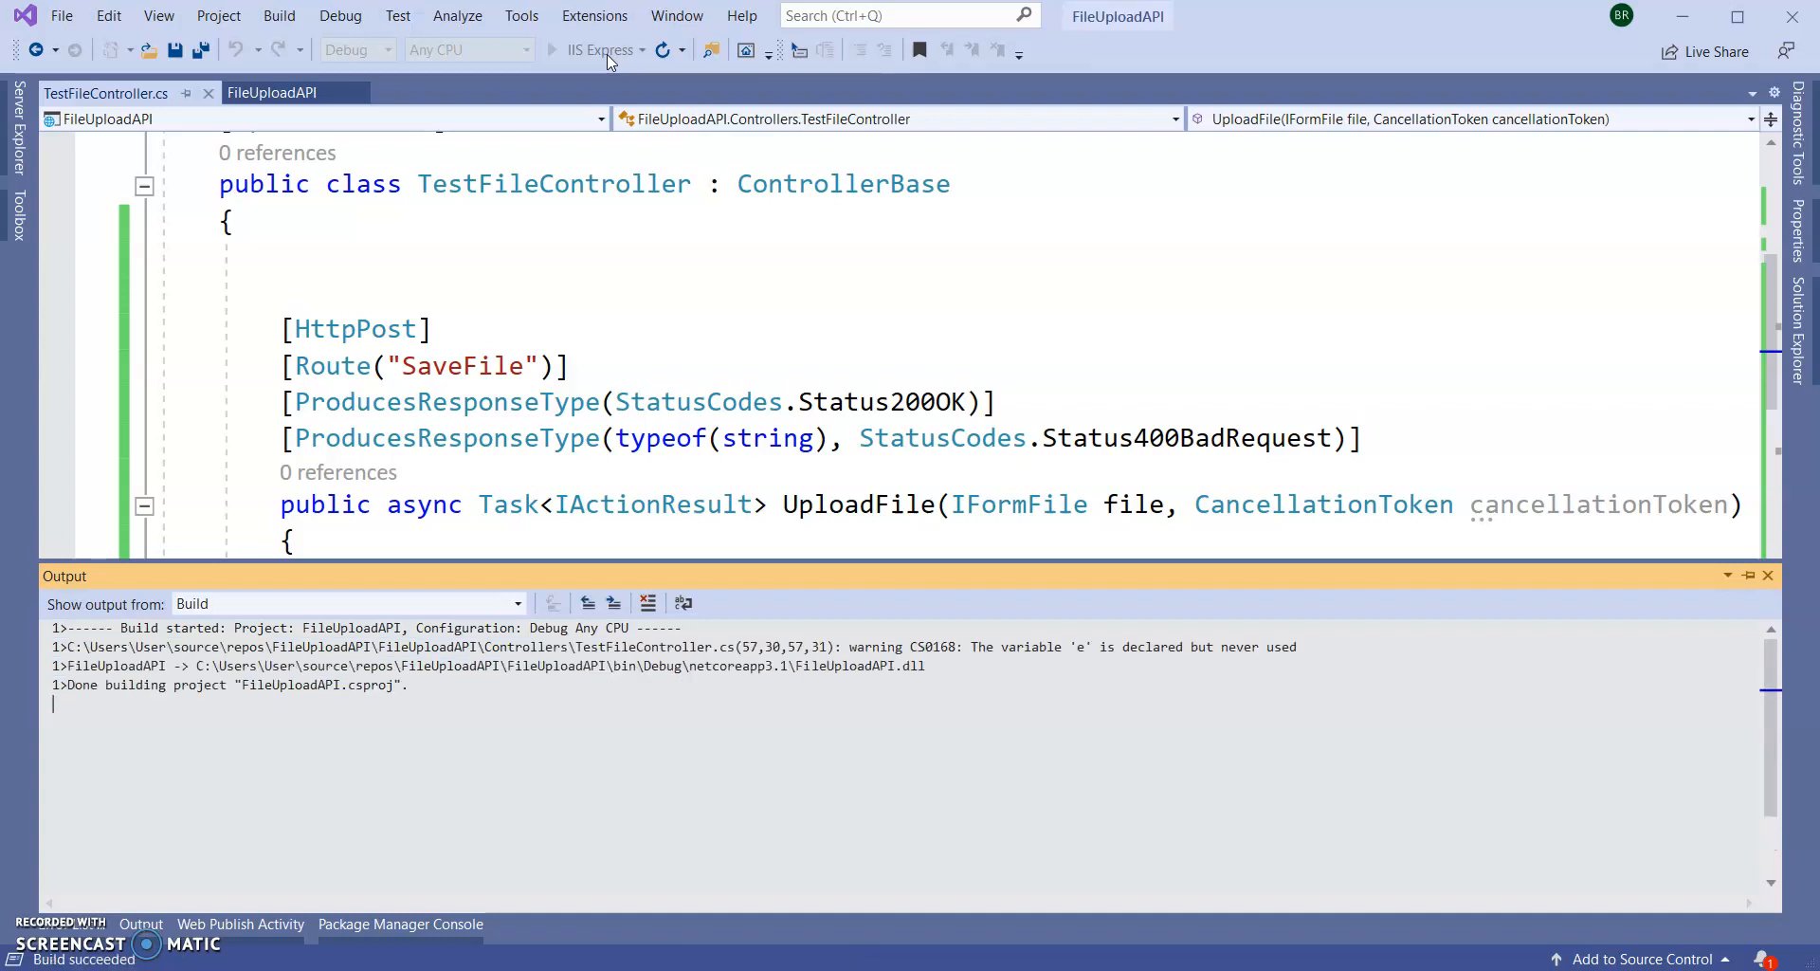
pyautogui.moveTo(606, 55)
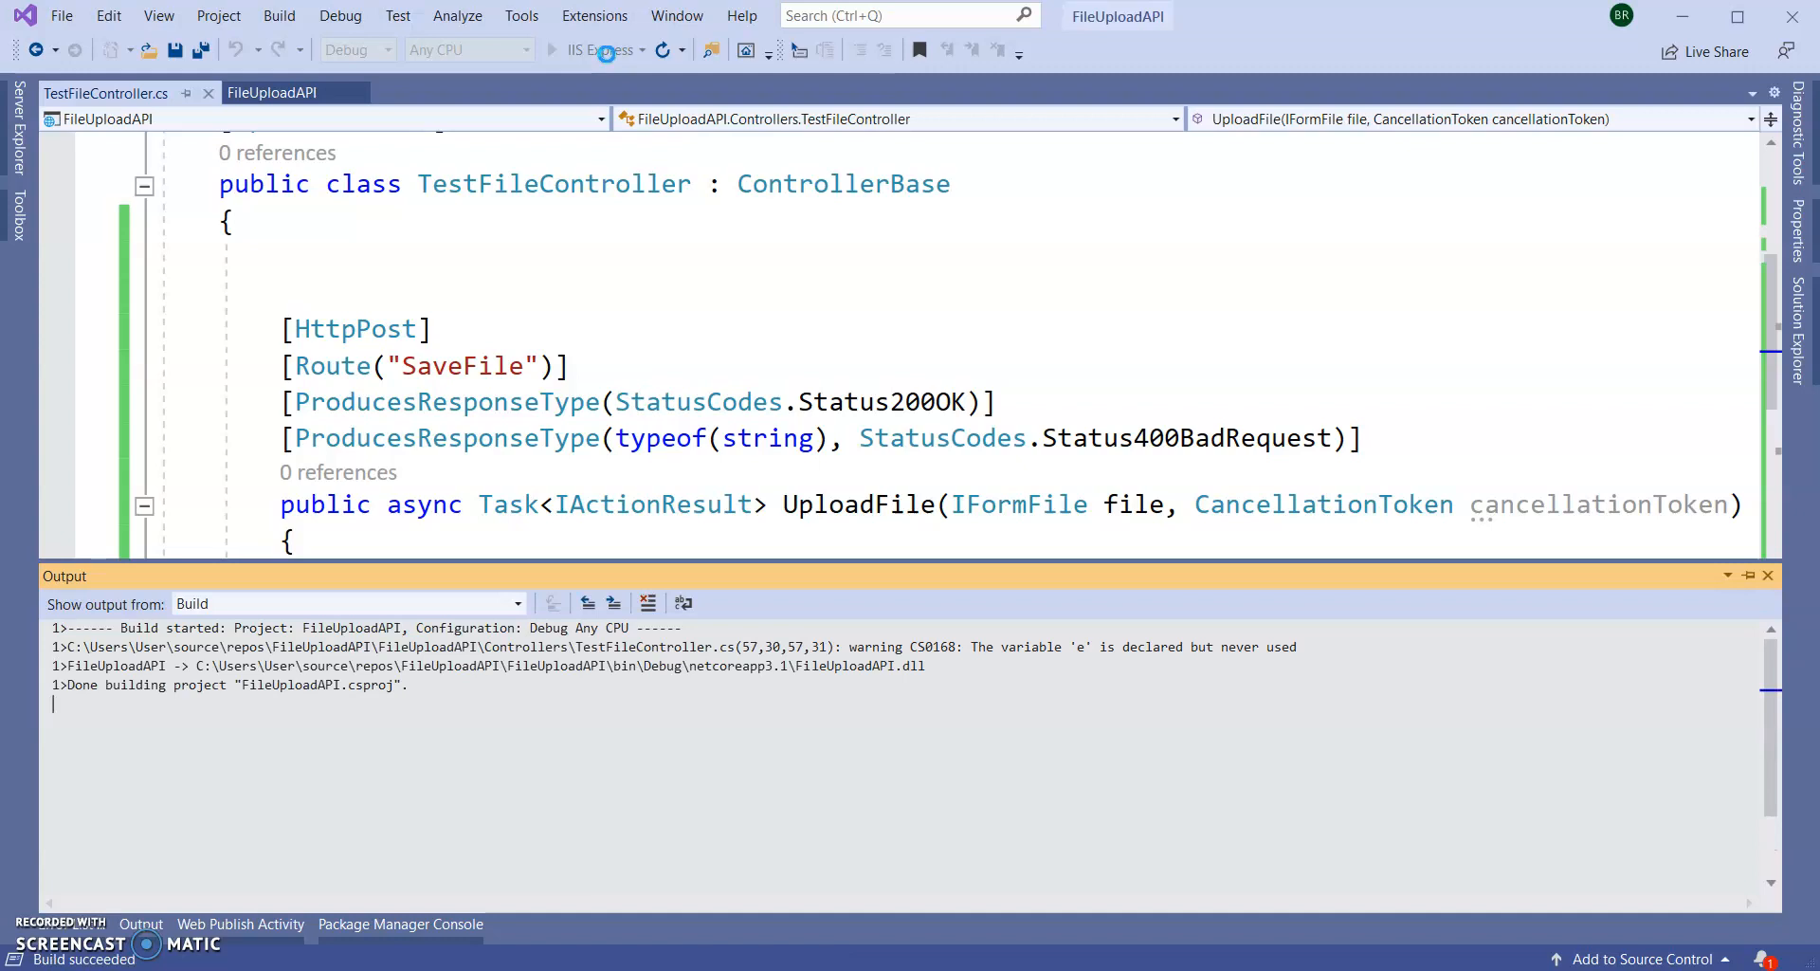
# - Start FileUploadAPI under IIS Express after the successful build
pyautogui.click(1766, 576)
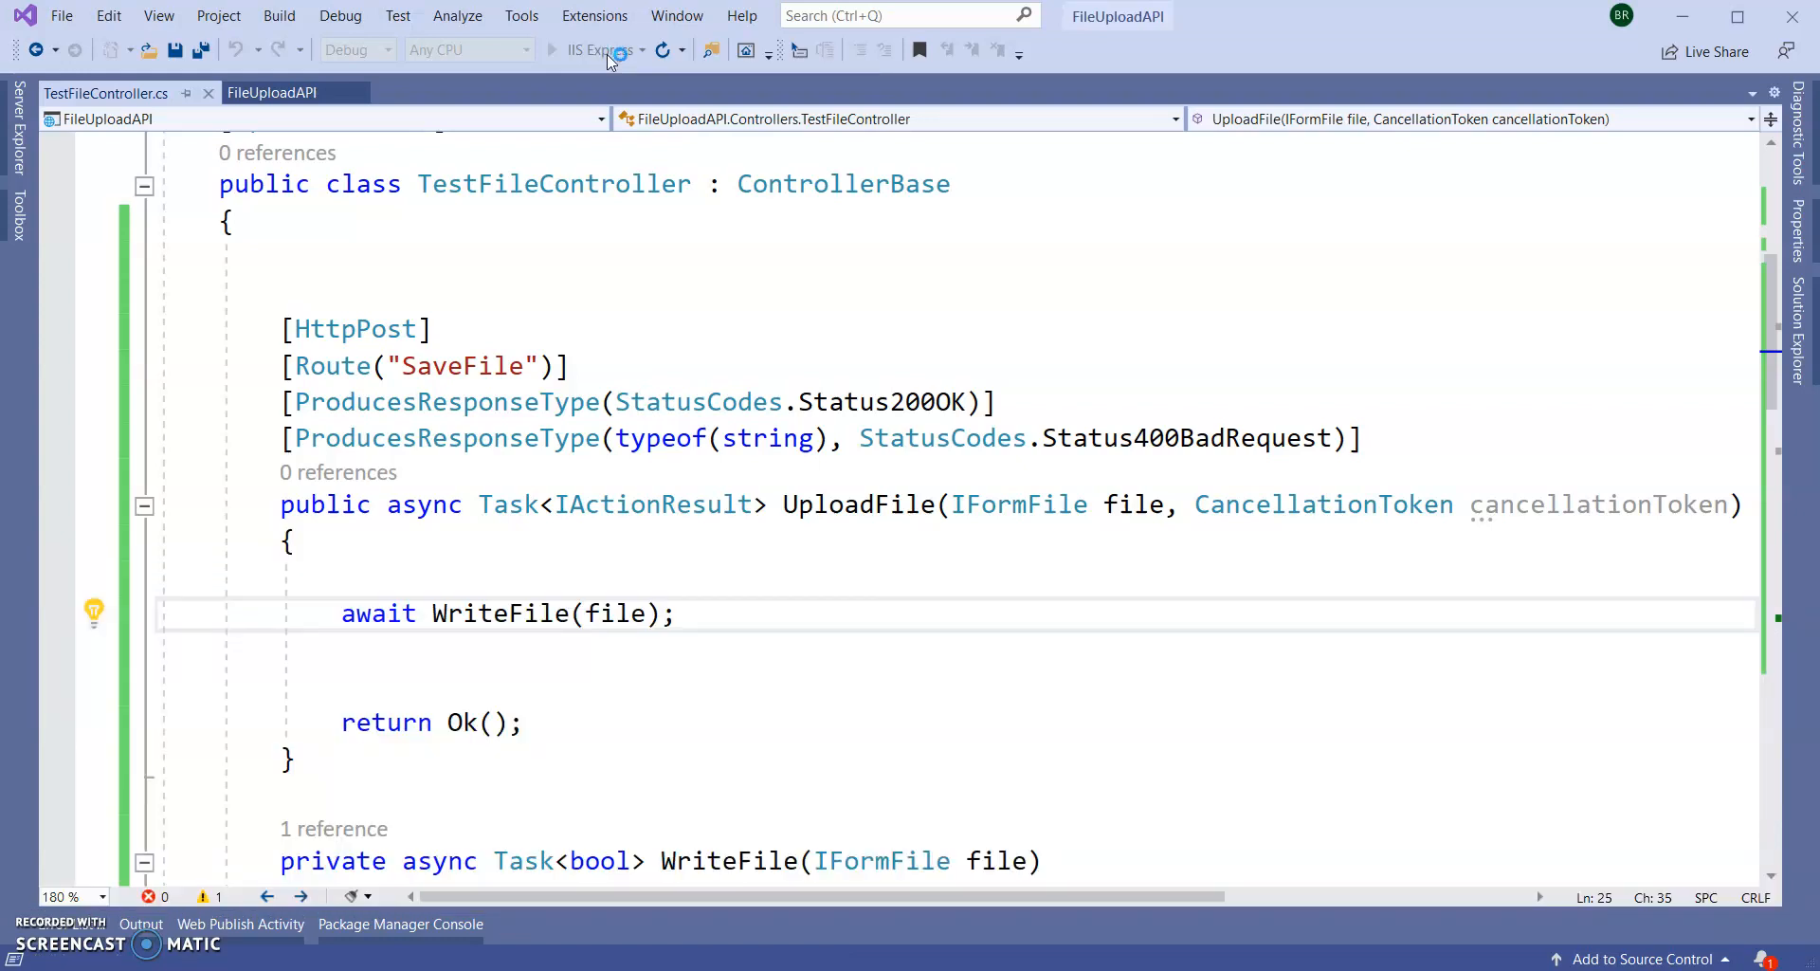
pyautogui.click(515, 49)
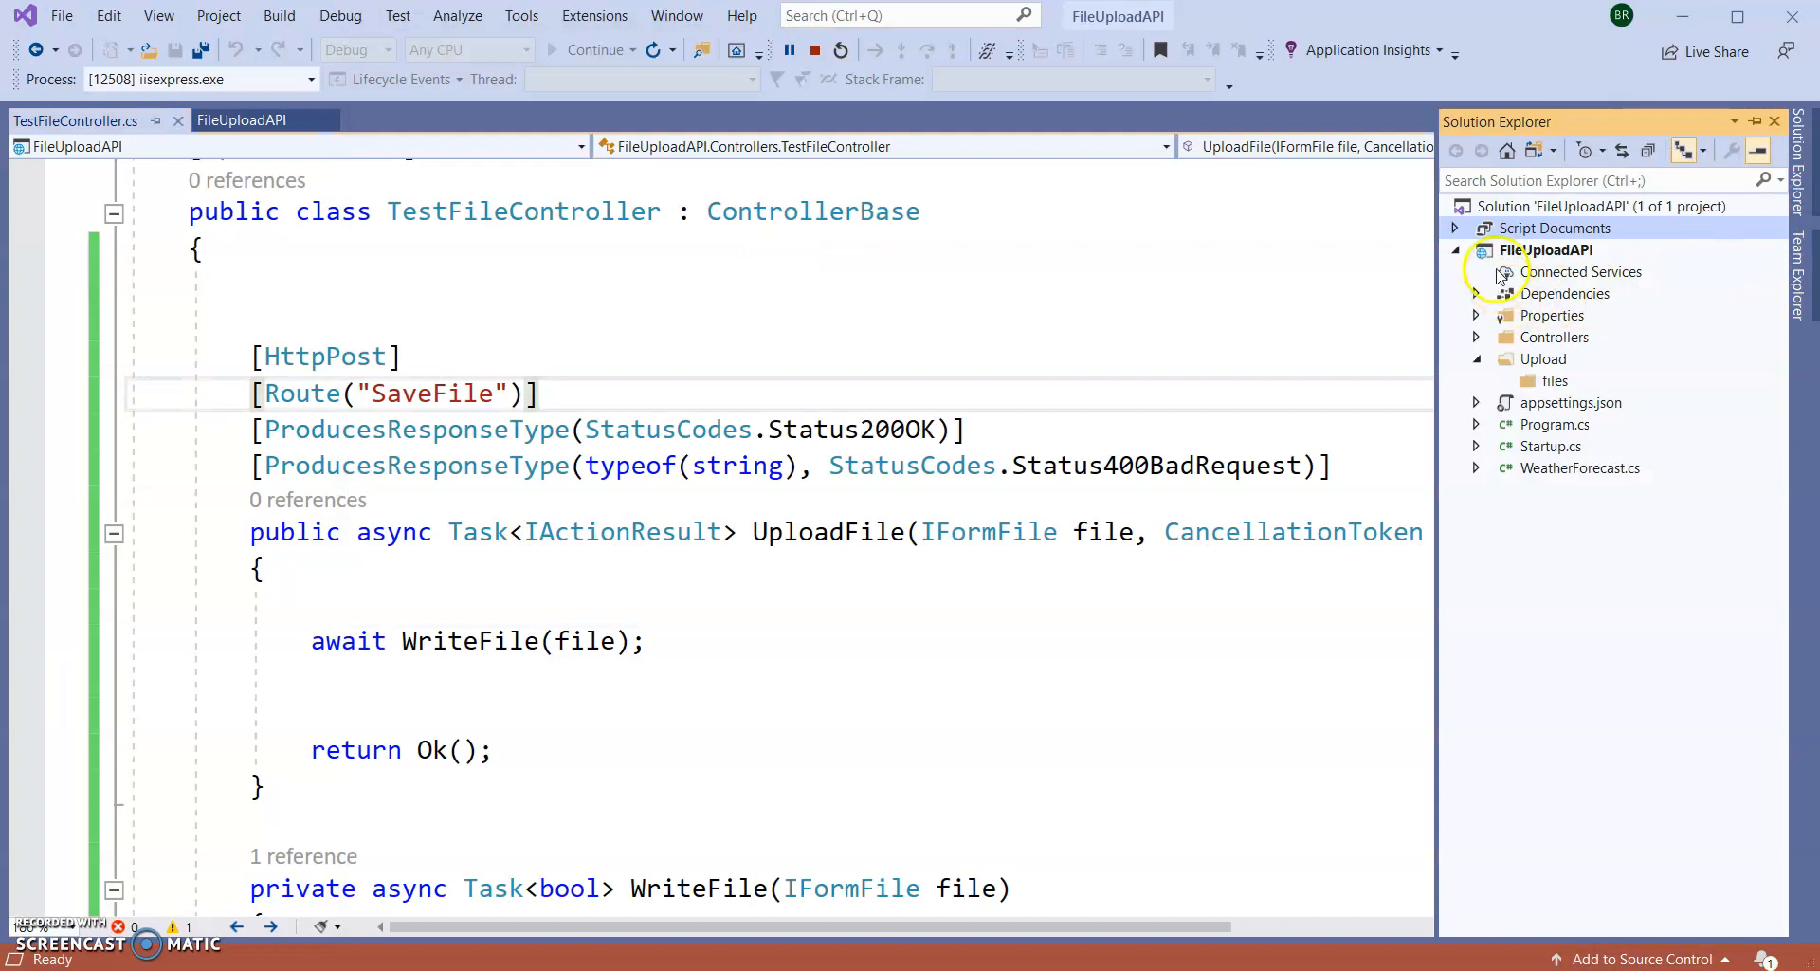
pyautogui.moveTo(1721, 163)
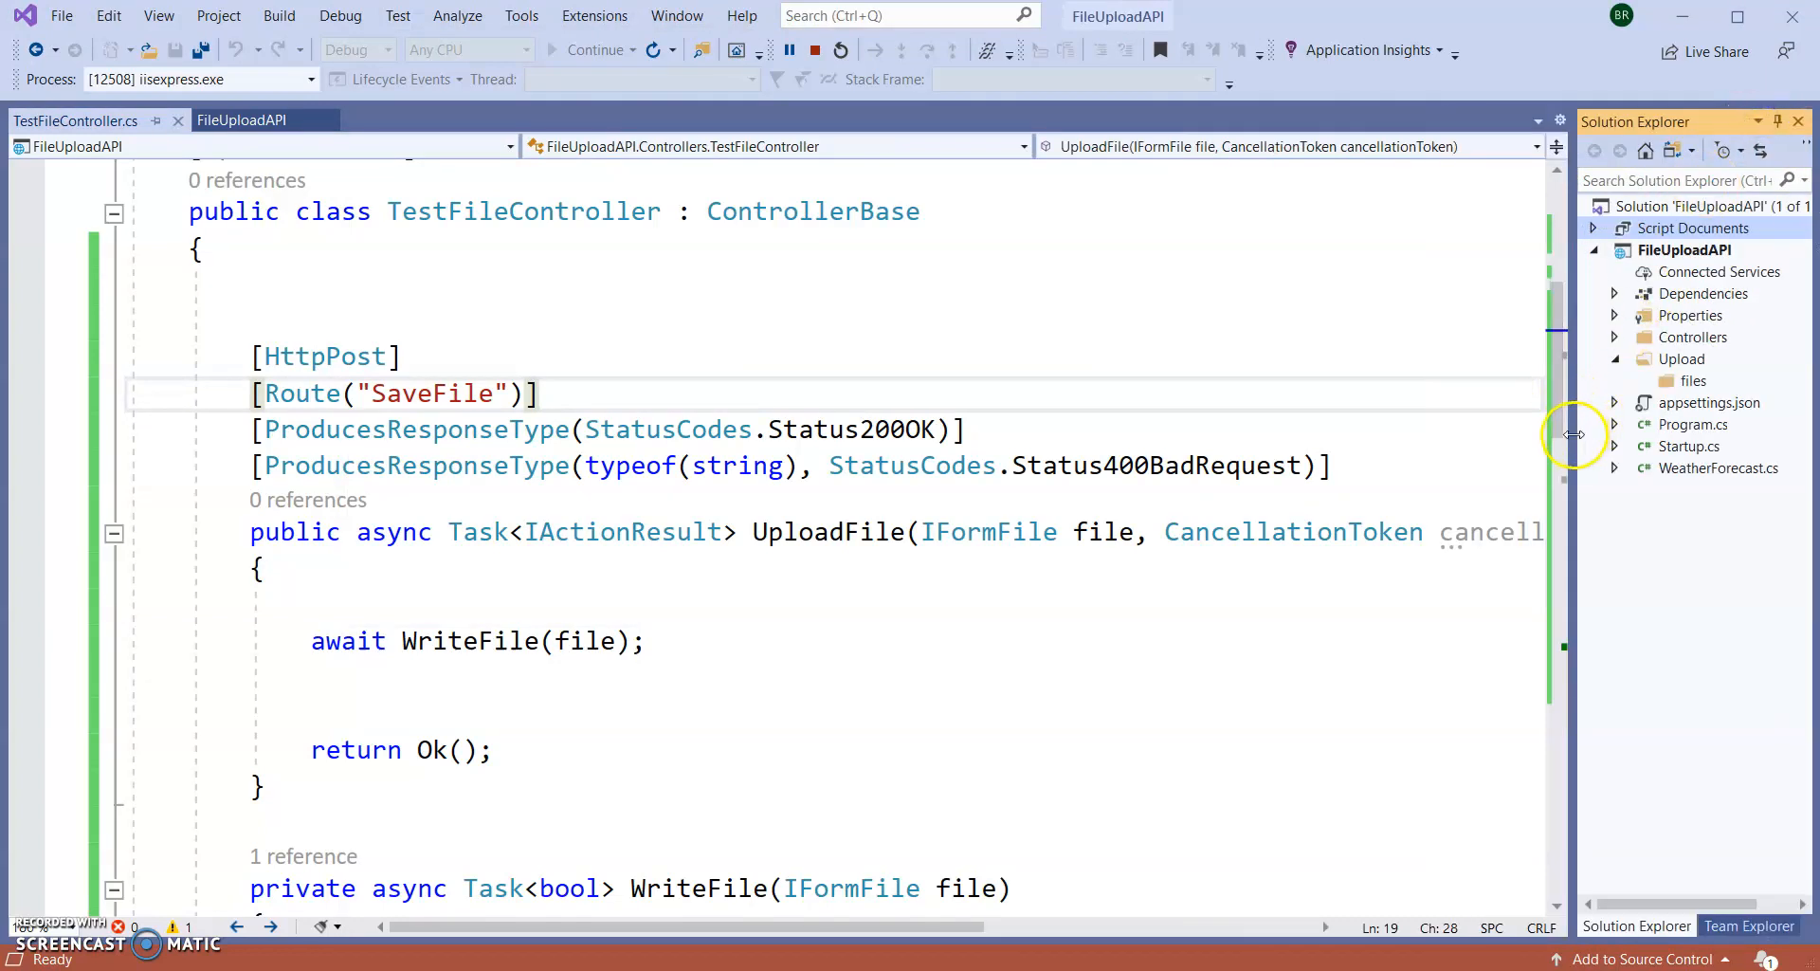
# - Widen Solution Explorer and select the files folder under Upload in FileUploadAPI
pyautogui.moveTo(1575, 434); pyautogui.dragTo(1327, 434)
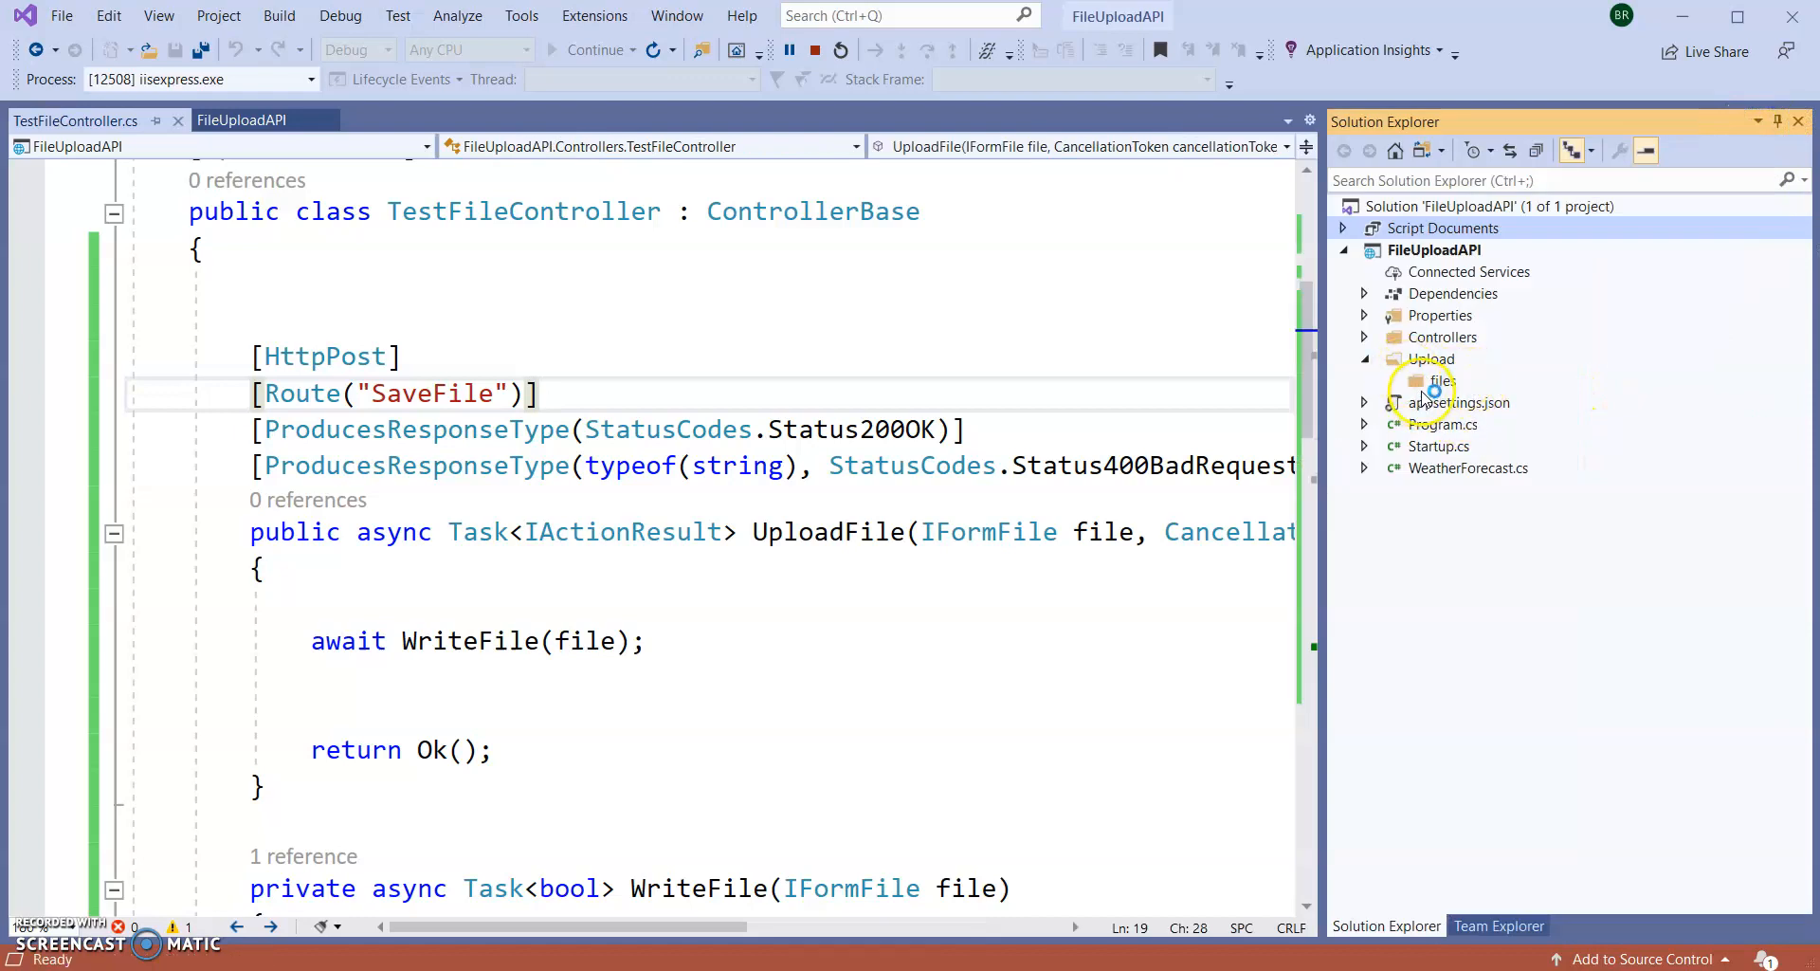
pyautogui.click(1443, 380)
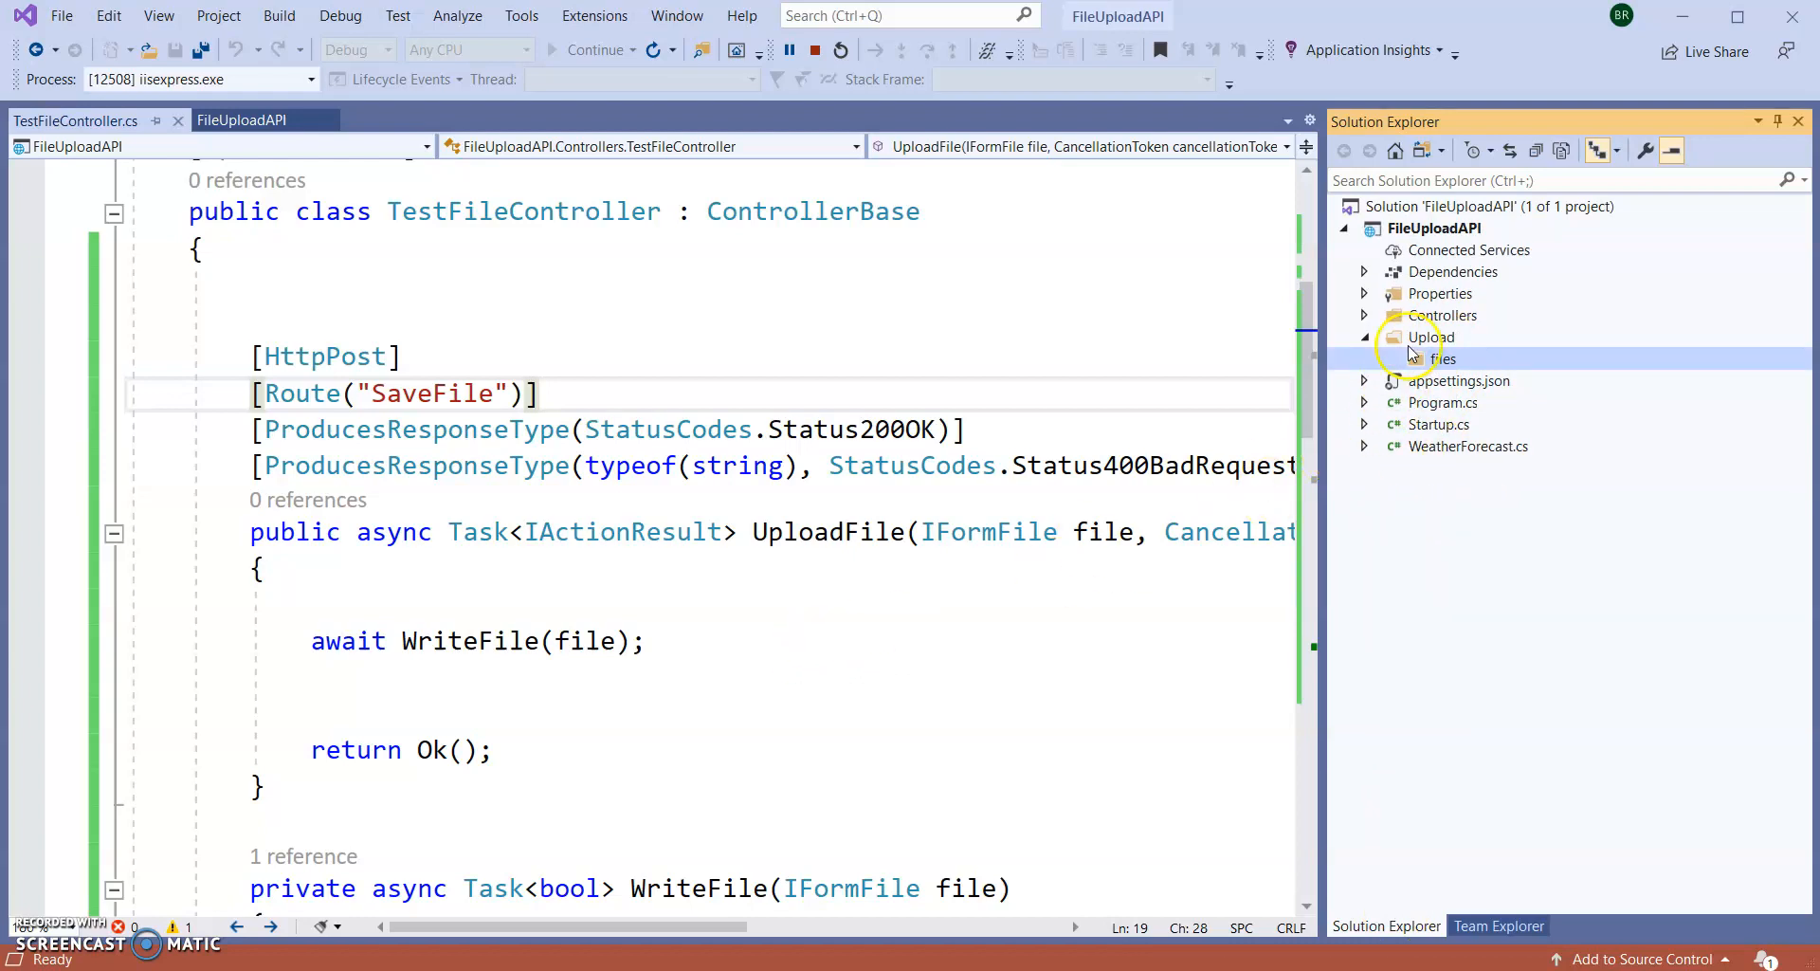
pyautogui.moveTo(1443, 358)
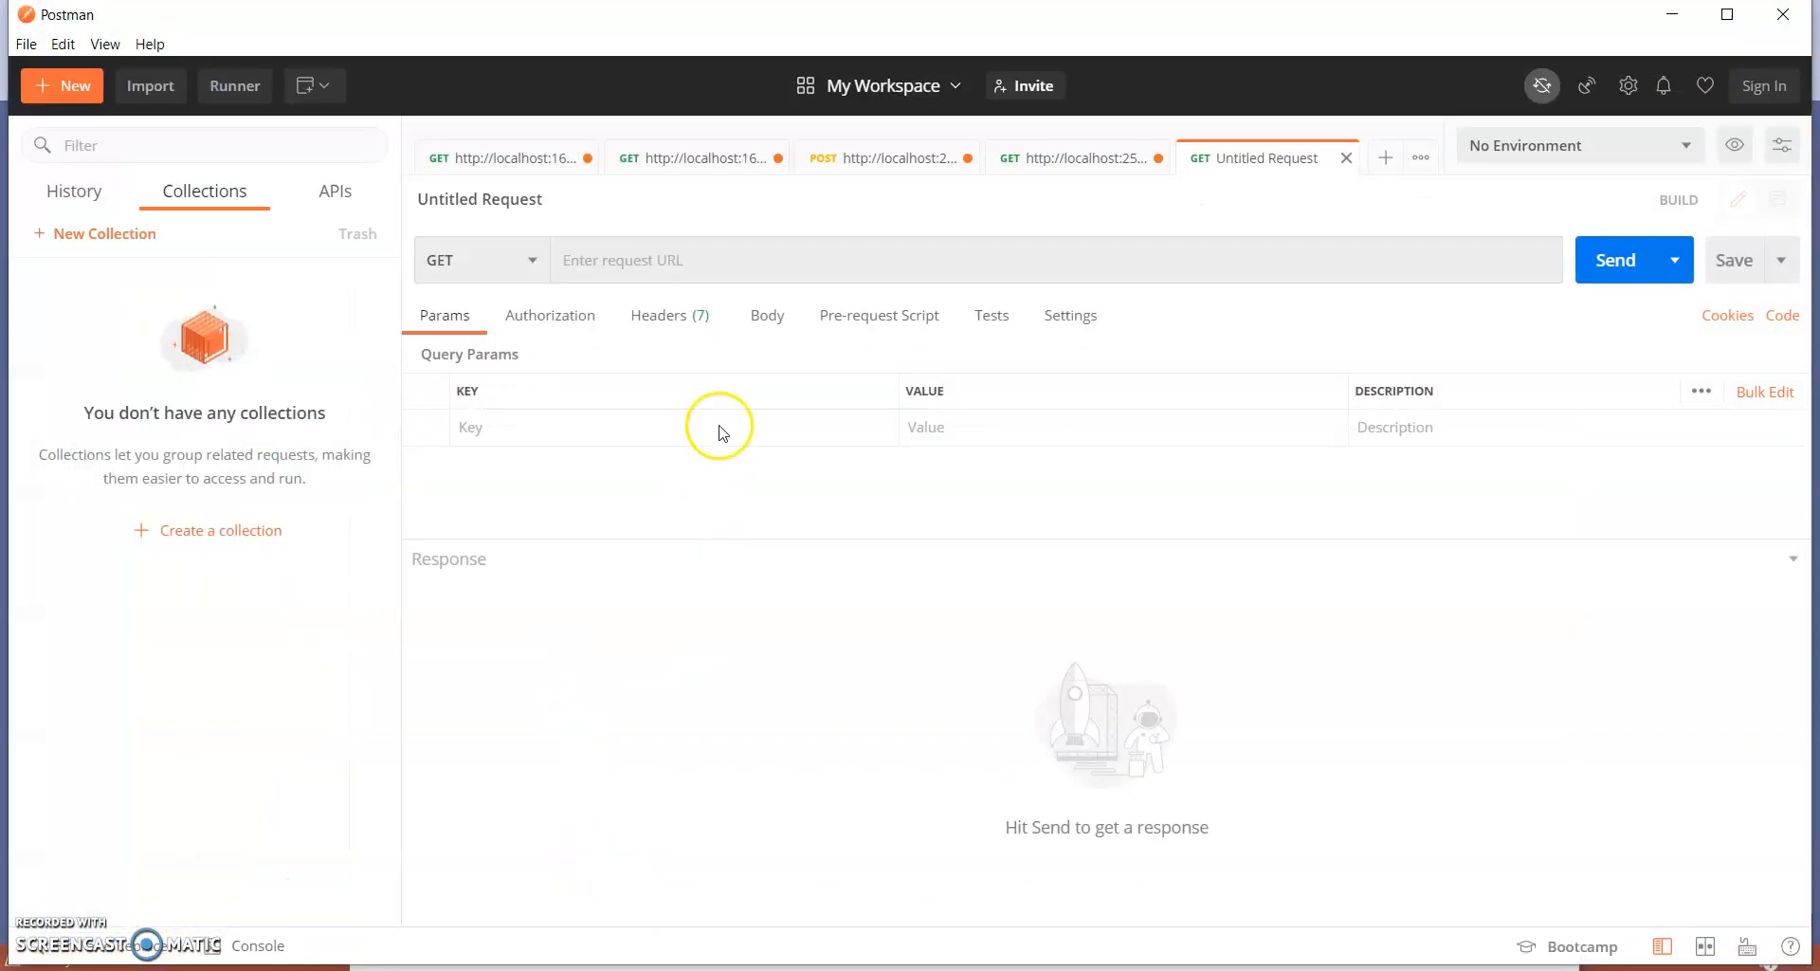
# - Create a POST request with the localhost URL, replacing weatherforecast with SaveFile
pyautogui.write('http://localhost:41881/weatherforecast')
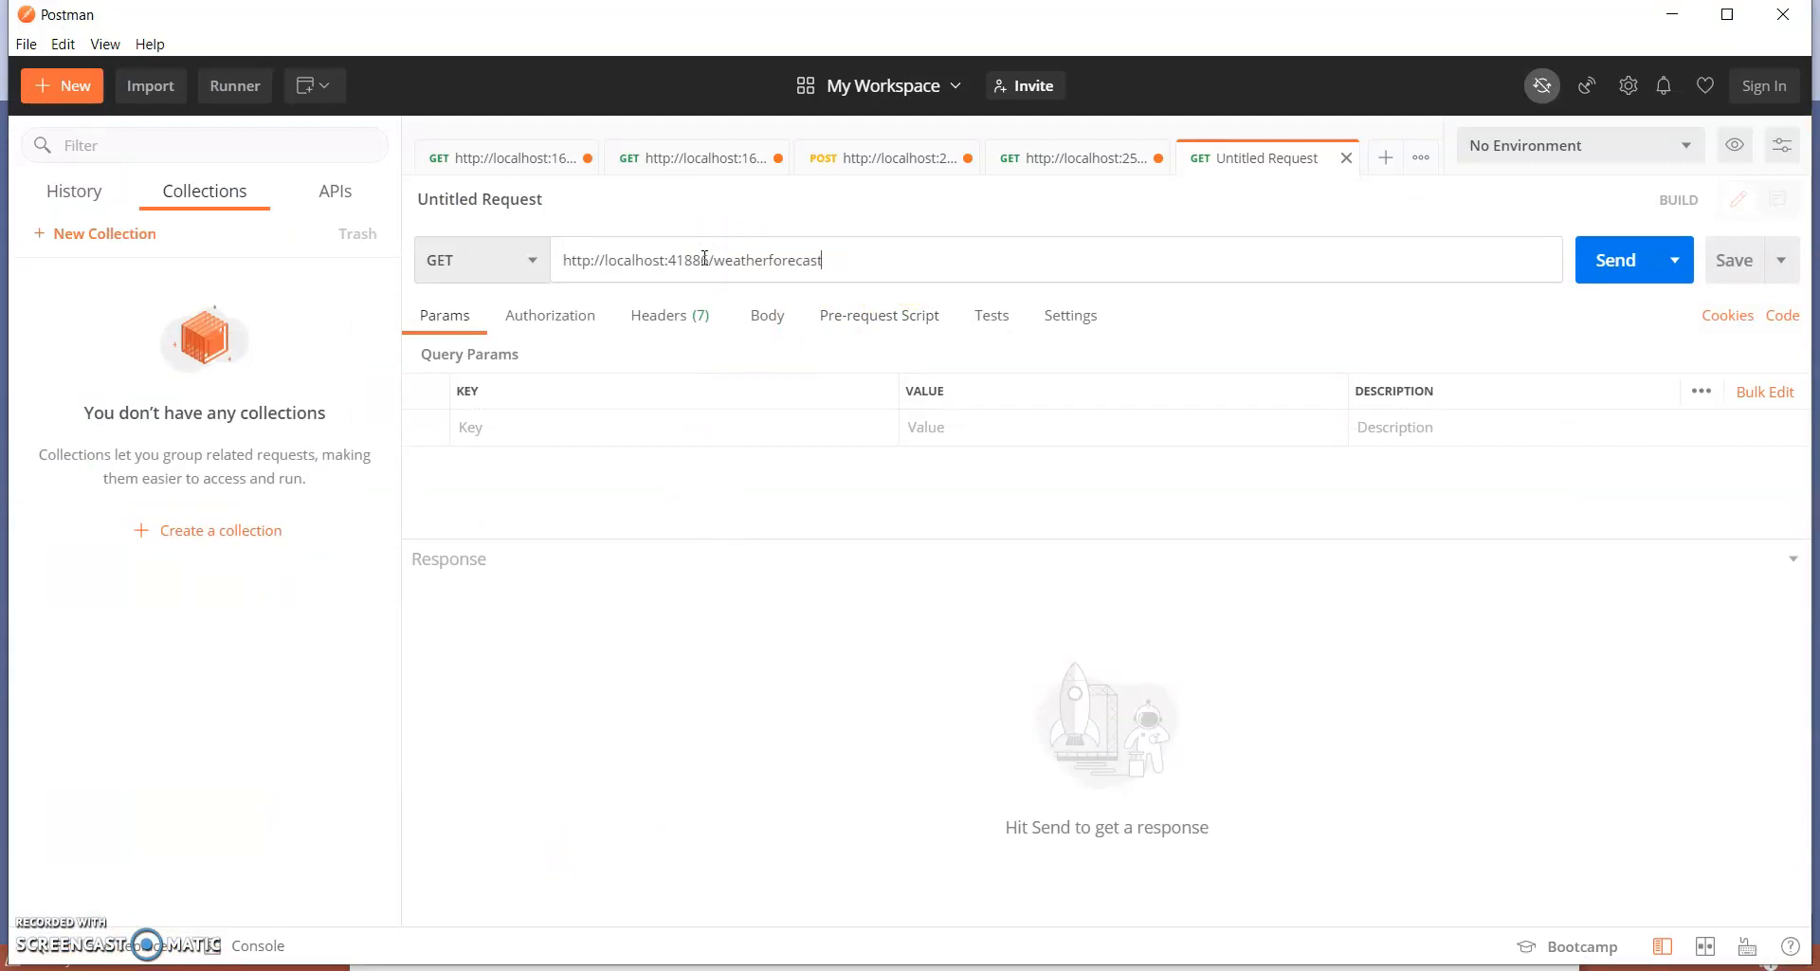
pyautogui.click(479, 260)
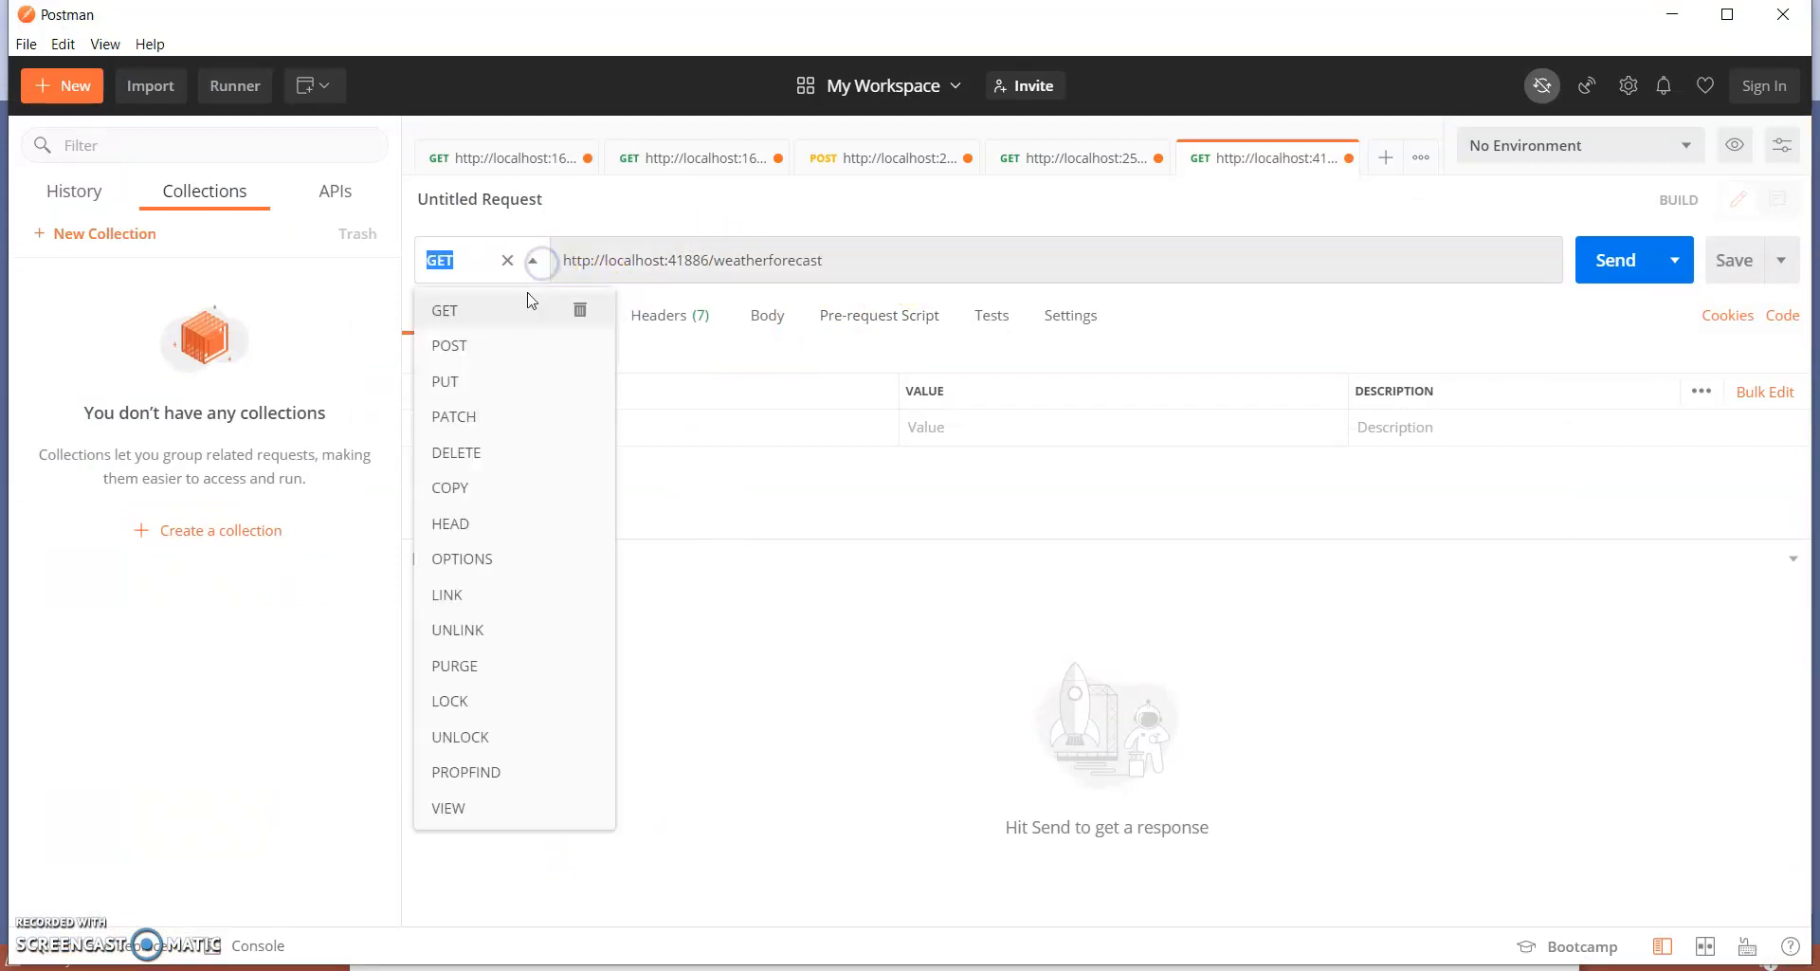
pyautogui.click(450, 345)
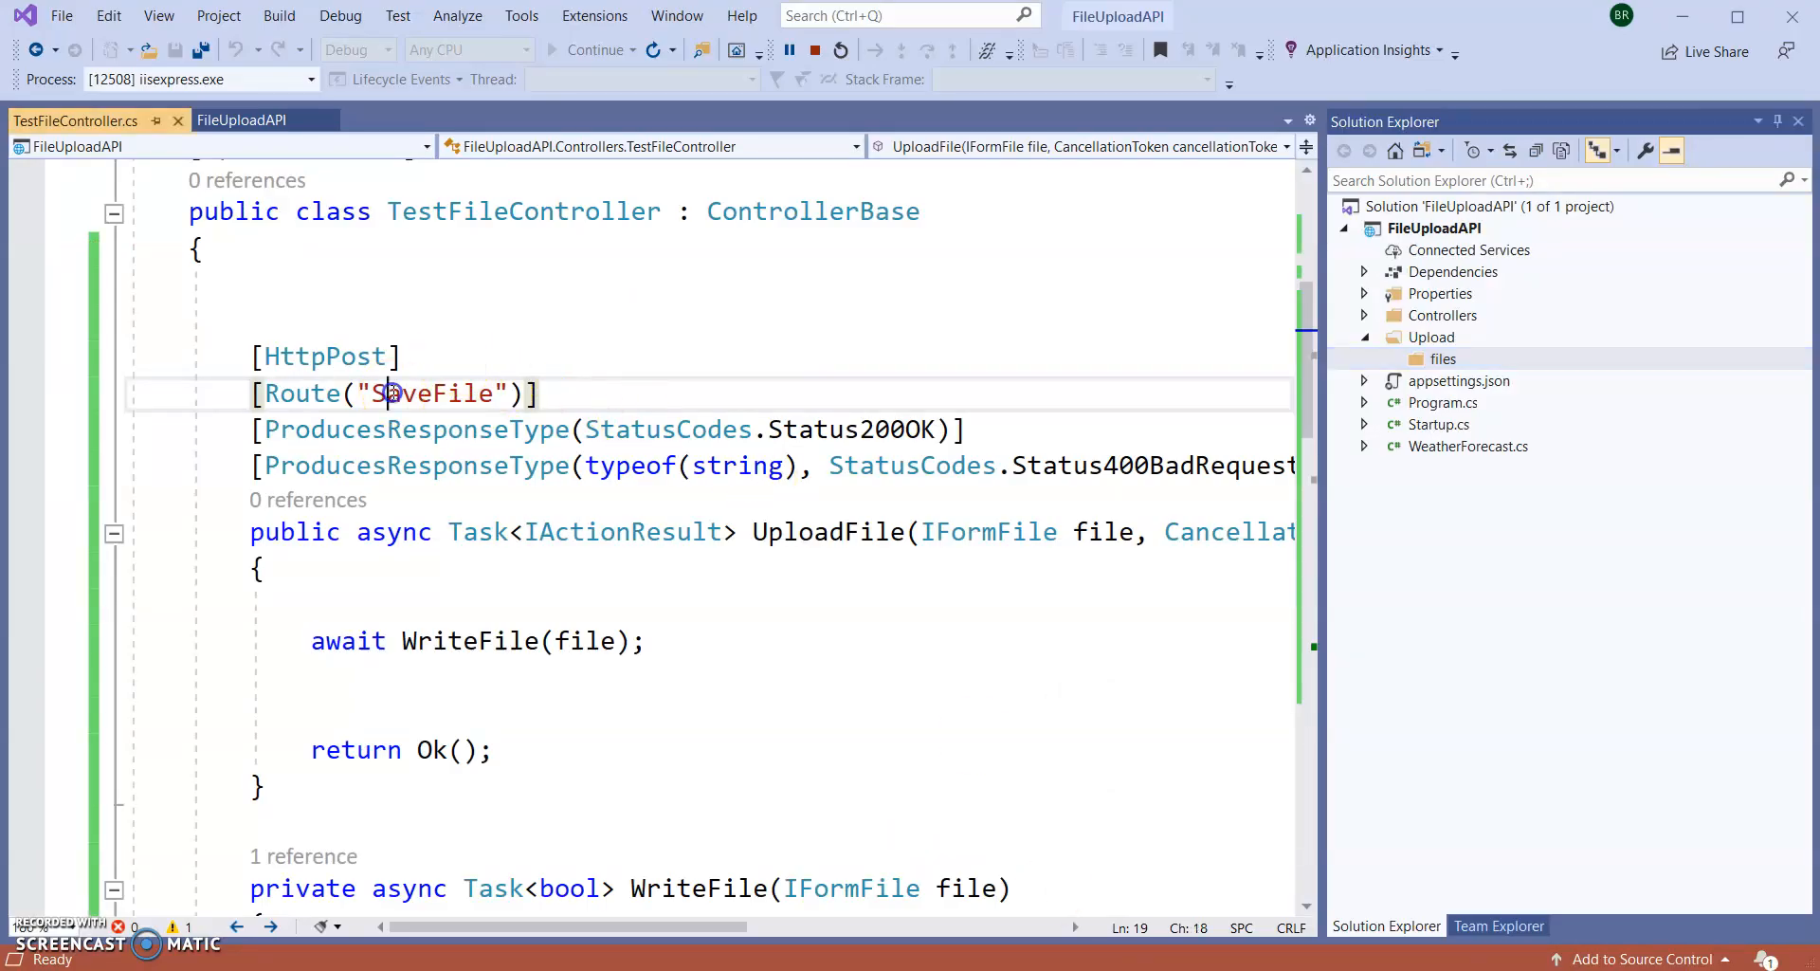
pyautogui.doubleClick(432, 392)
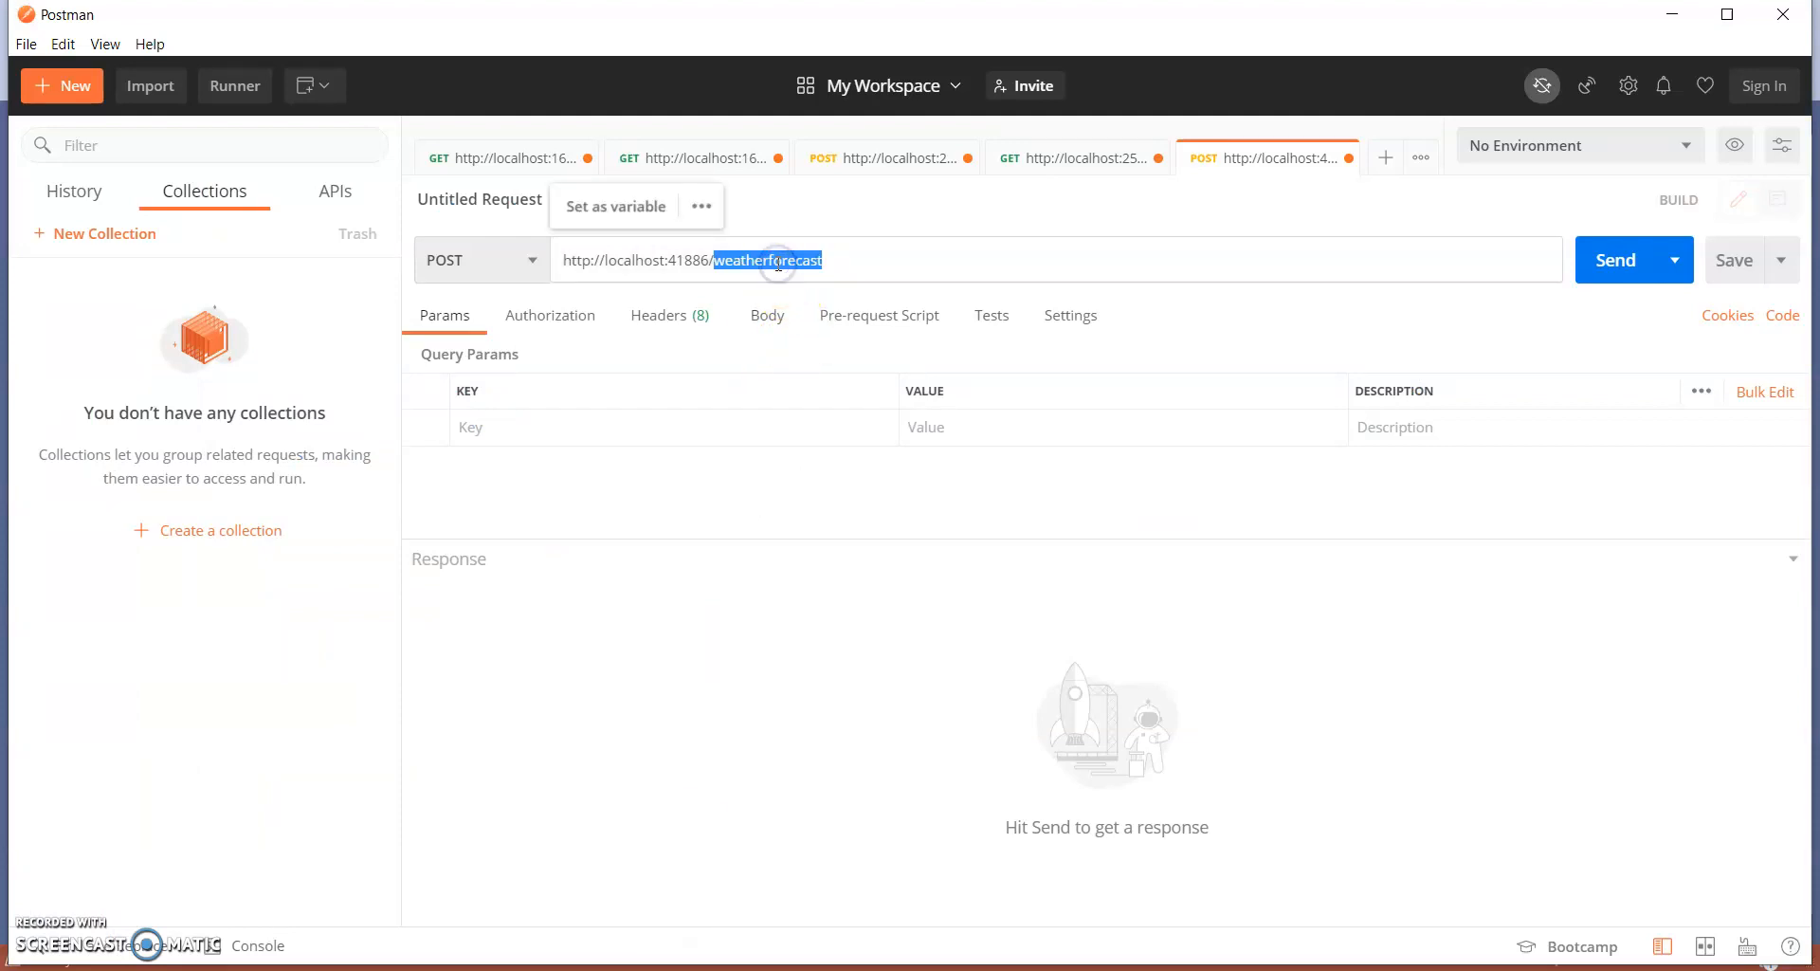
pyautogui.write('SaveFile')
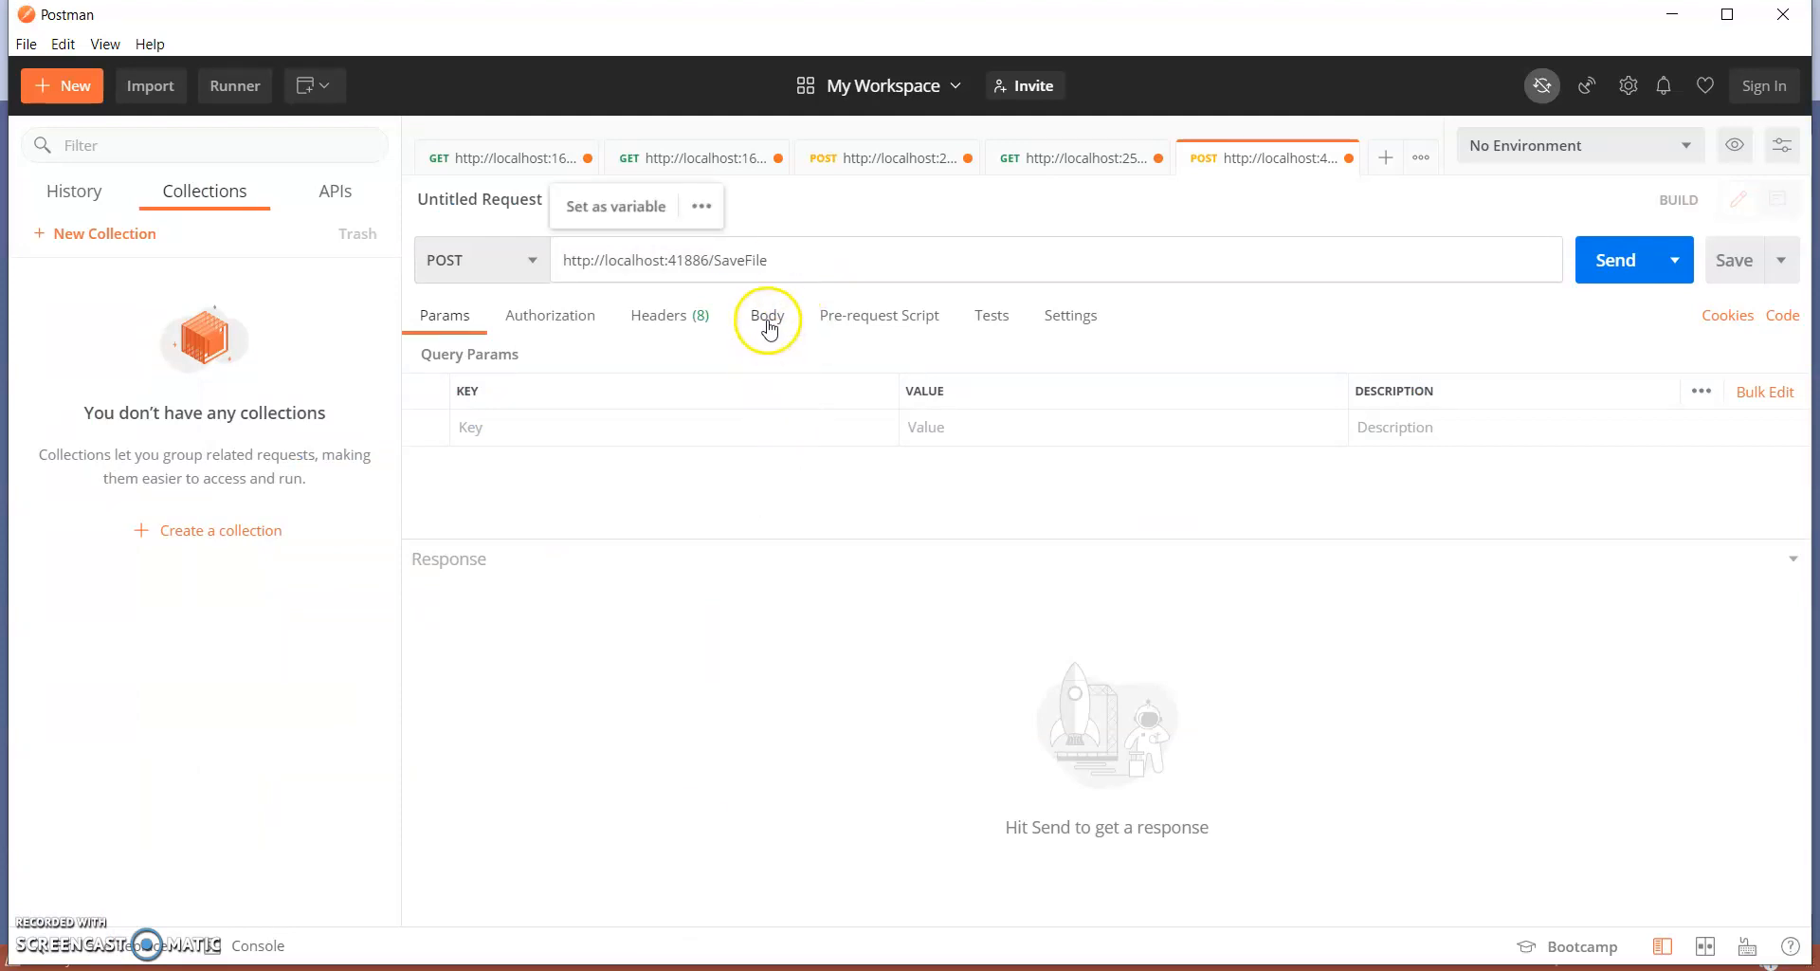
# - Make the body form-data with a File-type key named 'file' and bring up the file chooser
pyautogui.click(765, 315)
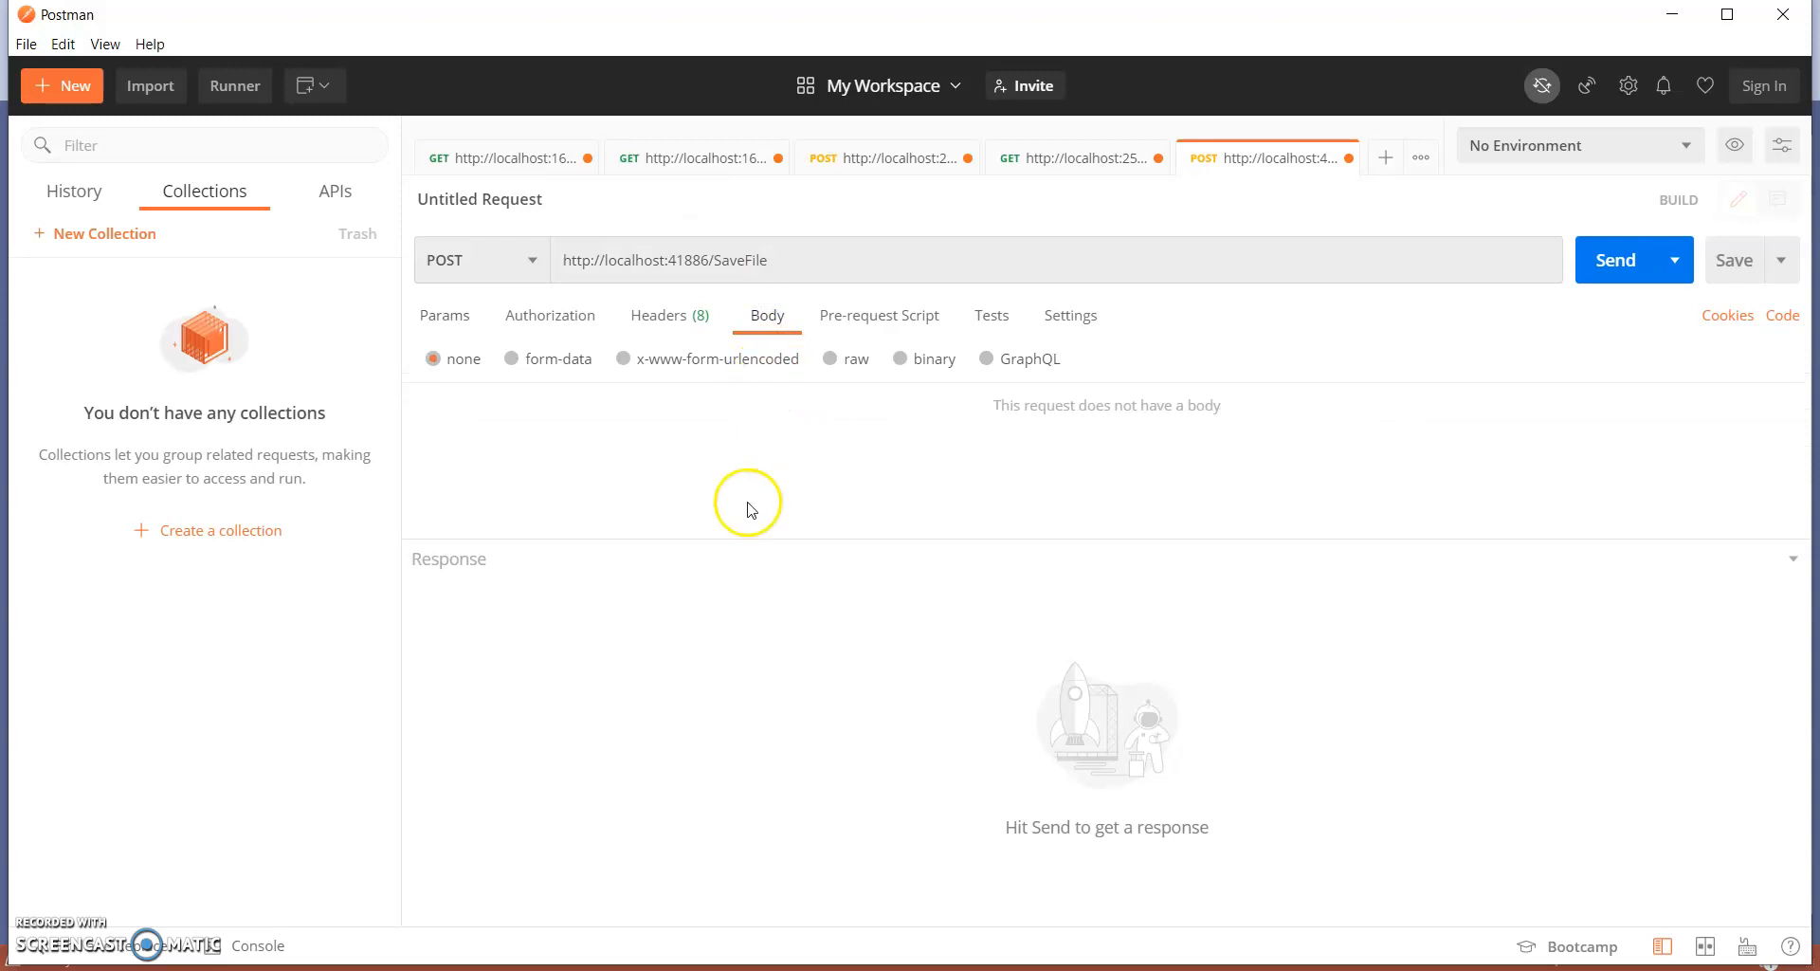
pyautogui.moveTo(709, 484)
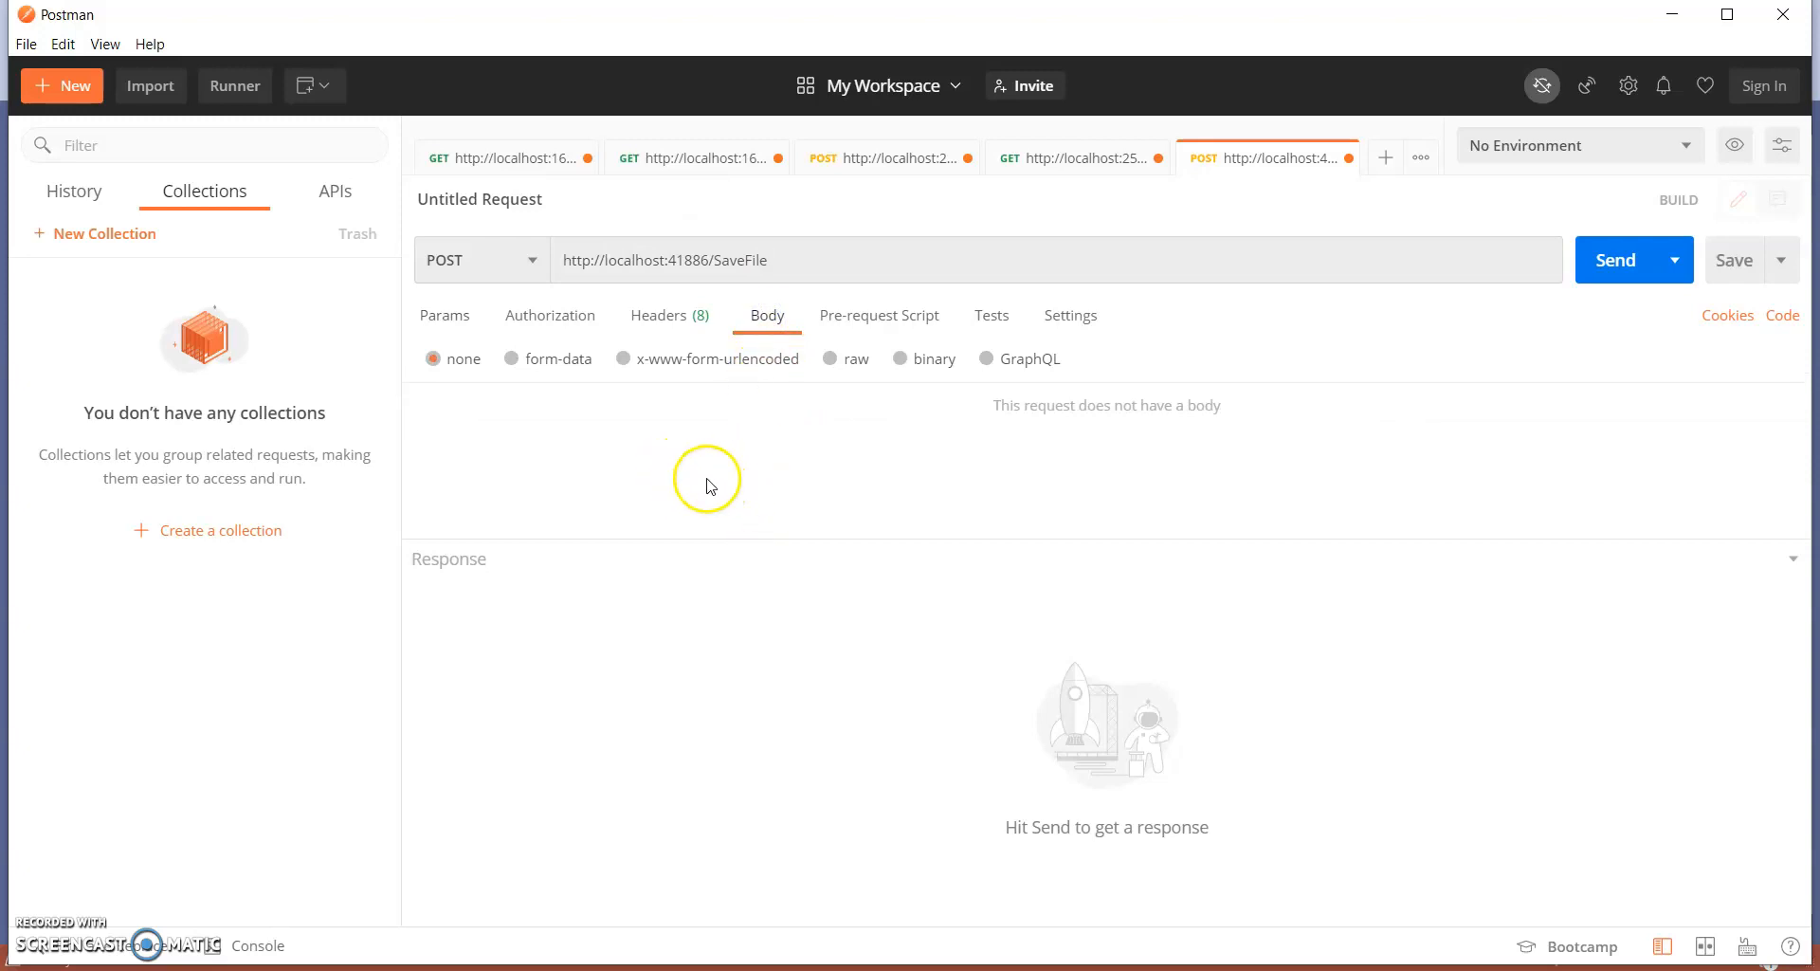
pyautogui.click(542, 358)
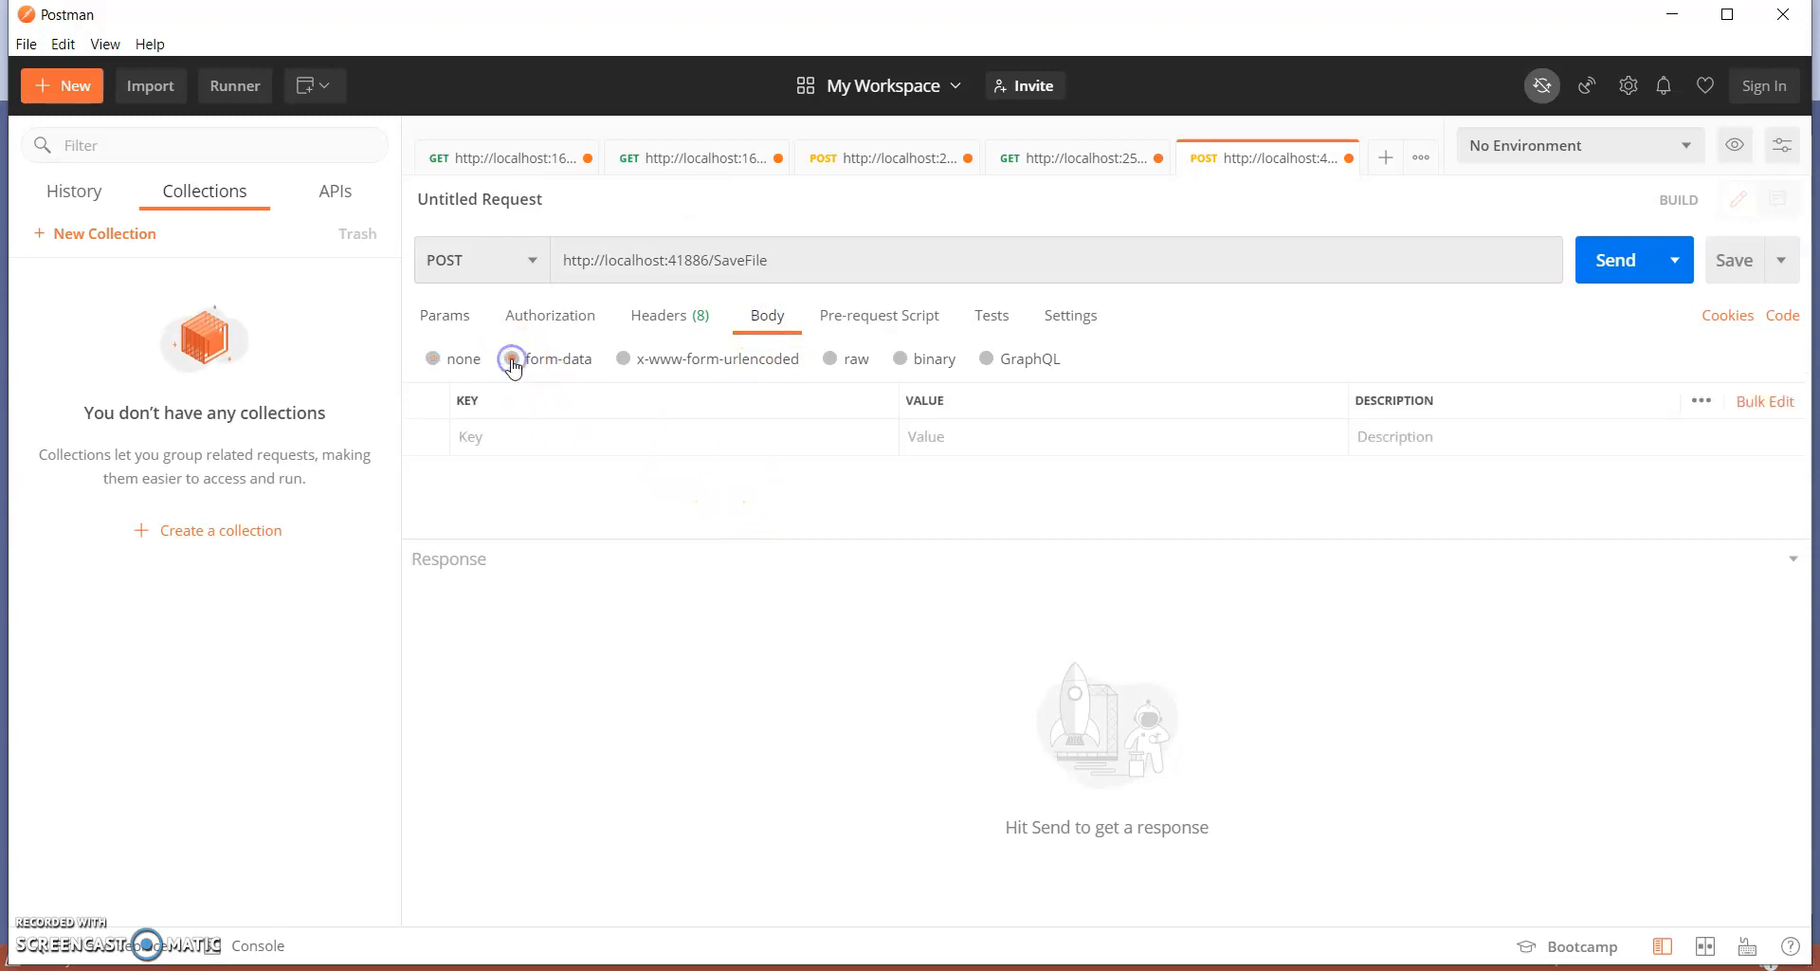
pyautogui.click(510, 358)
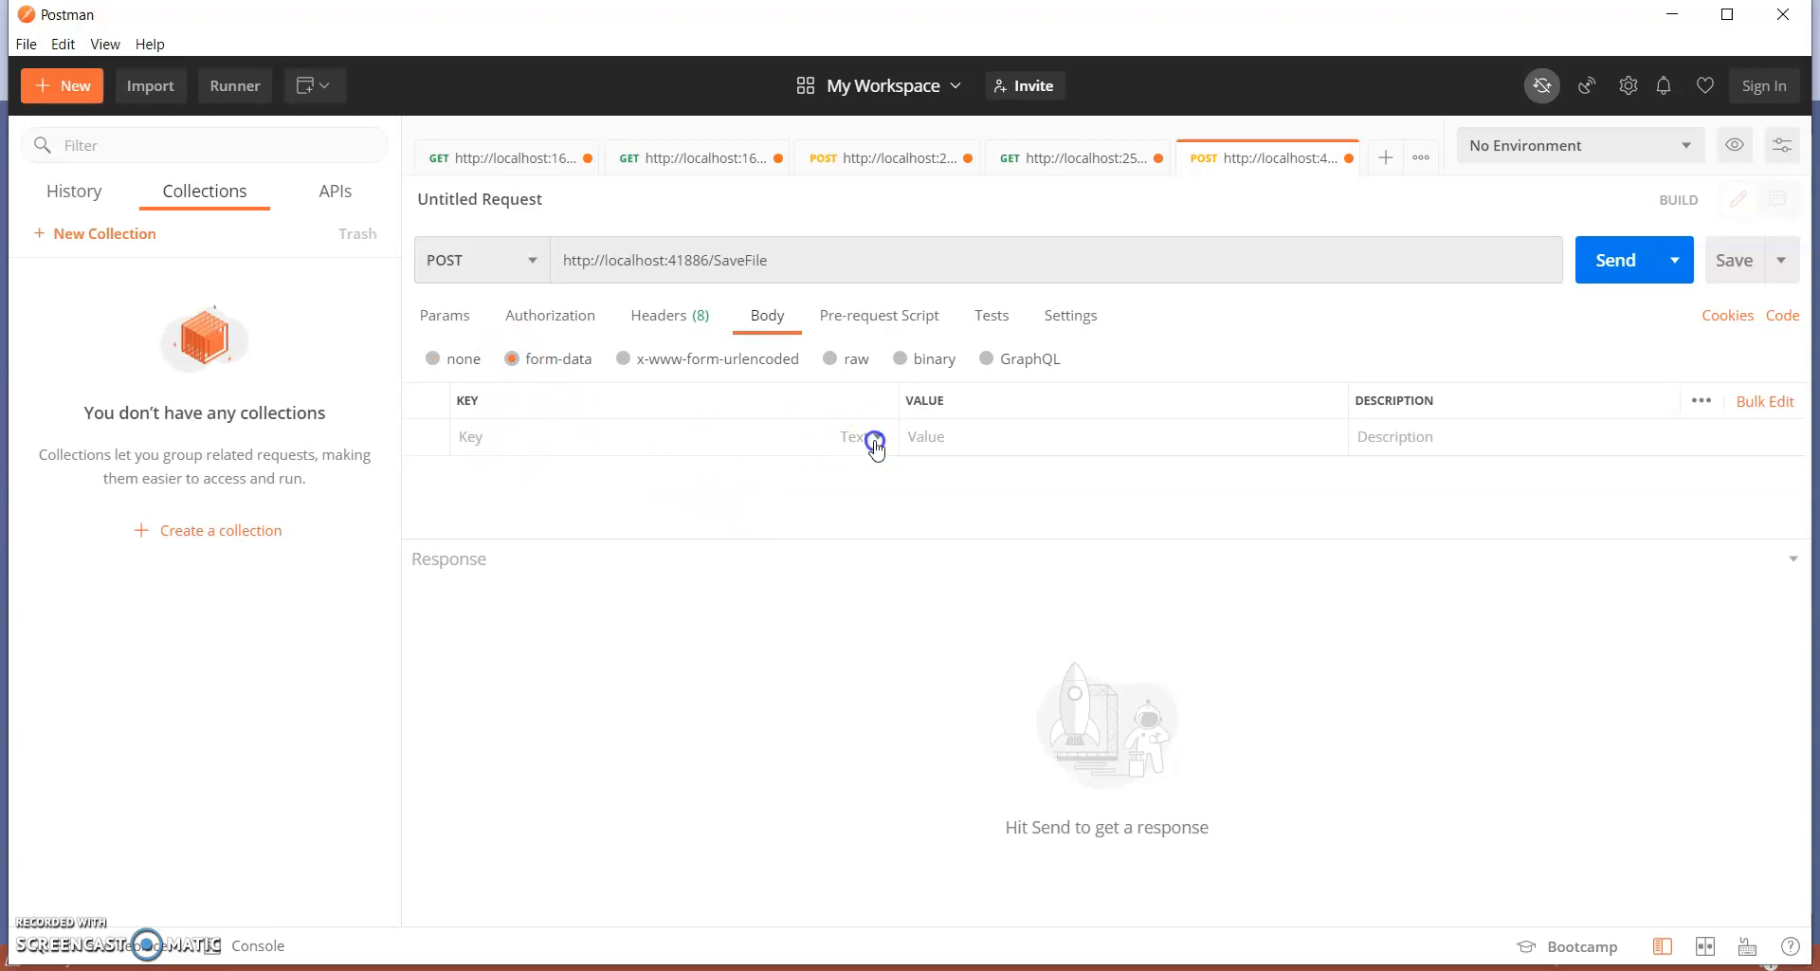
pyautogui.click(872, 440)
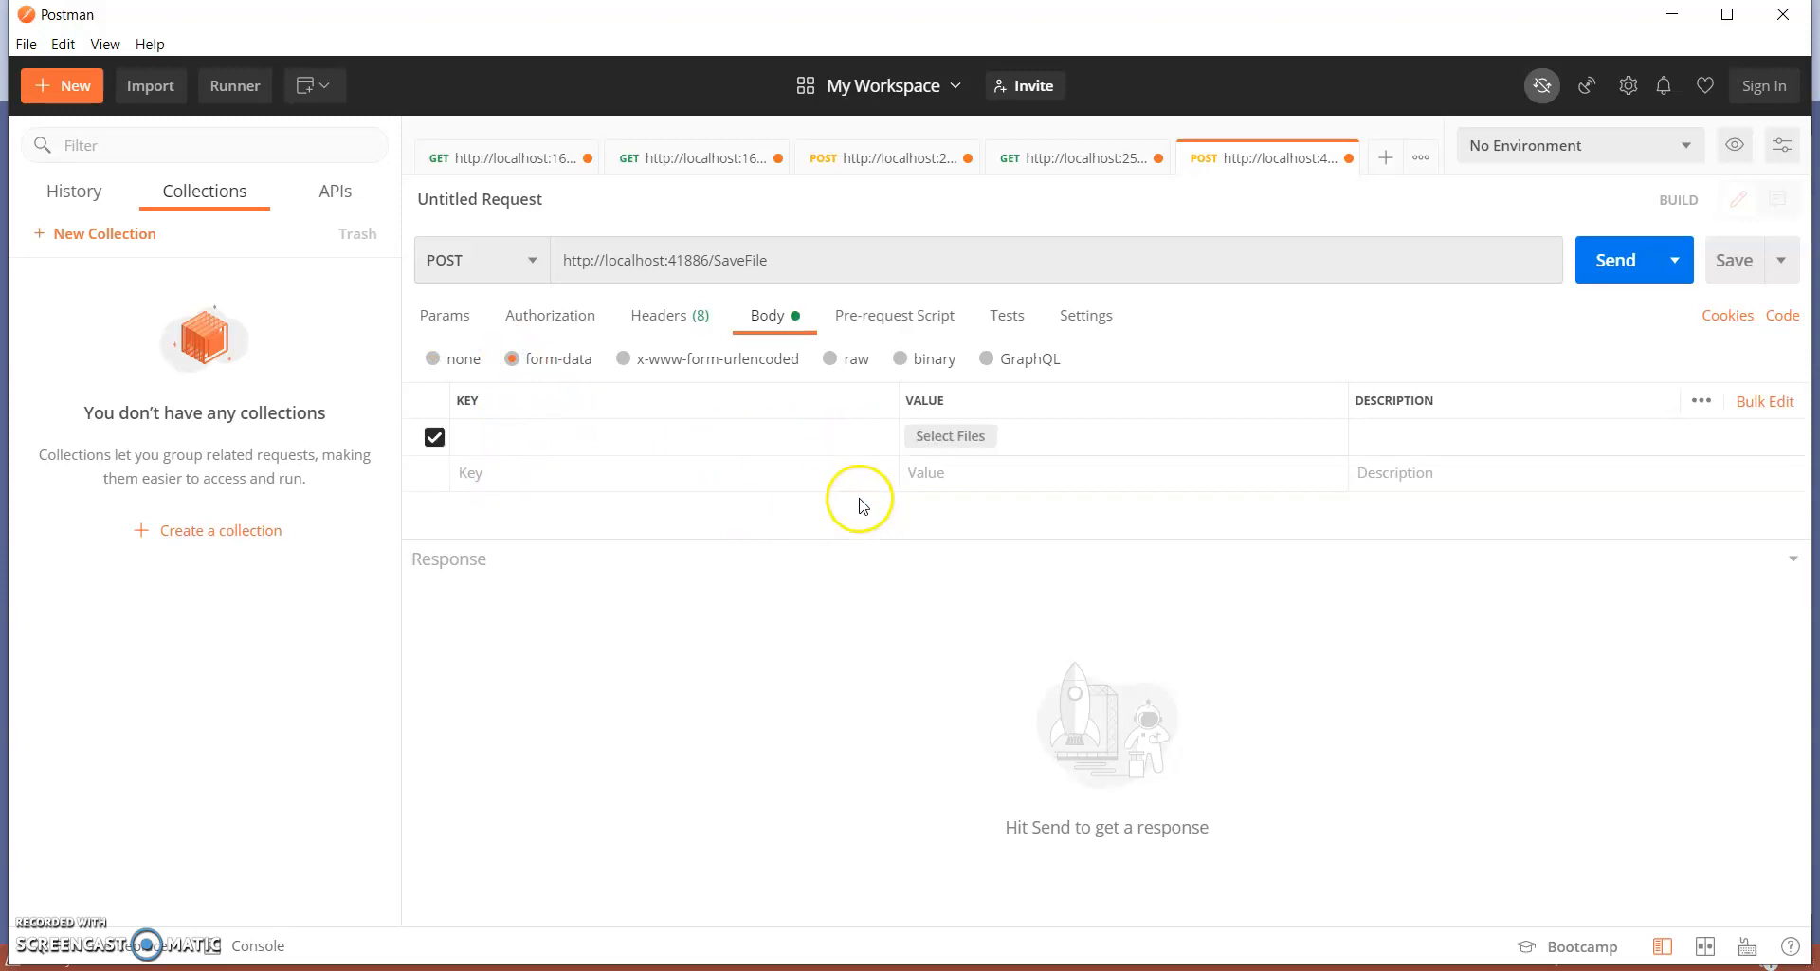
pyautogui.write('f')
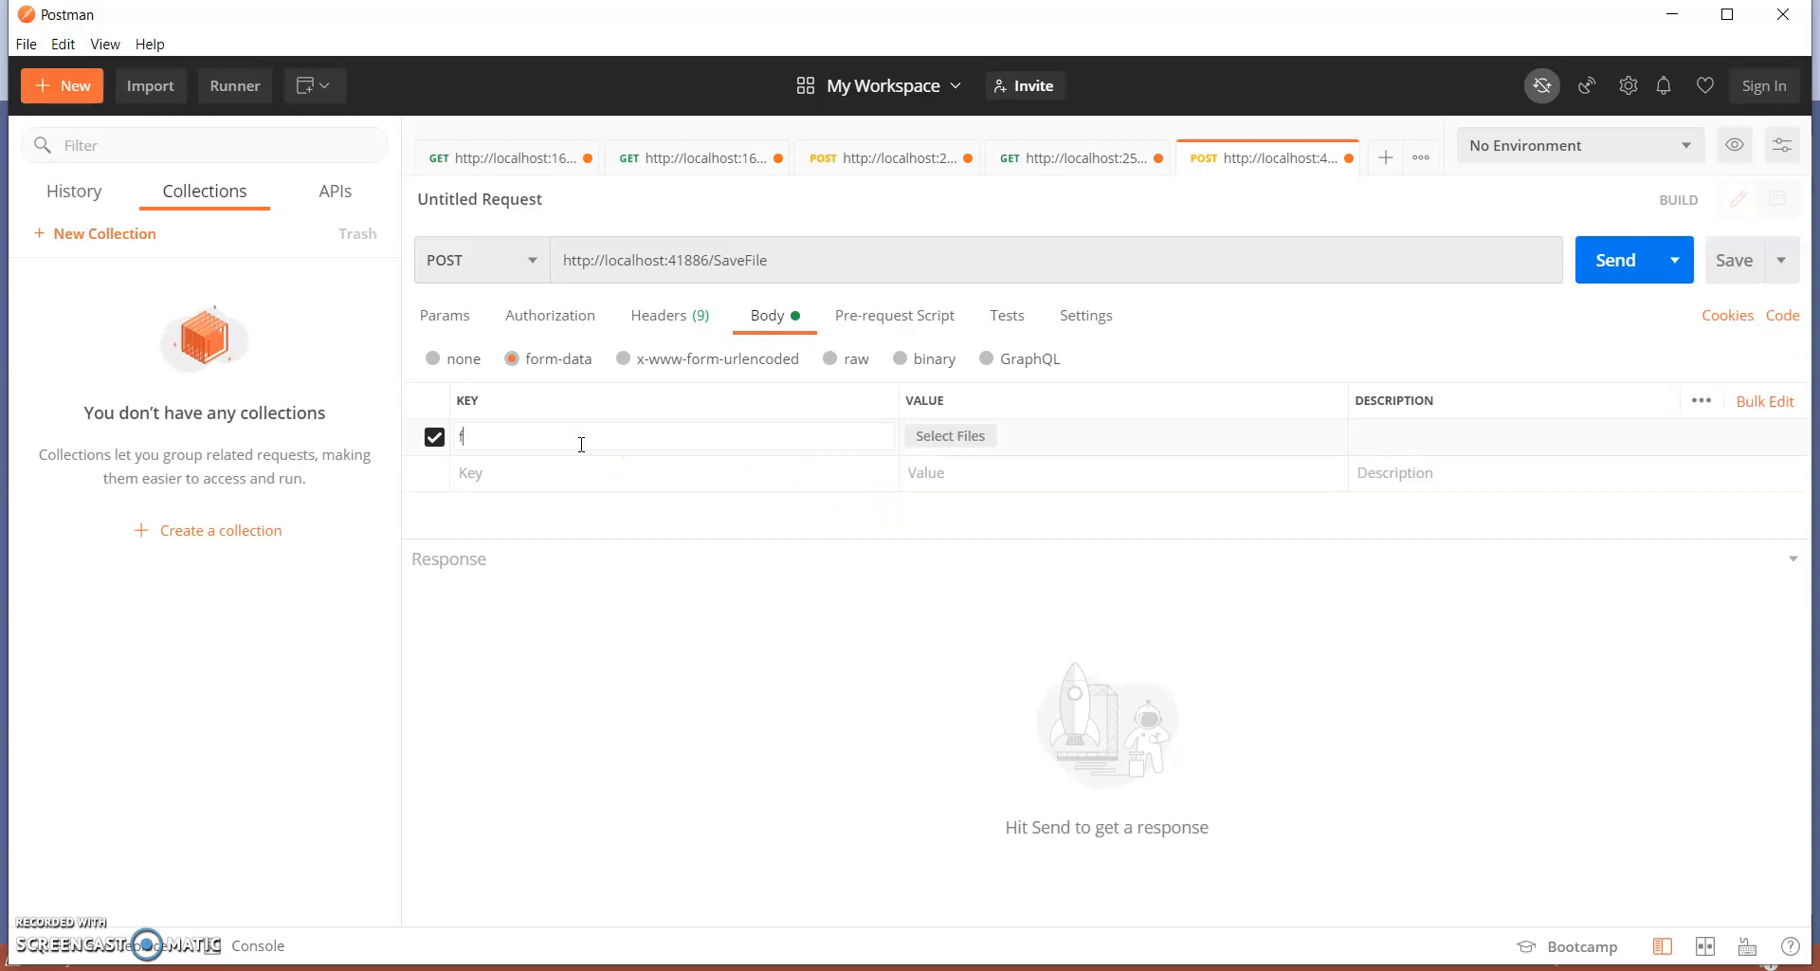
pyautogui.write('ile')
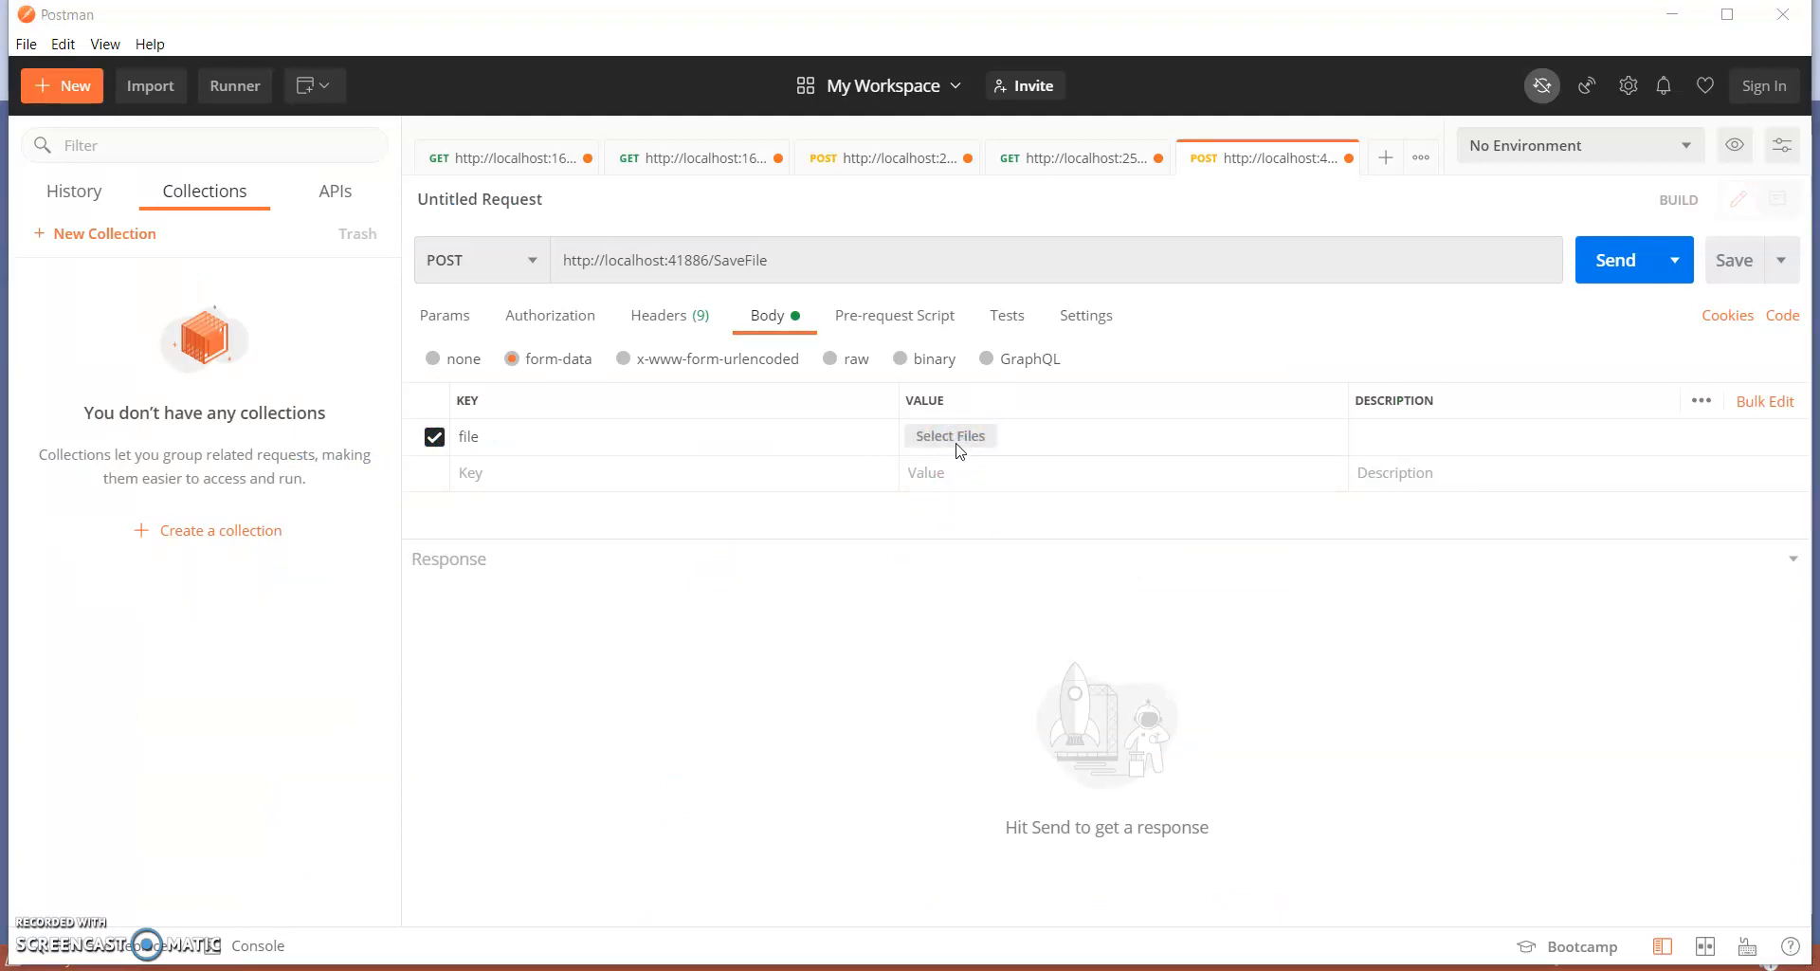
pyautogui.click(948, 436)
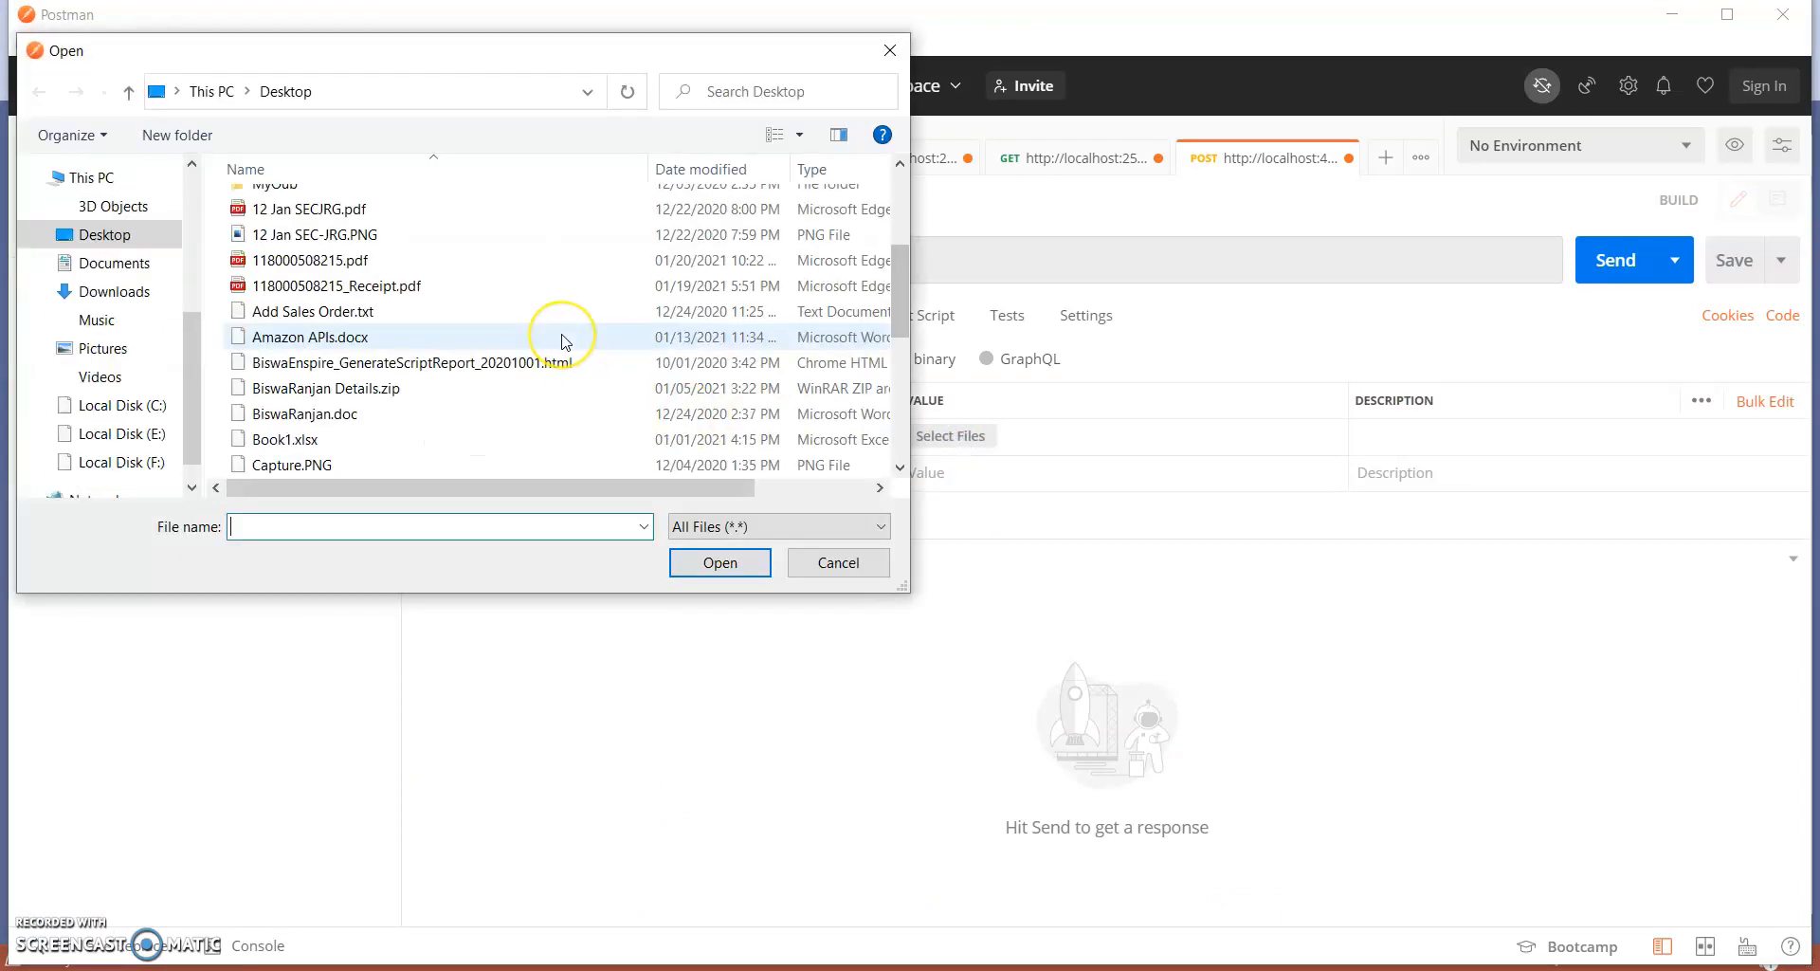
pyautogui.moveTo(296, 440)
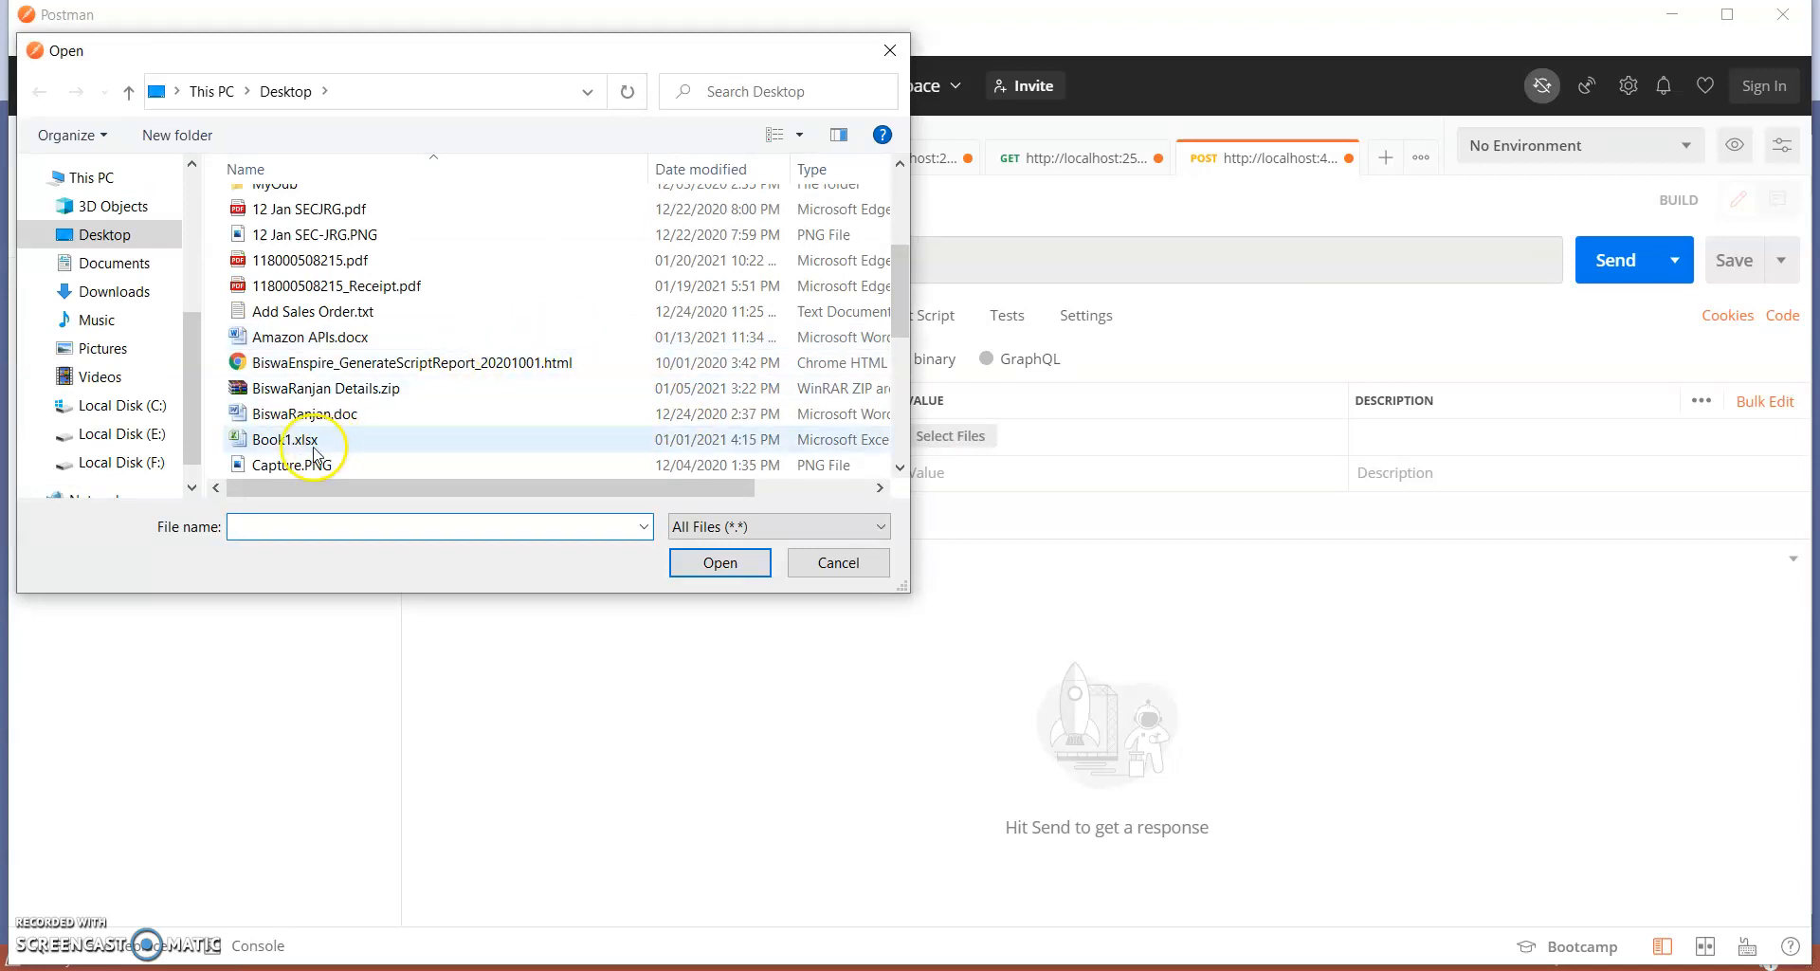
# - Attach Book1.xlsx and send the SaveFile request, getting 200 OK
pyautogui.click(284, 440)
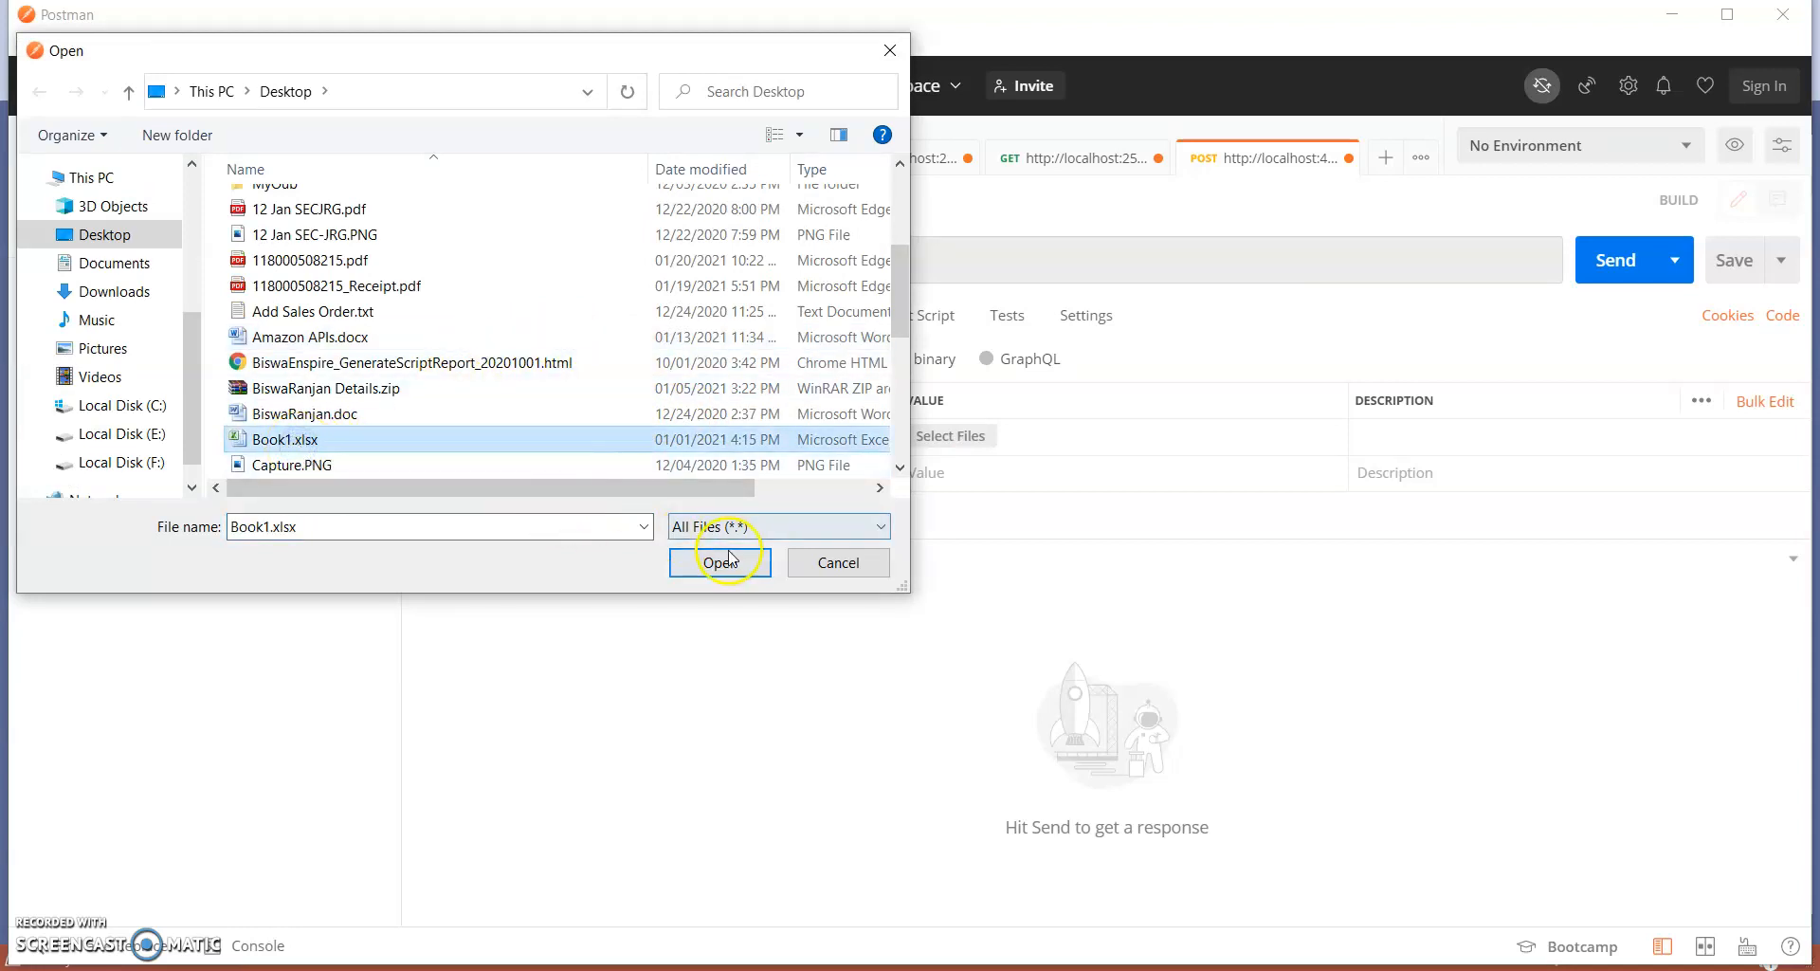
pyautogui.click(720, 561)
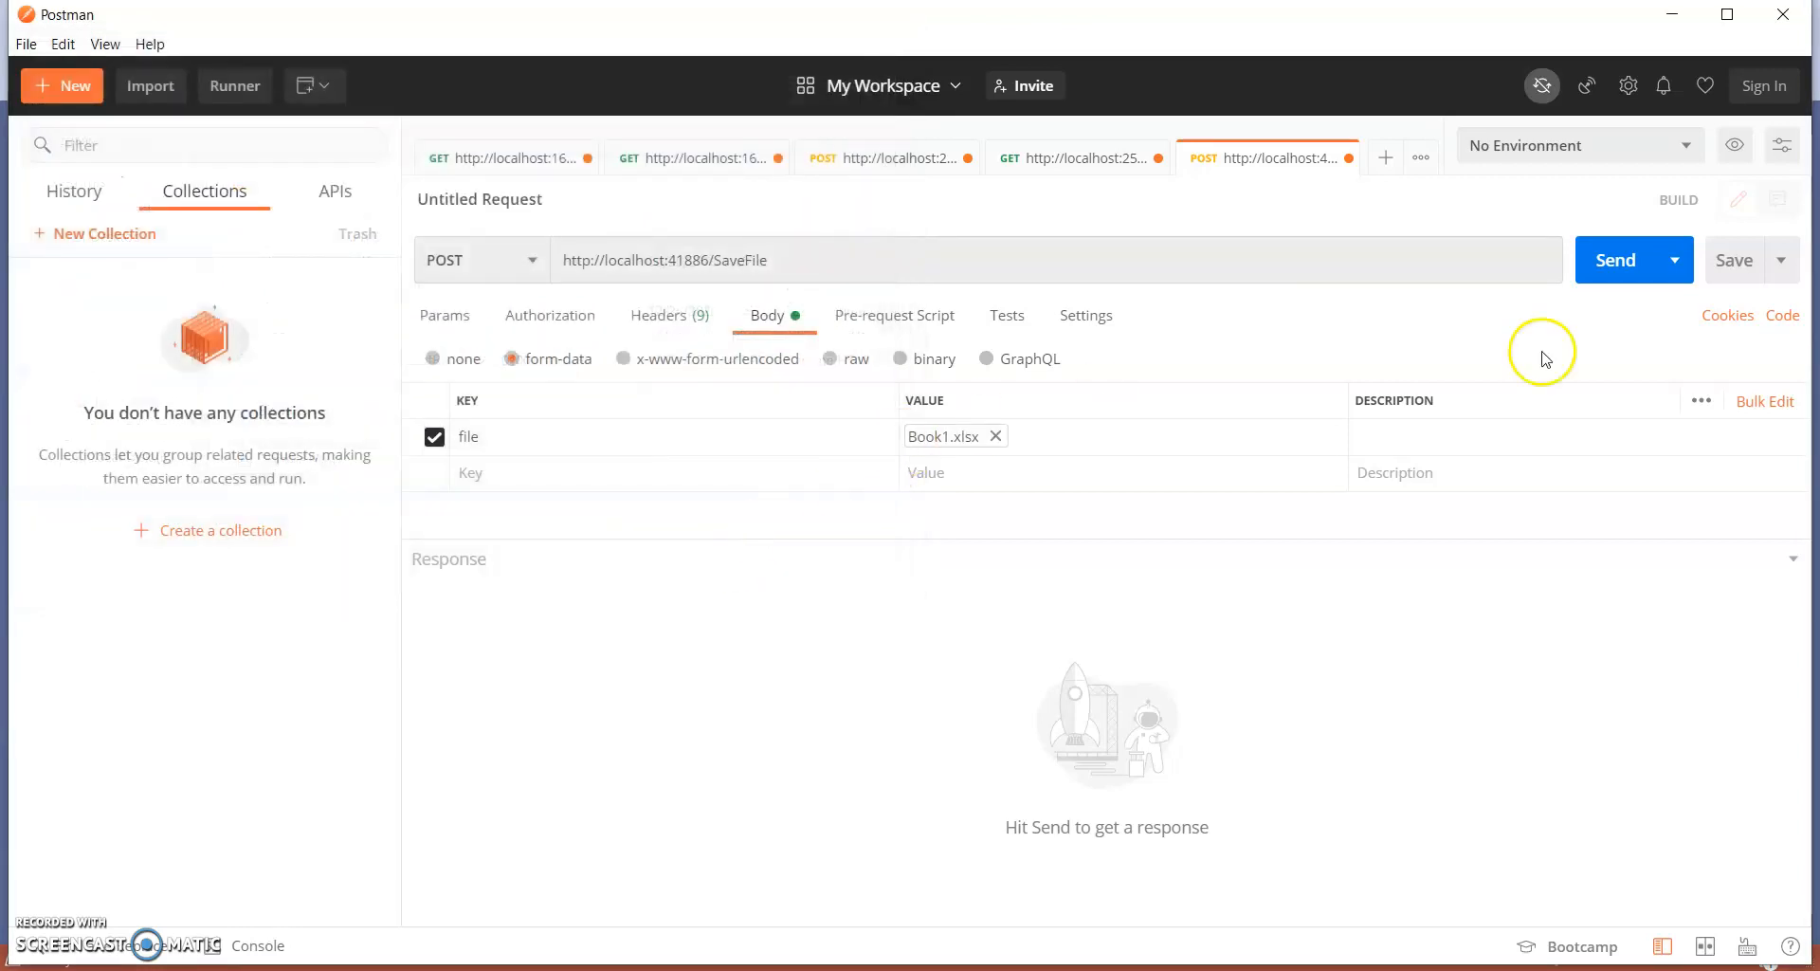
pyautogui.moveTo(1615, 259)
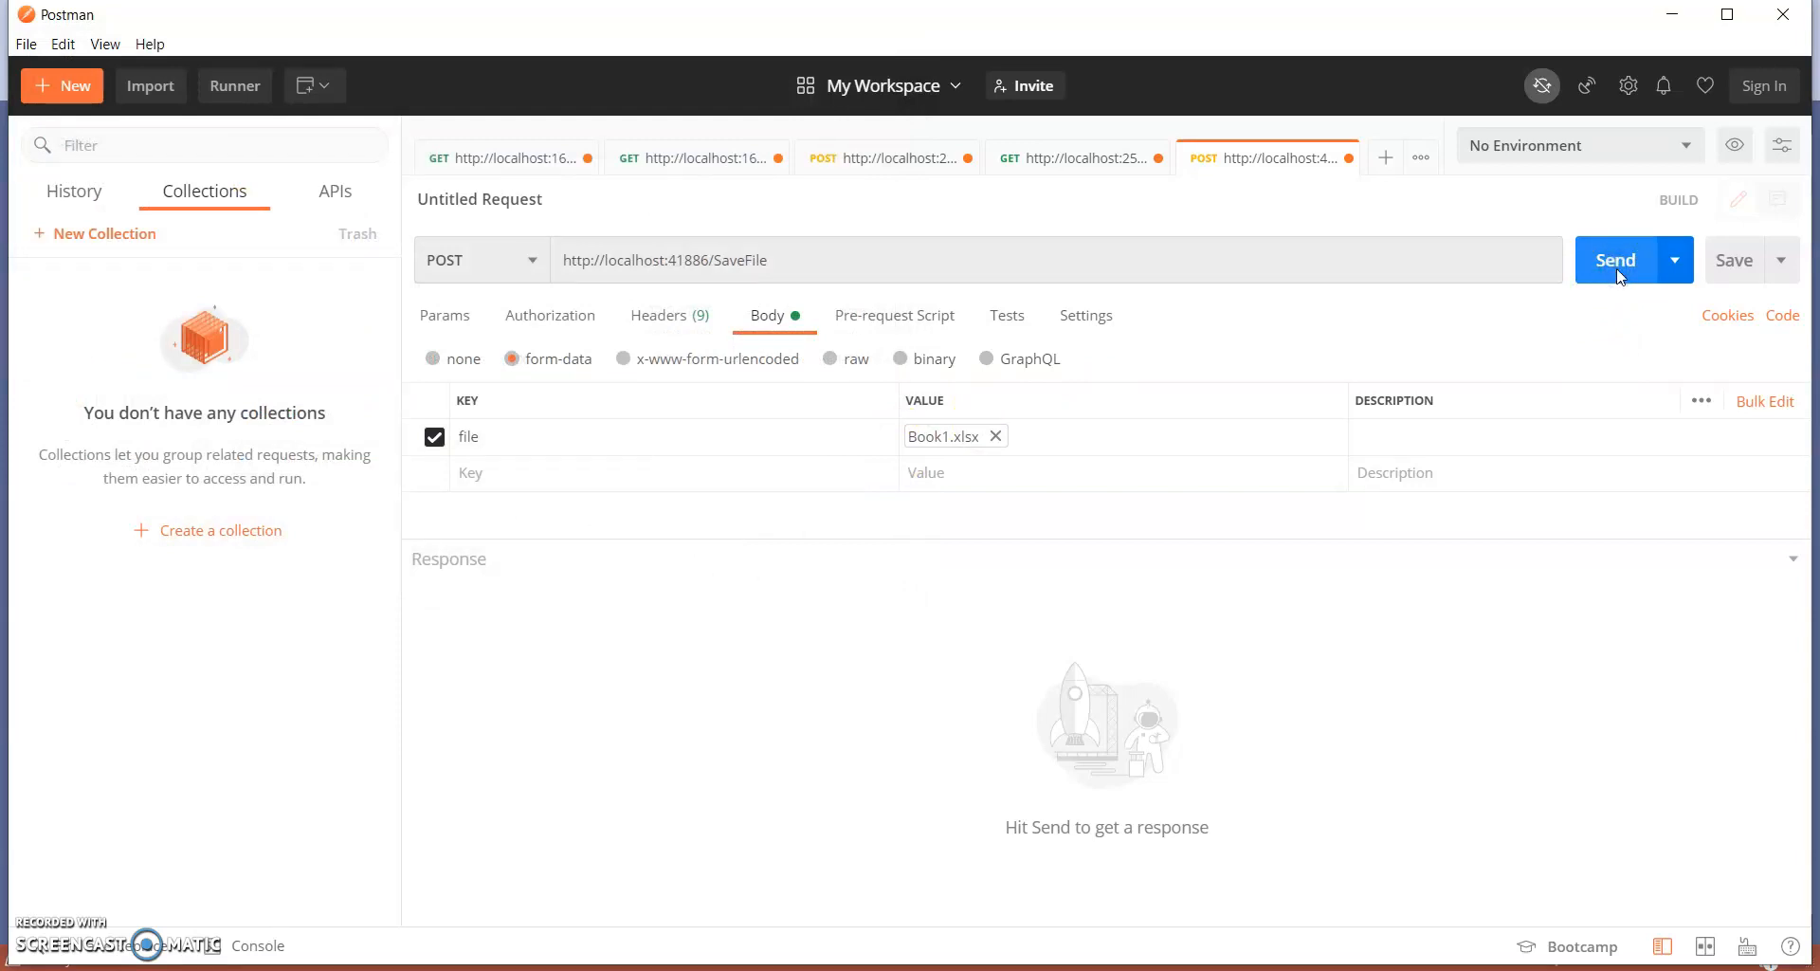
pyautogui.click(1615, 259)
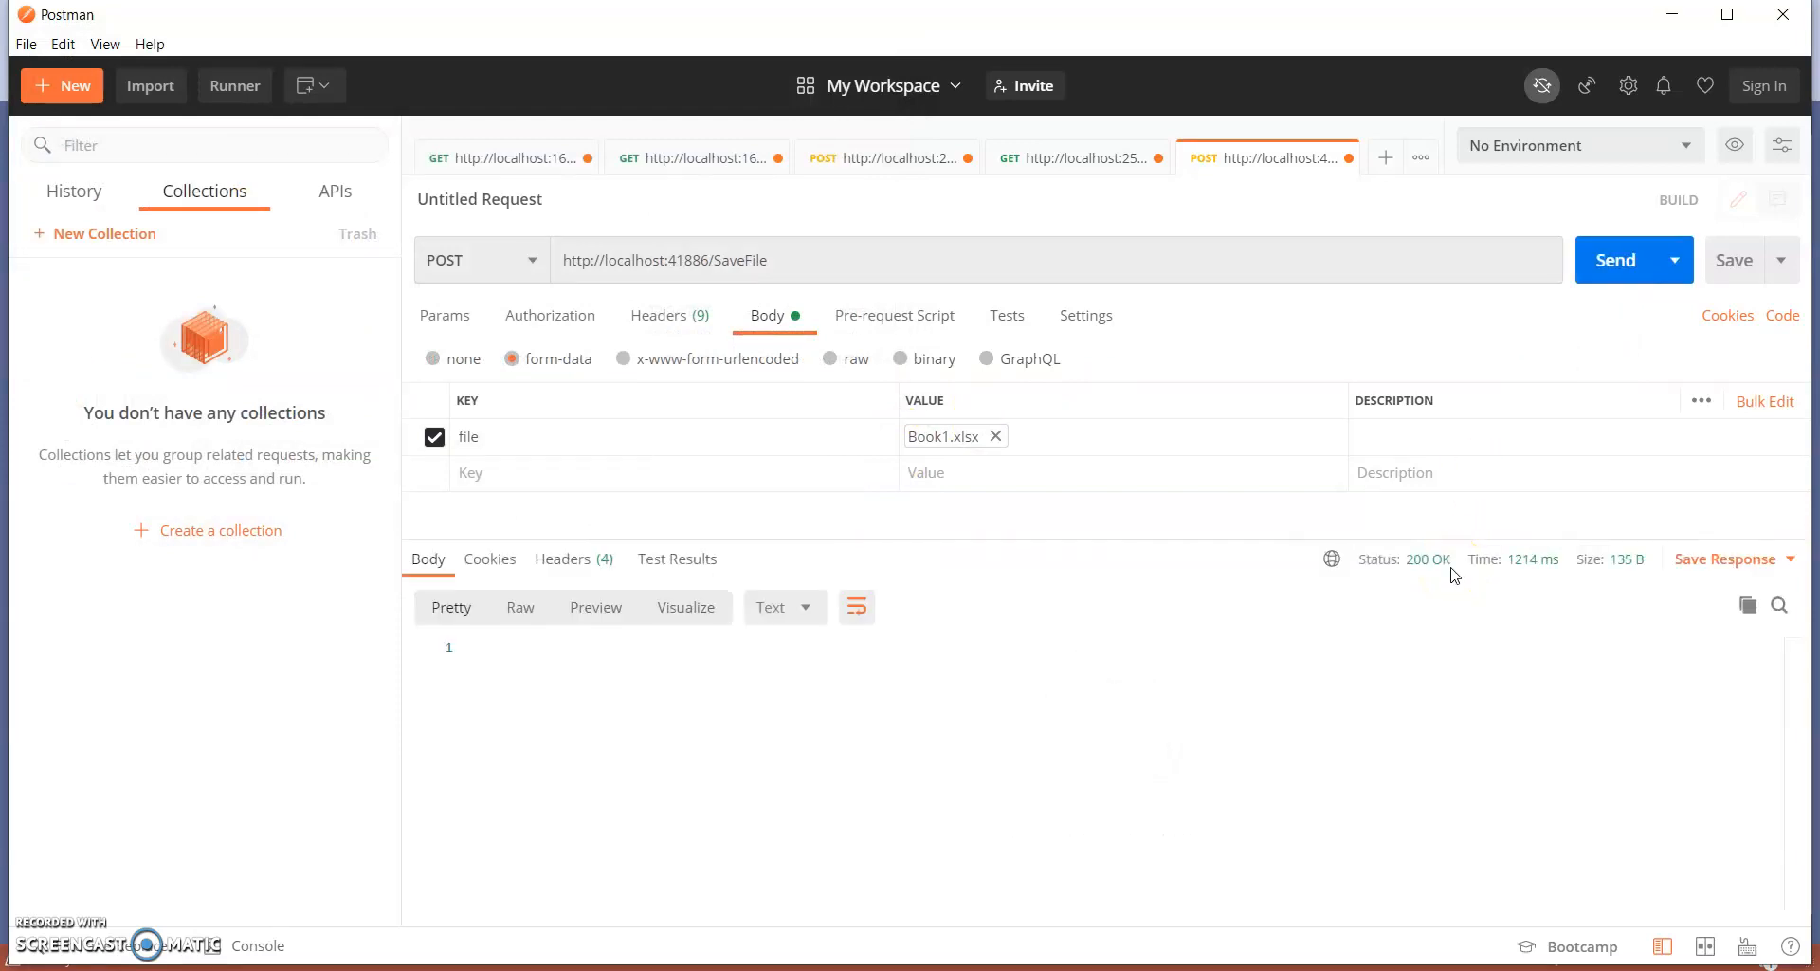
pyautogui.moveTo(760, 939)
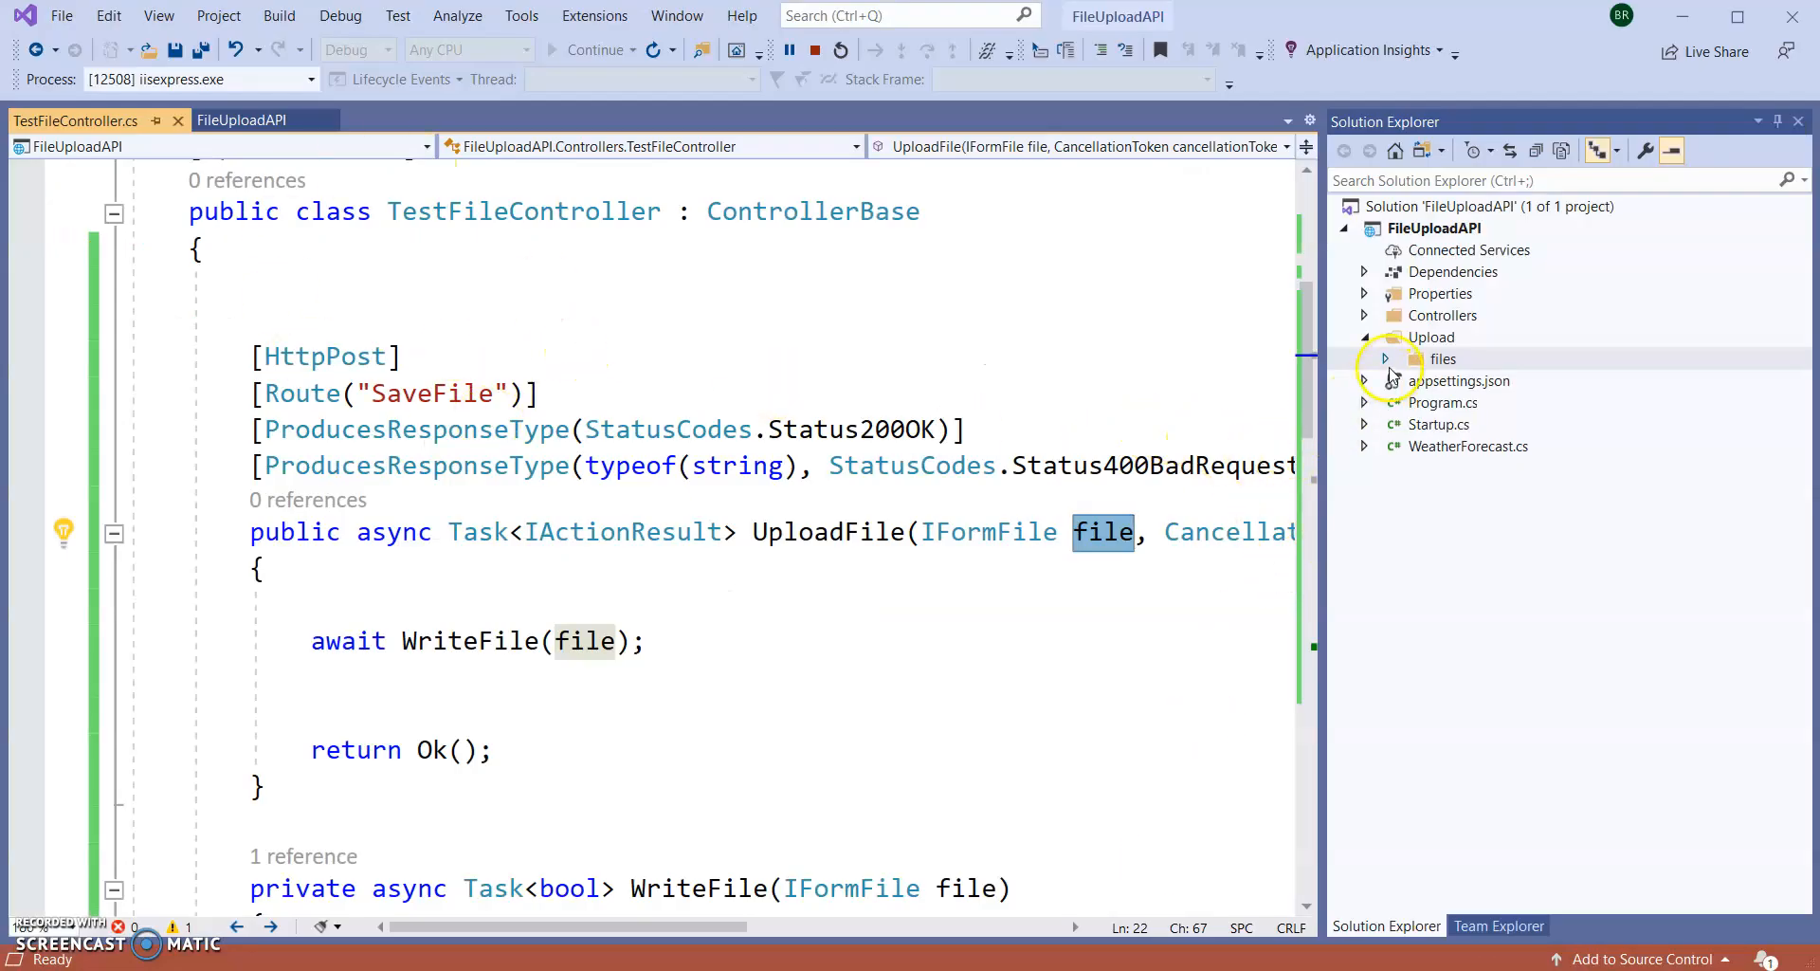
# - Expand Upload > files to reveal the saved 637467653541463193.xlsx
pyautogui.click(1384, 358)
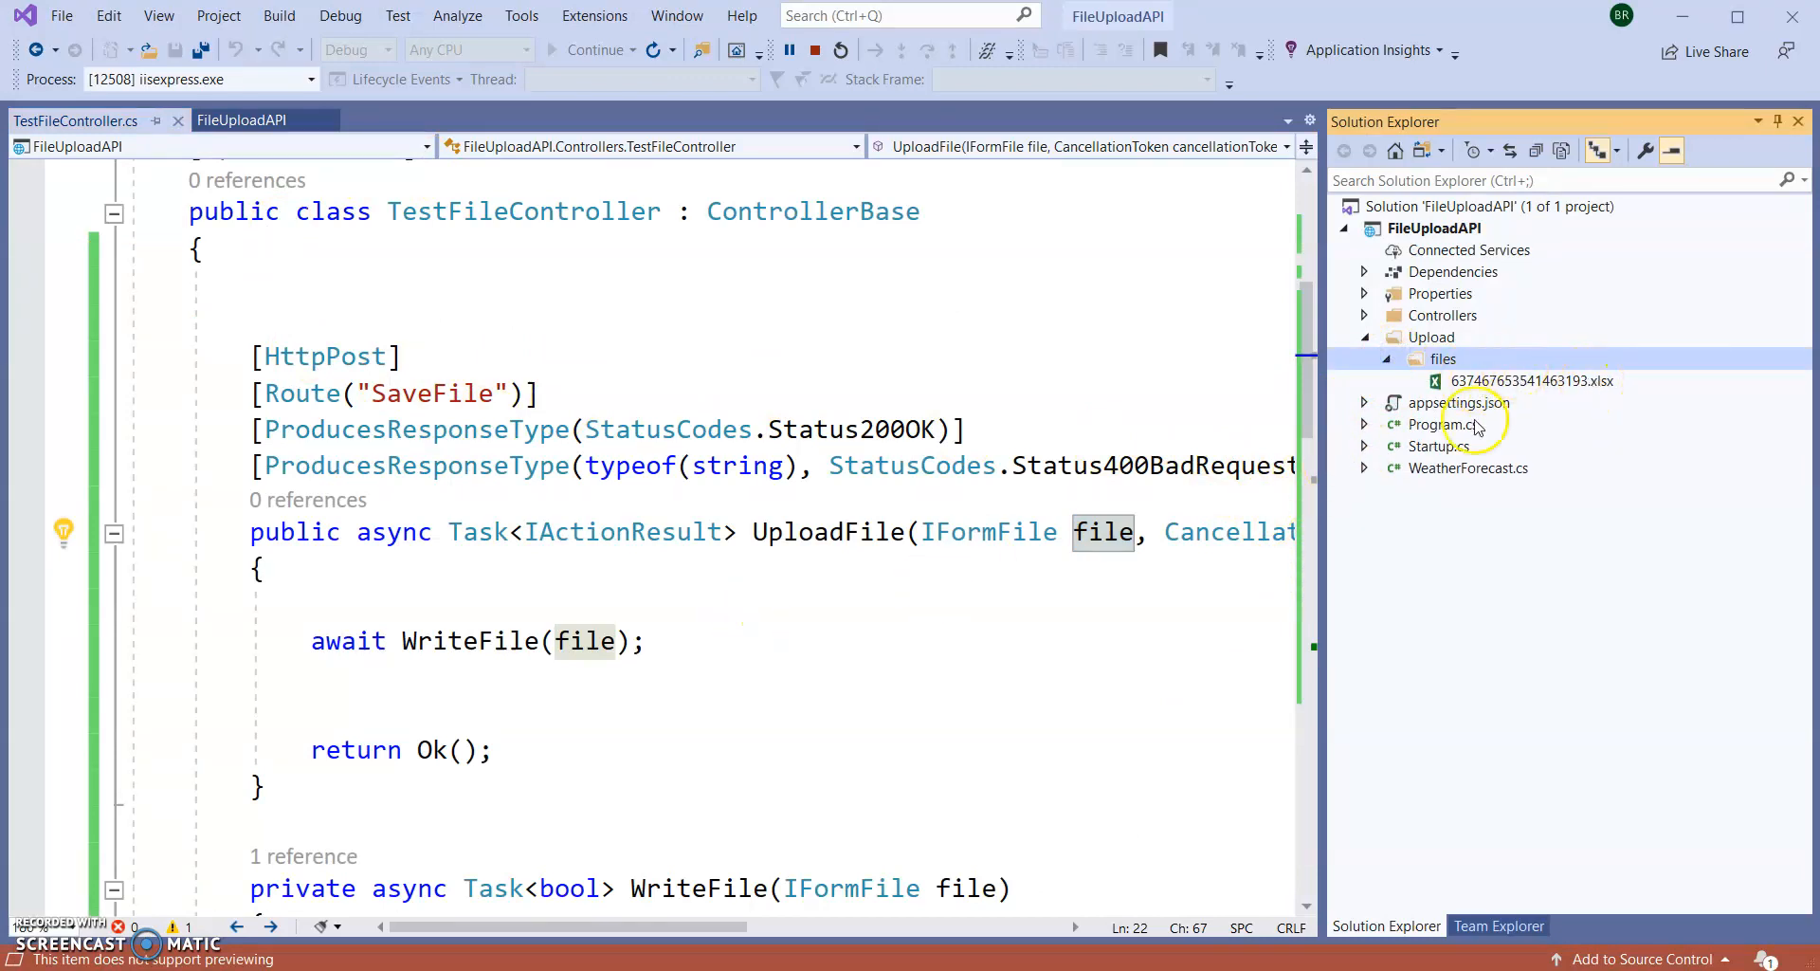
pyautogui.scroll(-3)
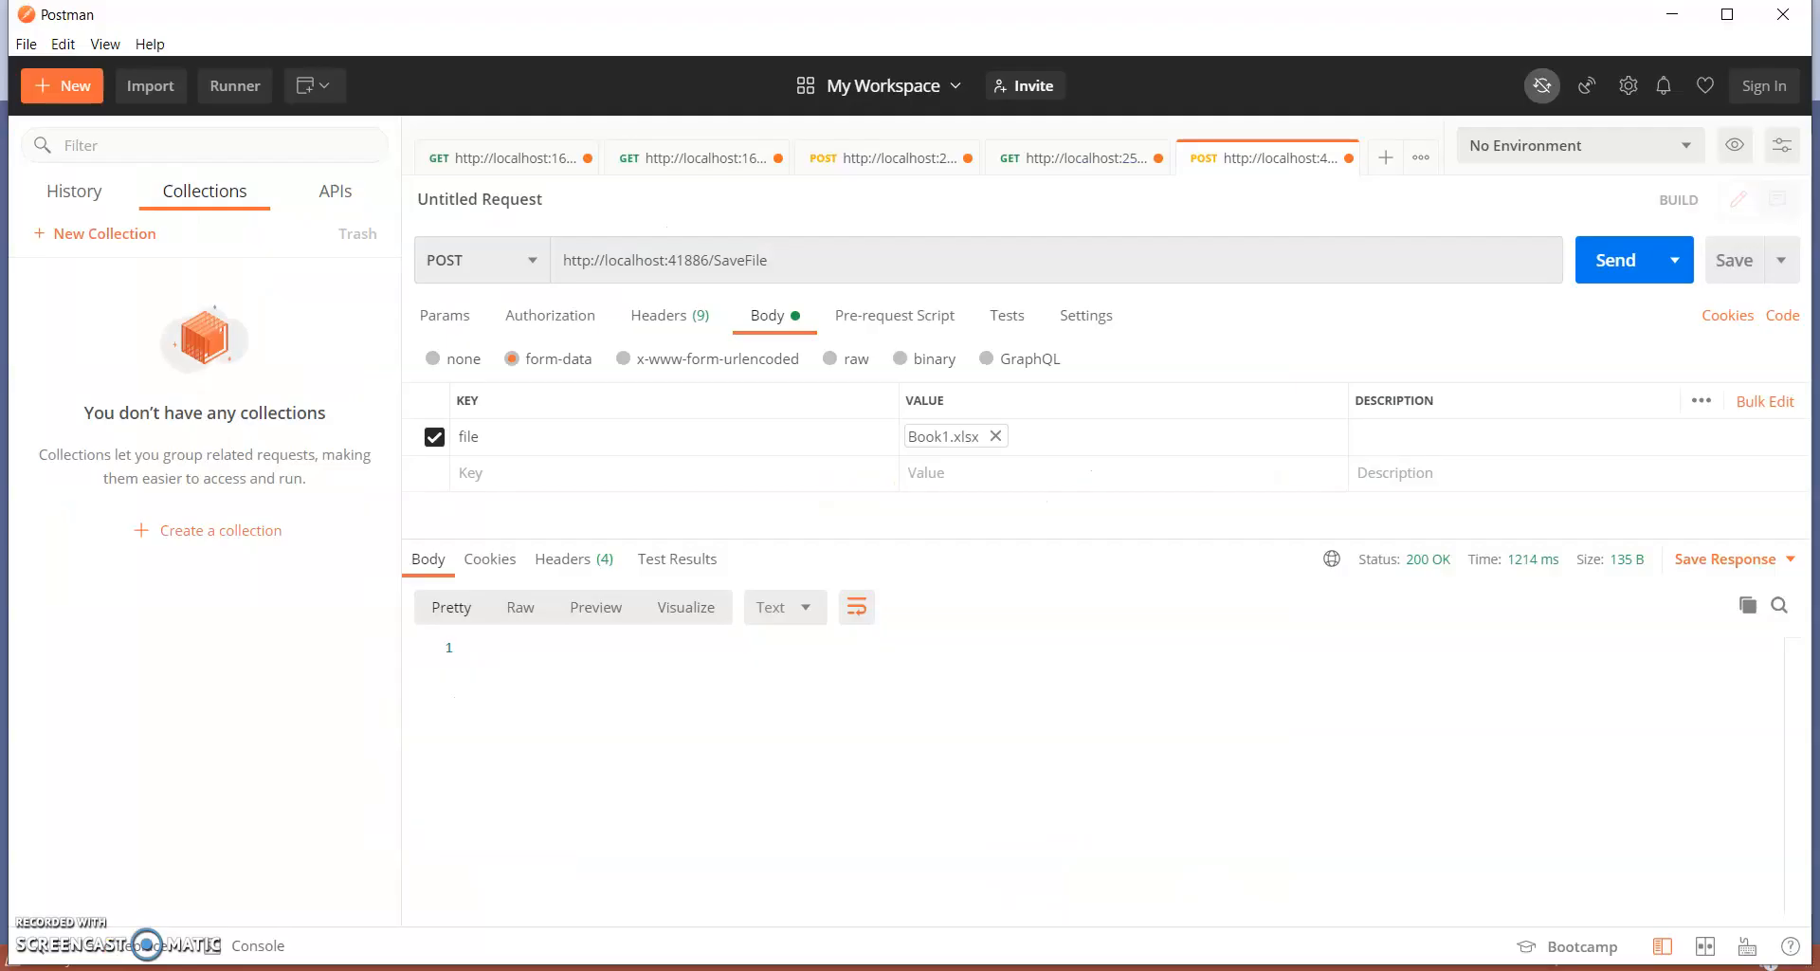
# - Swap Book1.xlsx for Capture.PNG, send the SaveFile request, then clear the attachment
pyautogui.click(995, 436)
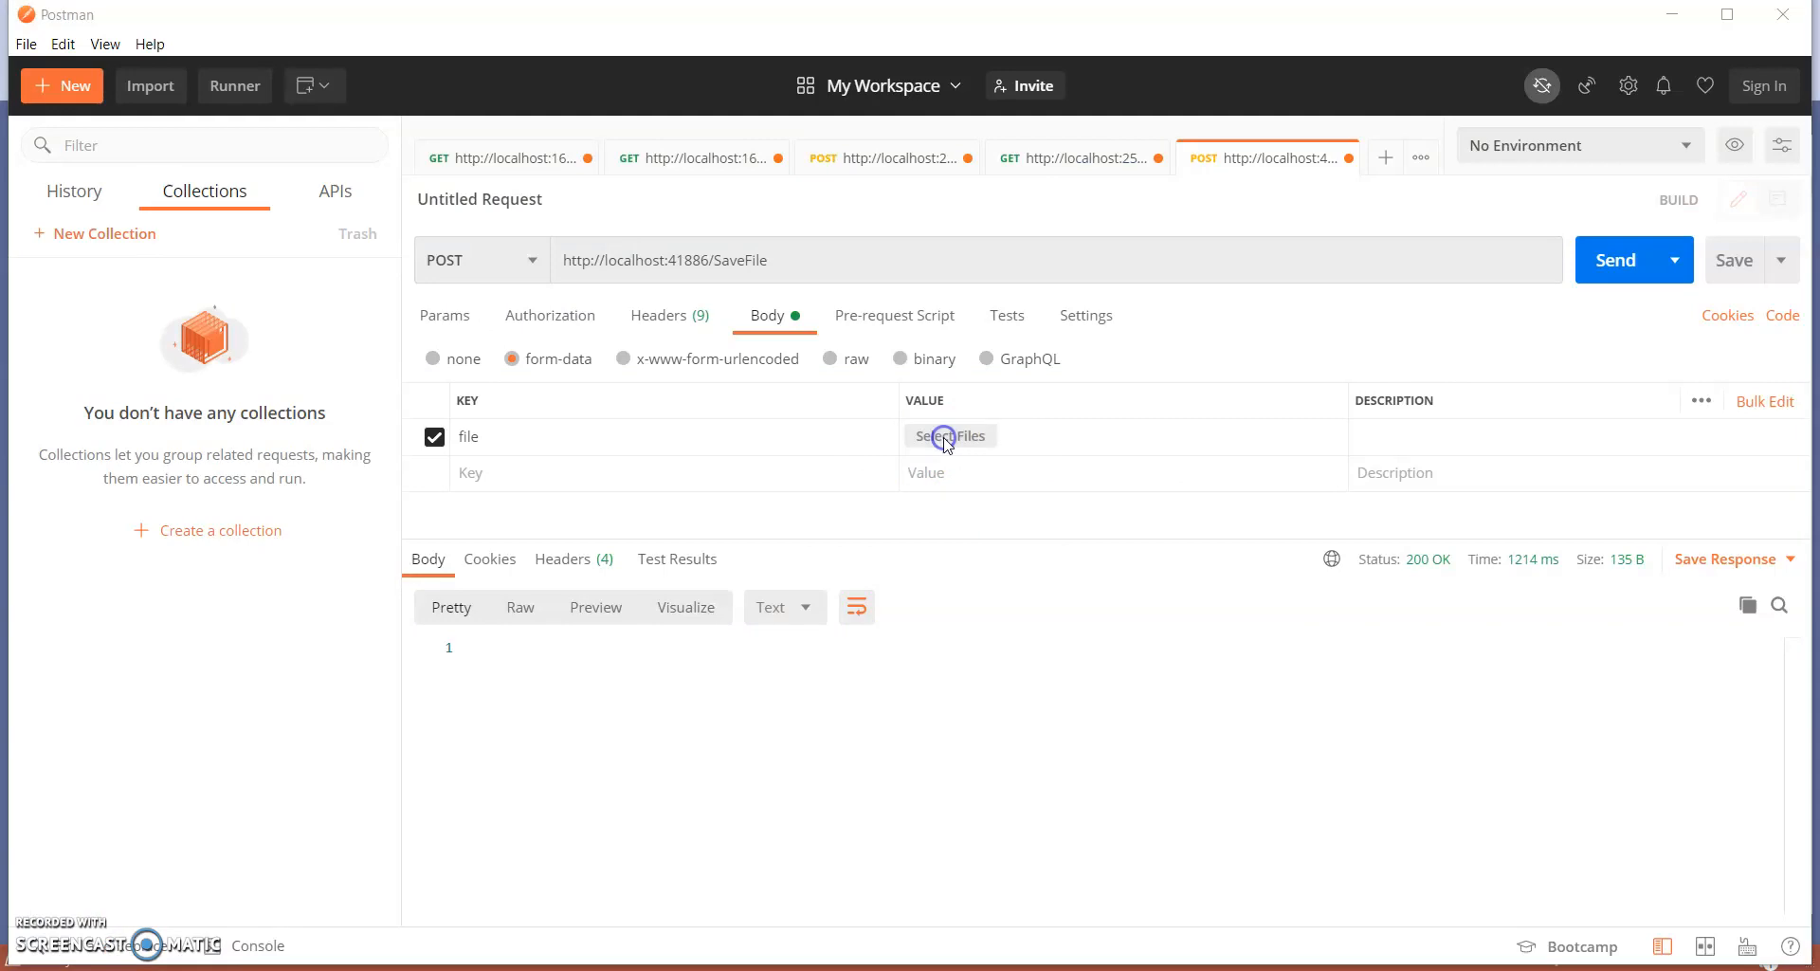
pyautogui.click(950, 436)
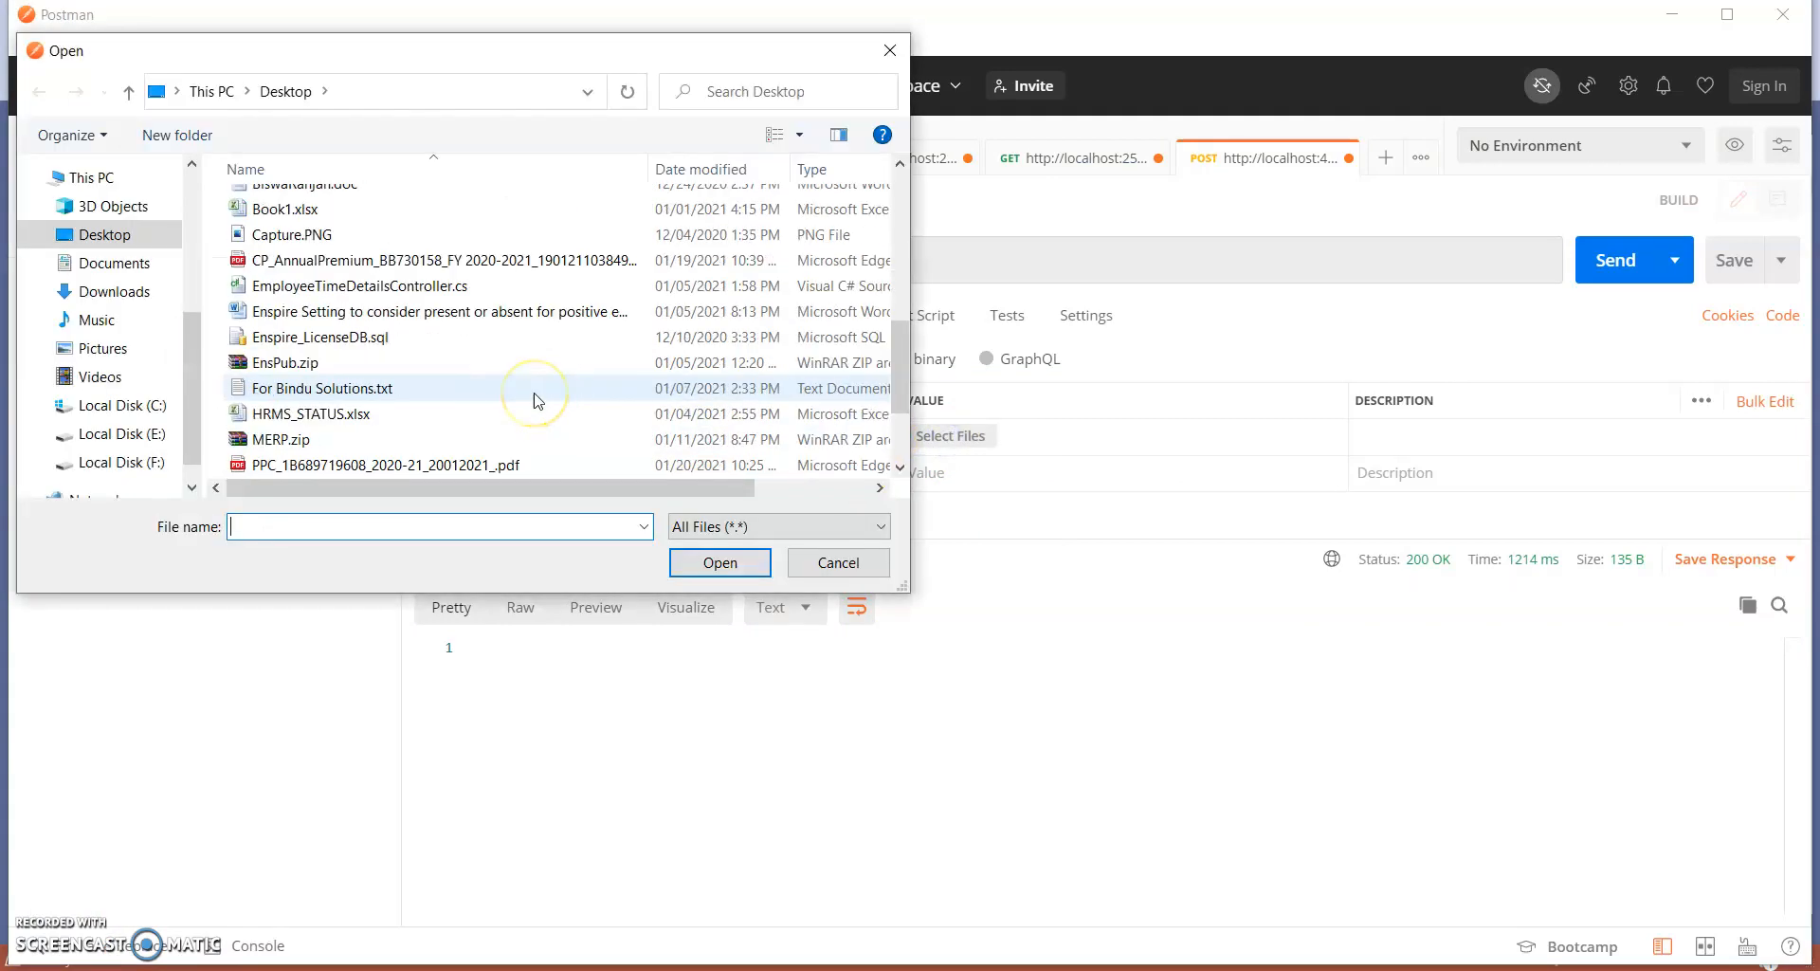
pyautogui.scroll(-3)
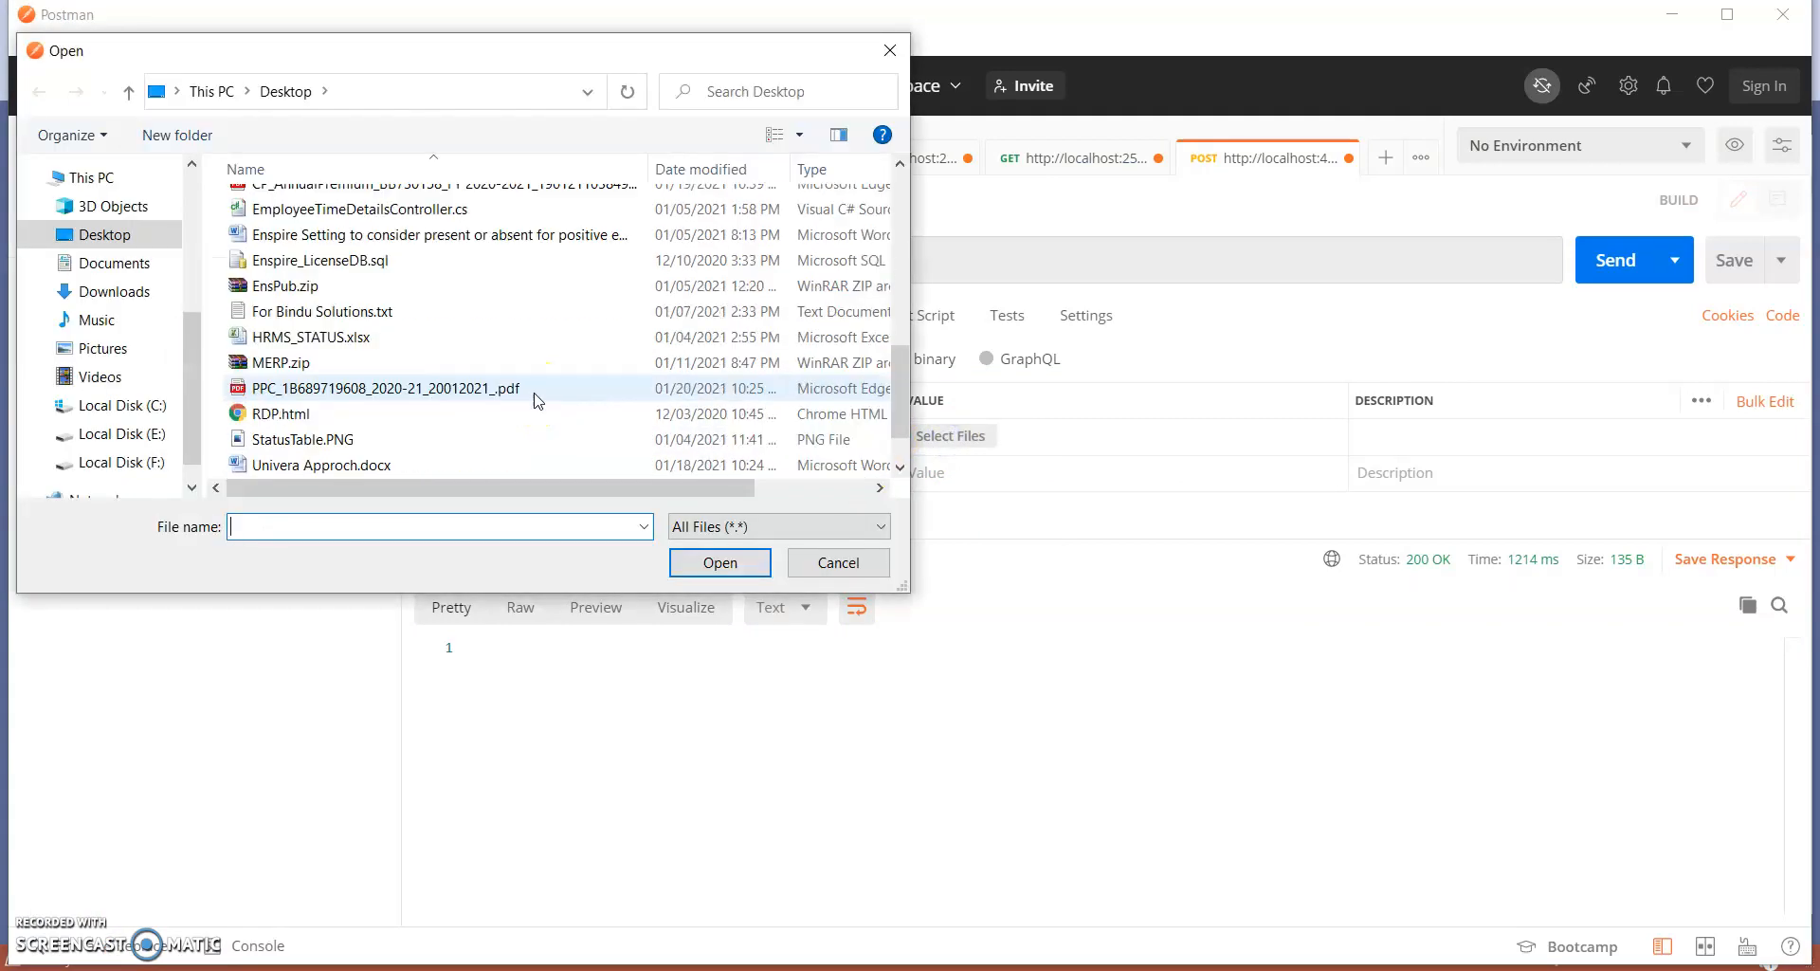
pyautogui.click(289, 300)
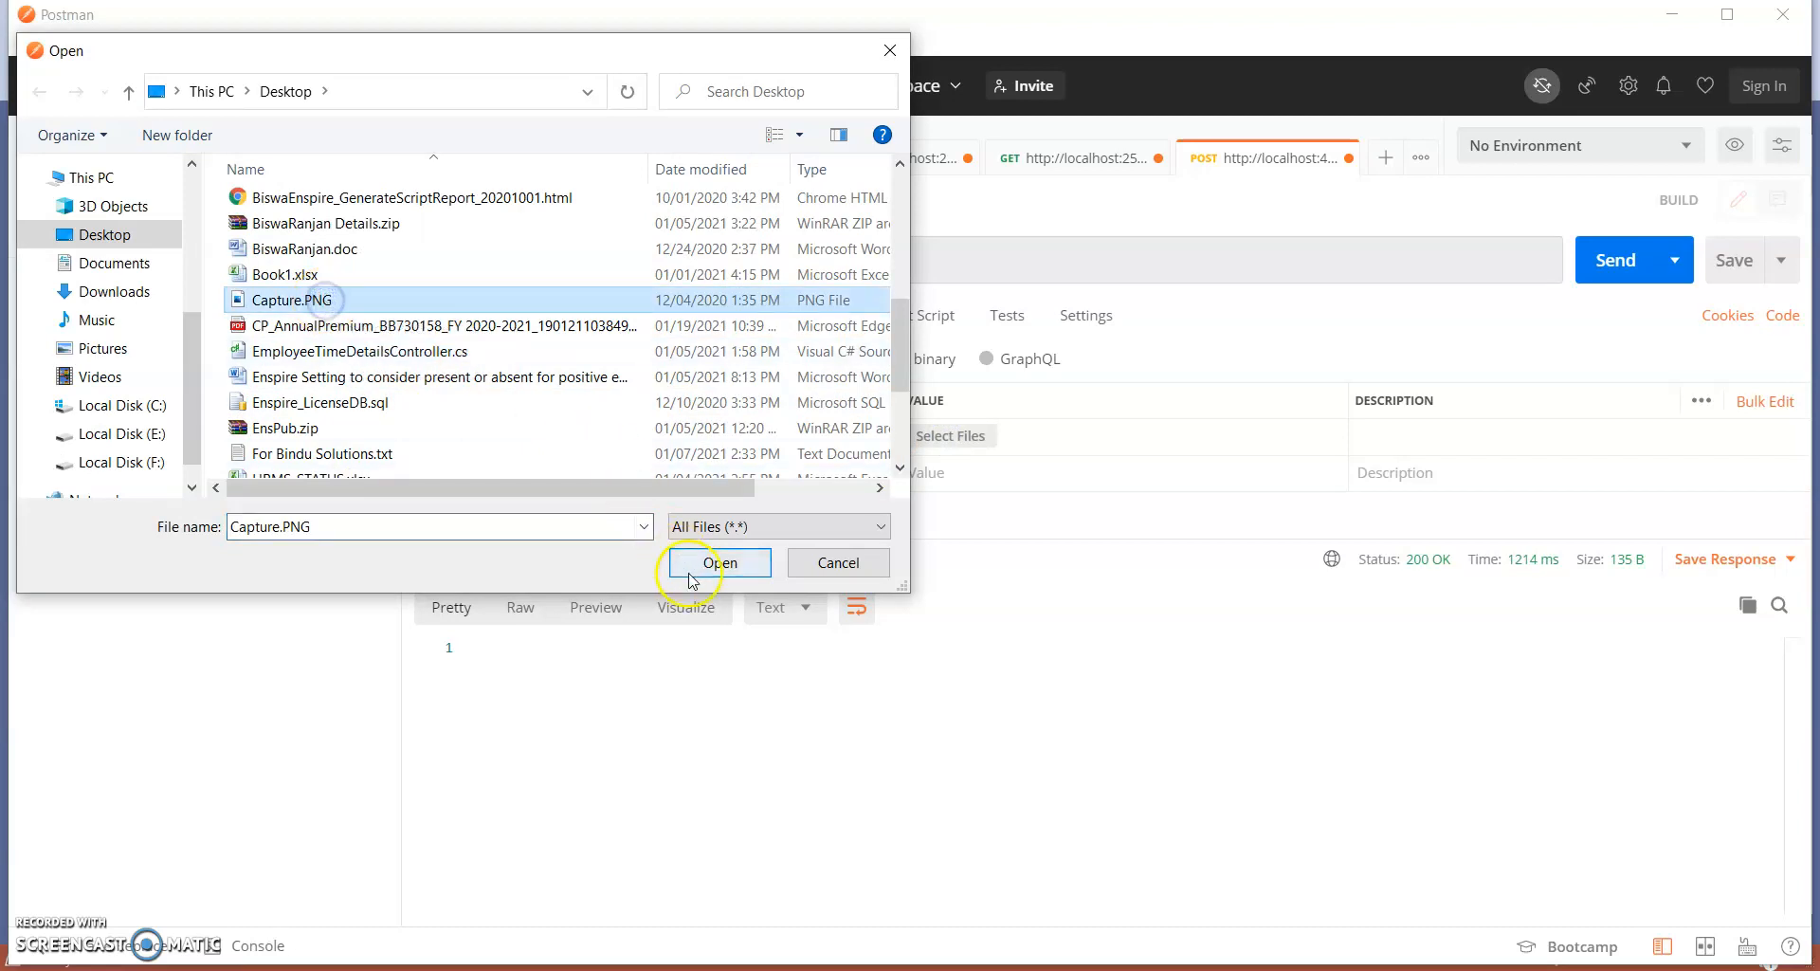
pyautogui.click(718, 561)
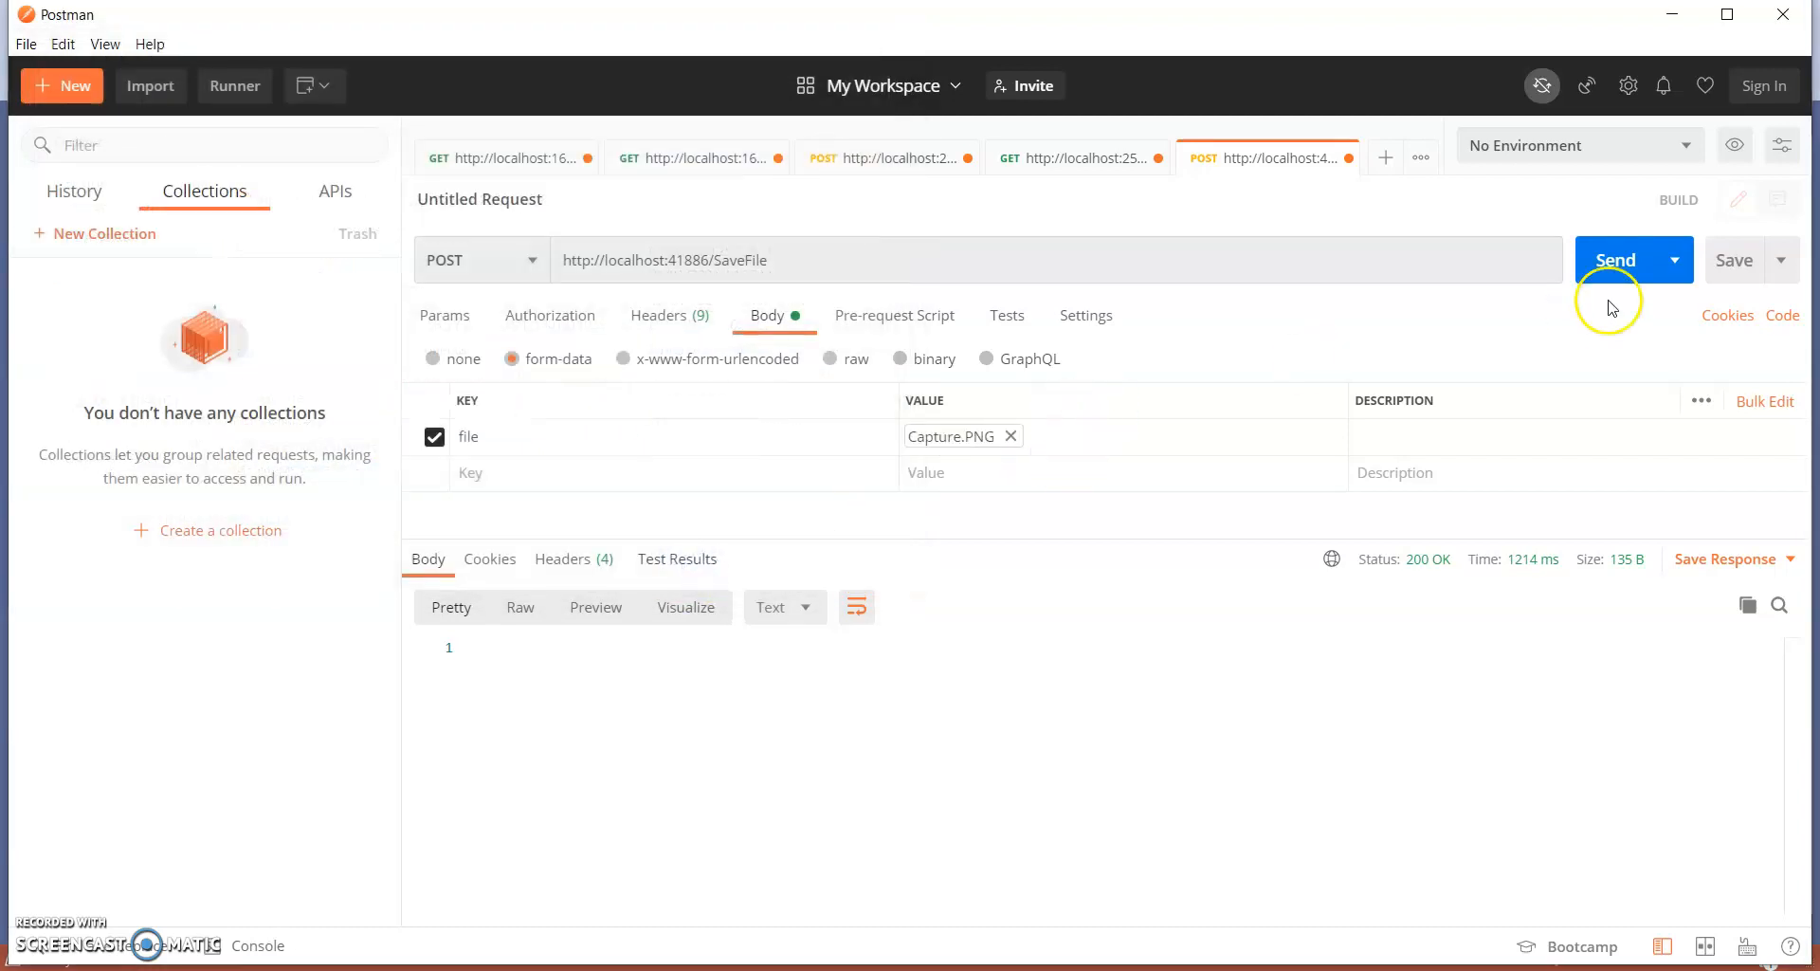
pyautogui.click(1613, 259)
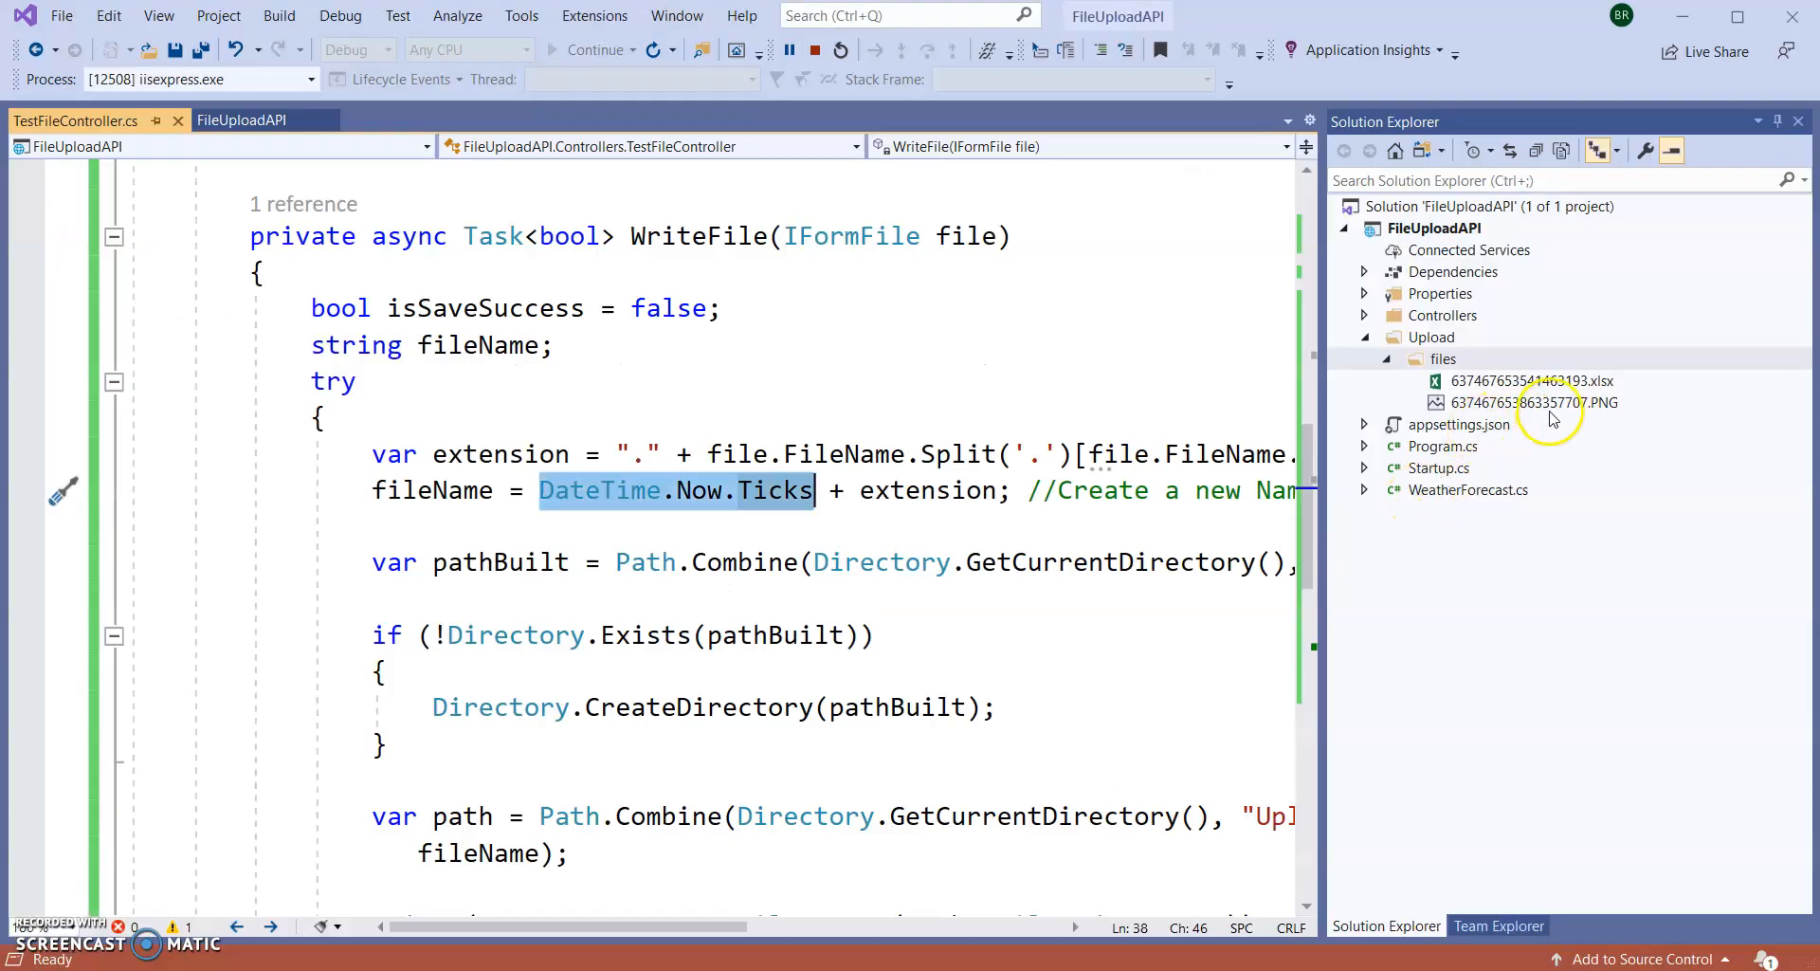
pyautogui.moveTo(1509, 389)
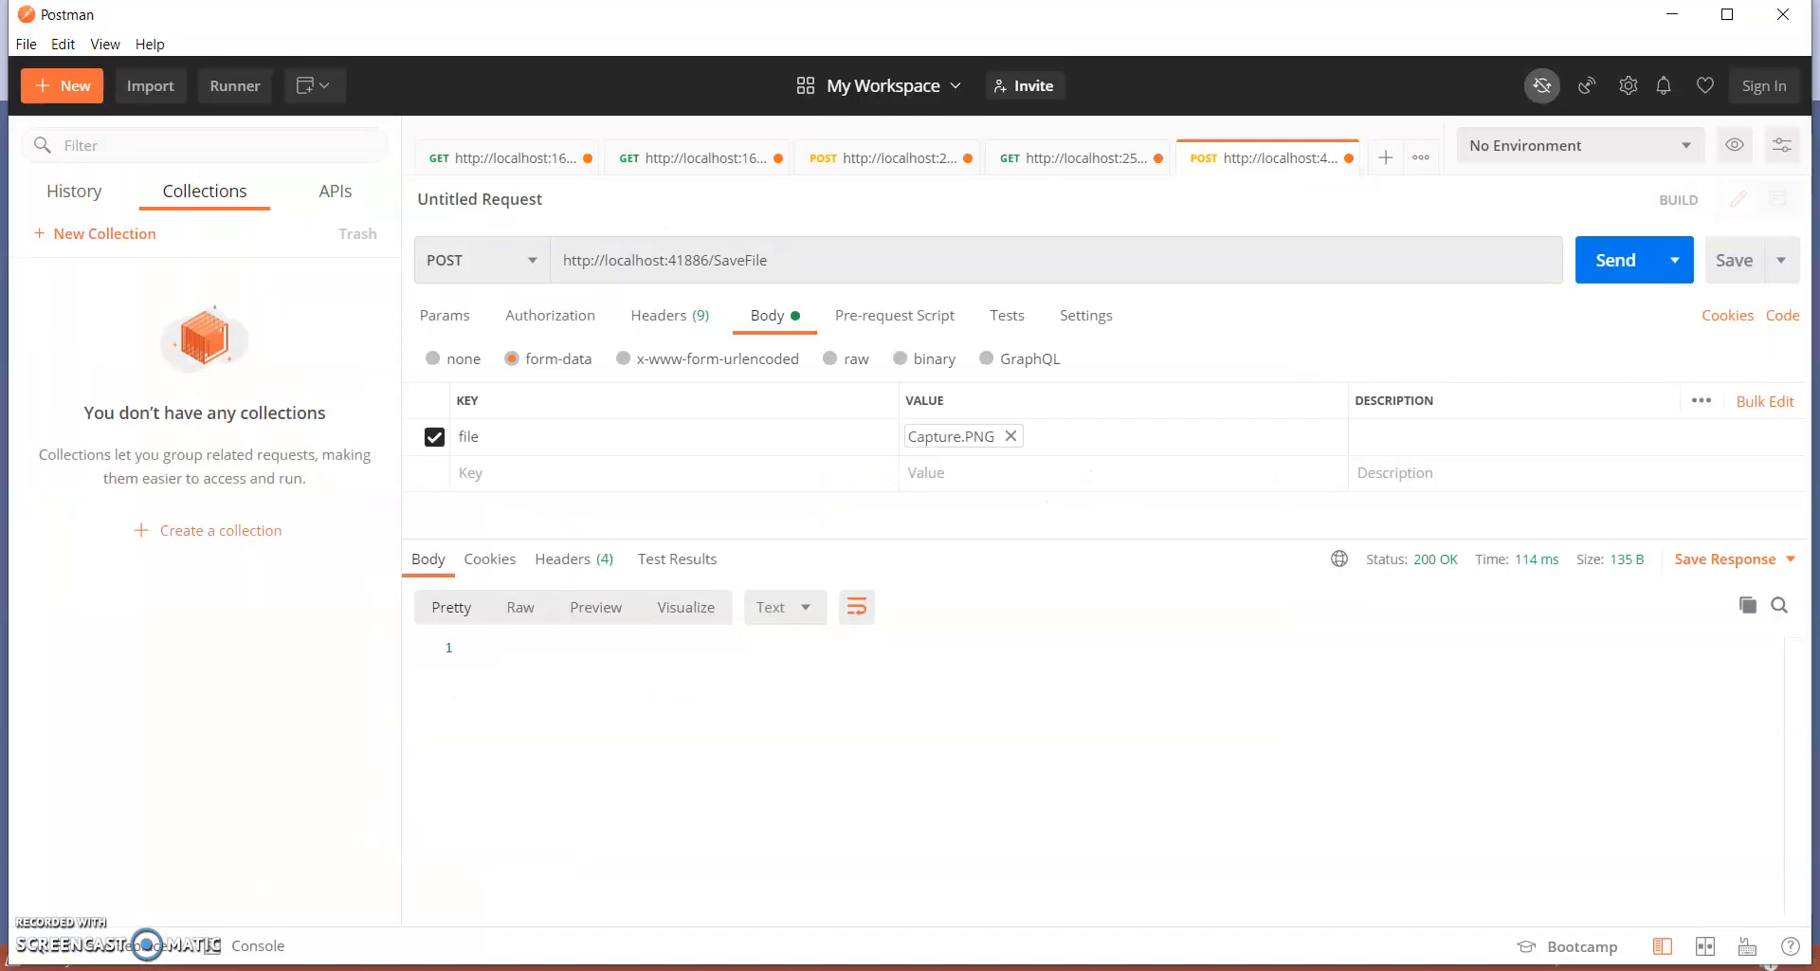
pyautogui.click(1008, 436)
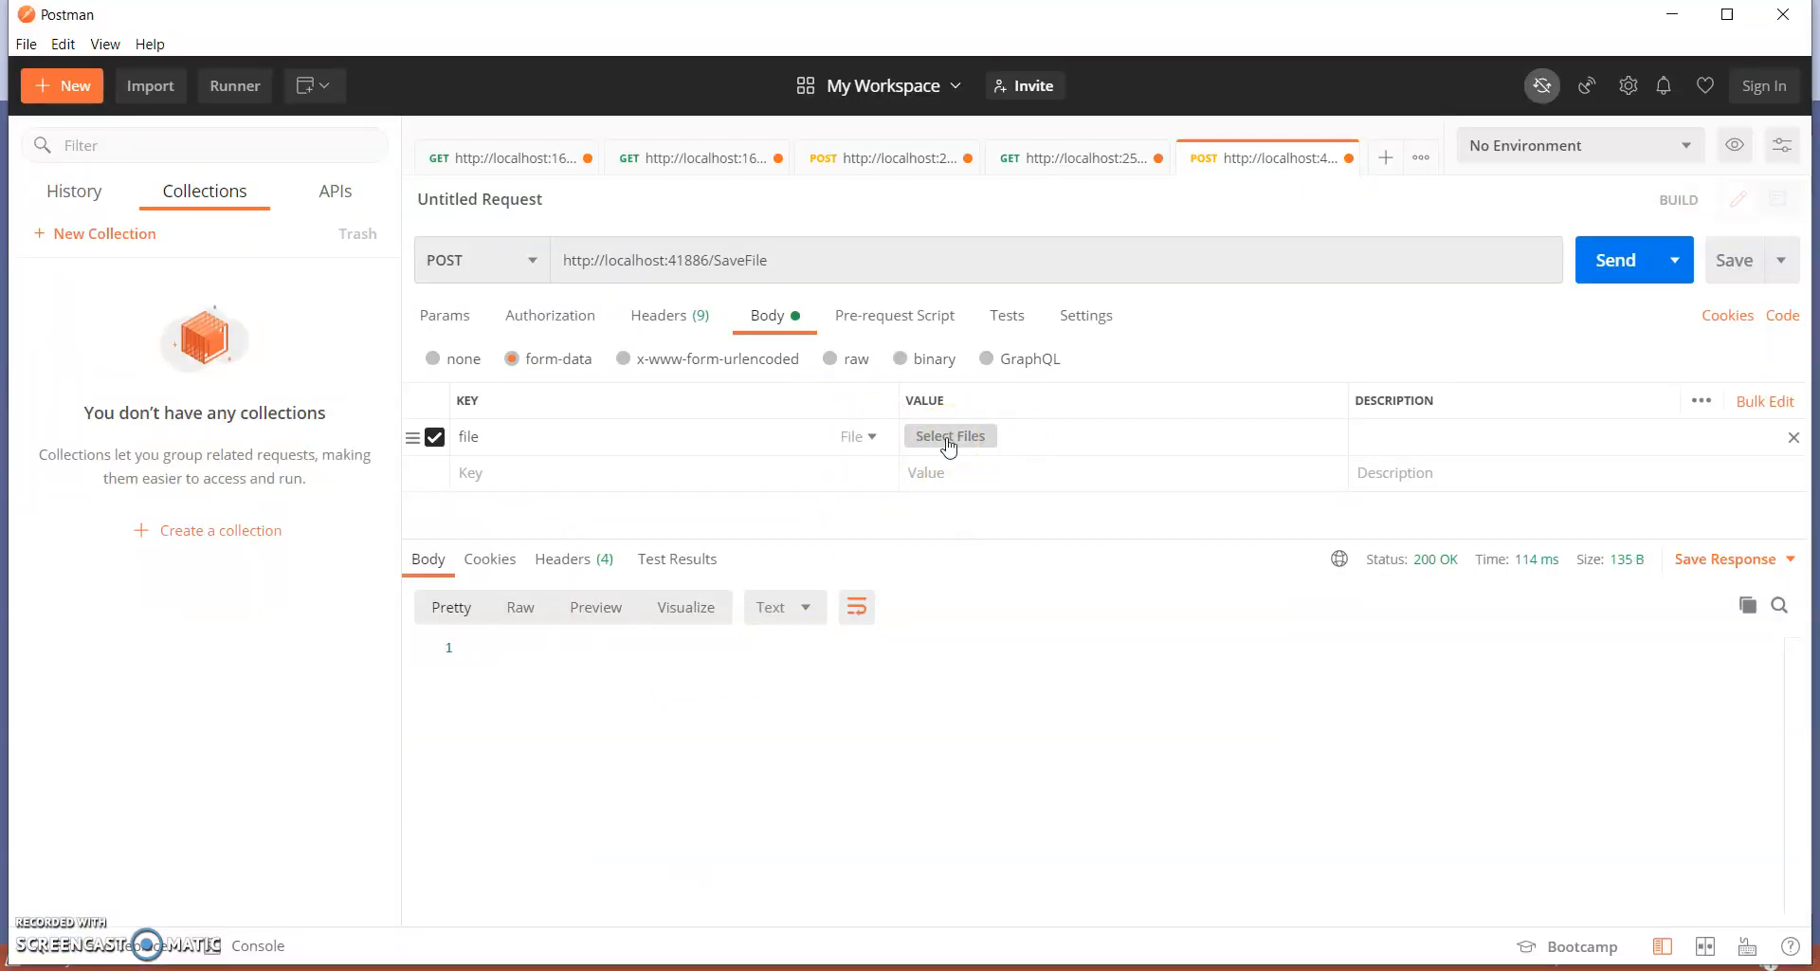
# - Attach 12 Jan SECJRG.pdf, send the SaveFile request and switch to Visual Studio
pyautogui.click(950, 436)
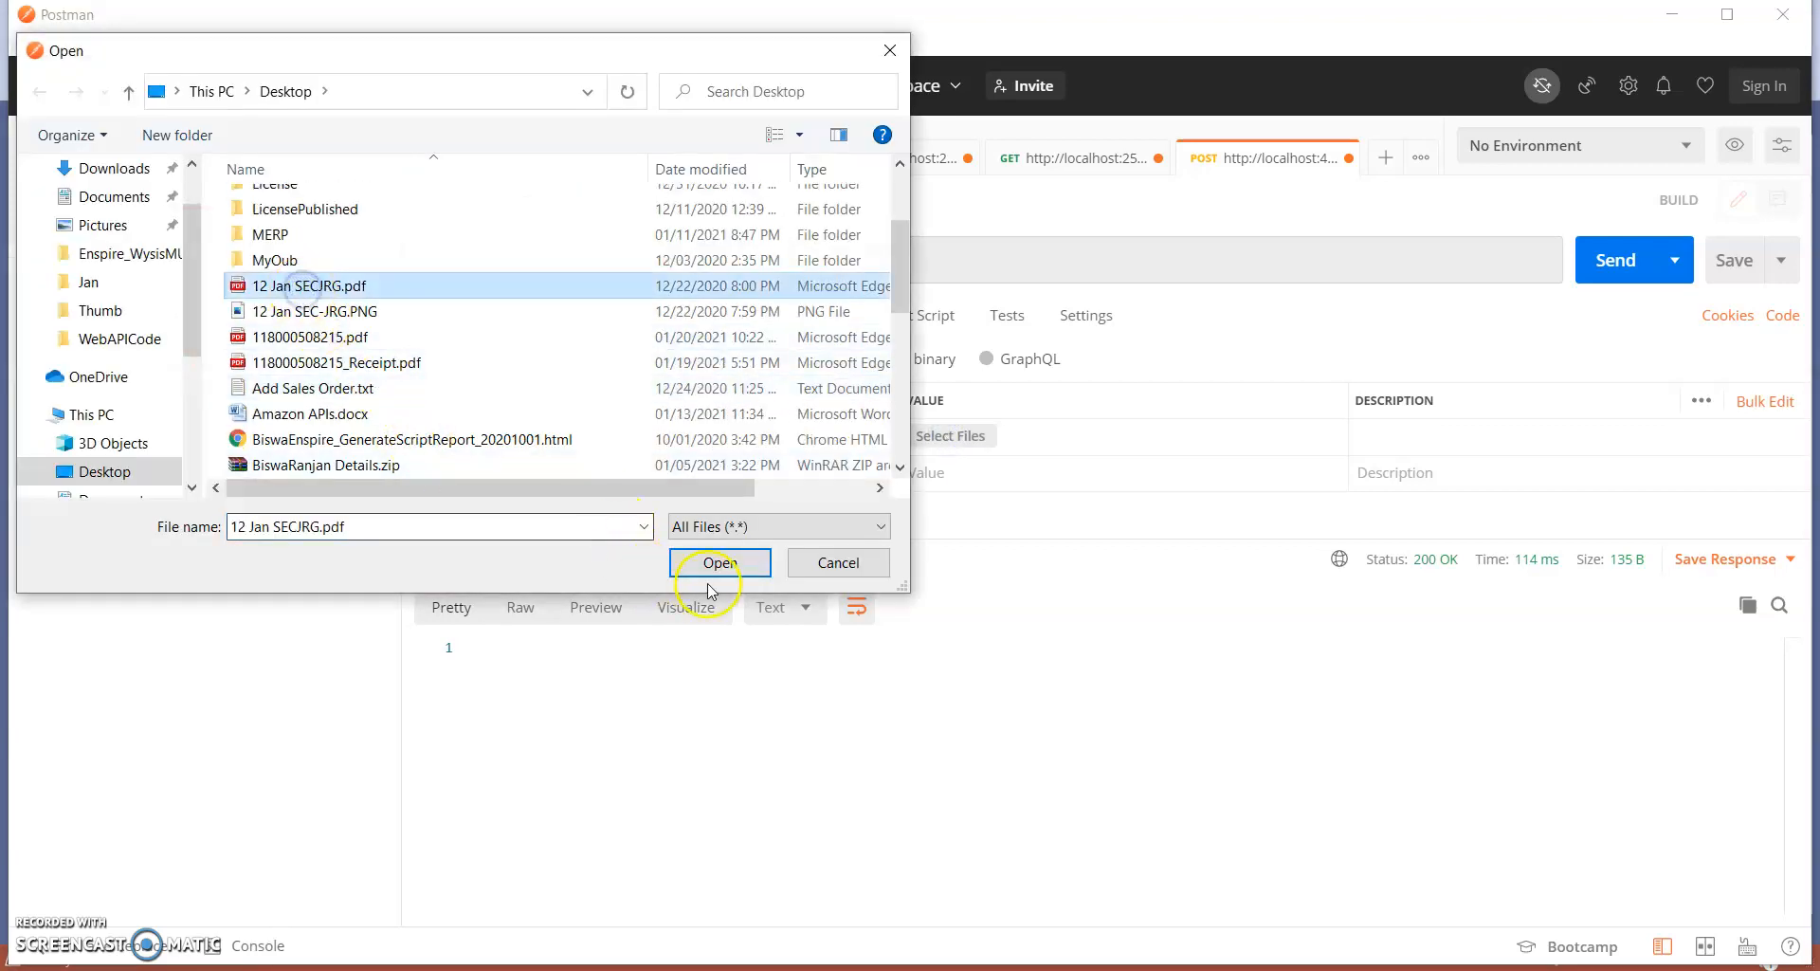
pyautogui.click(718, 561)
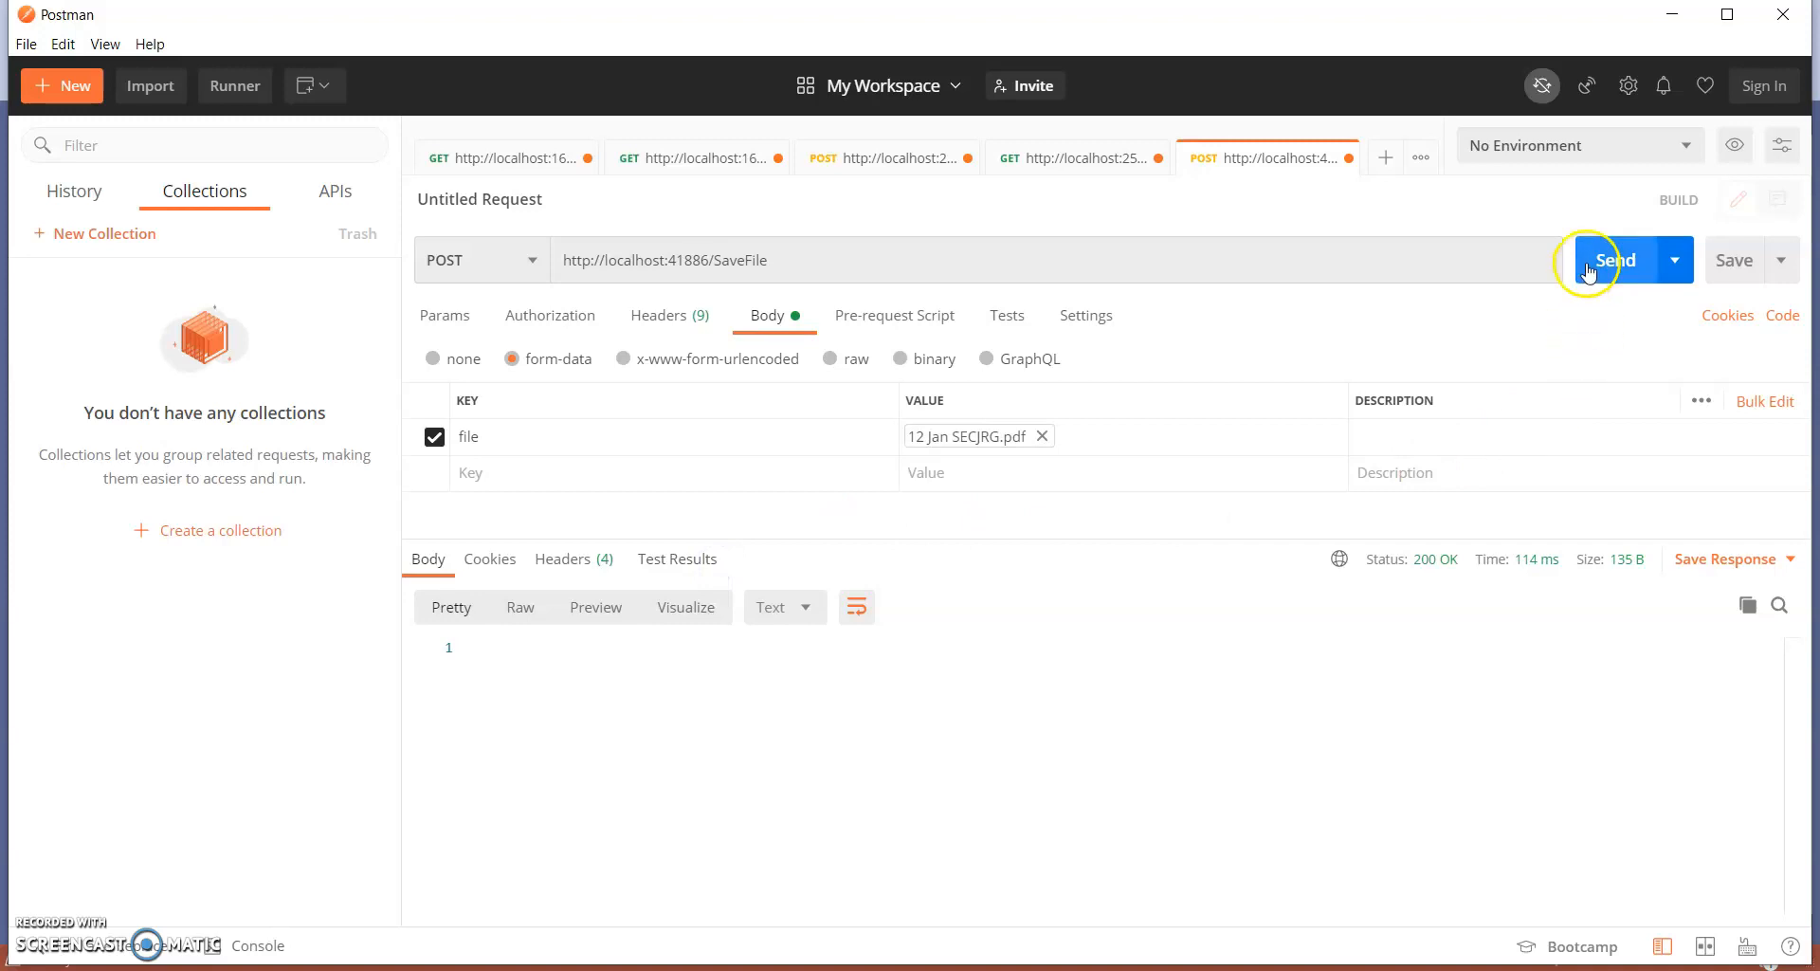
pyautogui.click(1613, 259)
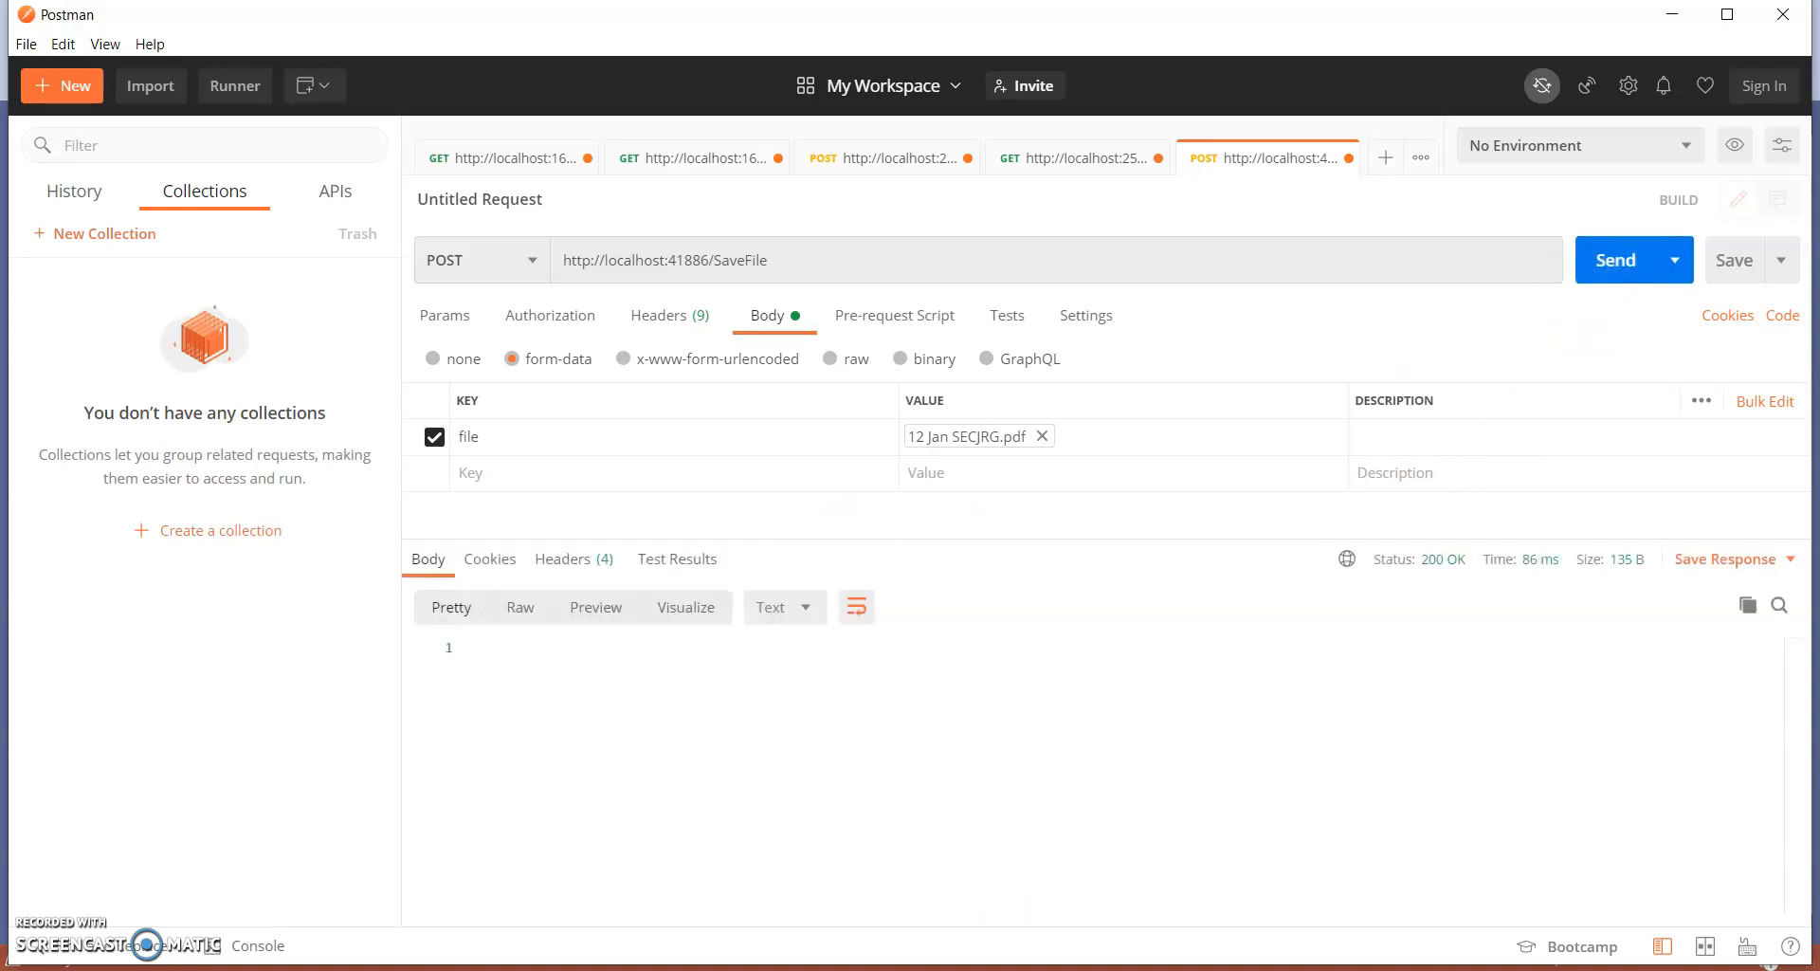
pyautogui.press('alt+tab')
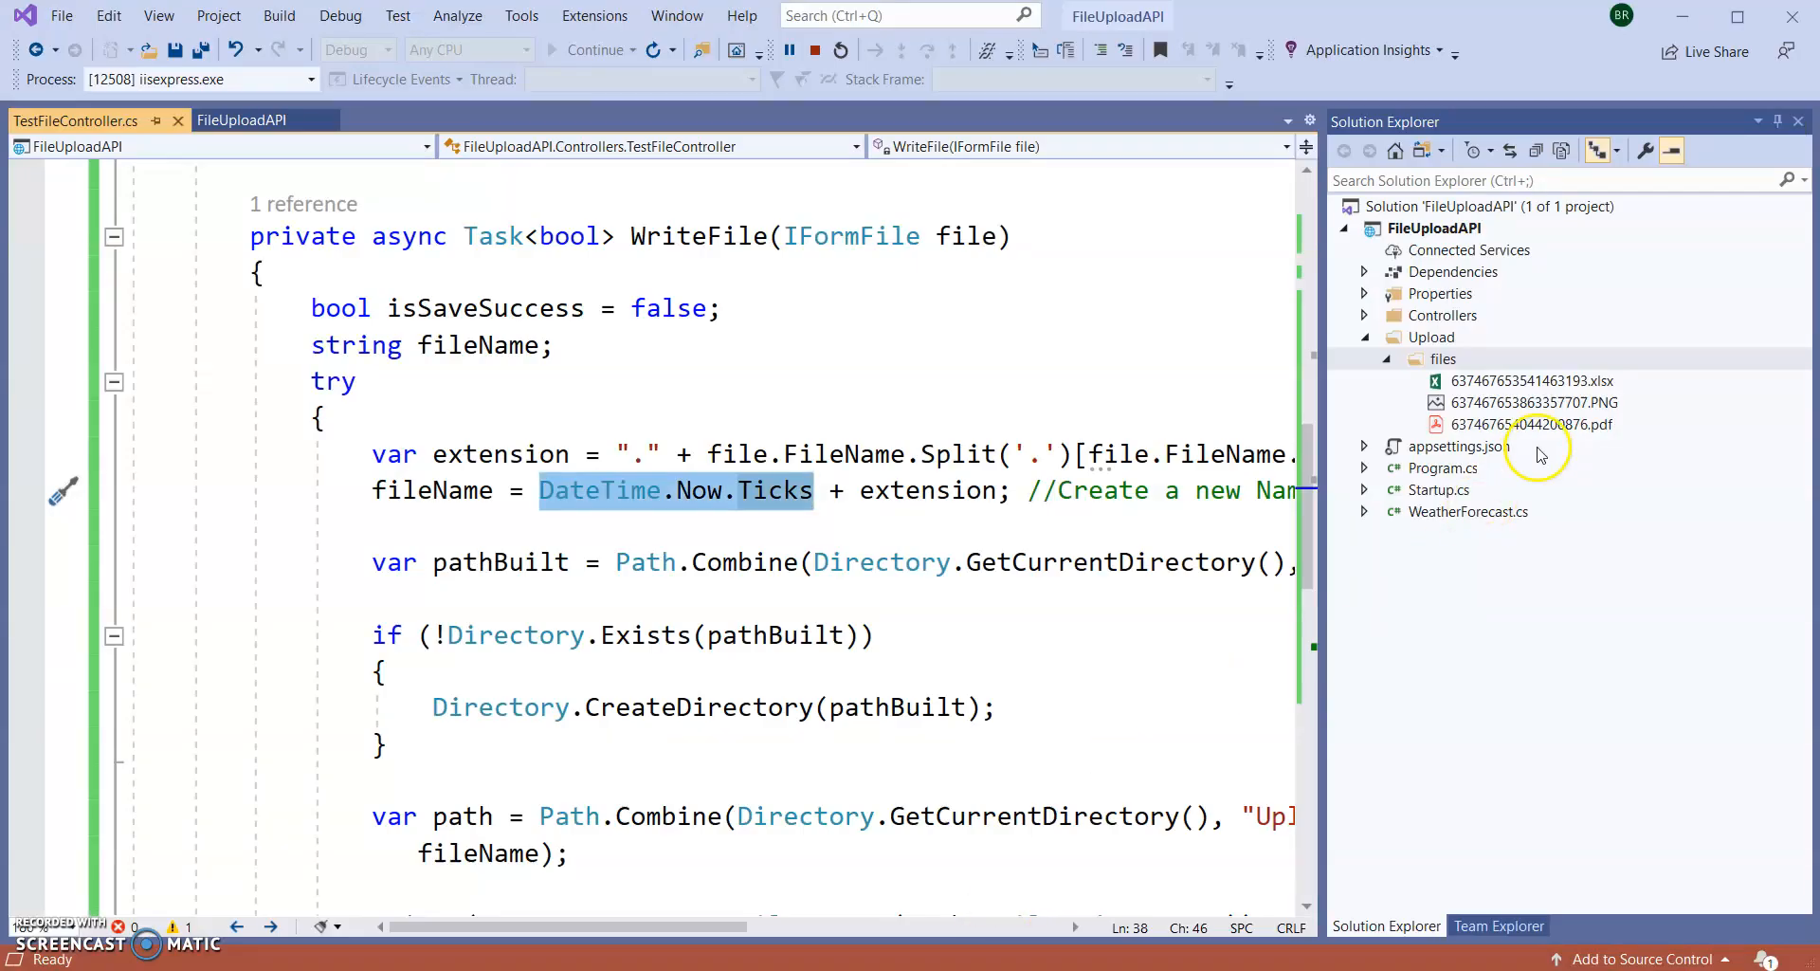
pyautogui.moveTo(1543, 440)
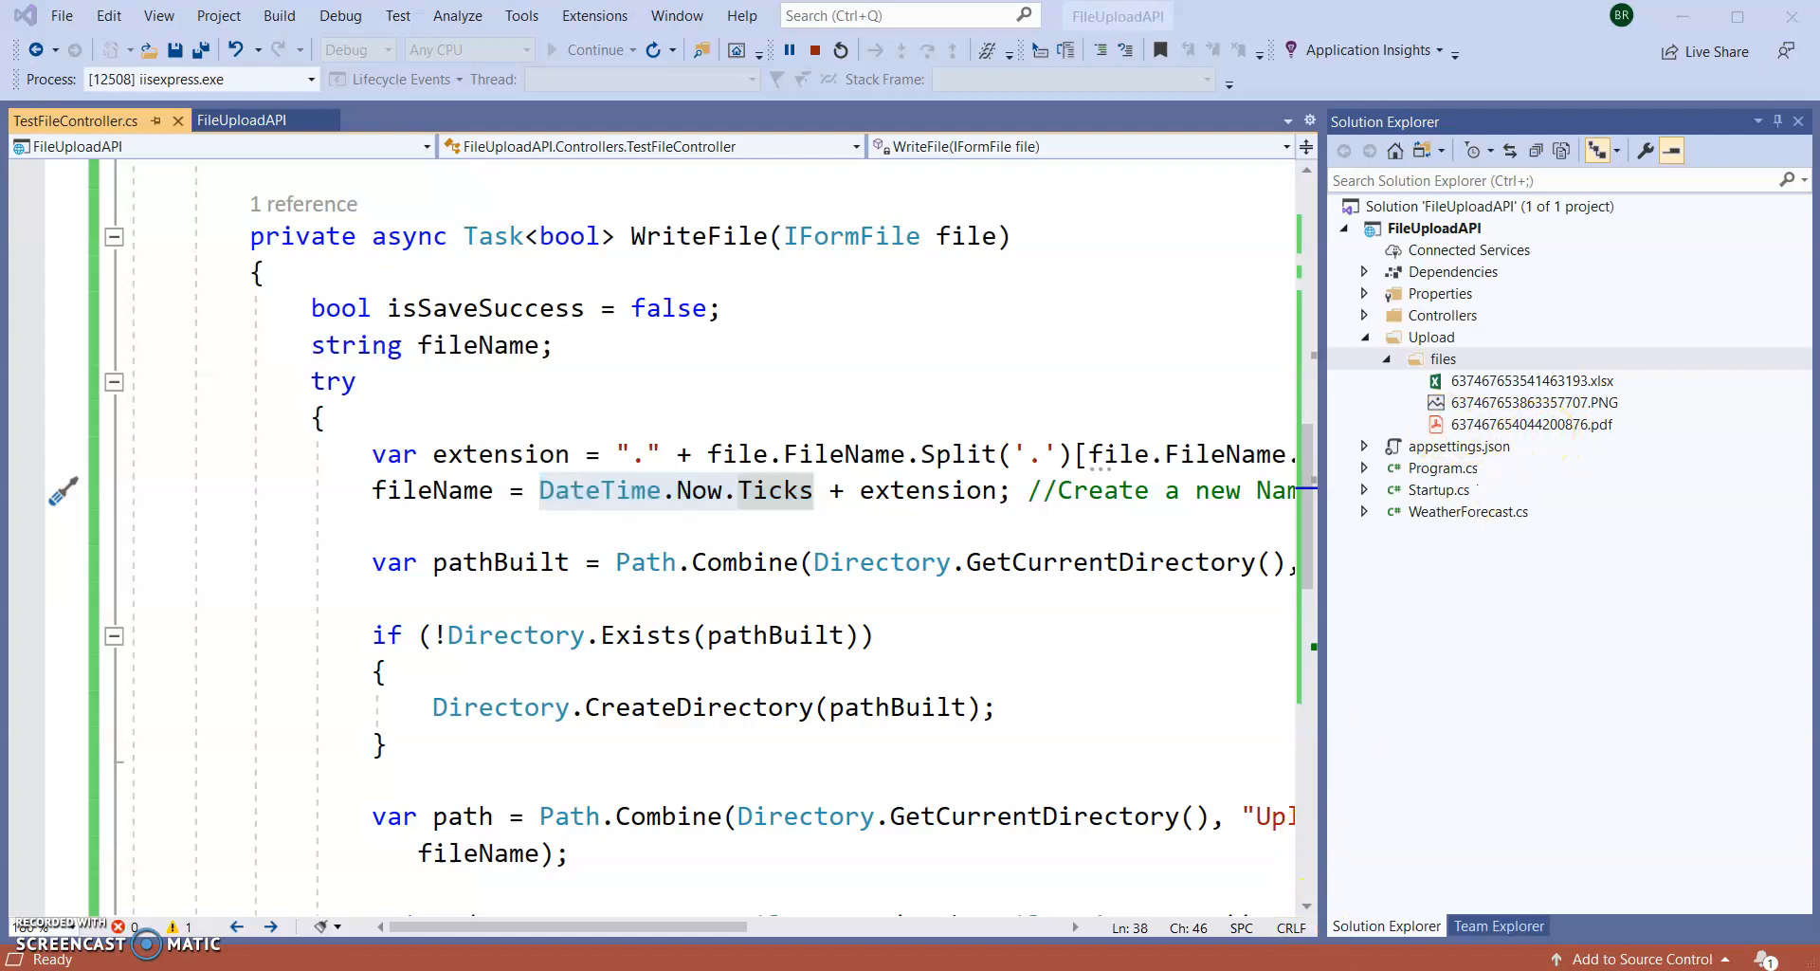
pyautogui.moveTo(834, 489)
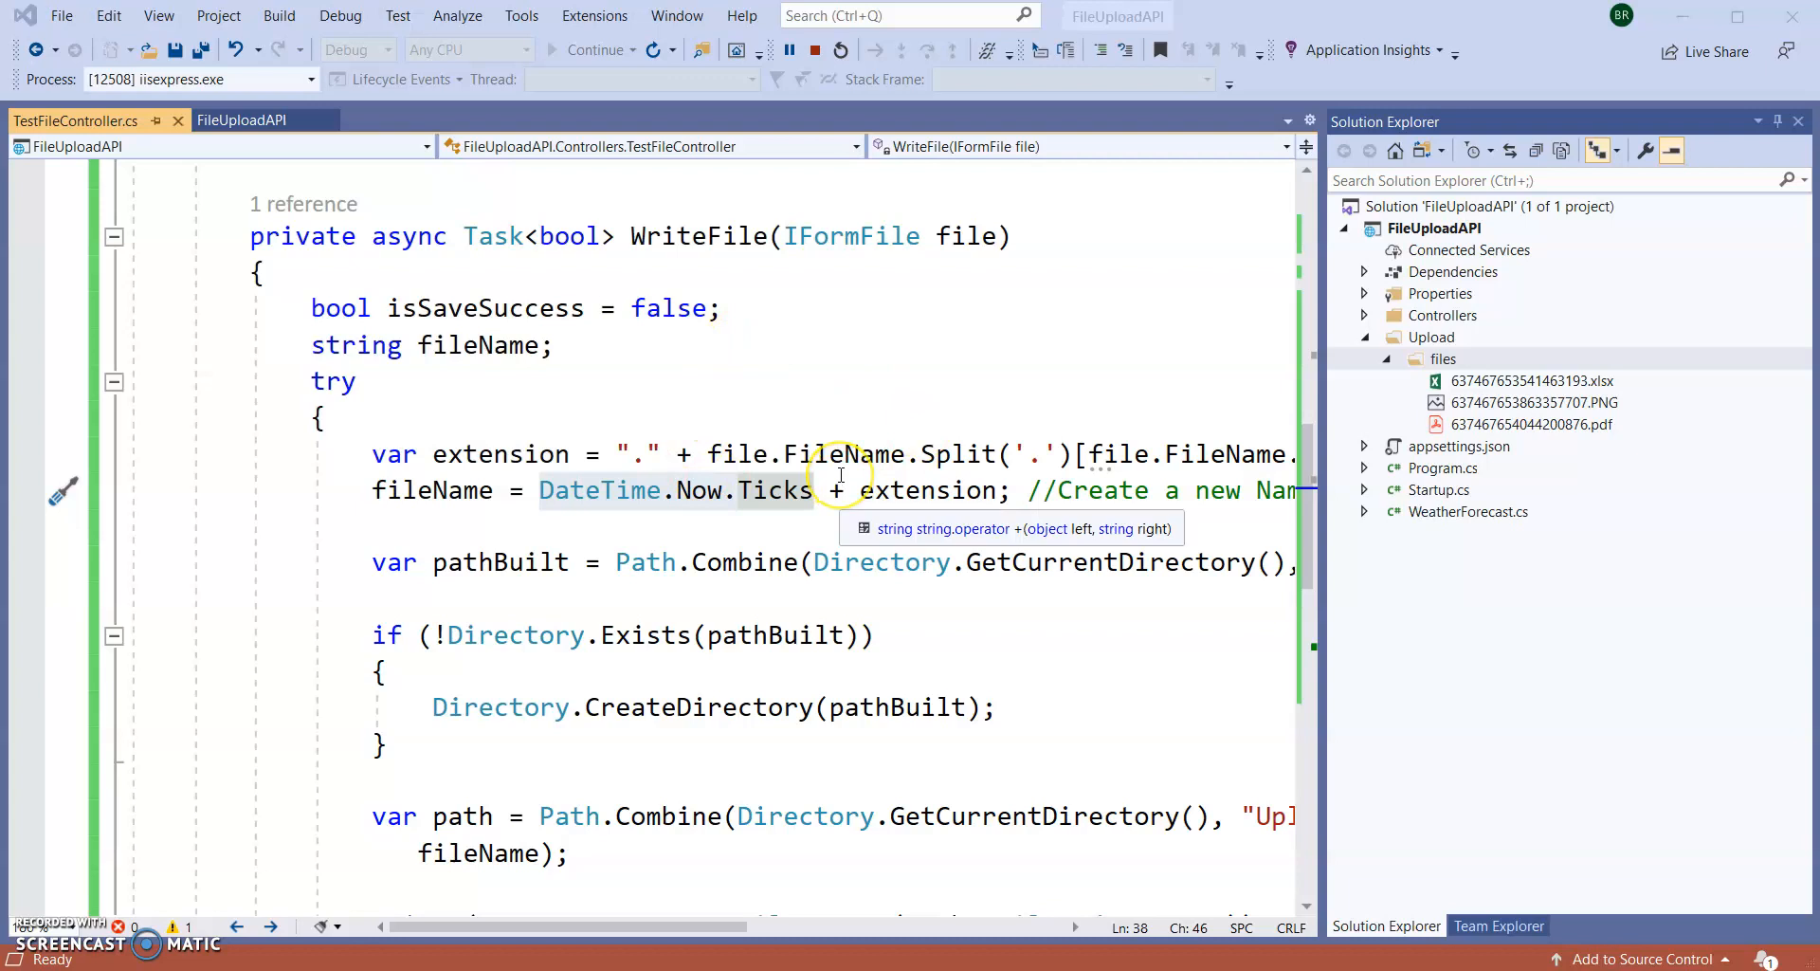
pyautogui.moveTo(1344, 578)
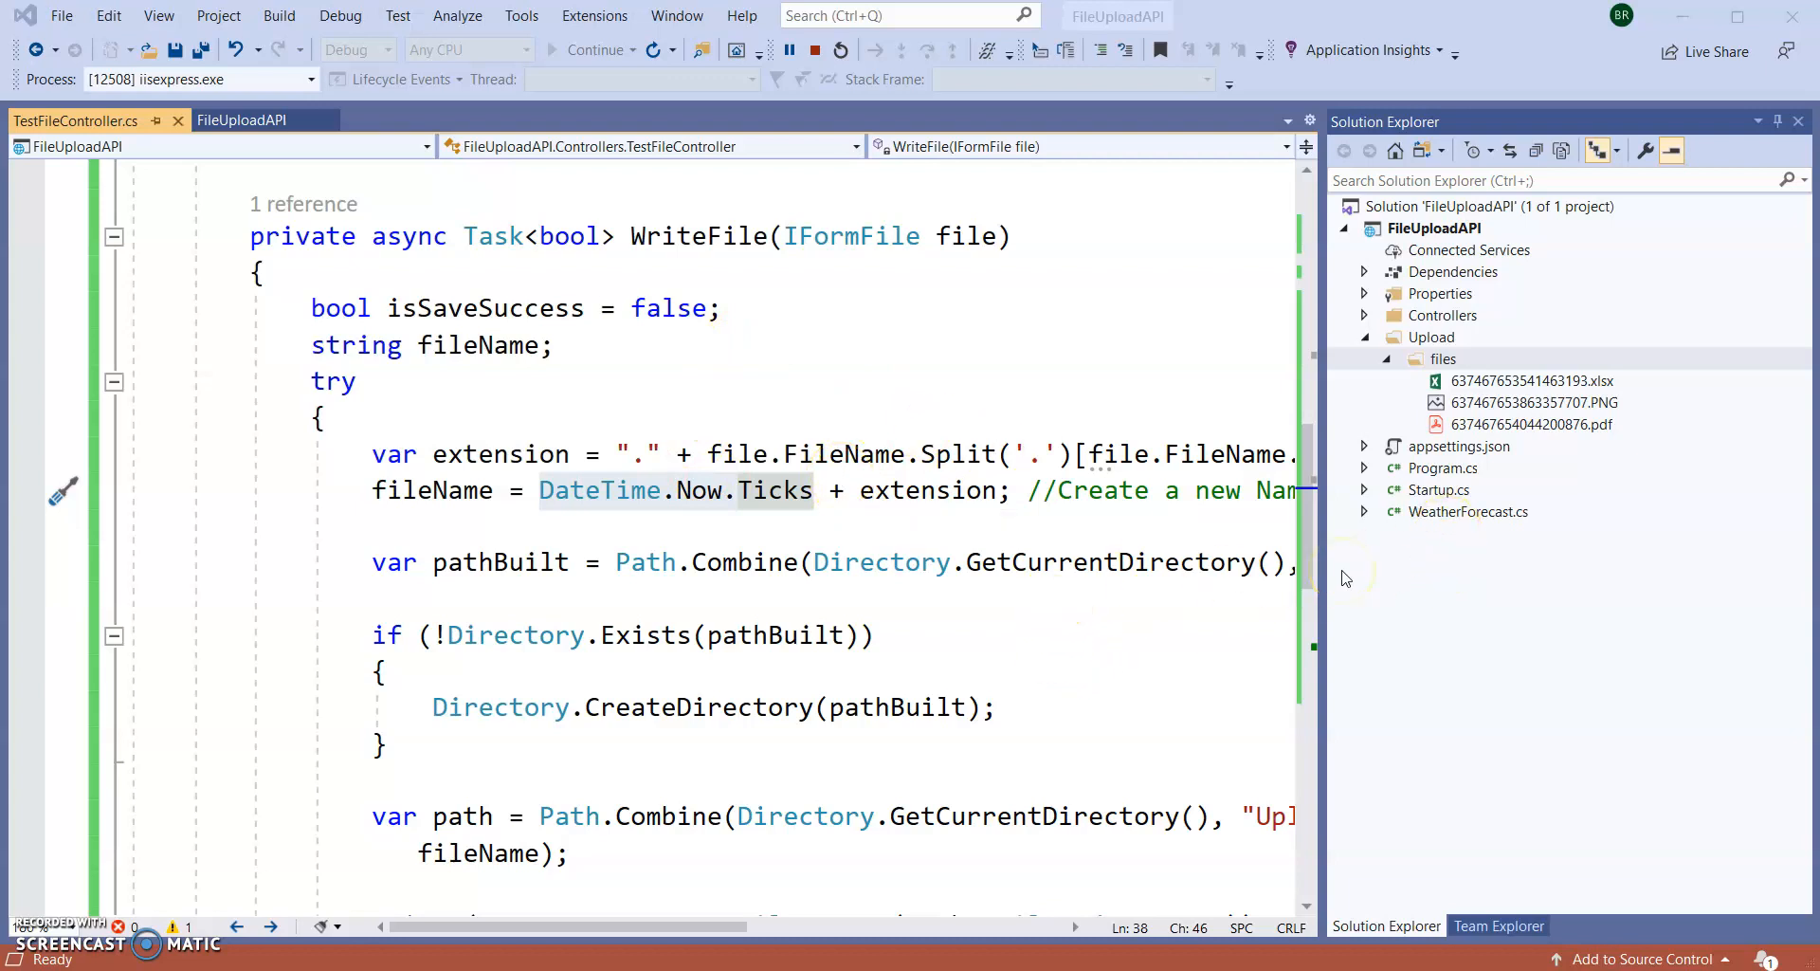
pyautogui.moveTo(1025, 631)
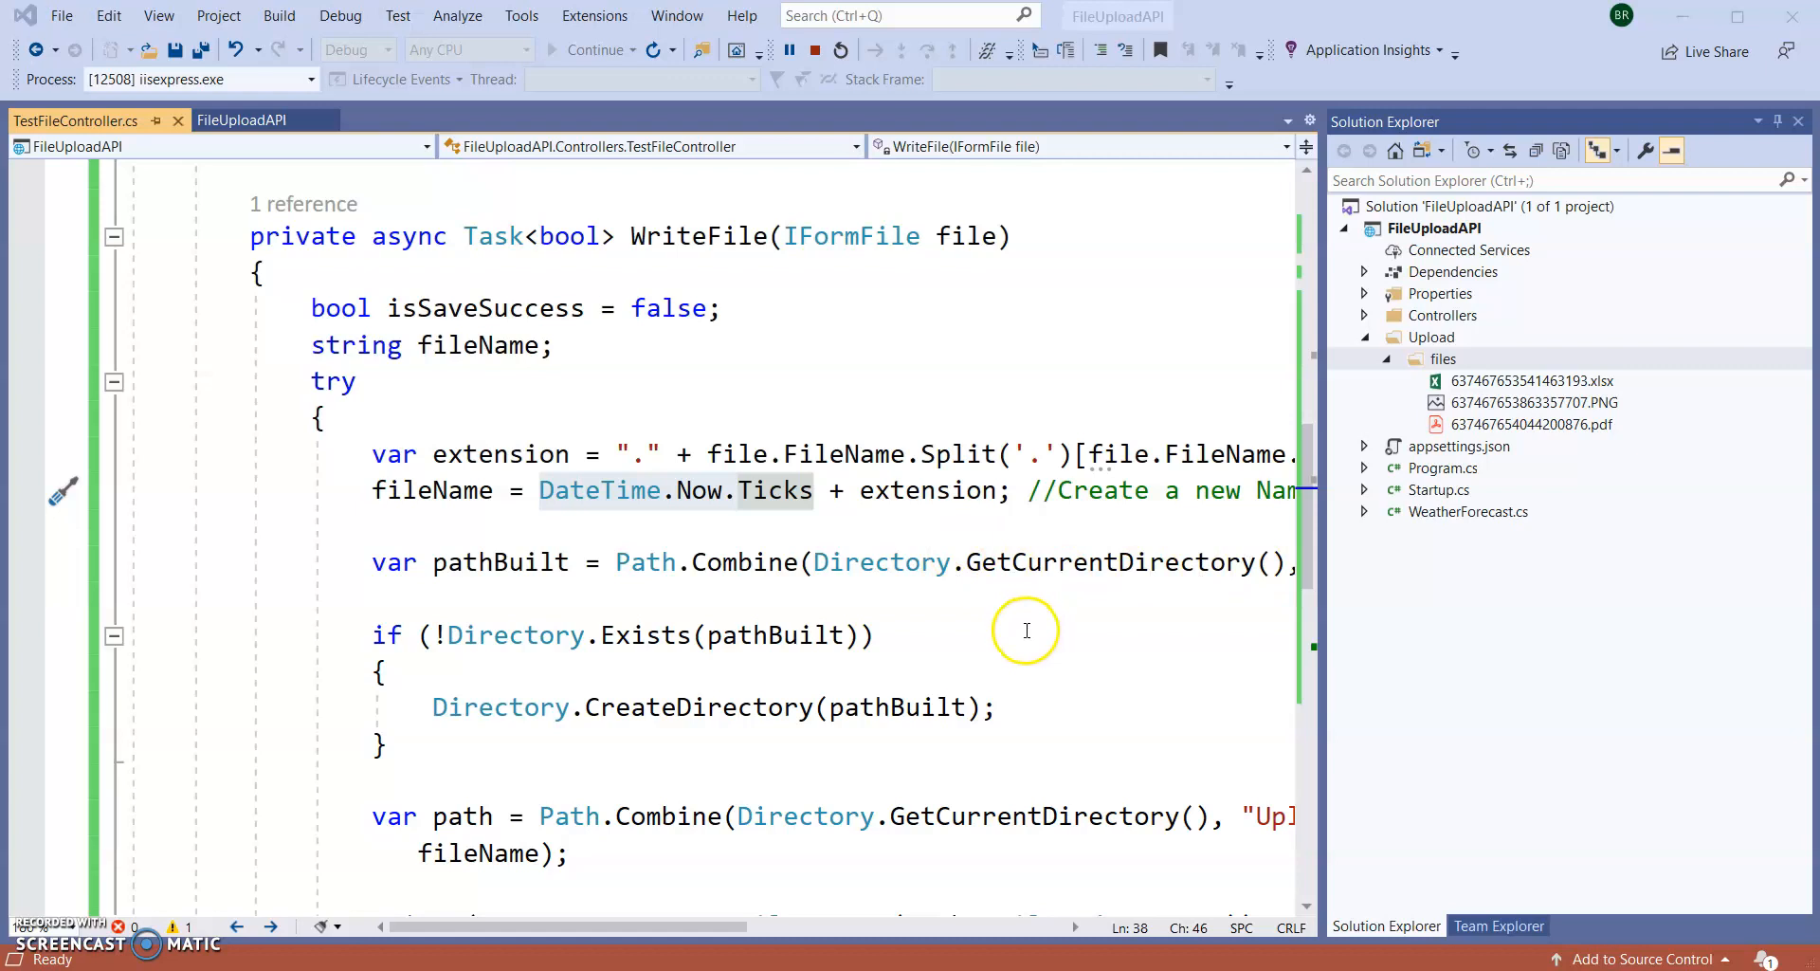
pyautogui.moveTo(1025, 632)
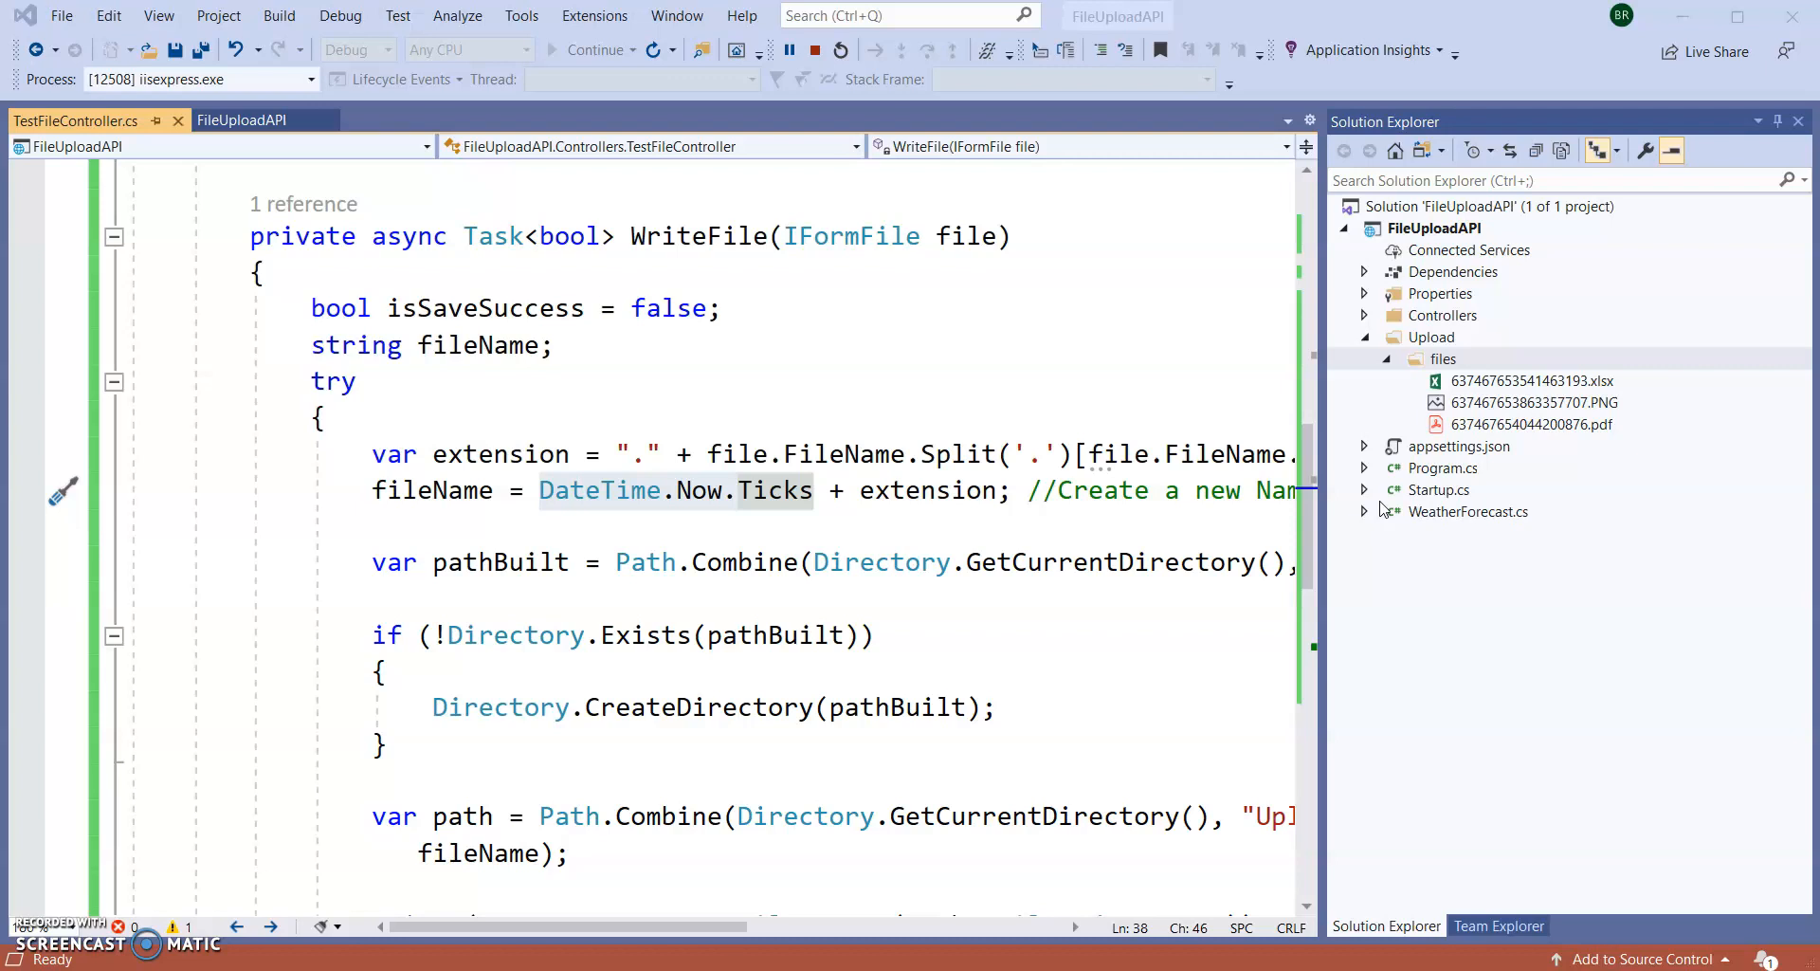
pyautogui.moveTo(1004, 567)
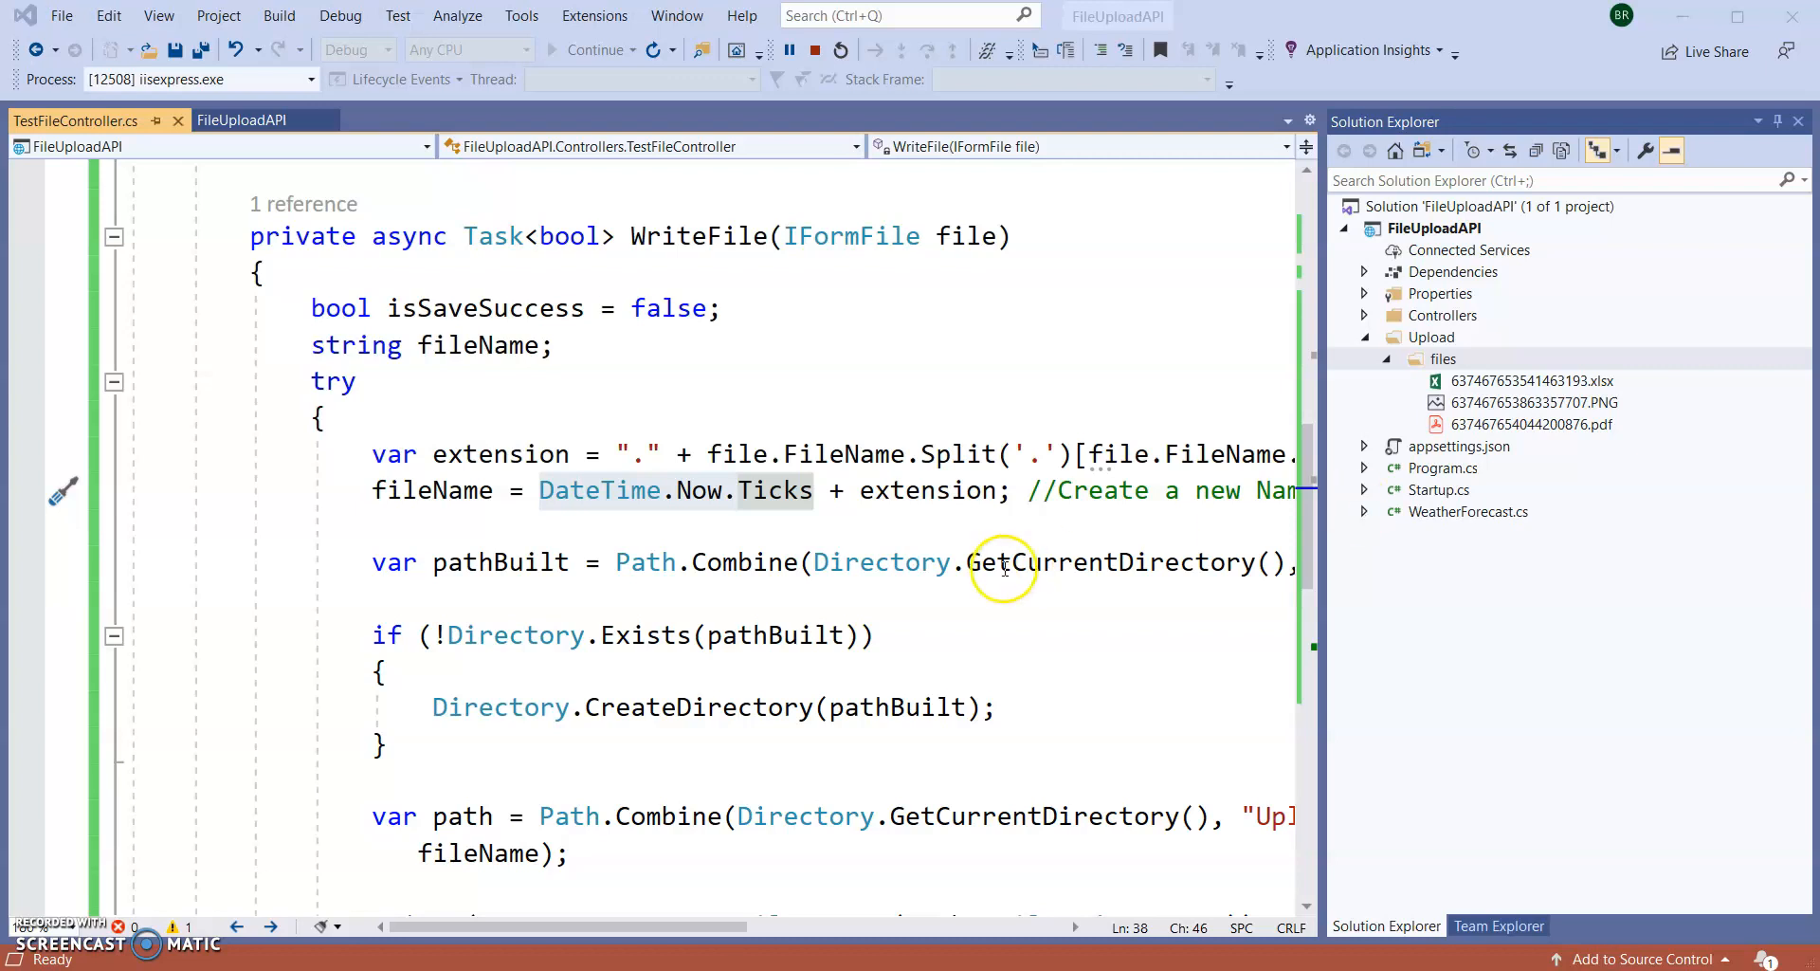
pyautogui.moveTo(220, 859)
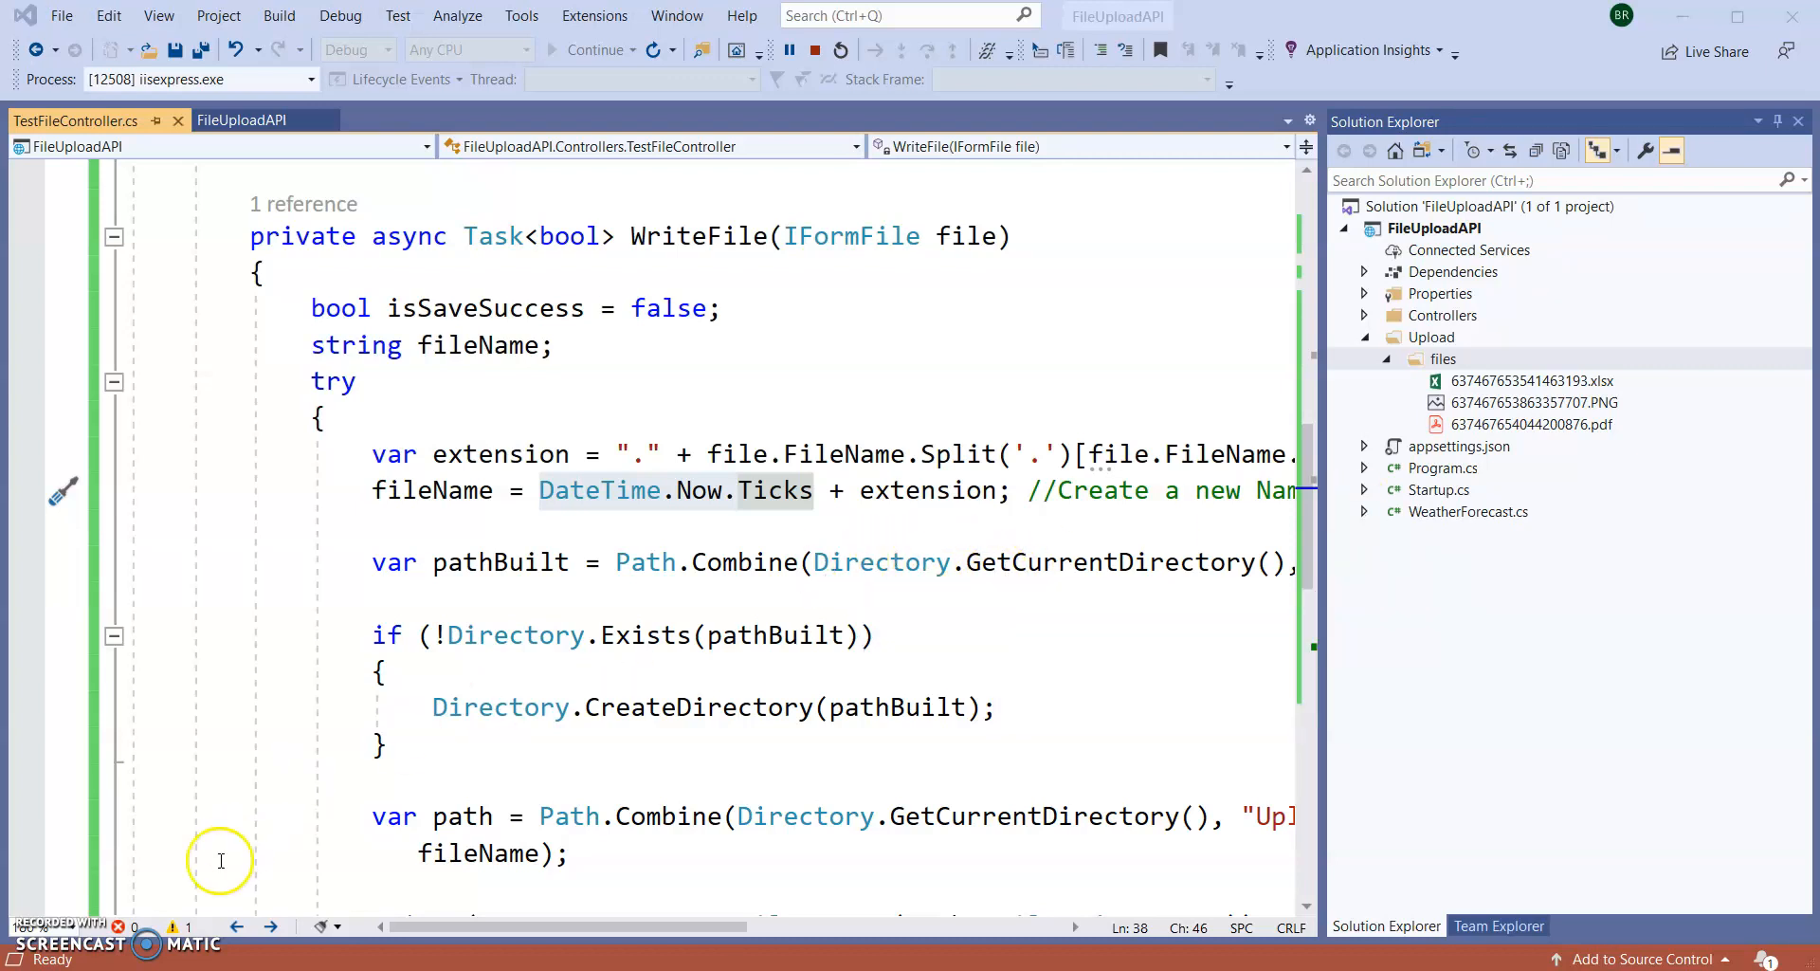